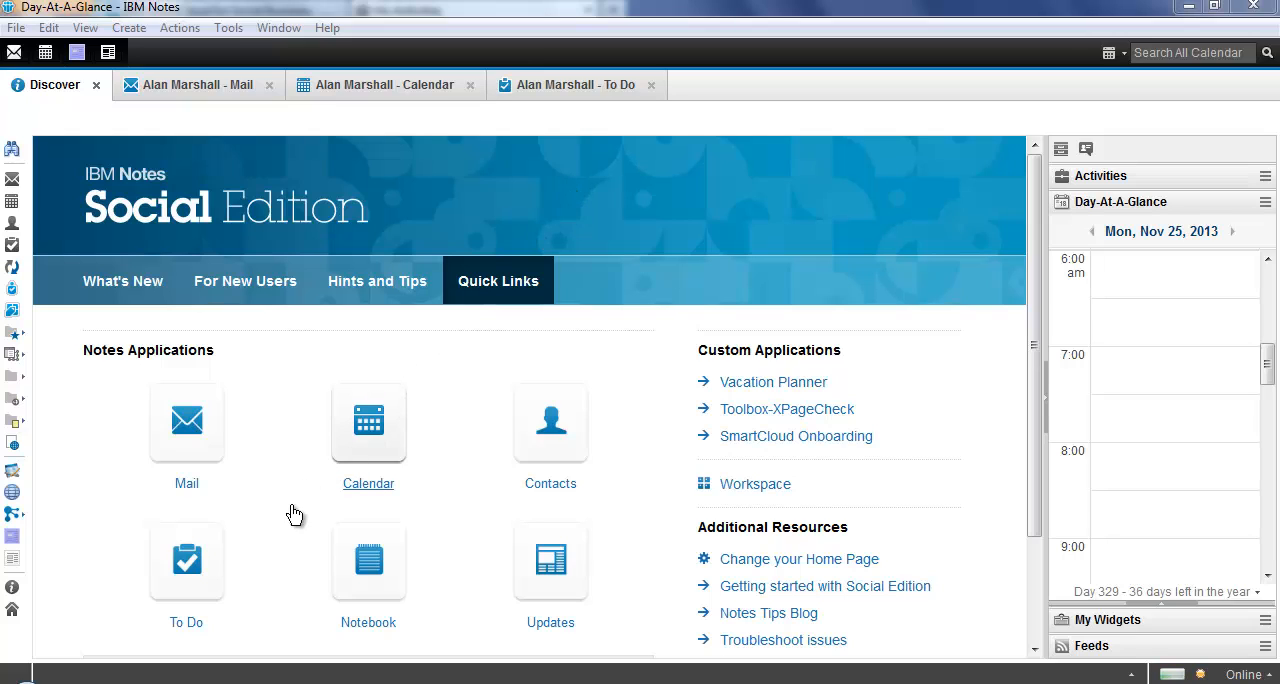
mouse_move(280, 422)
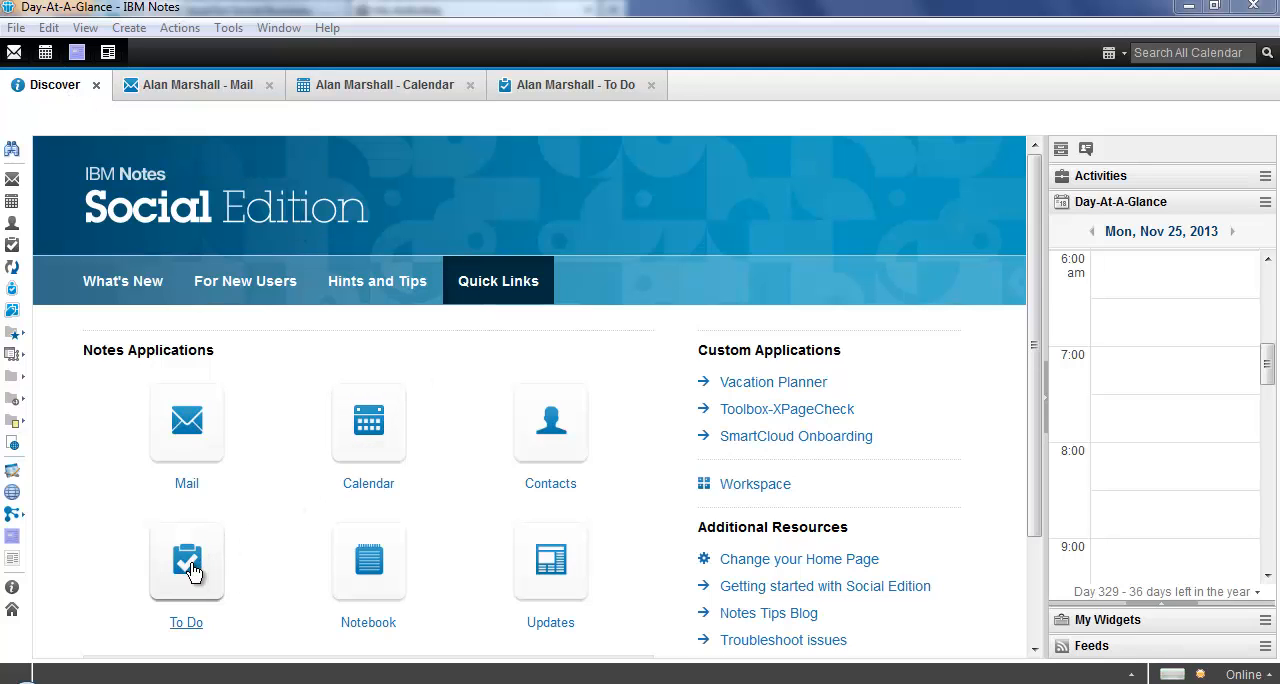
mouse_move(350, 340)
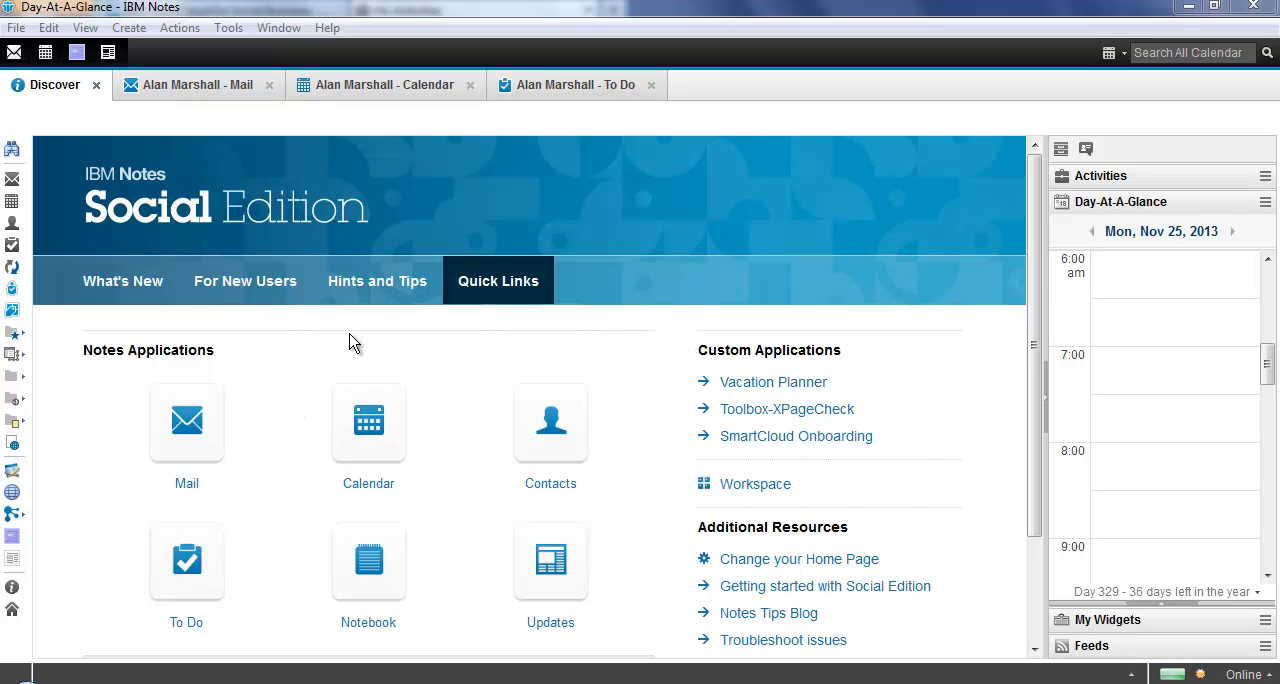
mouse_move(556, 116)
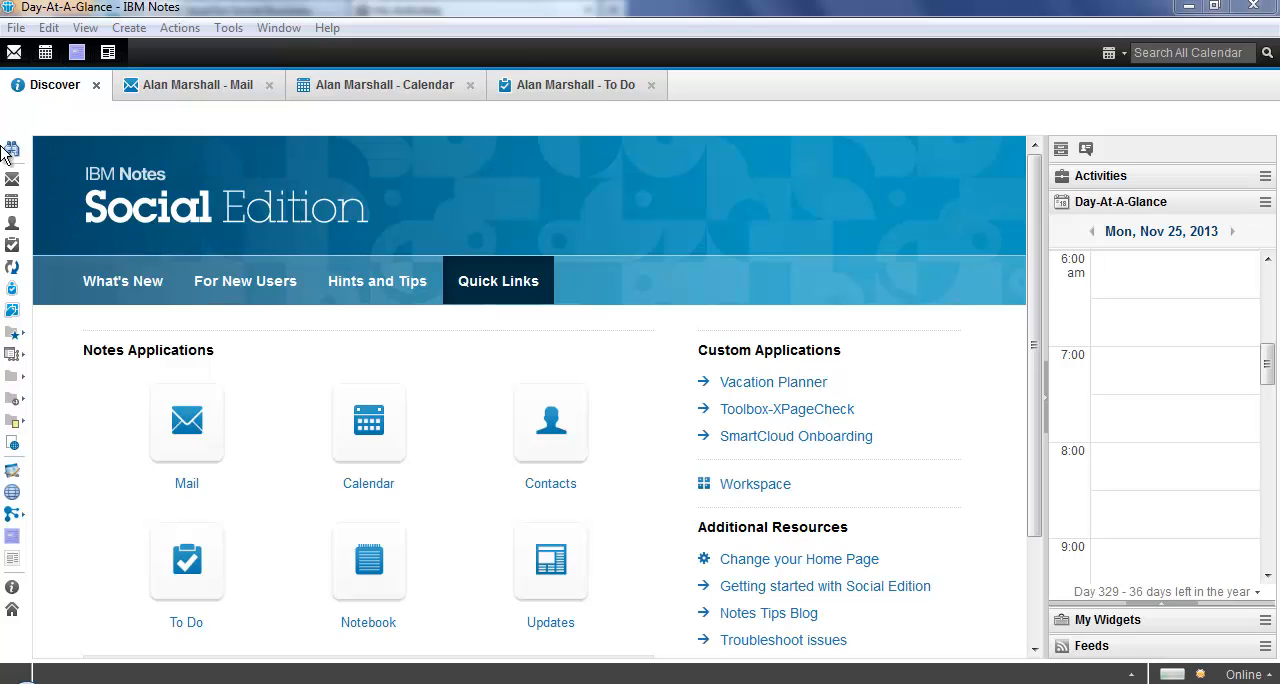
mouse_move(16, 376)
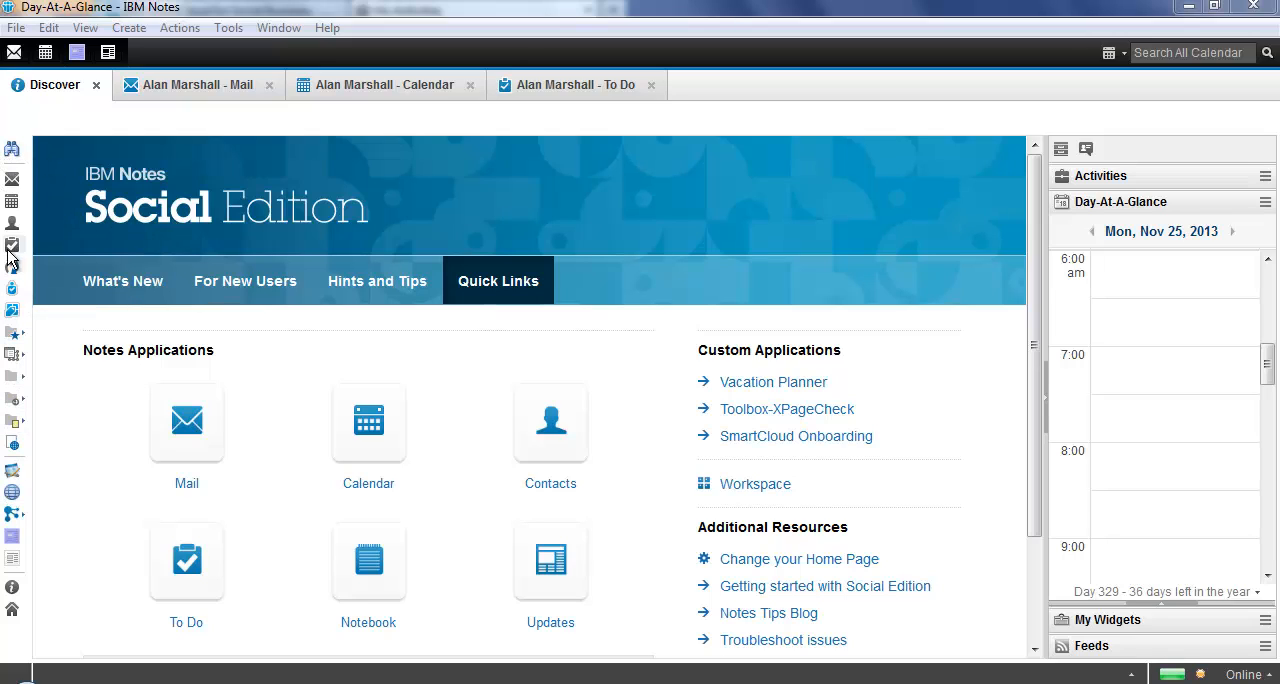
mouse_move(12, 246)
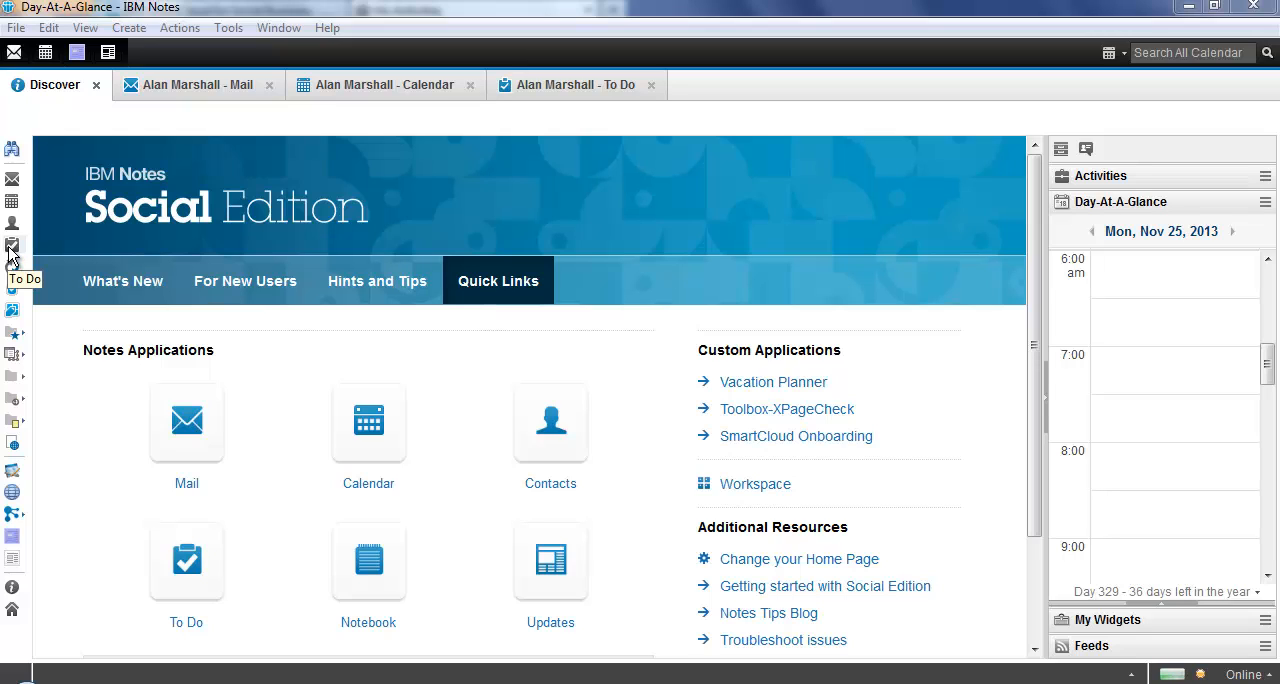
mouse_move(552, 164)
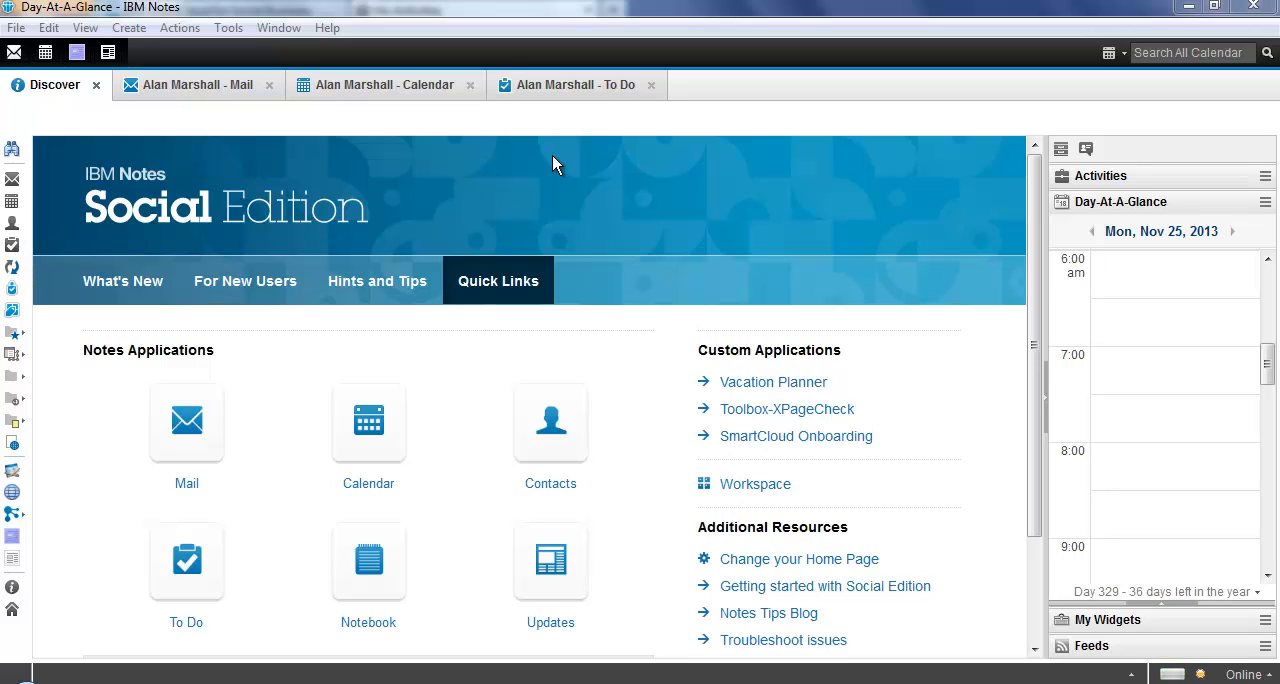
- Switch to the To Do list and review the New menu's item types (To Do, Message, Meeting)
left_click(576, 84)
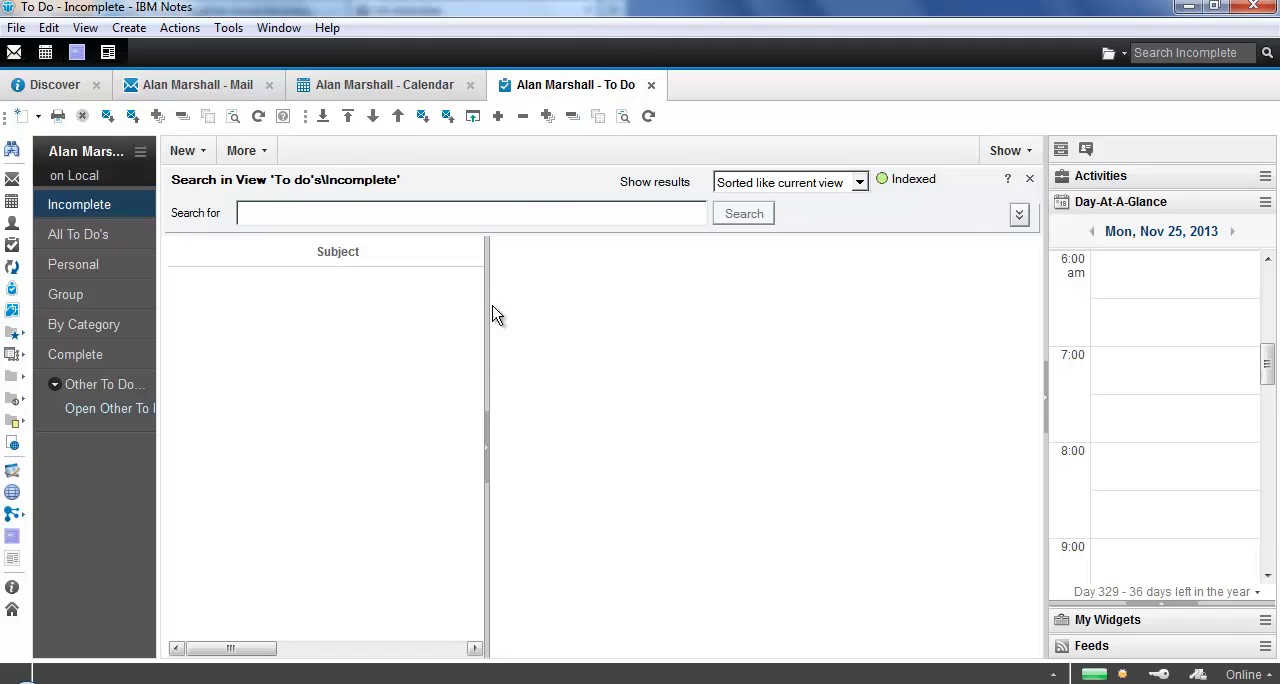
mouse_move(470, 370)
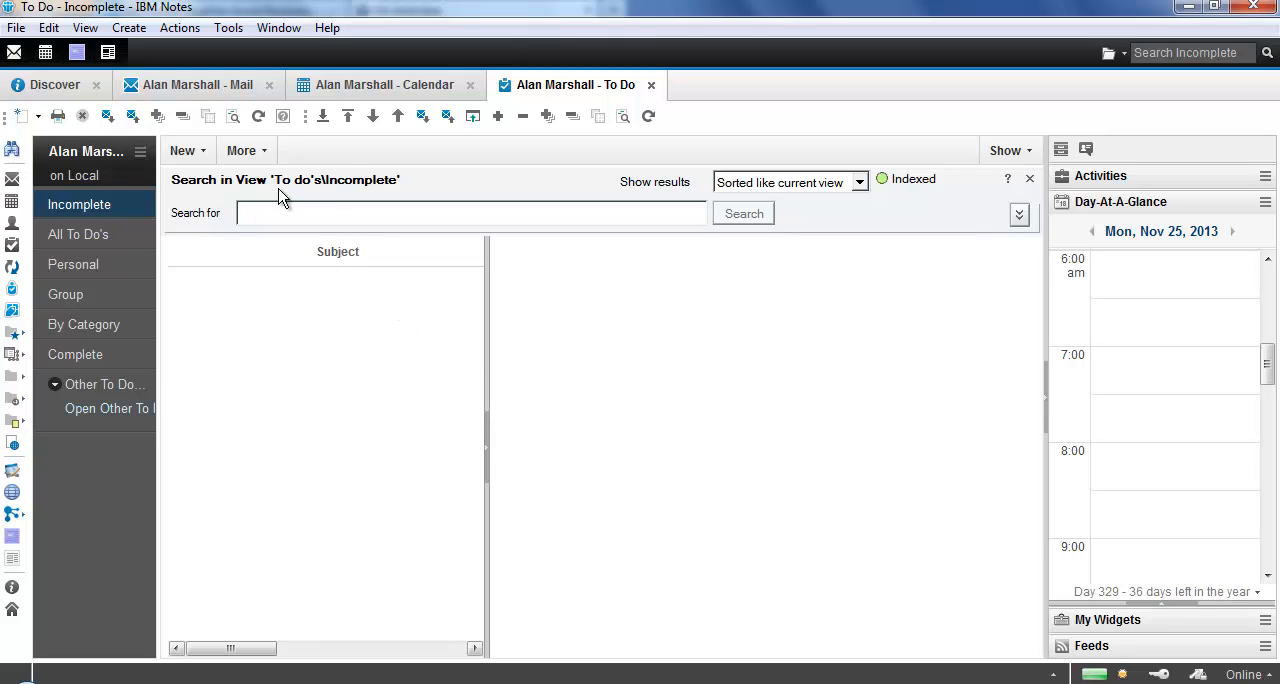
left_click(184, 150)
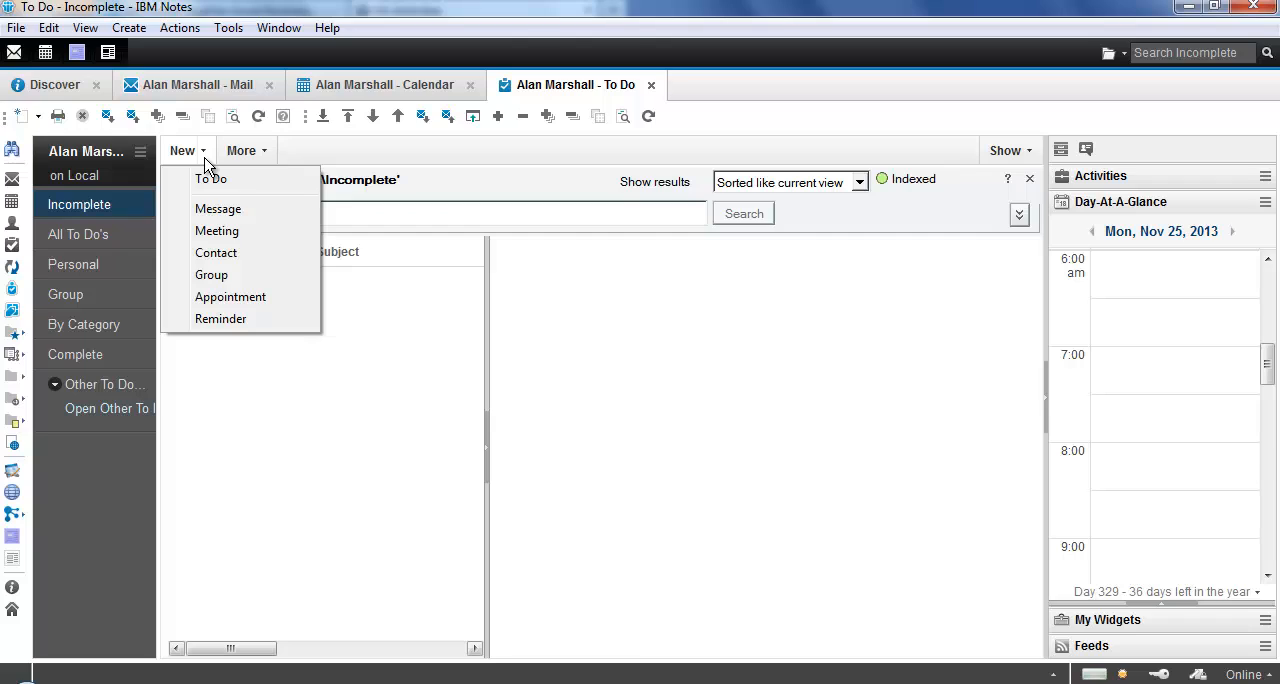
mouse_move(210, 180)
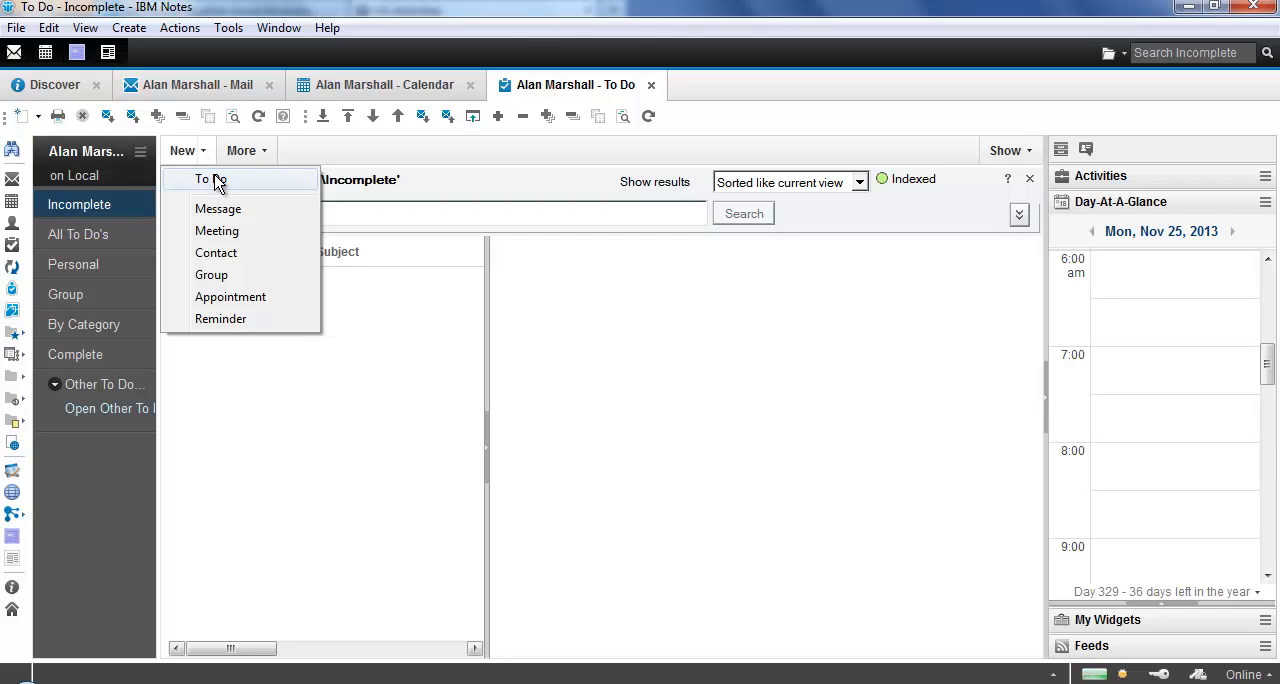
mouse_move(232, 184)
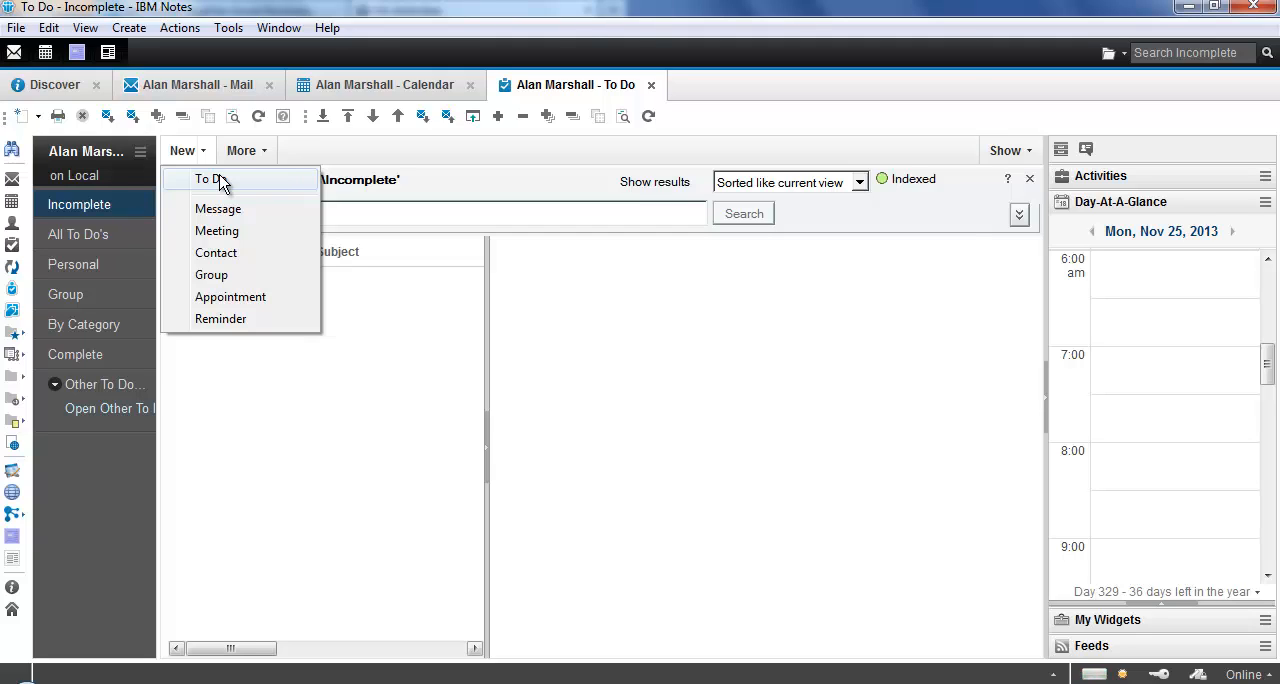
mouse_move(228, 186)
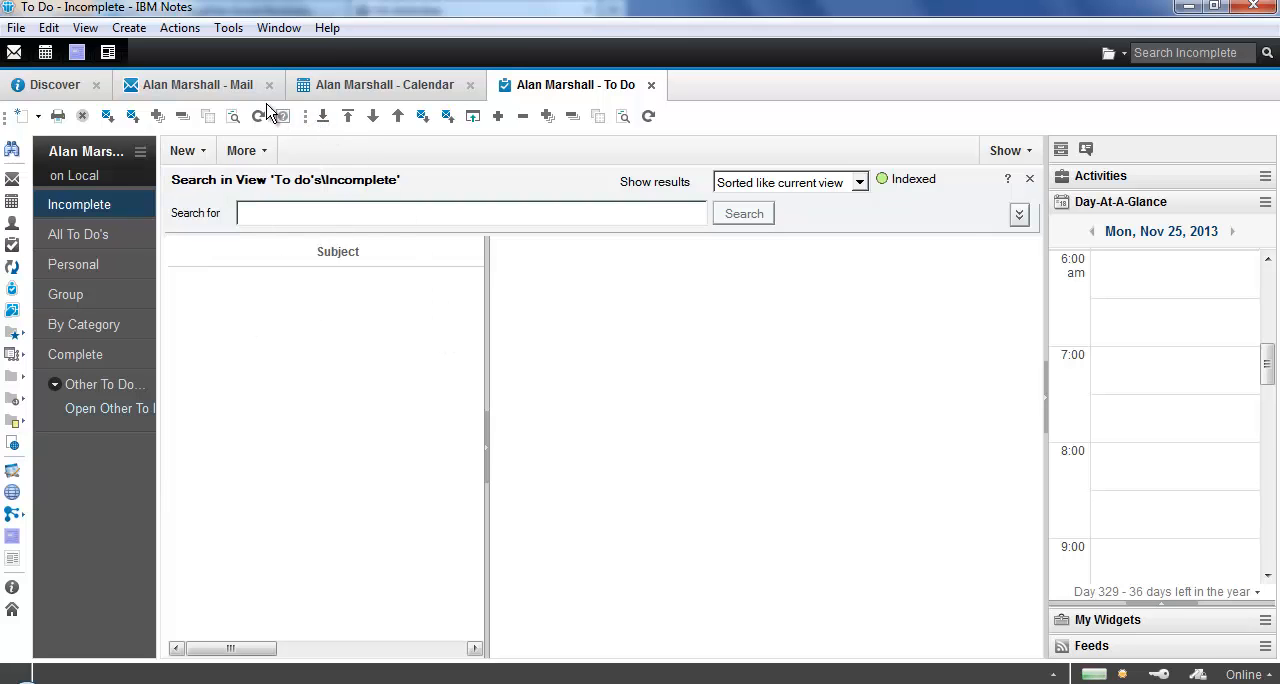
- From the Mail Demo folder, copy the Joe to Update Sales Team message into a new To Do
left_click(190, 84)
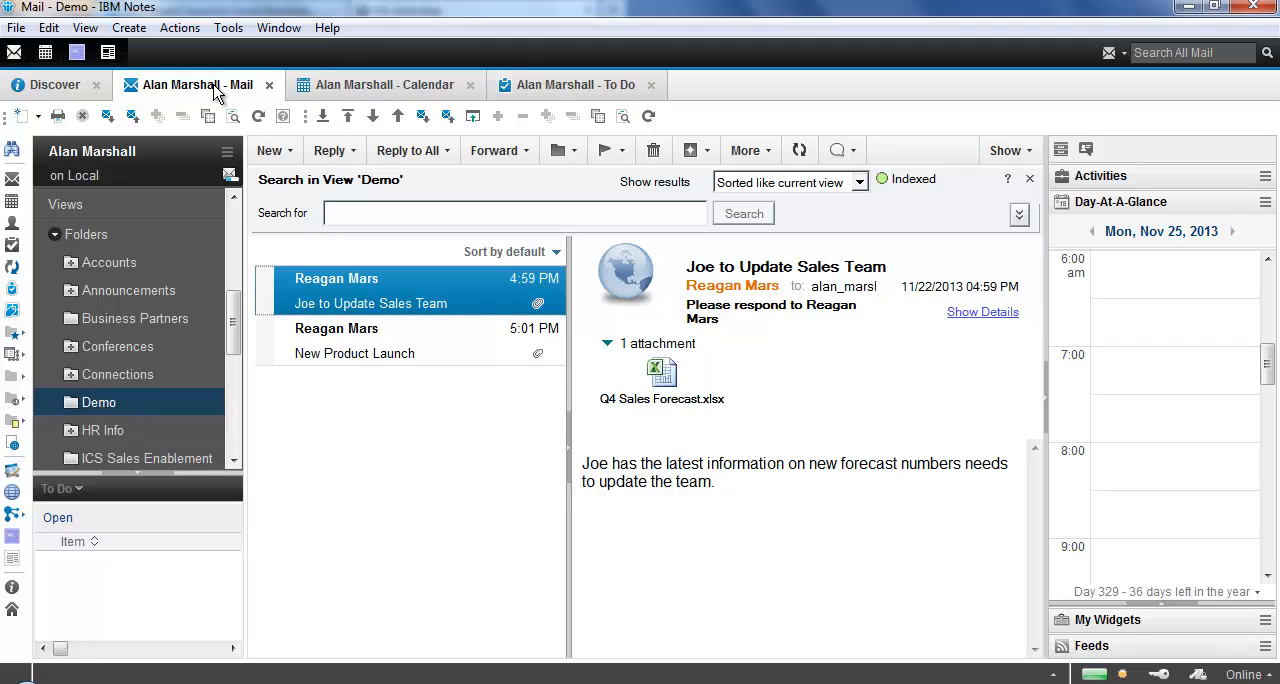
mouse_move(376, 200)
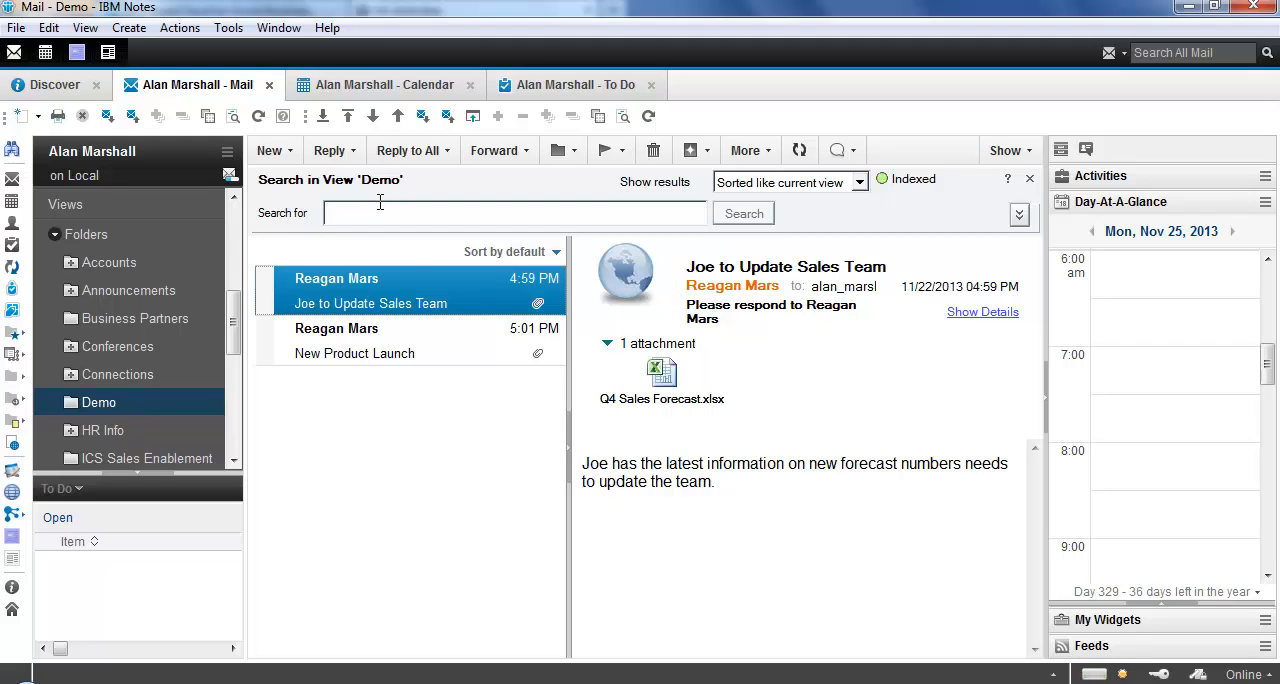
mouse_move(444, 300)
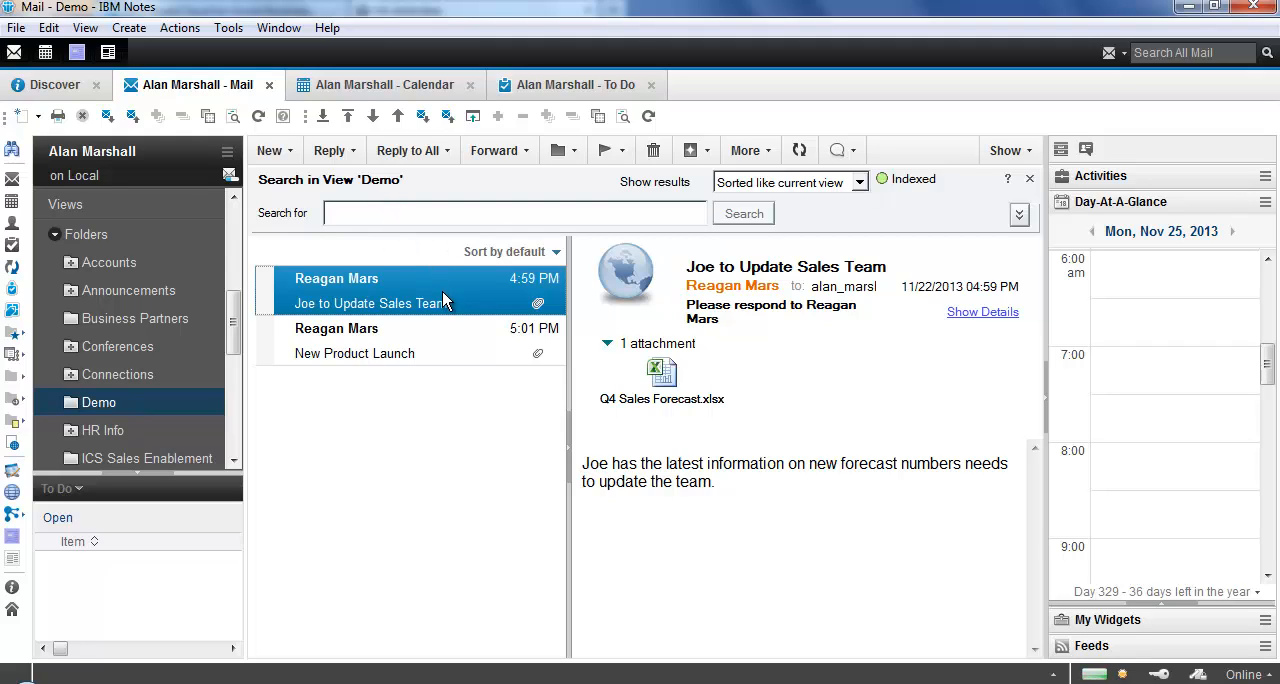
mouse_move(98, 402)
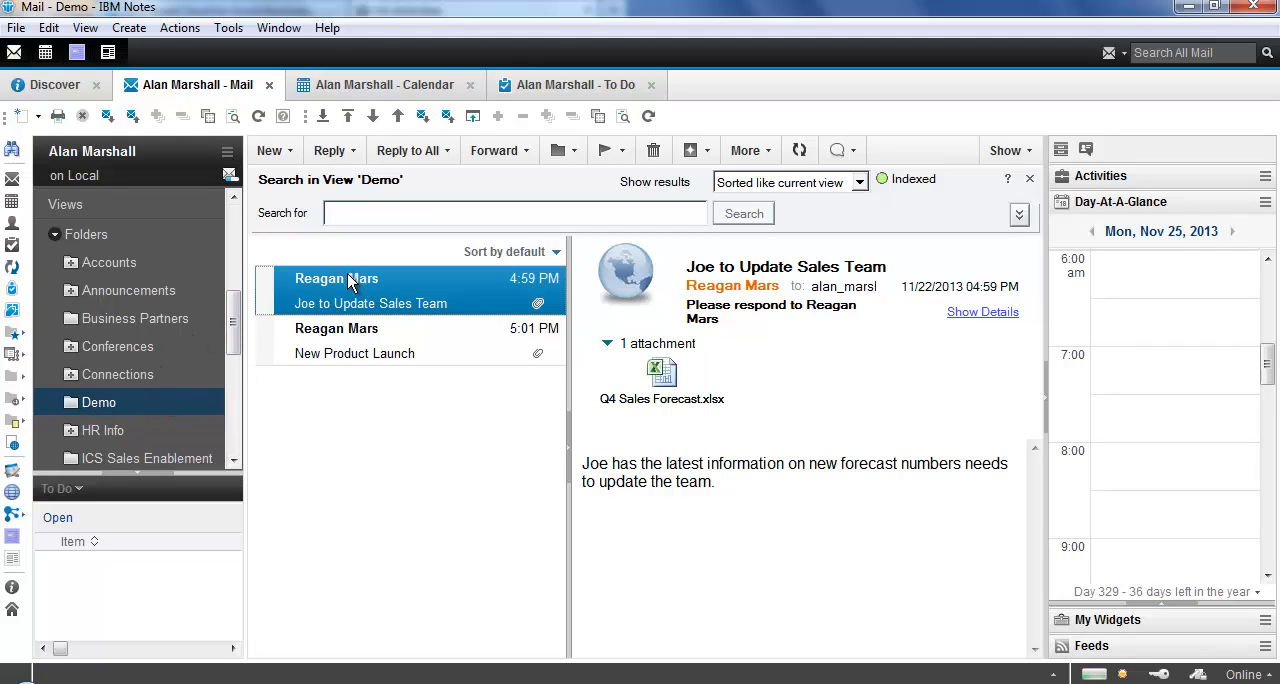
mouse_move(416, 336)
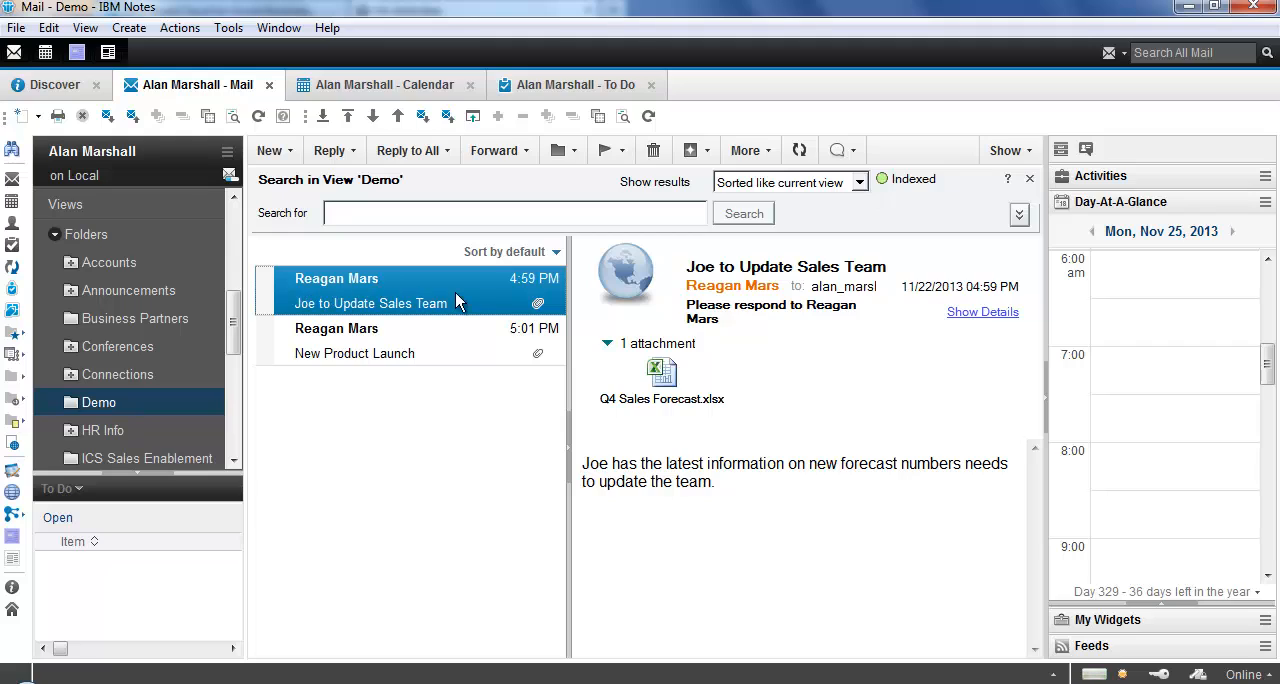
mouse_move(476, 302)
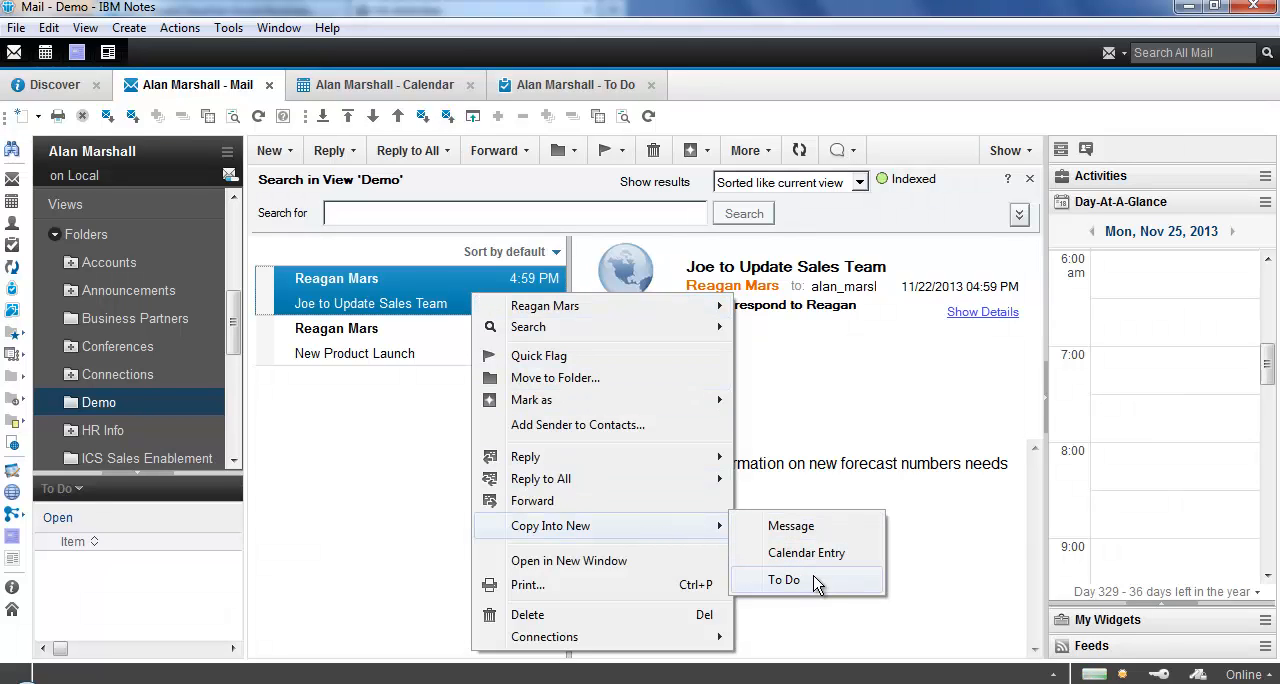
left_click(784, 580)
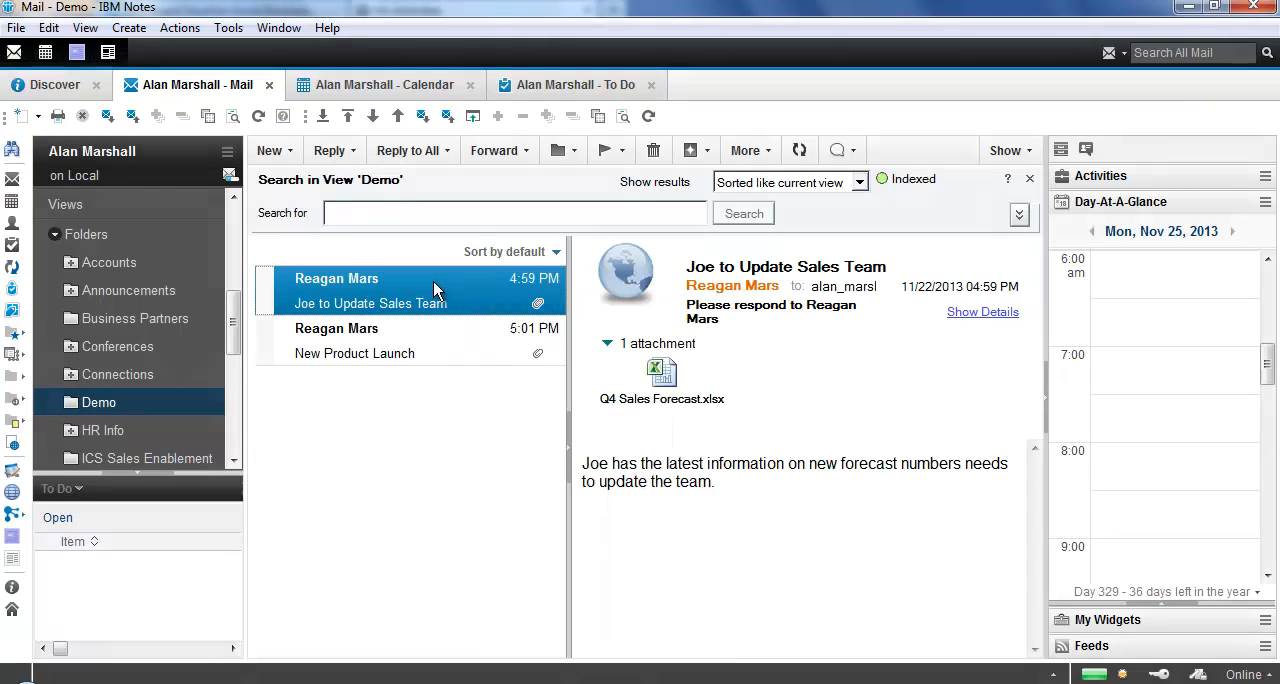
left_click(744, 150)
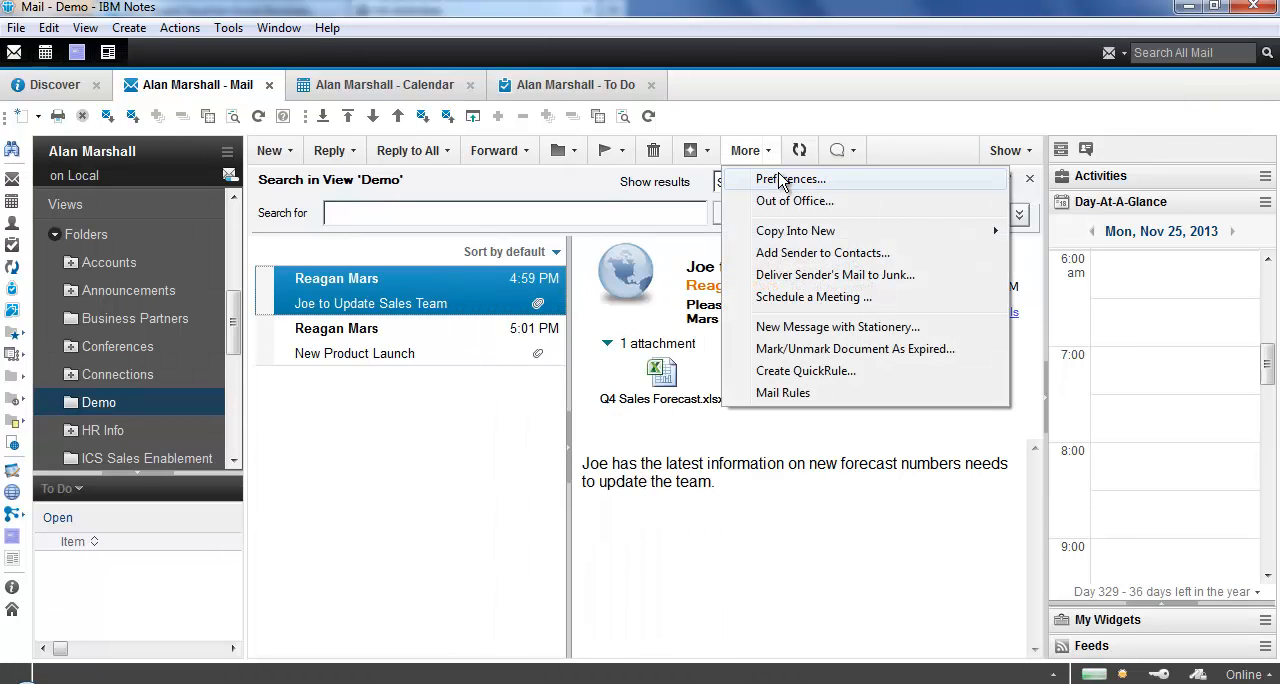
mouse_move(824, 230)
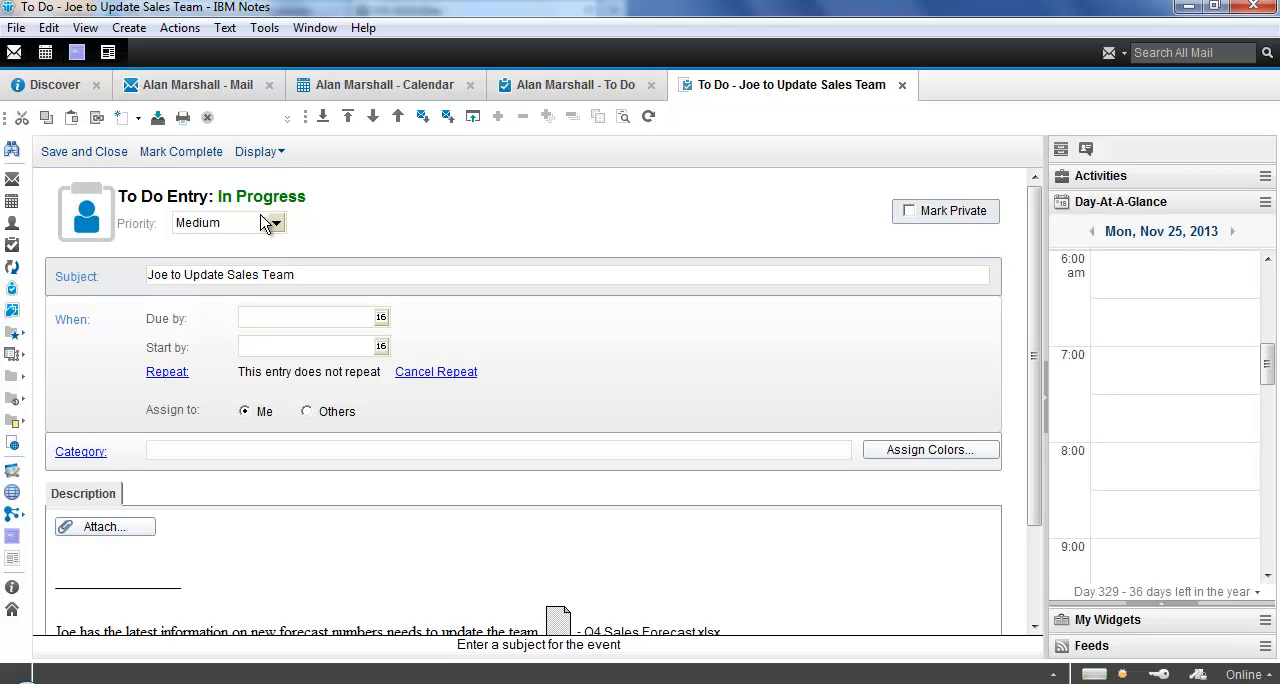
mouse_move(268, 224)
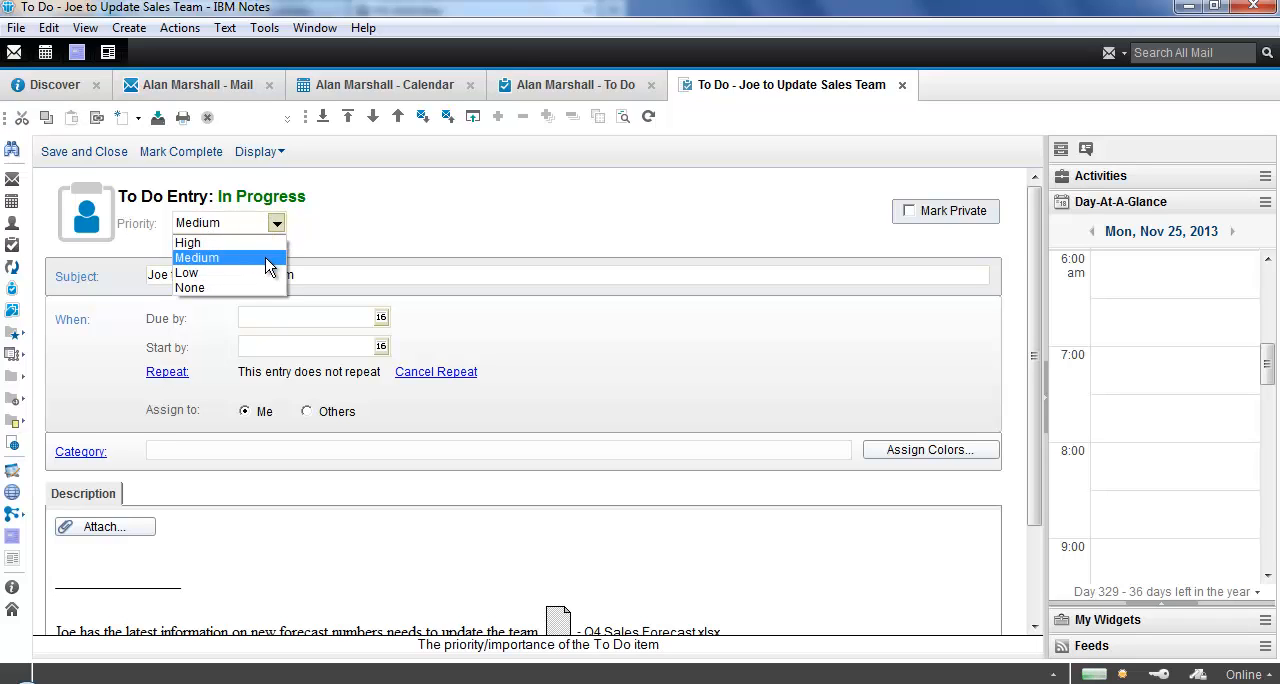
- Keep priority Medium and retitle the to-do 'Joe Q4 Forecast Update to Team'
left_click(196, 256)
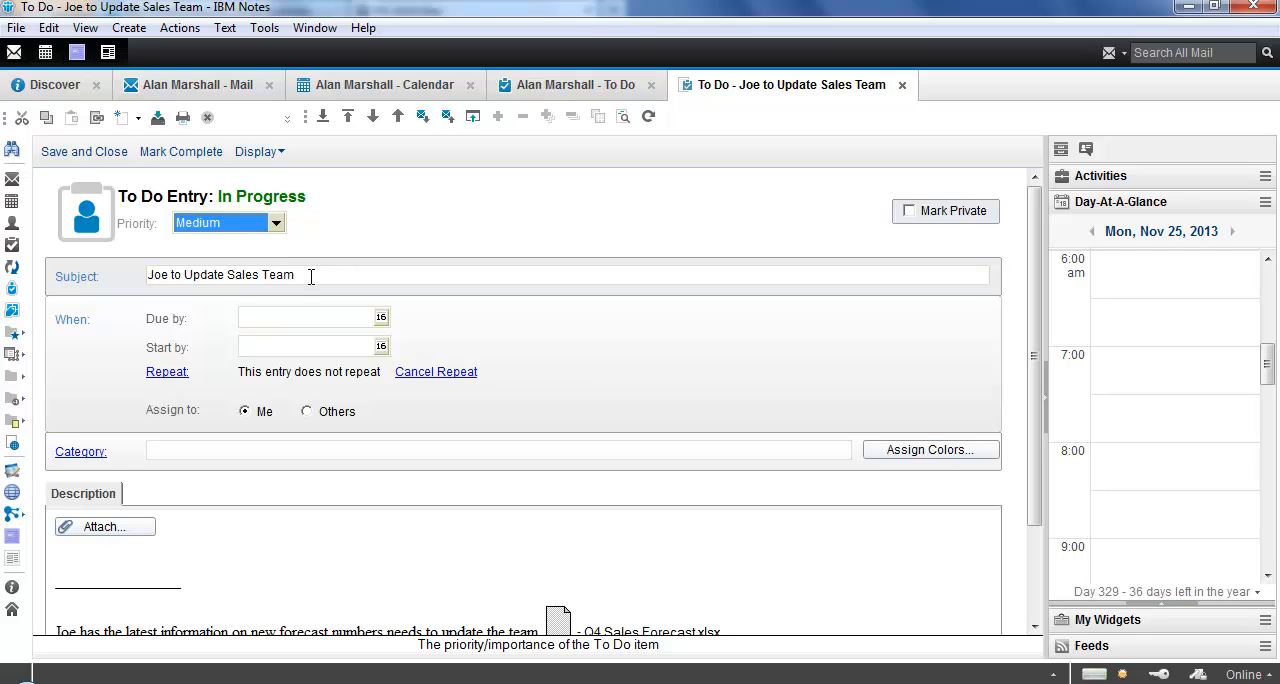
triple_click(220, 276)
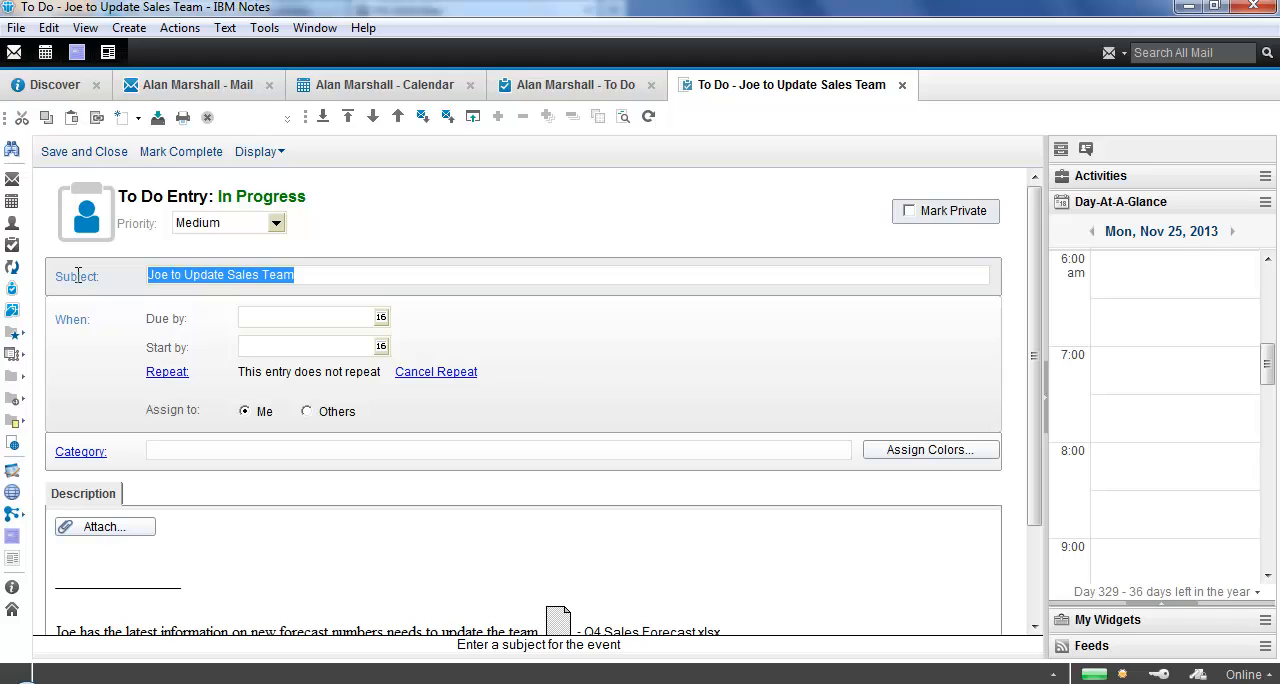
type("Joe")
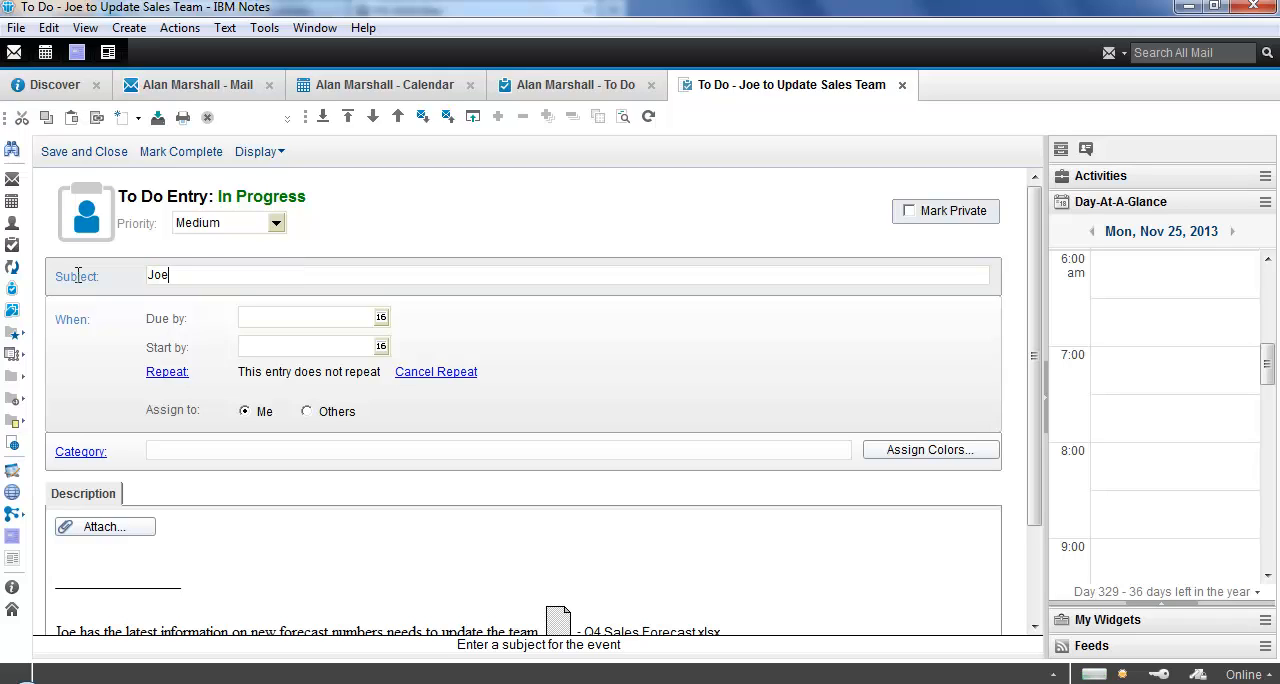
type("Q4")
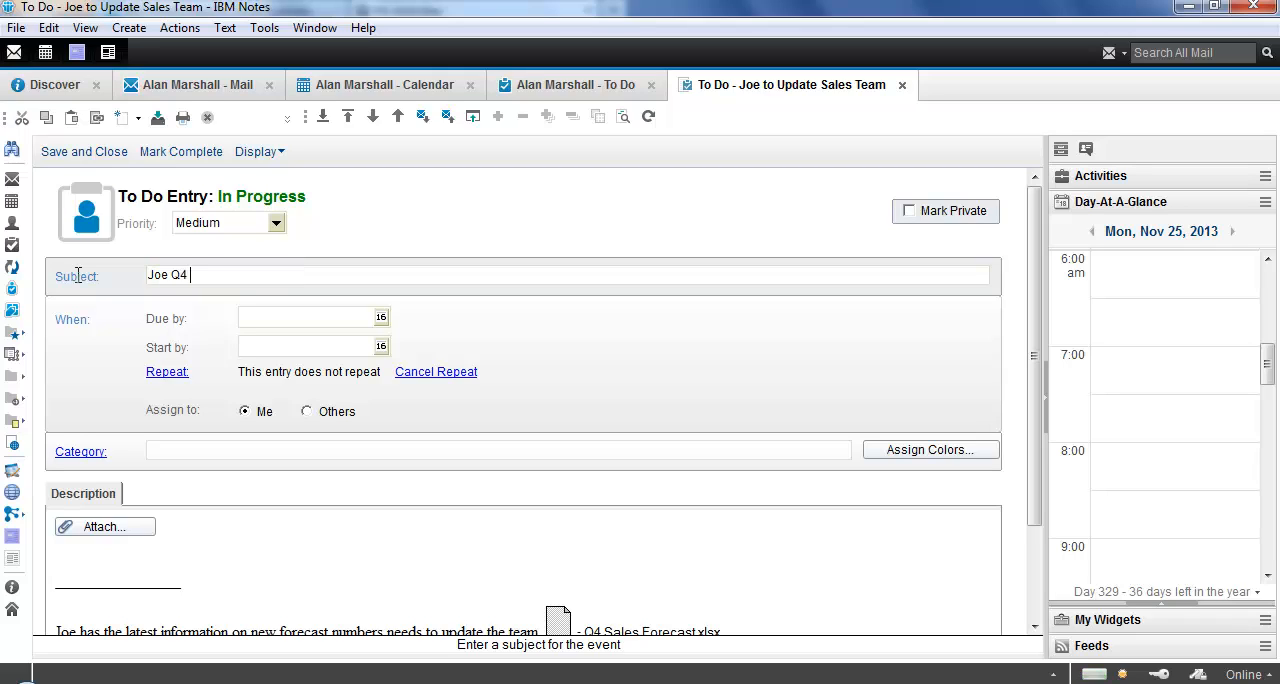
type("Forecast Update to Team")
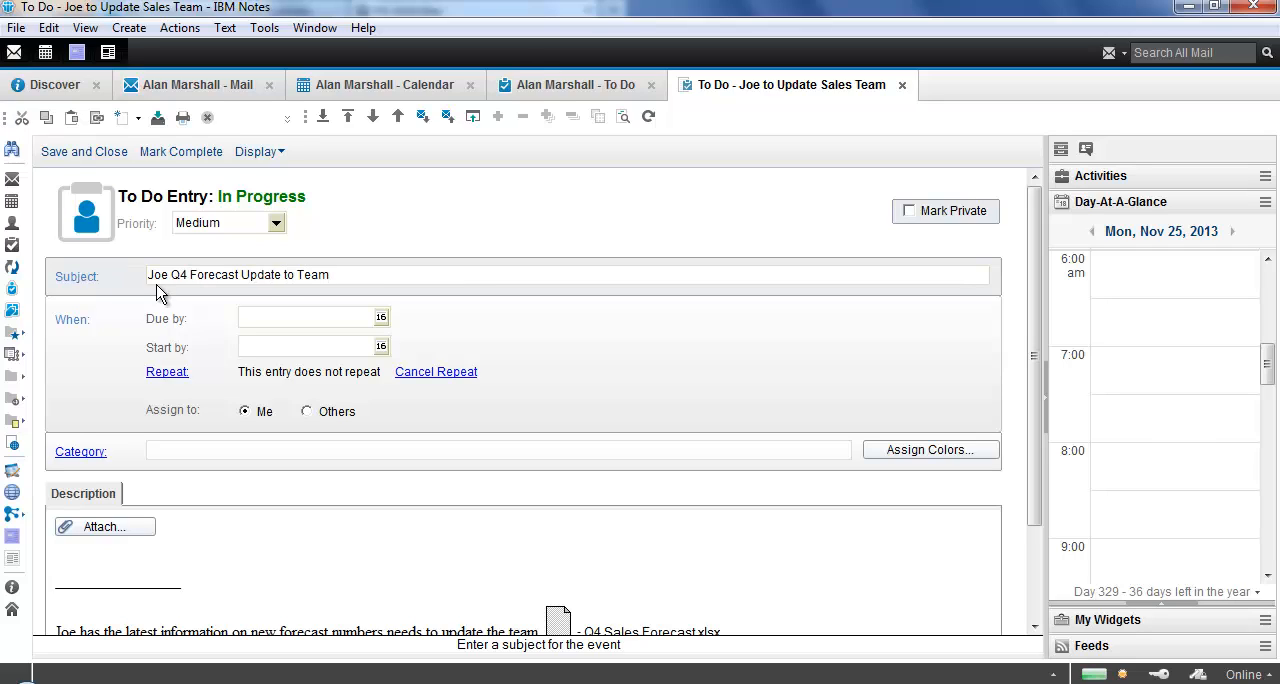
mouse_move(380, 318)
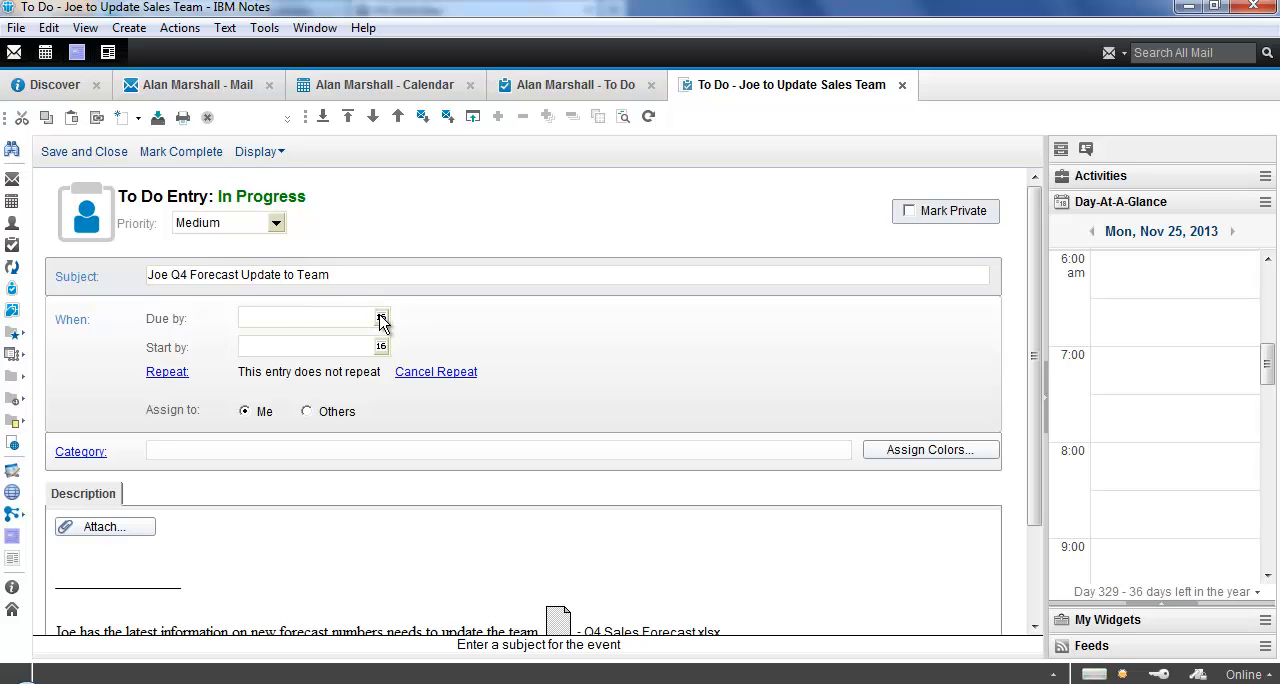
- Set both the due date and start date to Mon 11/25/2013 via the calendar pickers
left_click(380, 318)
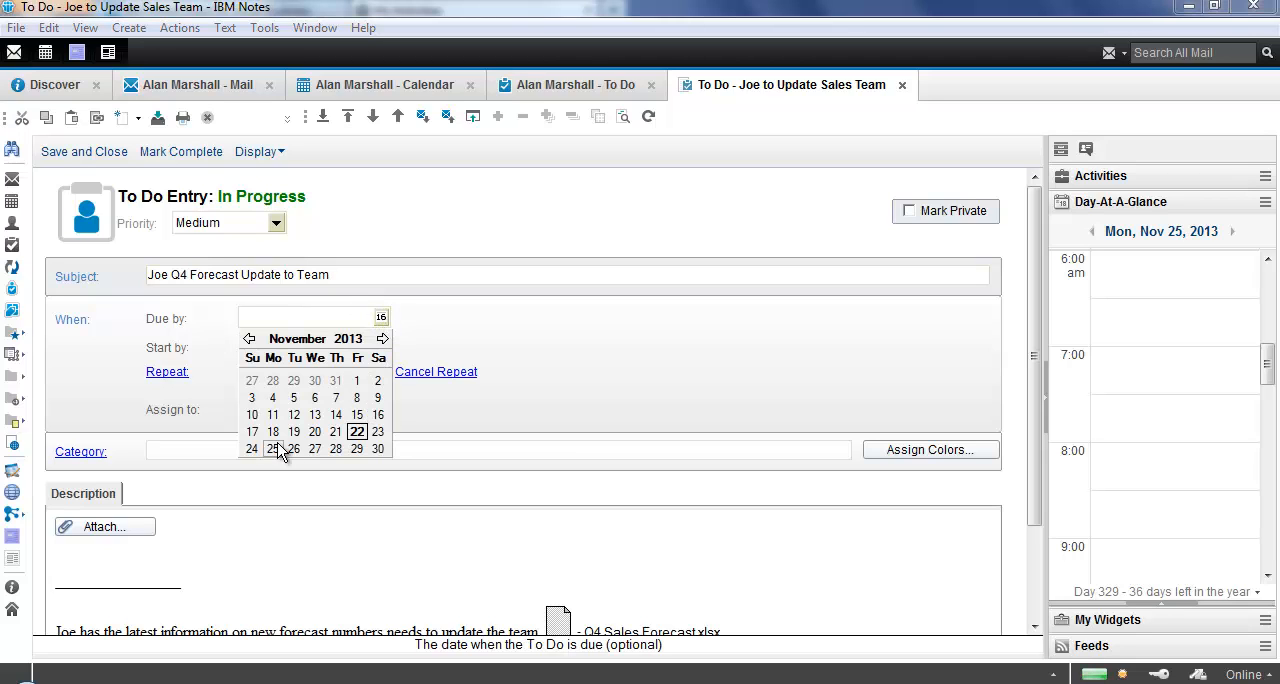
left_click(272, 448)
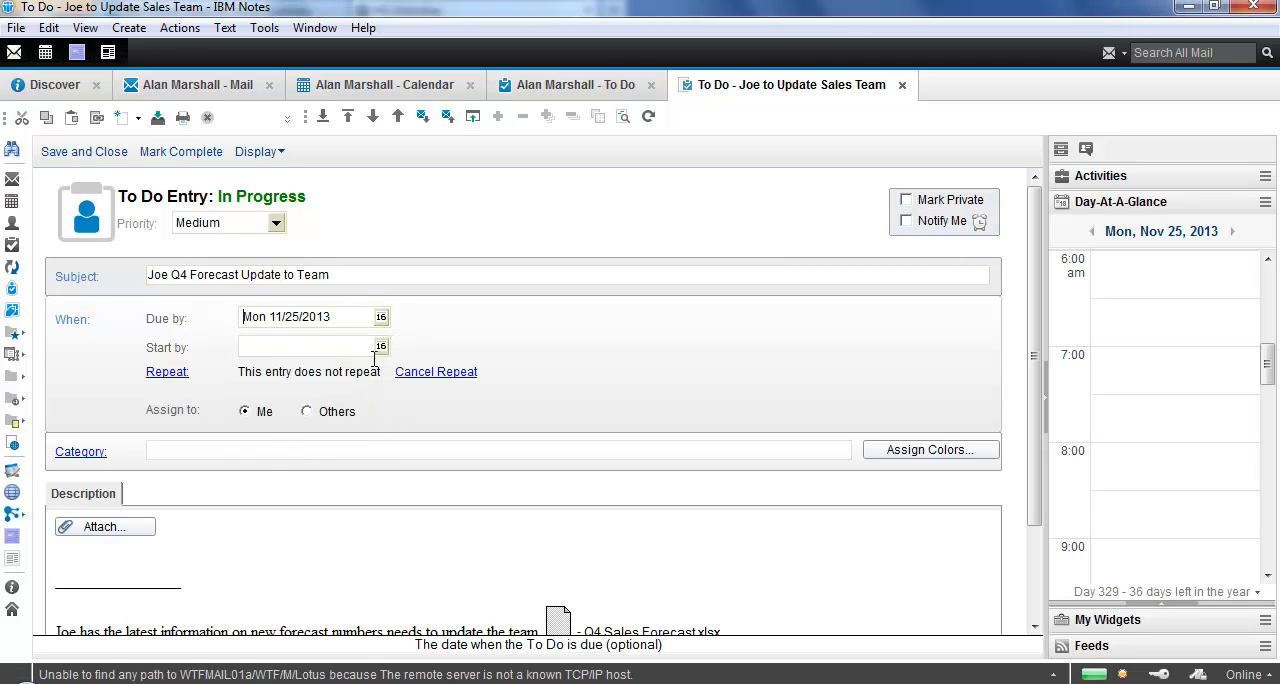
left_click(380, 346)
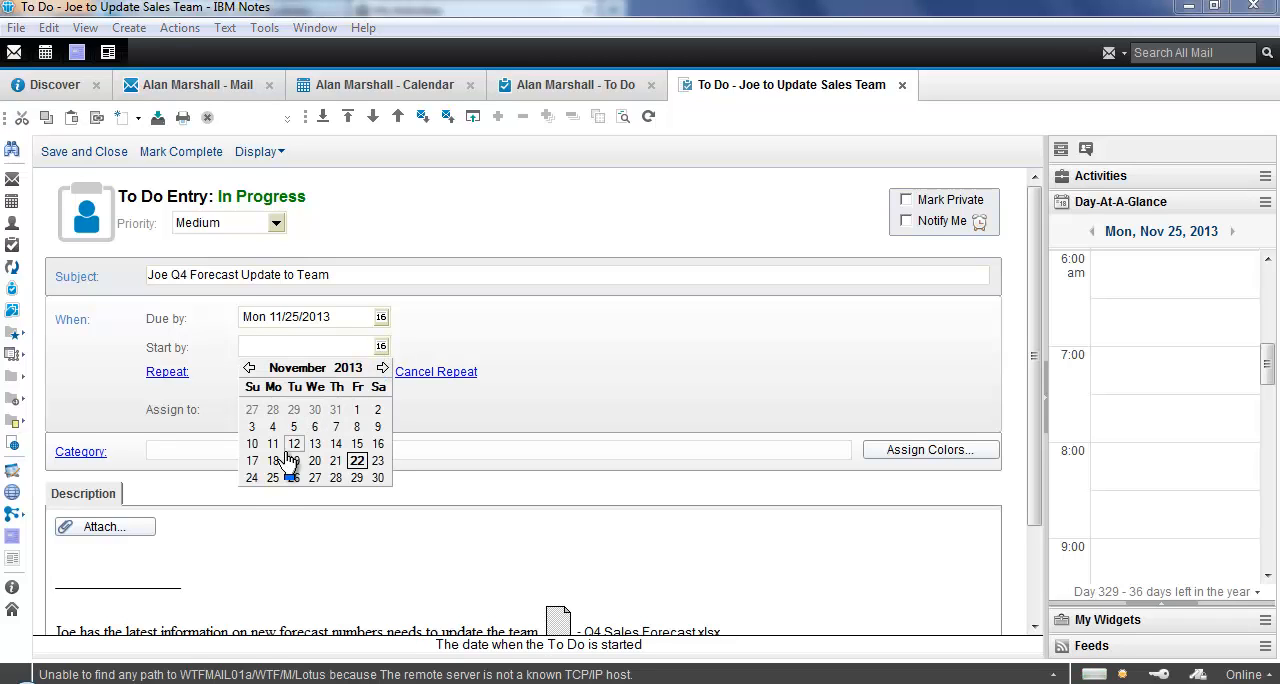
left_click(272, 476)
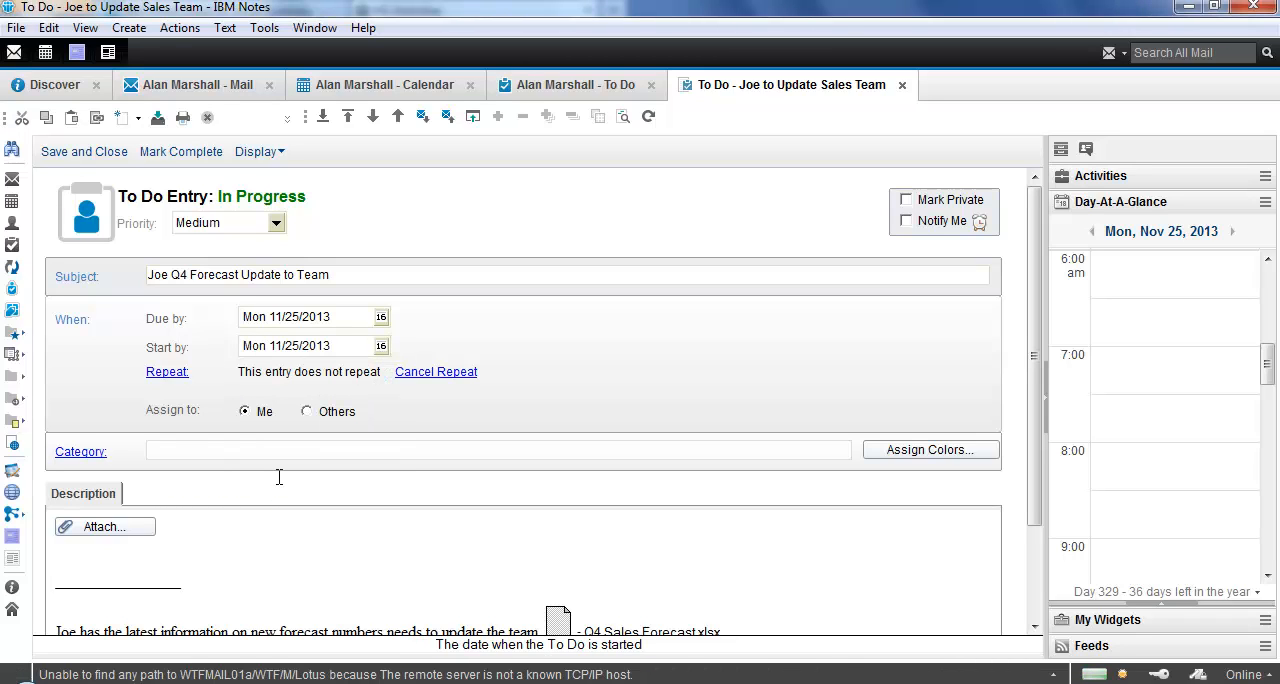
mouse_move(300, 462)
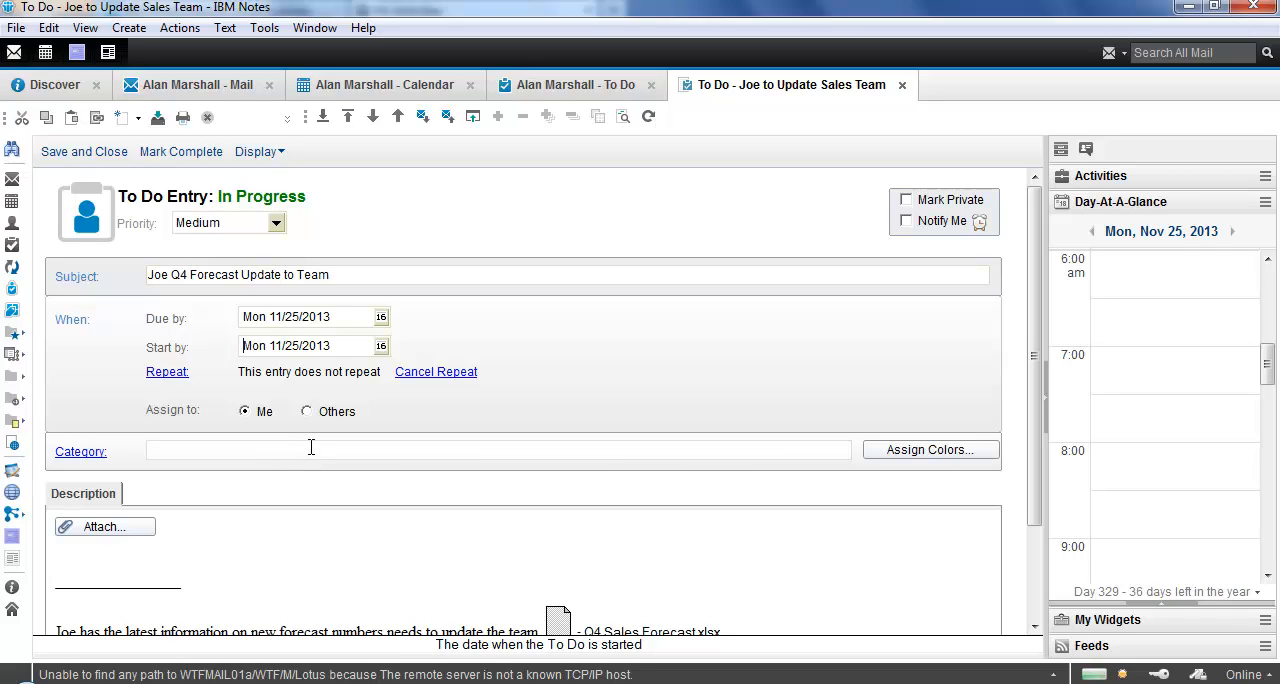
mouse_move(296, 430)
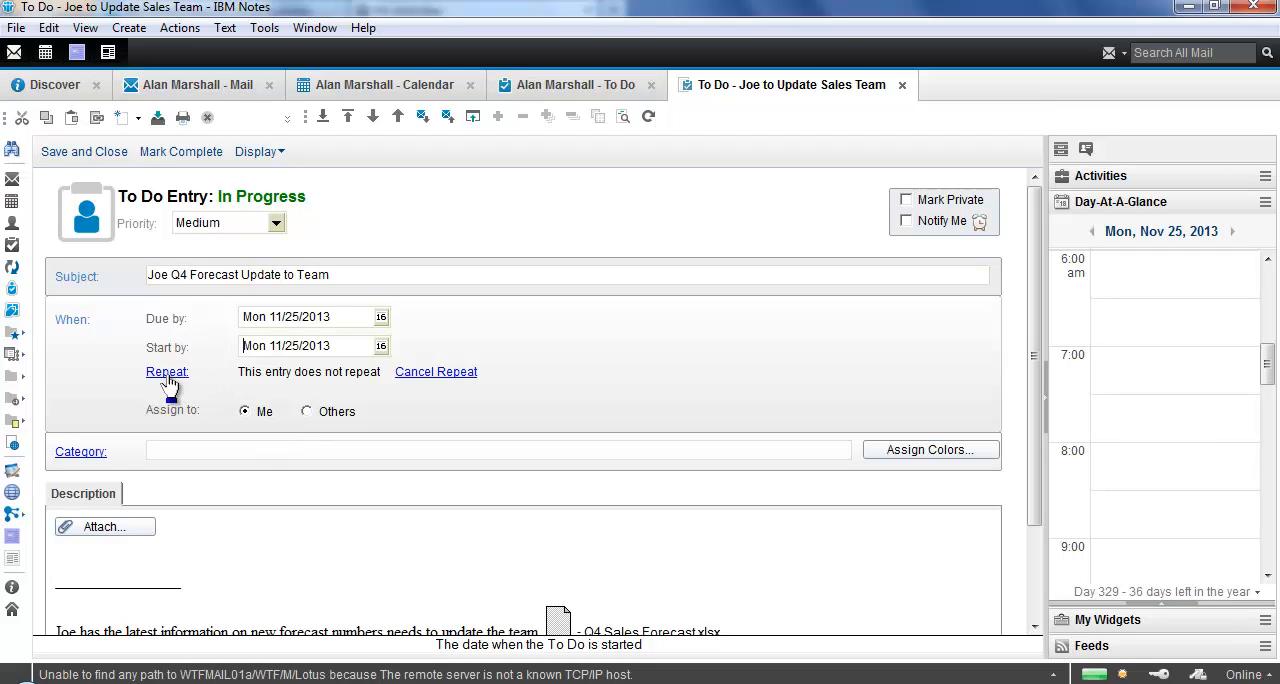
mouse_move(170, 390)
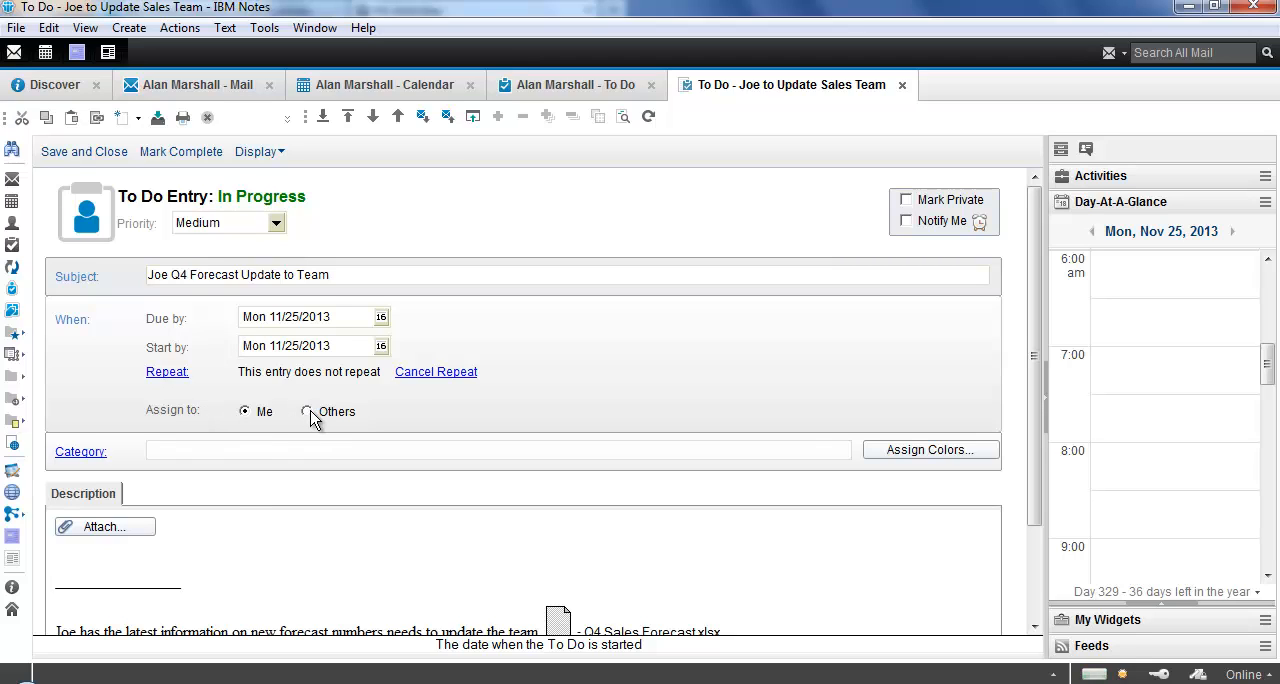
left_click(308, 412)
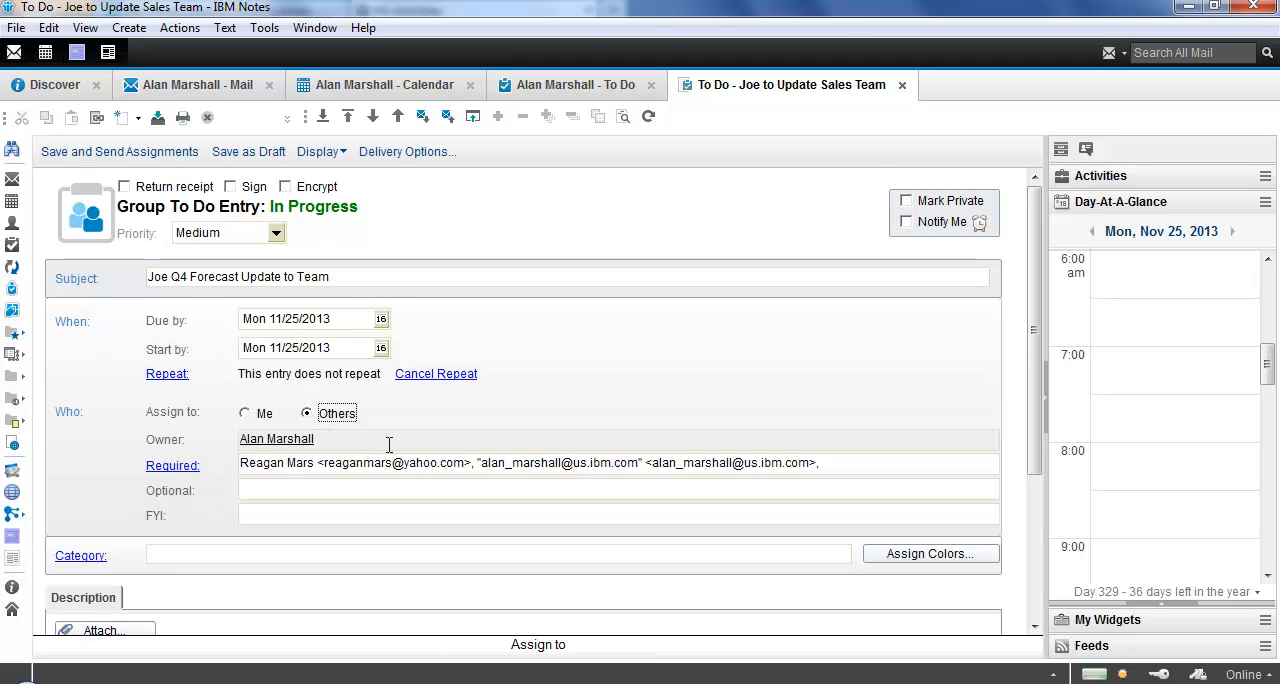
left_click(844, 462)
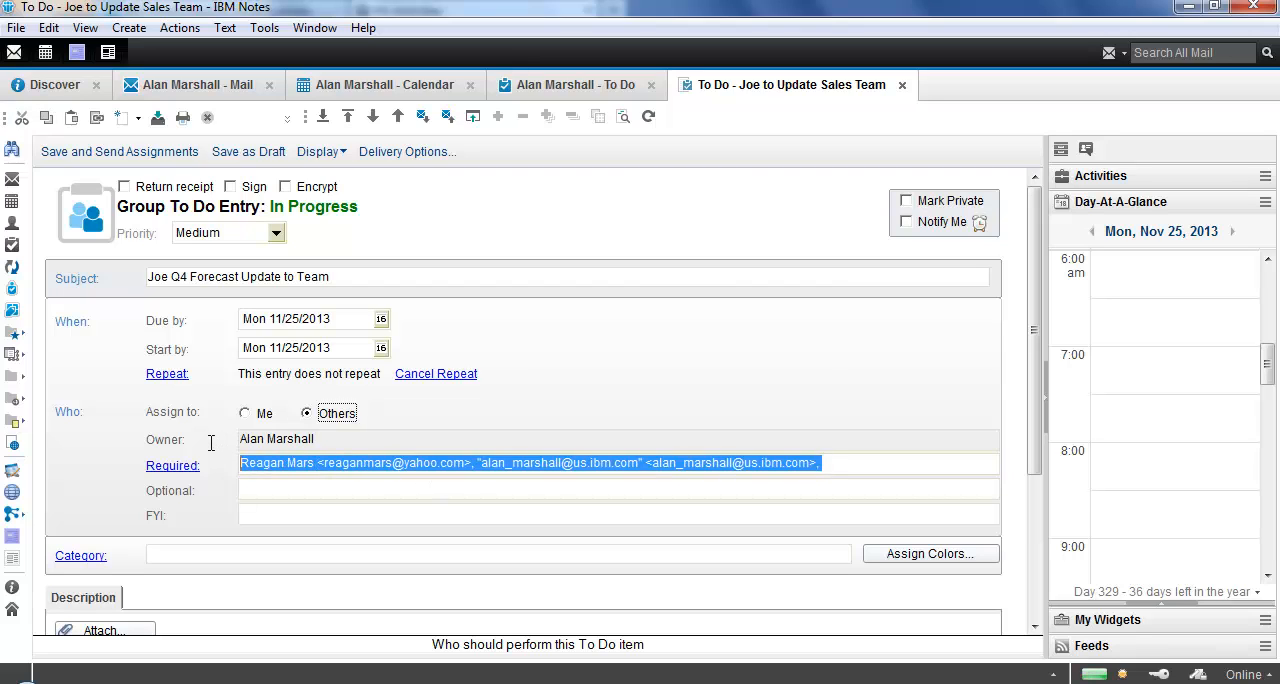
type("Joe")
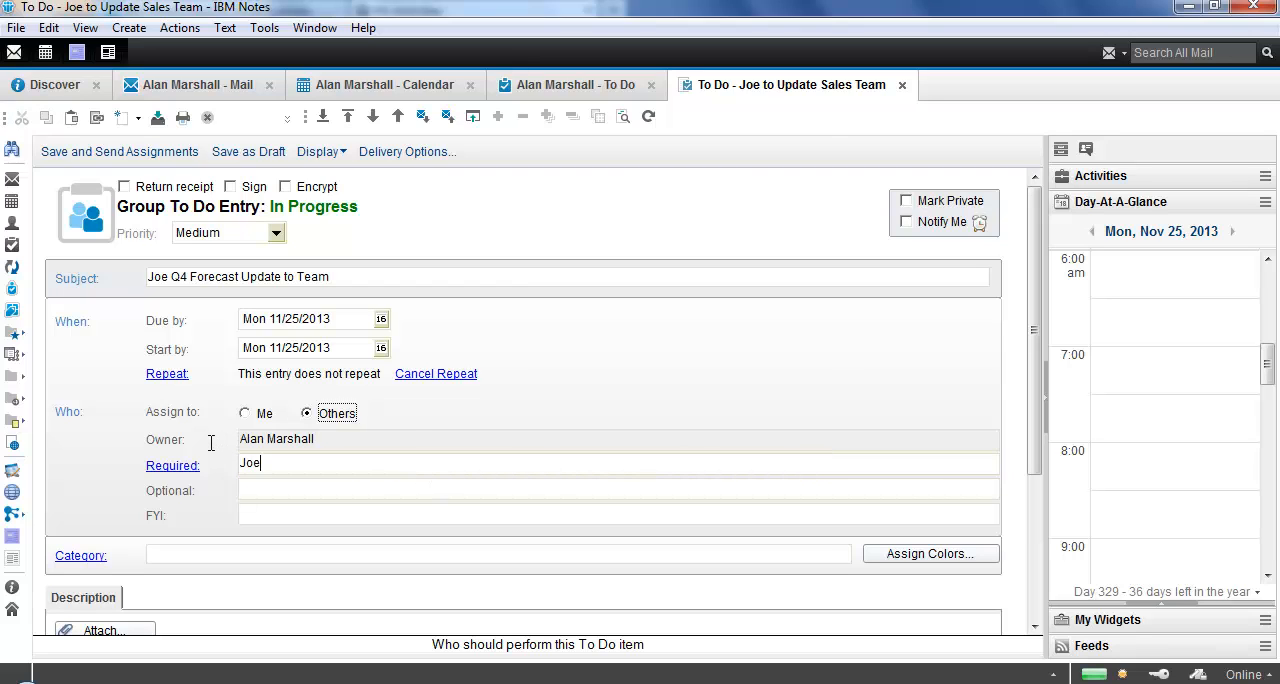
type("Baxter/Atlanta/IBM,")
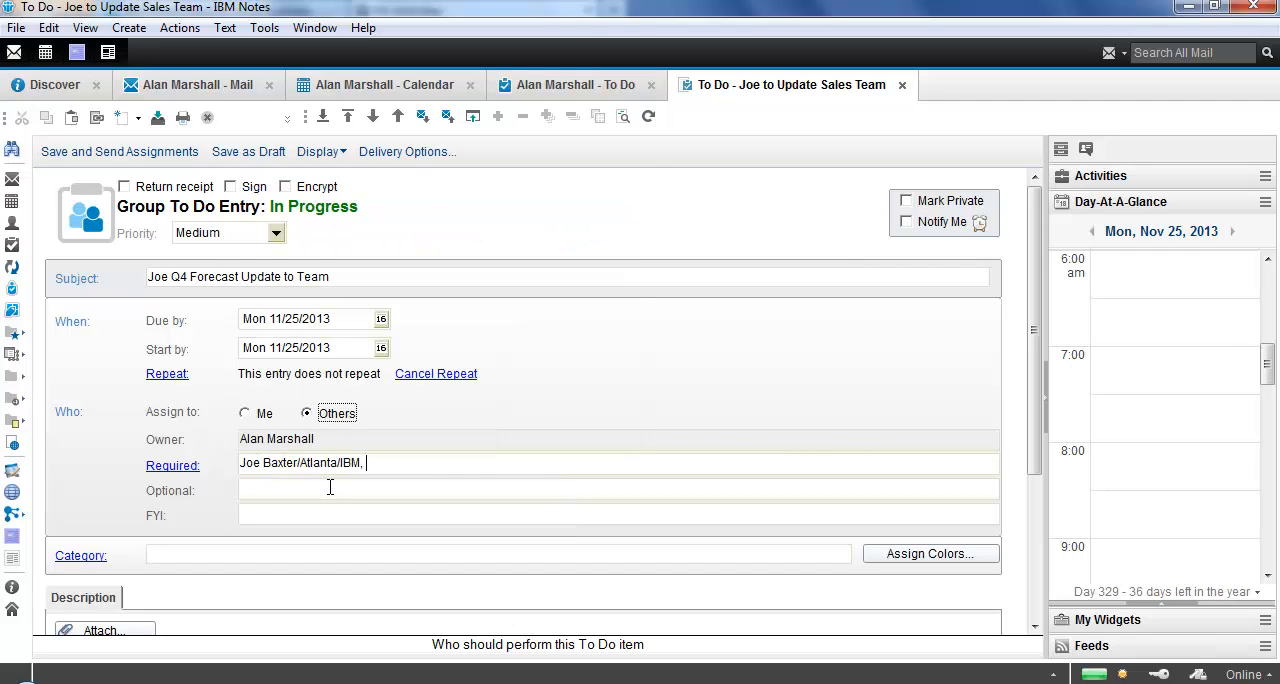
type("My Team")
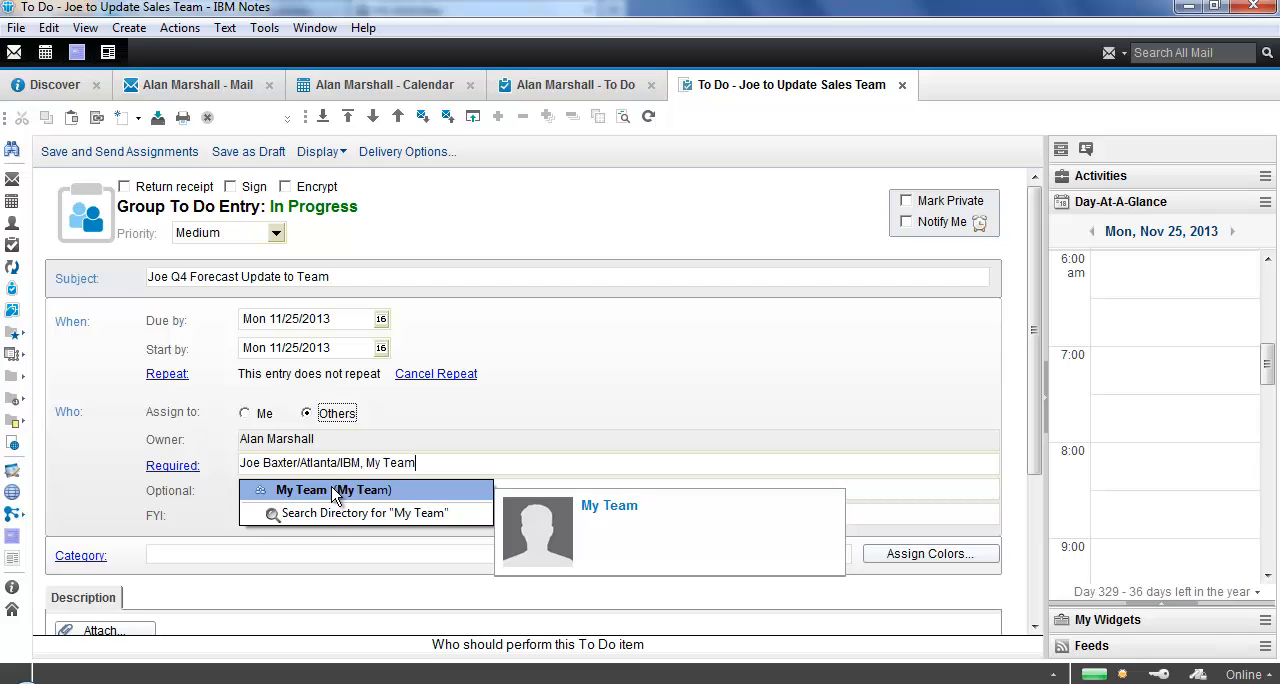
mouse_move(348, 496)
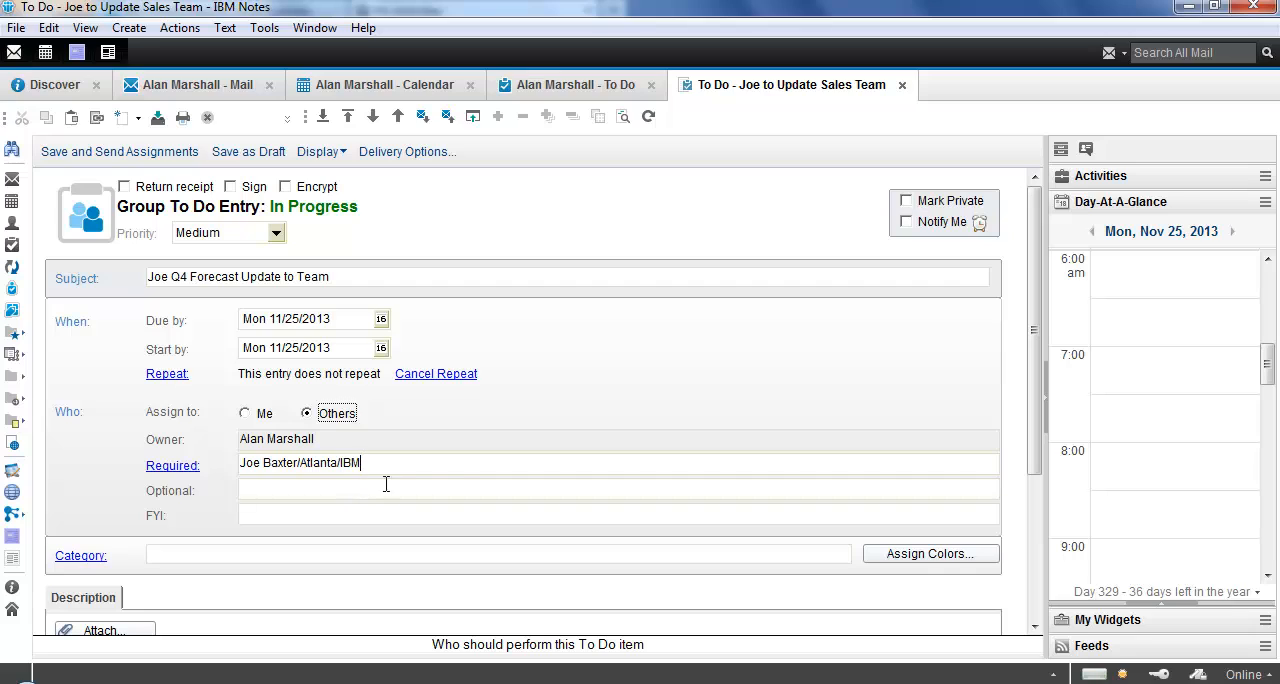
mouse_move(938, 228)
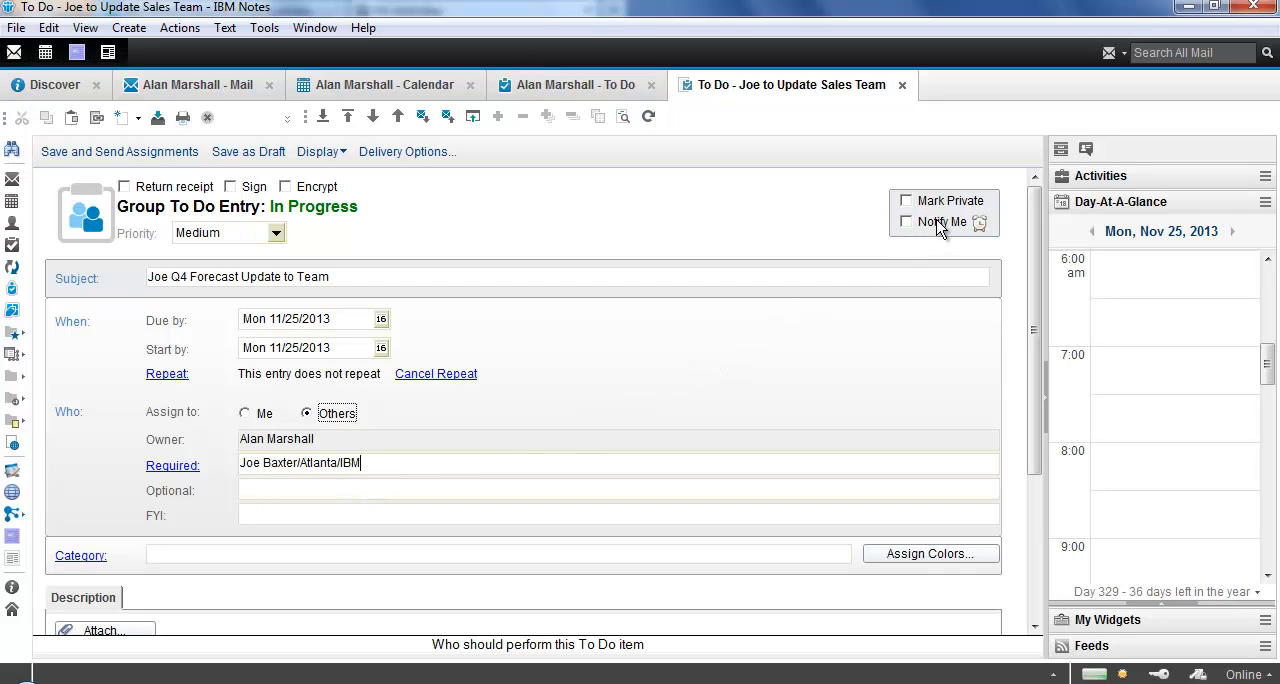
mouse_move(916, 282)
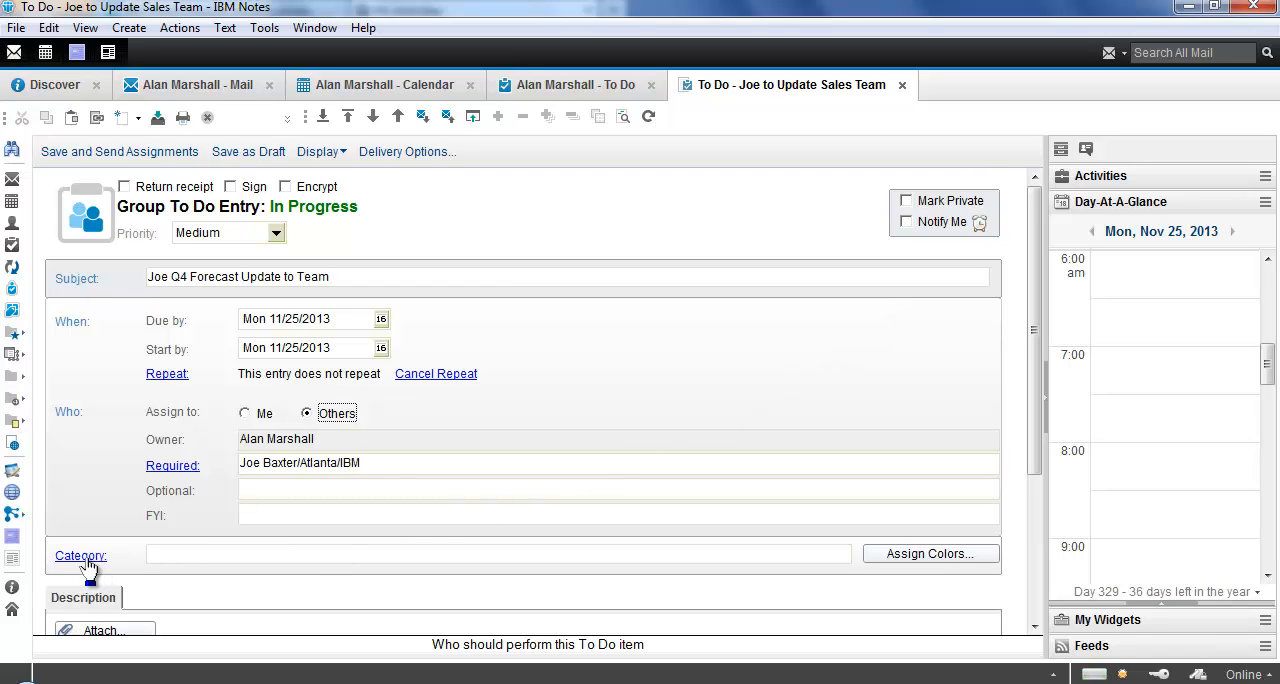
- Review the Category list and cancel without choosing a category
left_click(80, 556)
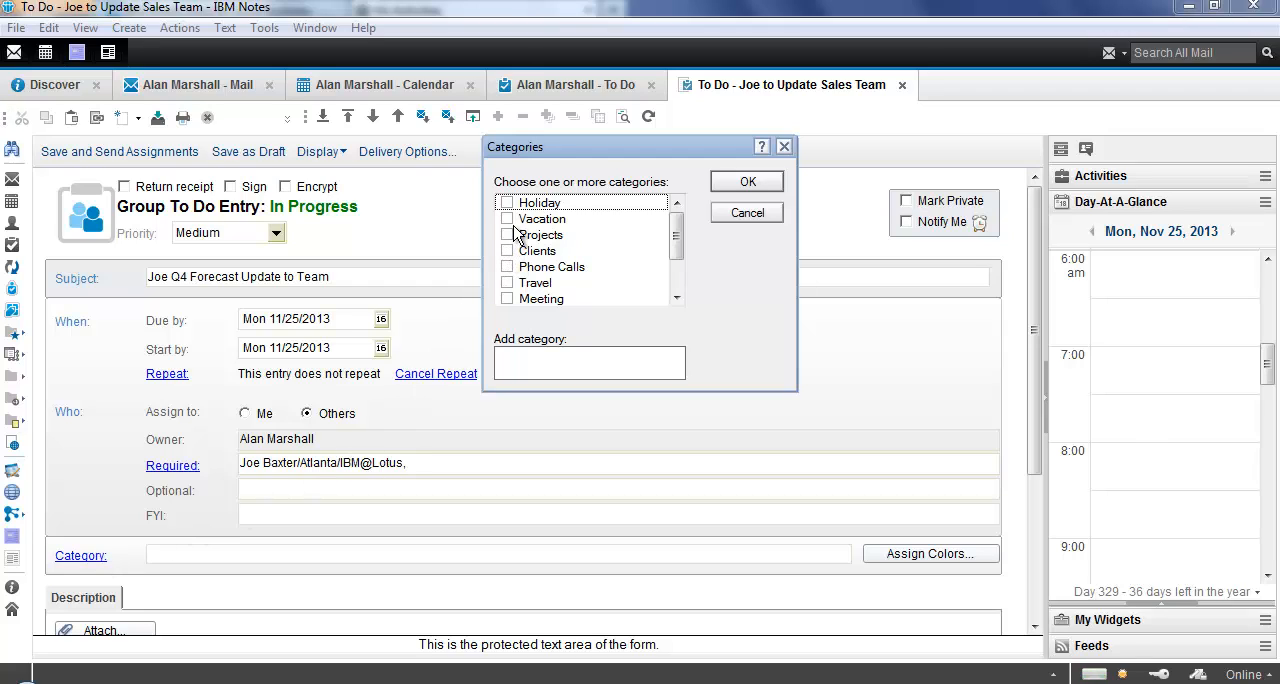
mouse_move(512, 252)
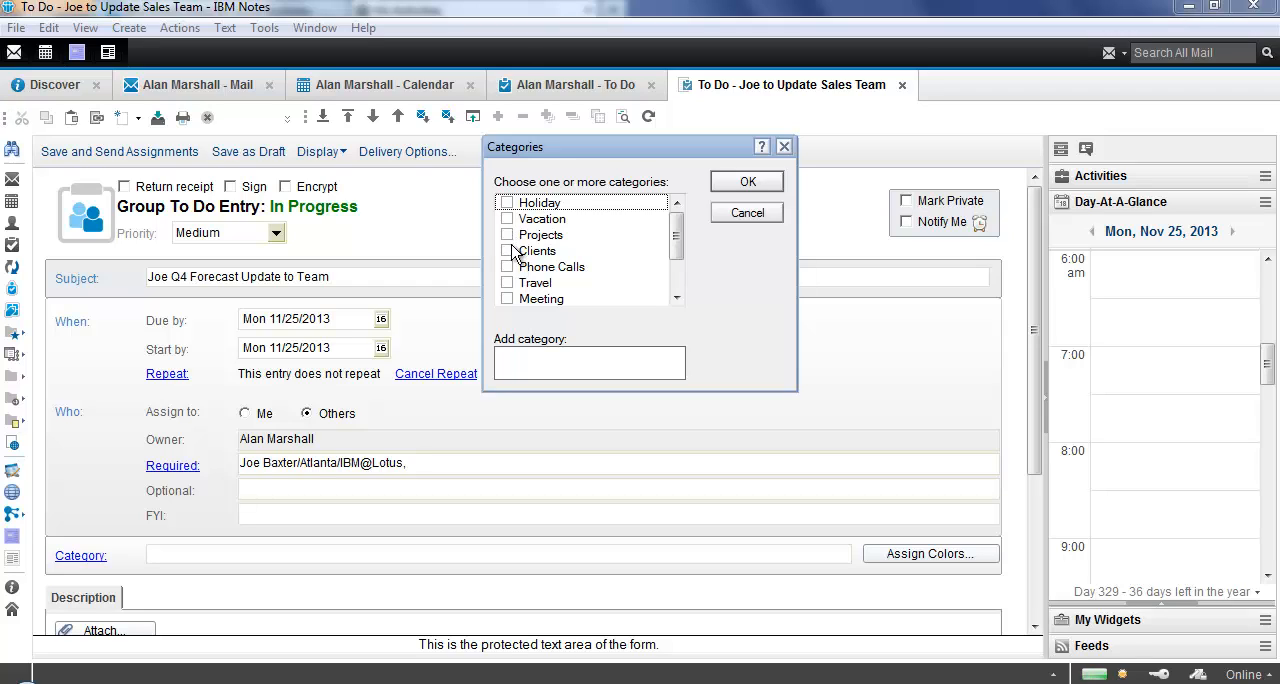
mouse_move(748, 214)
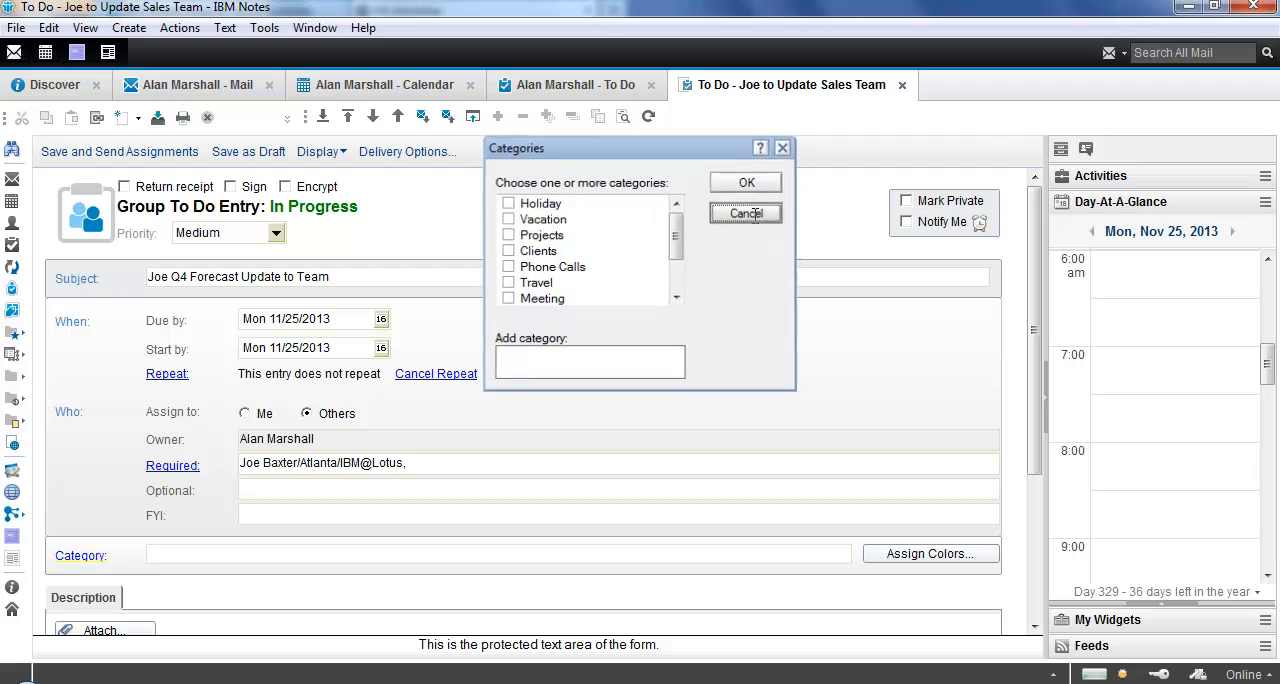
left_click(744, 214)
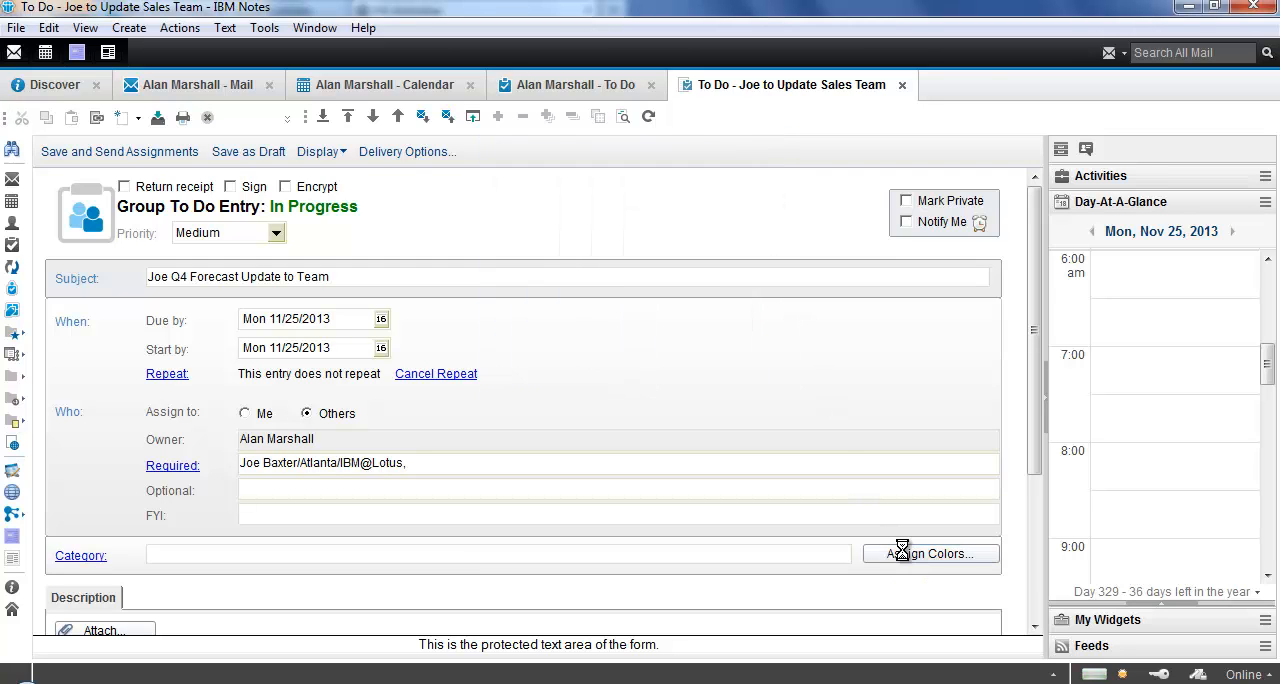
left_click(932, 552)
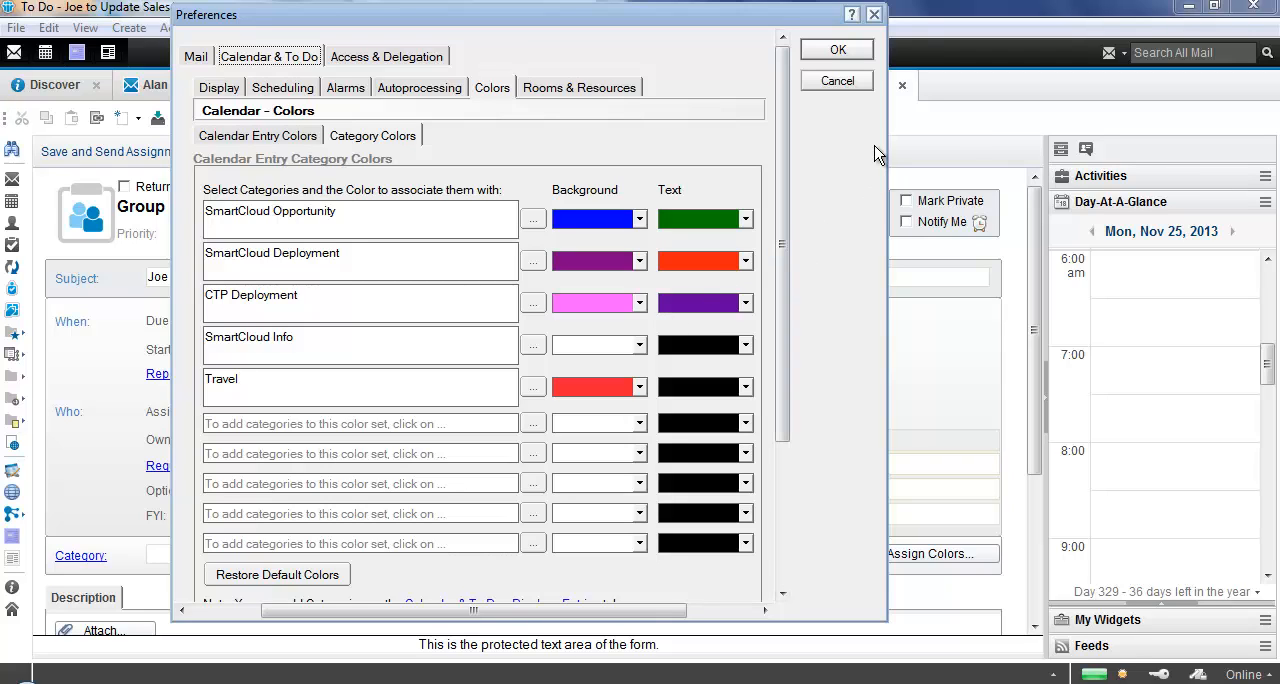
mouse_move(848, 92)
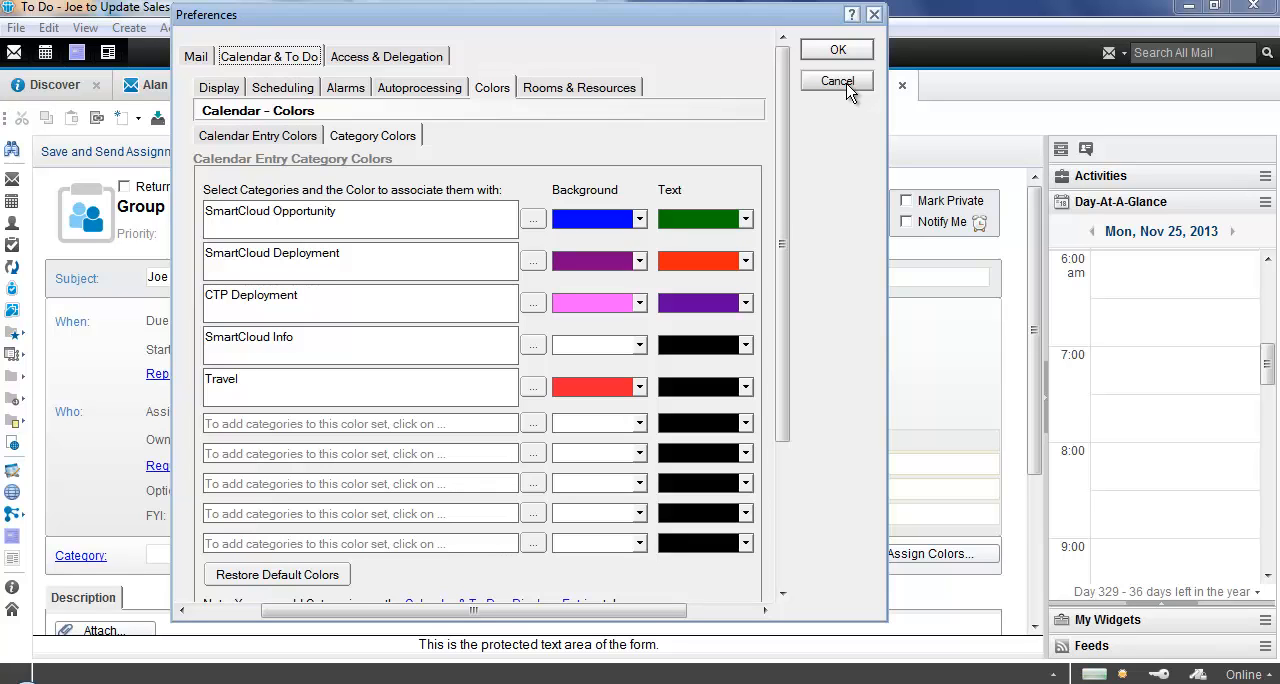
left_click(836, 80)
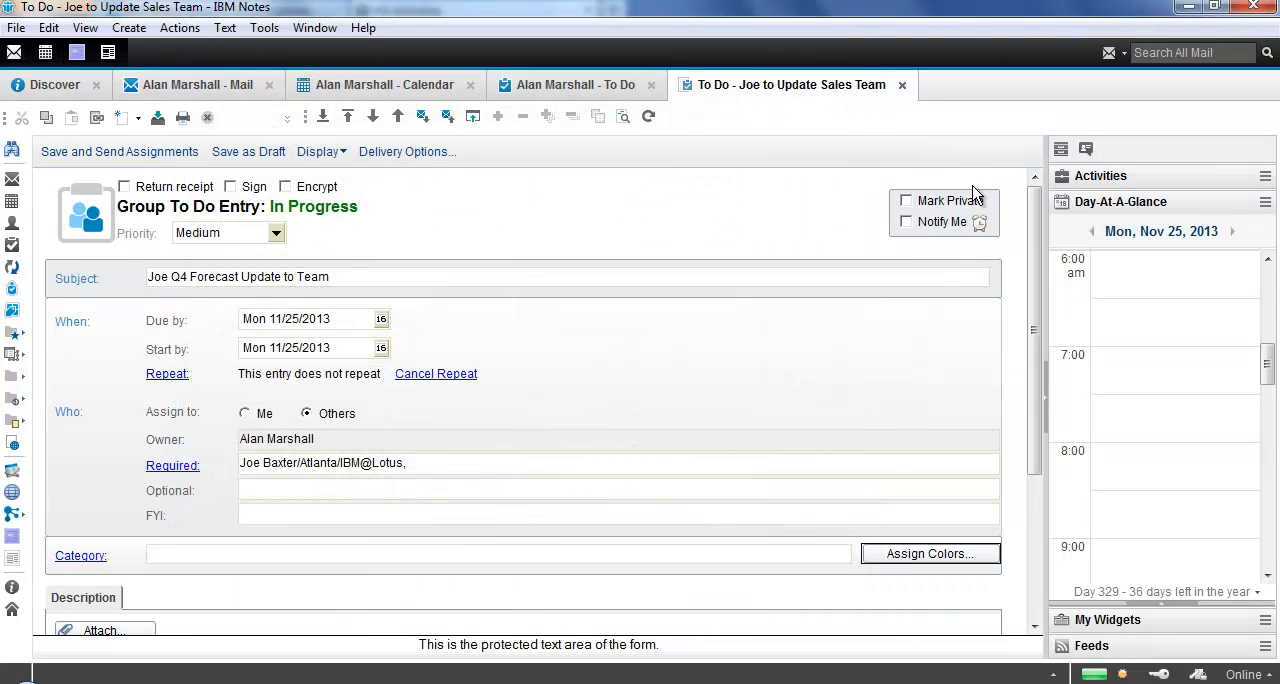
scroll("down", 3)
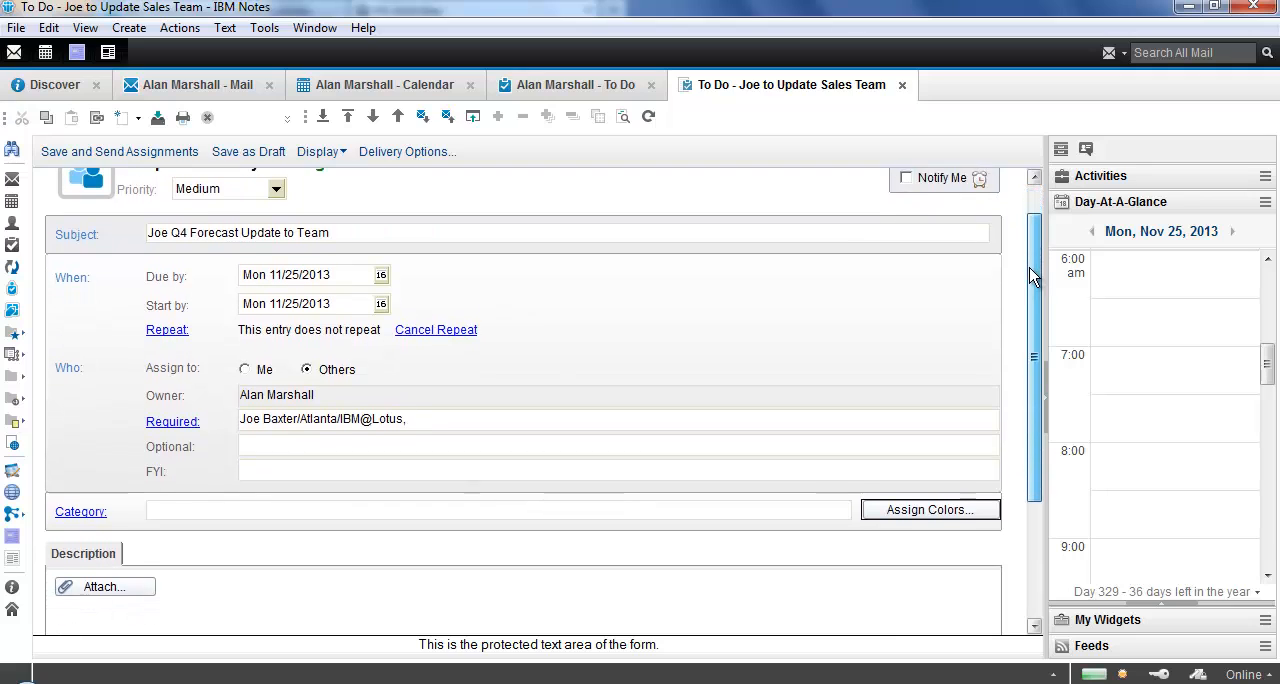
scroll("down", 3)
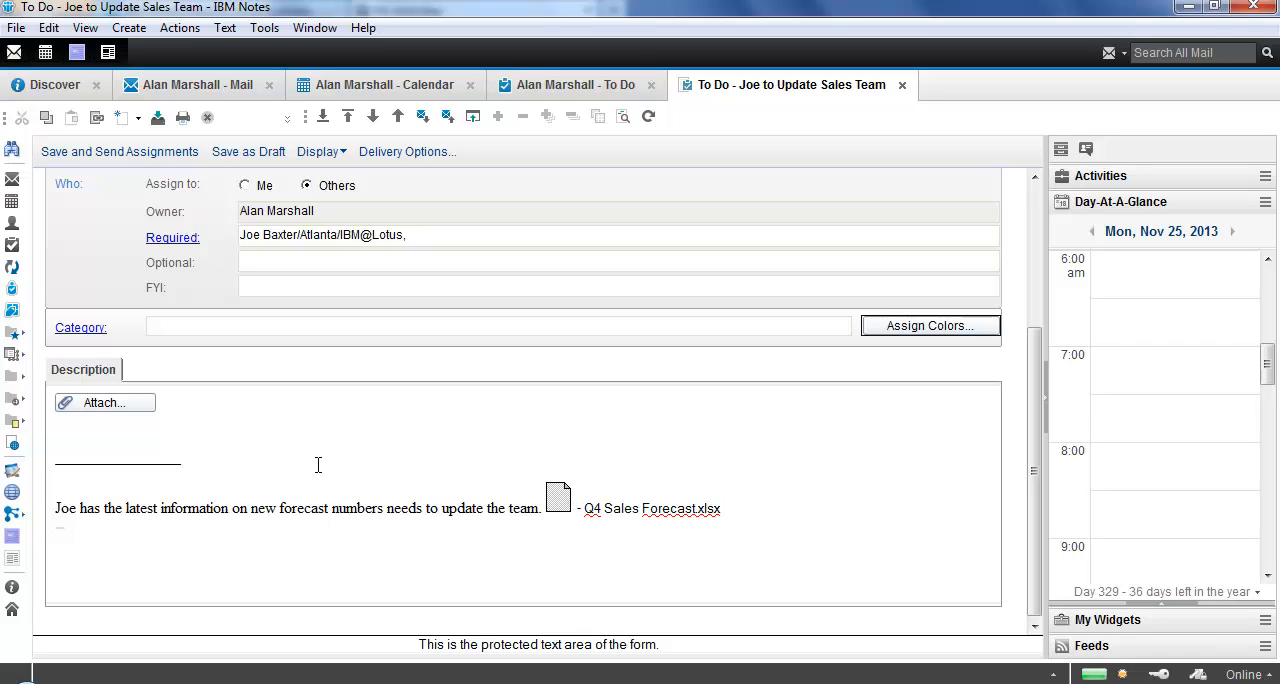
left_click(90, 432)
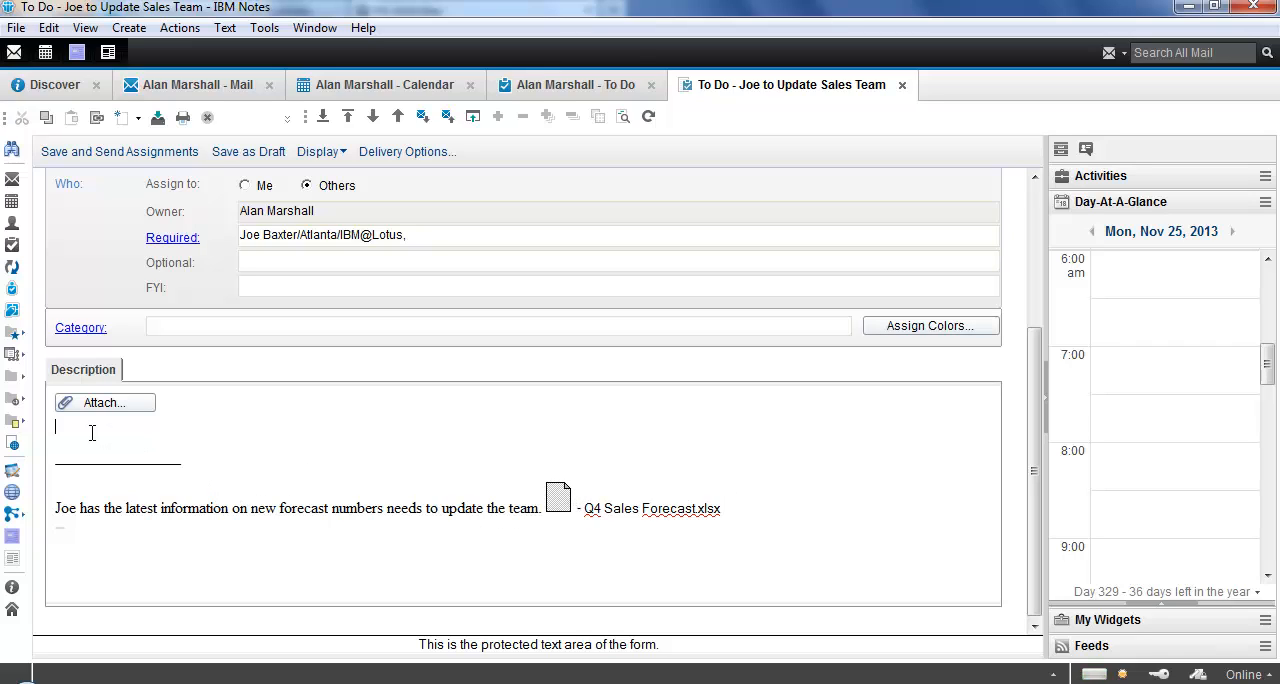
mouse_move(104, 402)
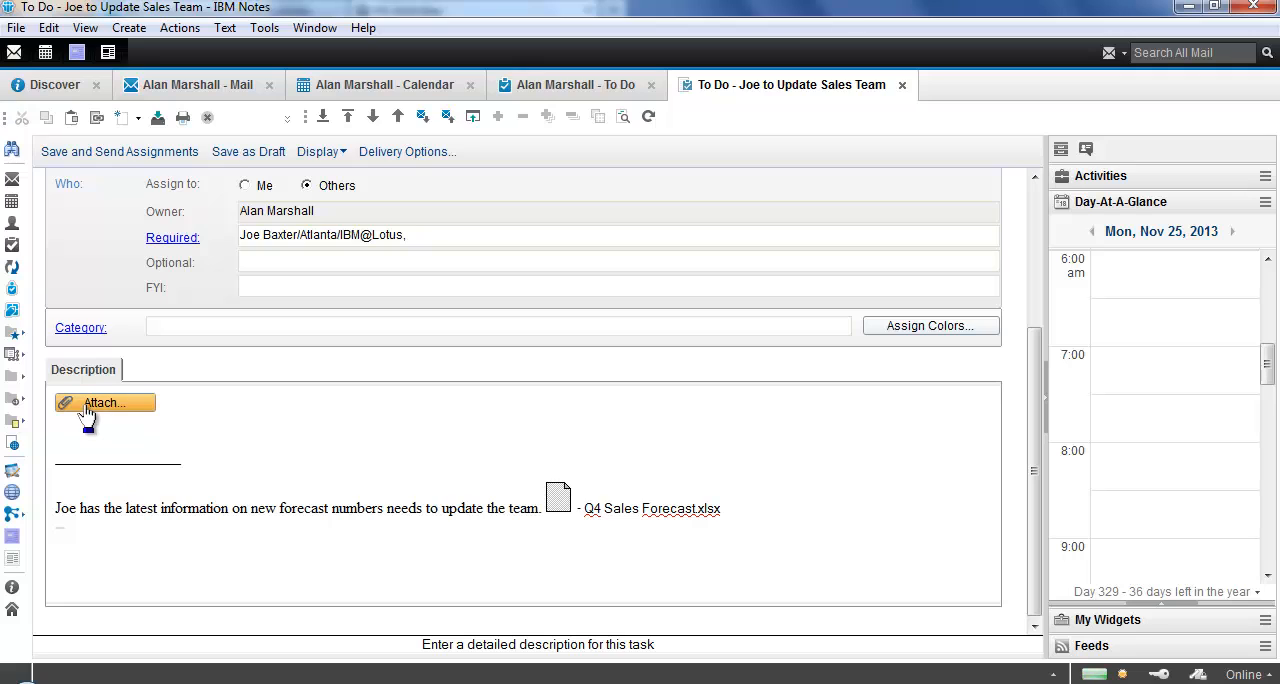
mouse_move(1014, 404)
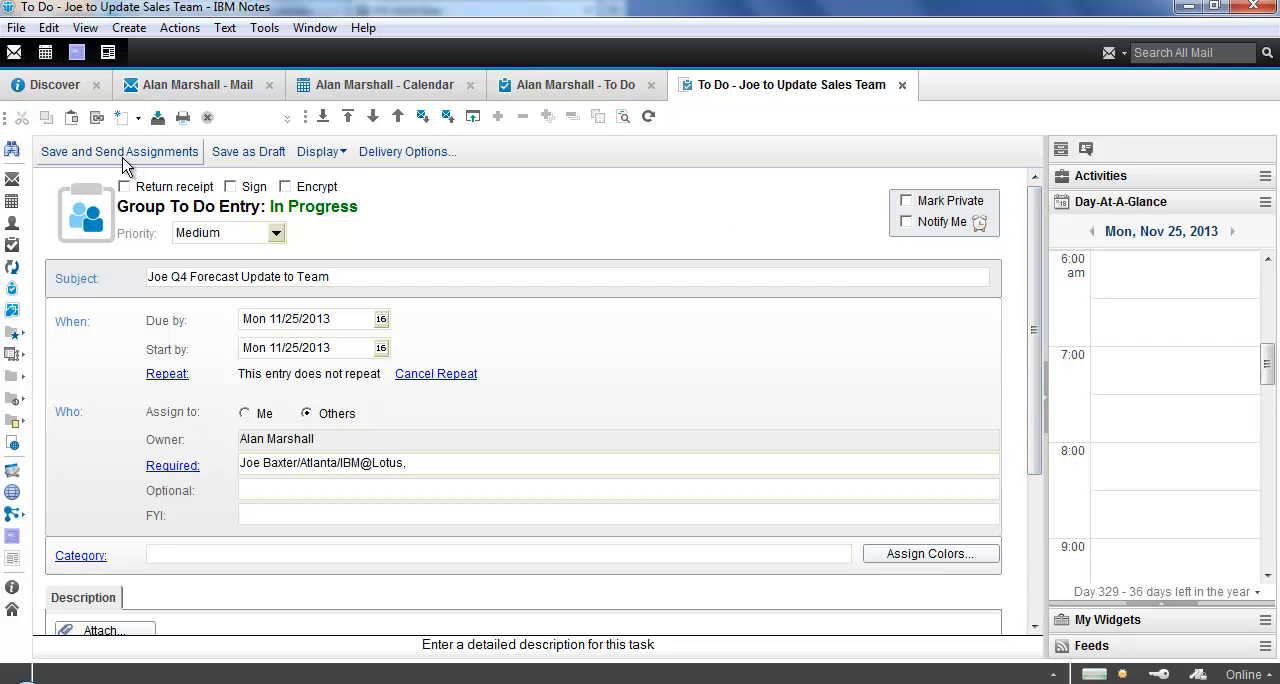
left_click(120, 152)
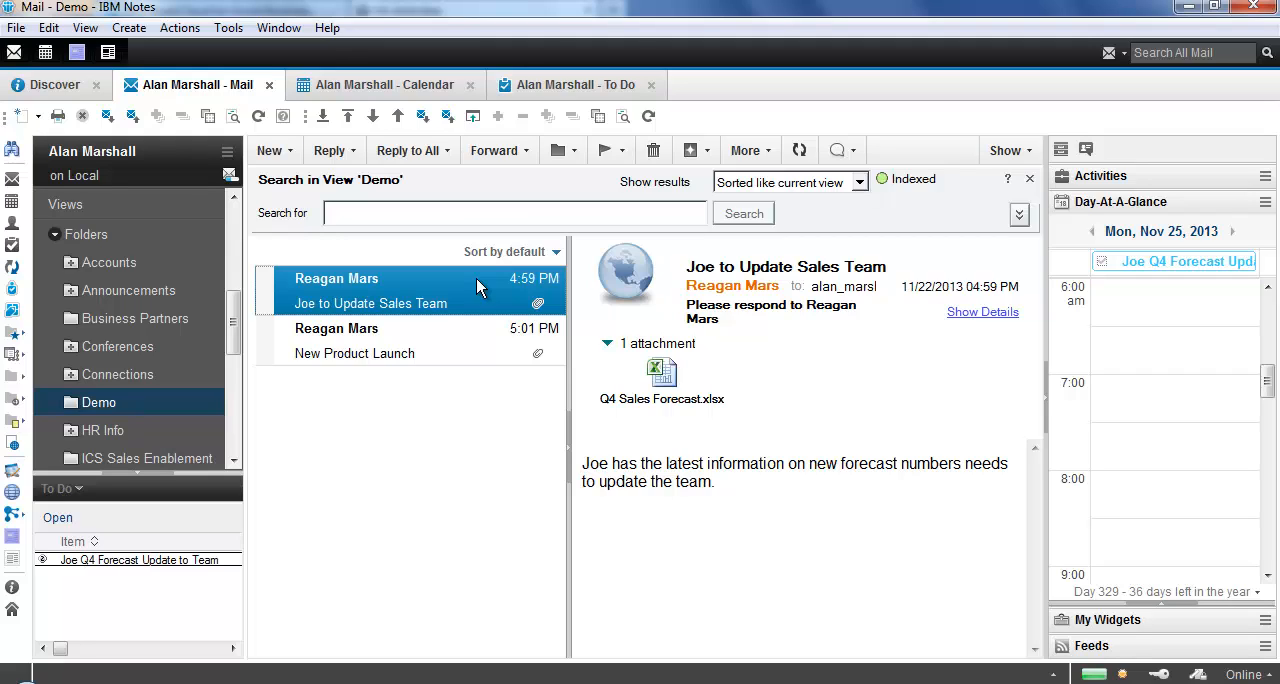
mouse_move(1144, 250)
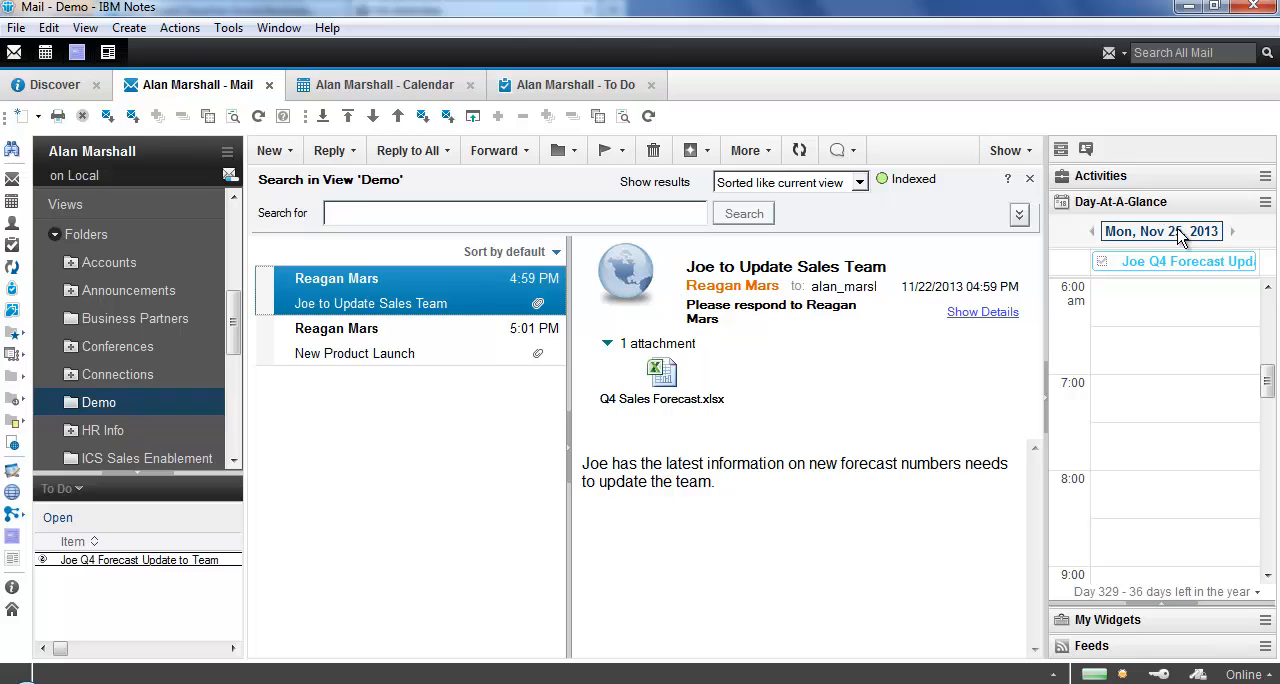
left_click(1186, 260)
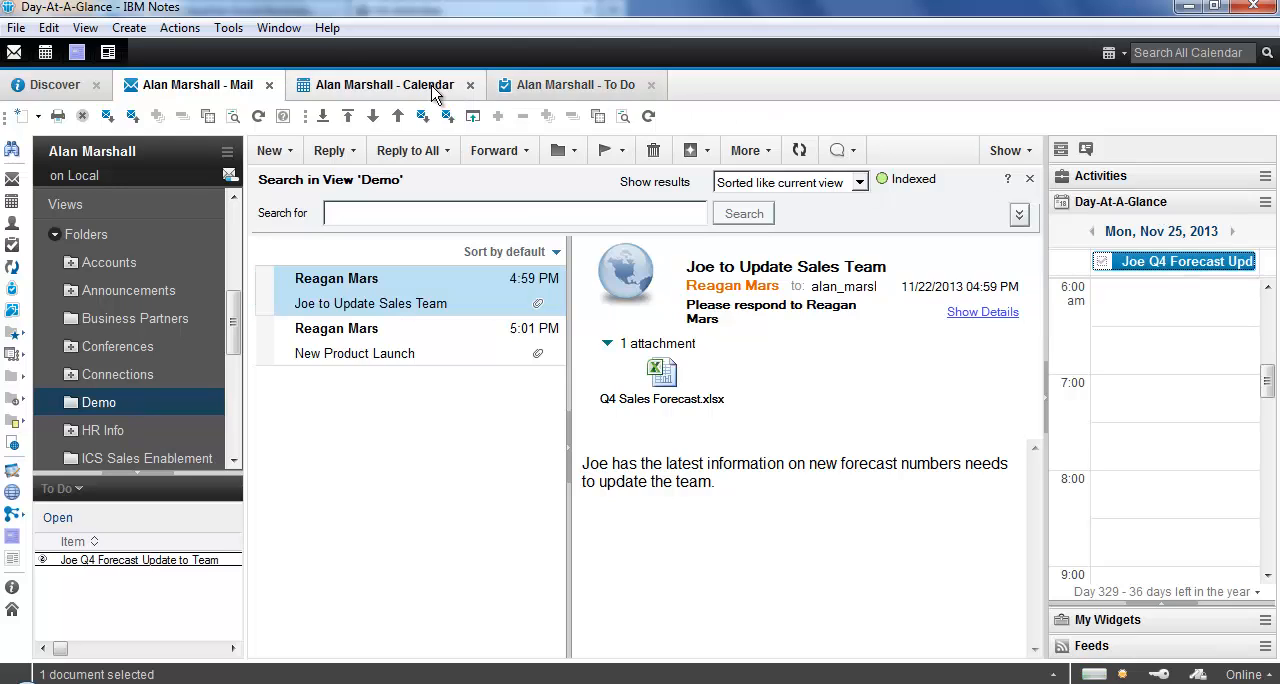
left_click(384, 84)
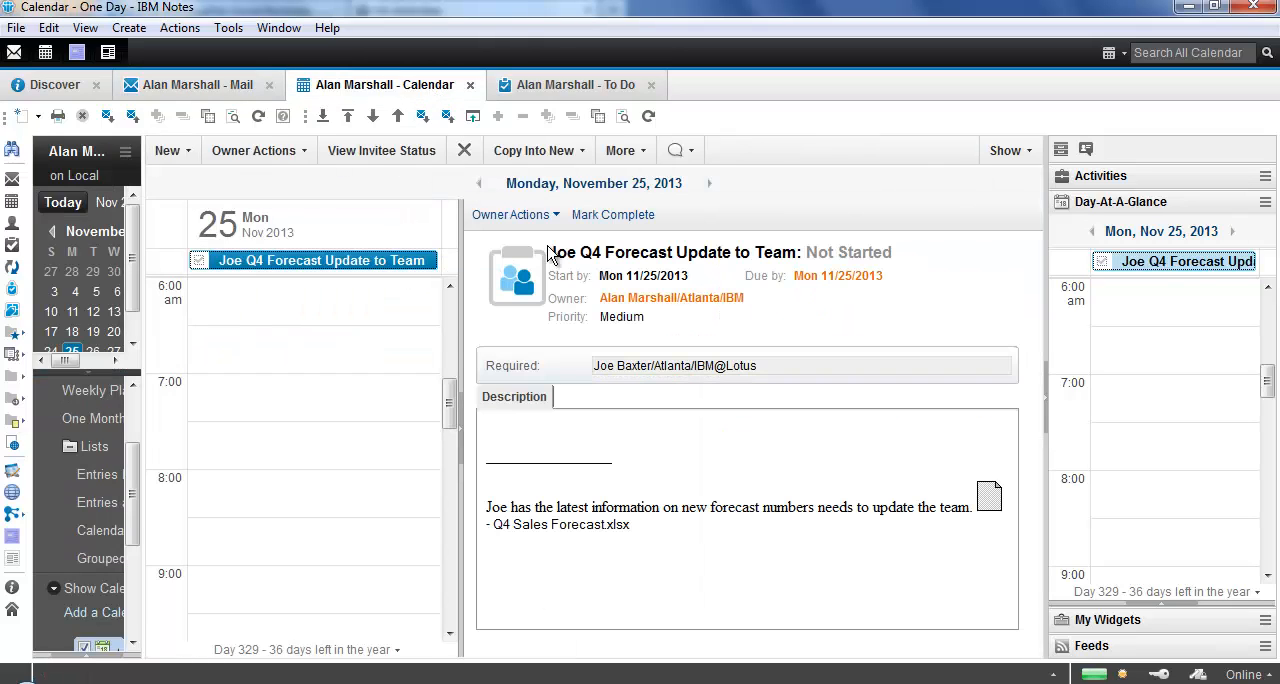
mouse_move(612, 92)
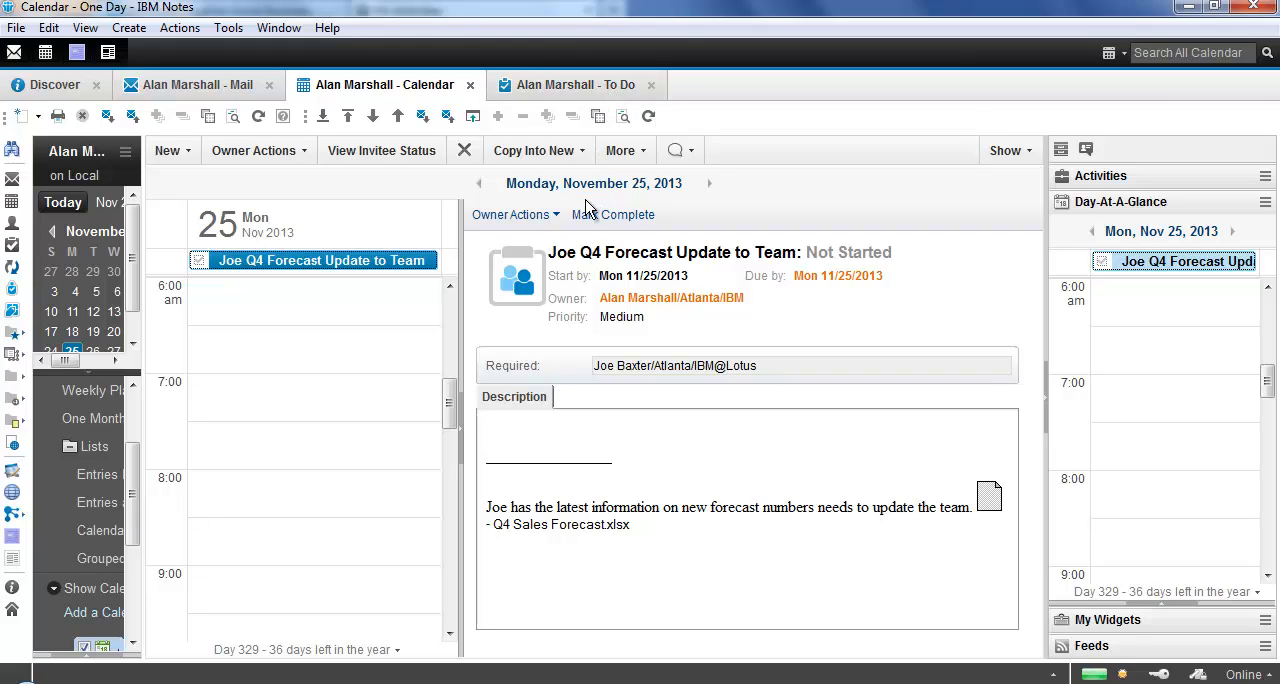
mouse_move(556, 222)
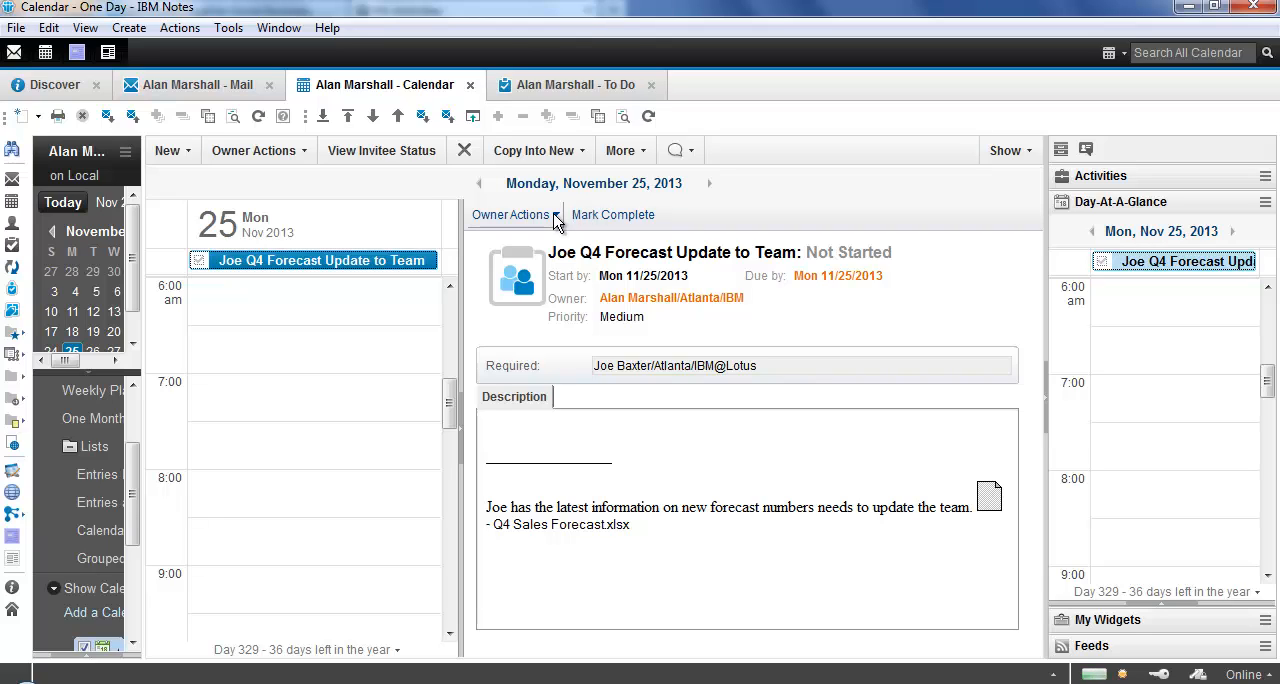
left_click(512, 216)
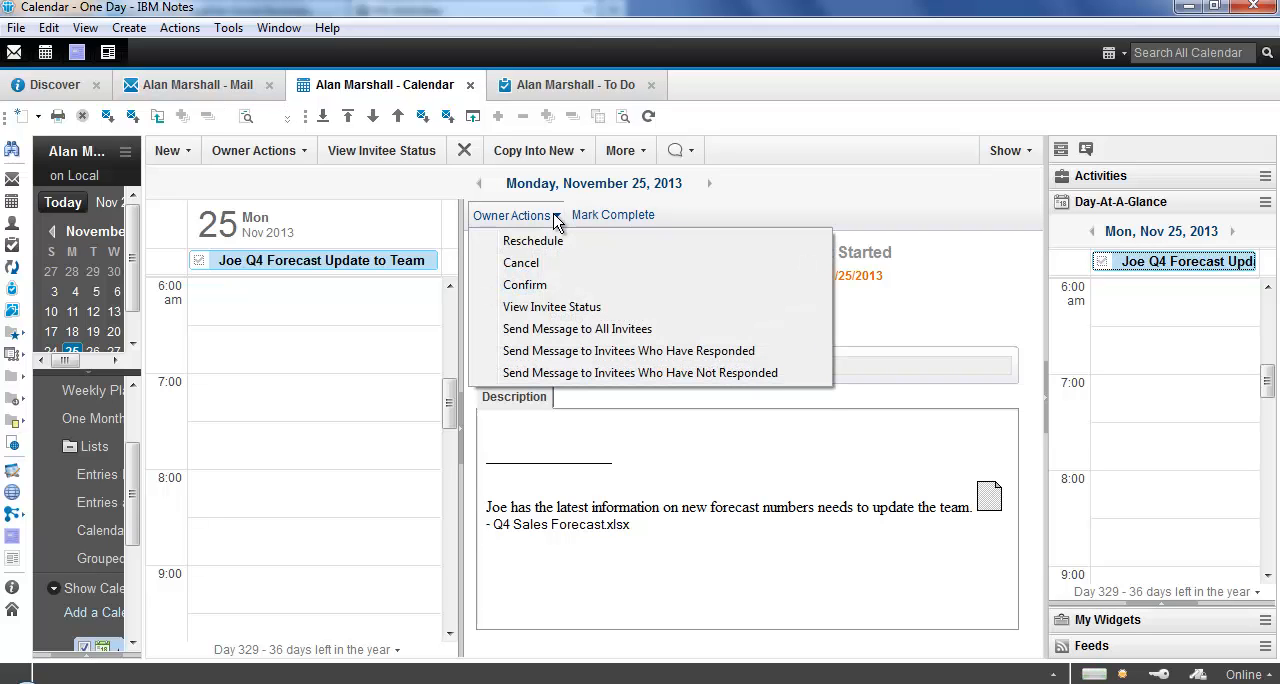
mouse_move(560, 248)
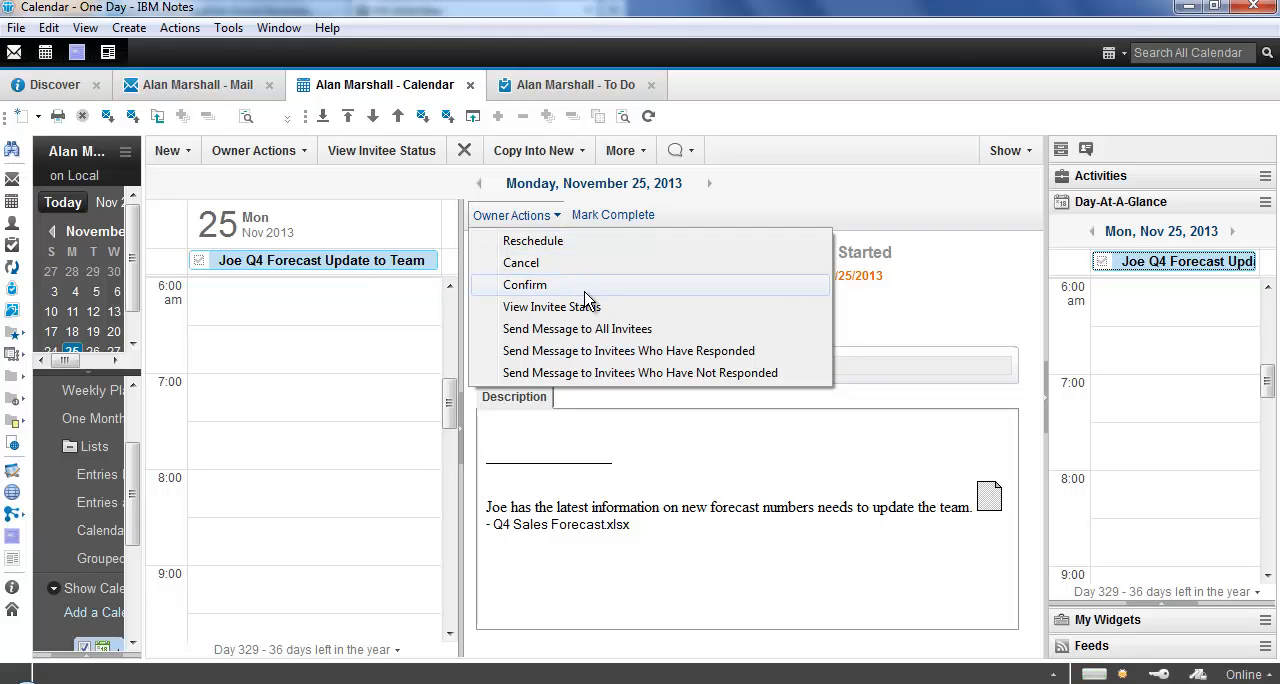
left_click(552, 306)
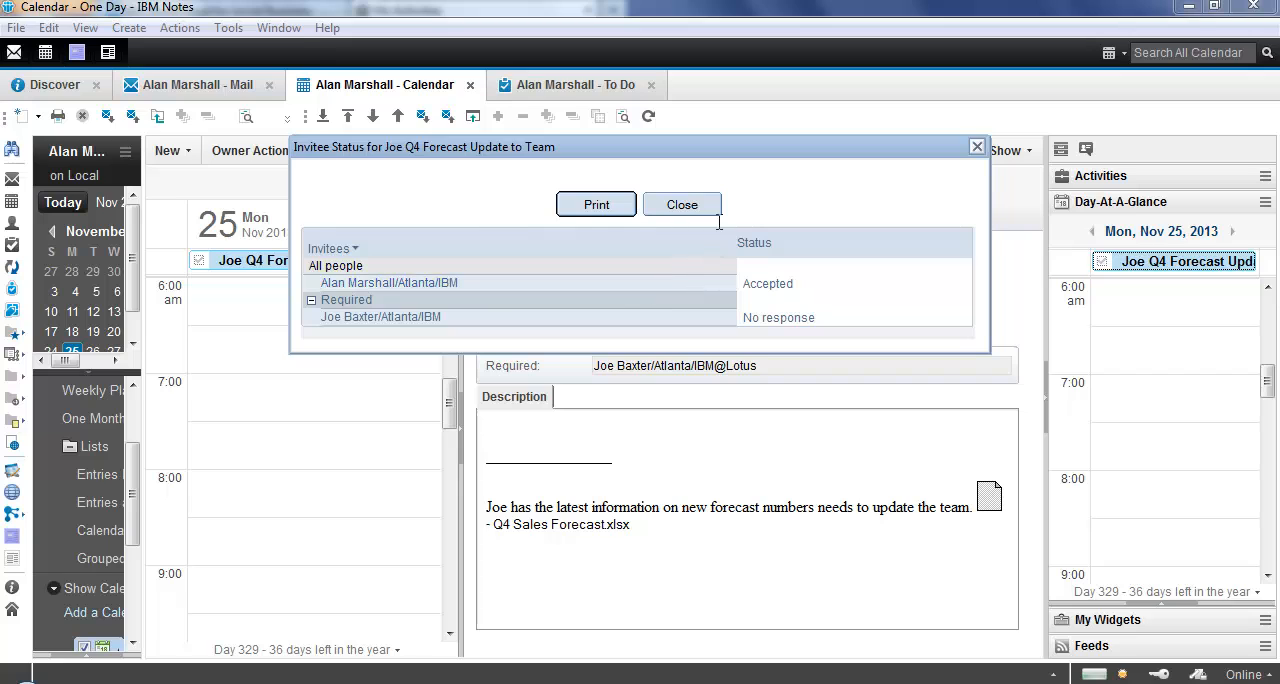
mouse_move(710, 214)
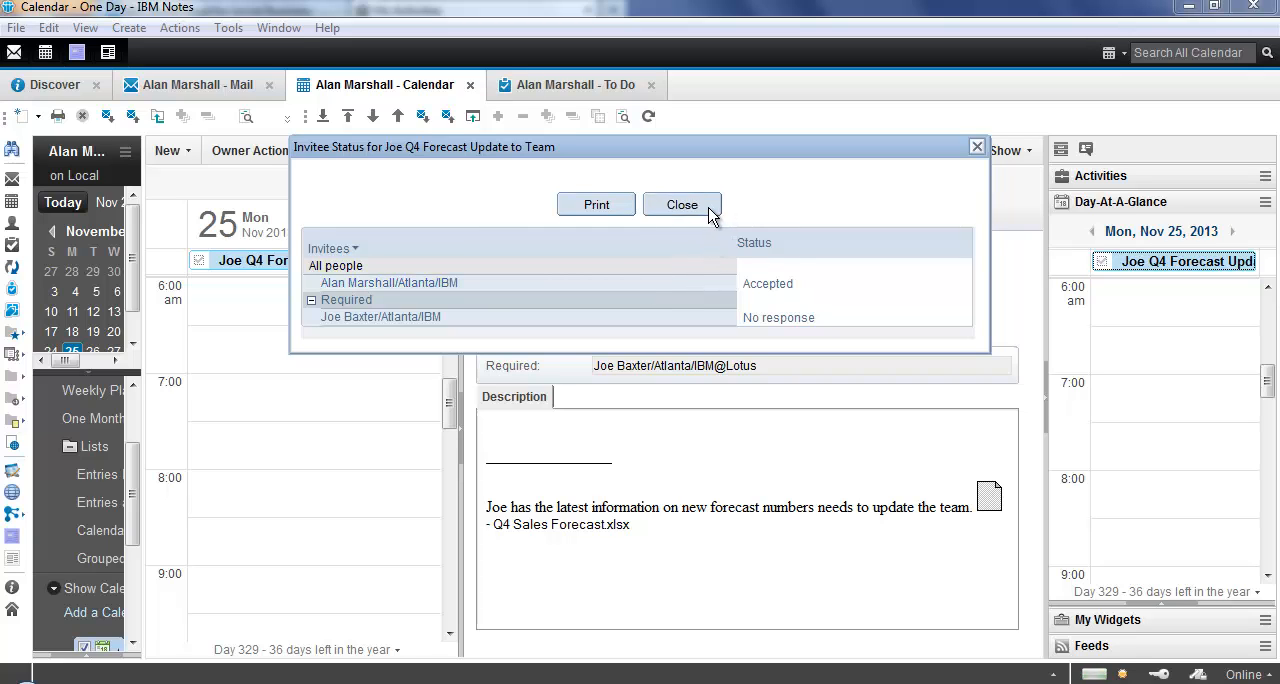
left_click(682, 204)
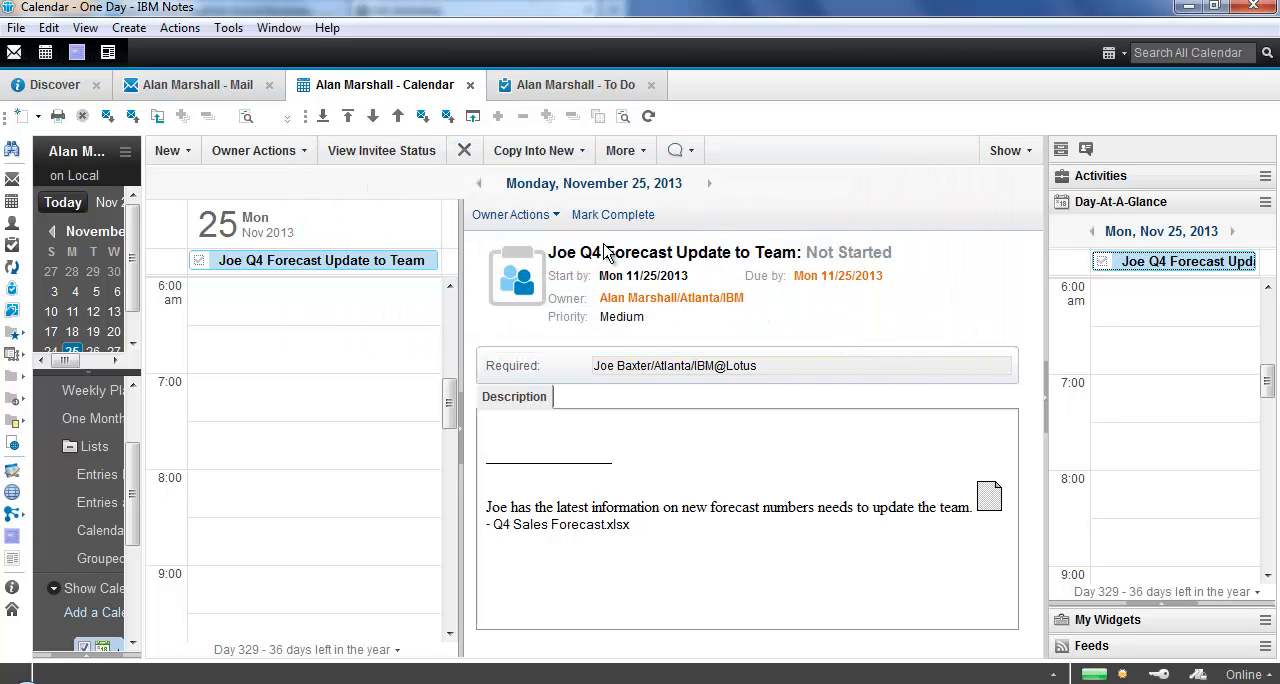
left_click(512, 214)
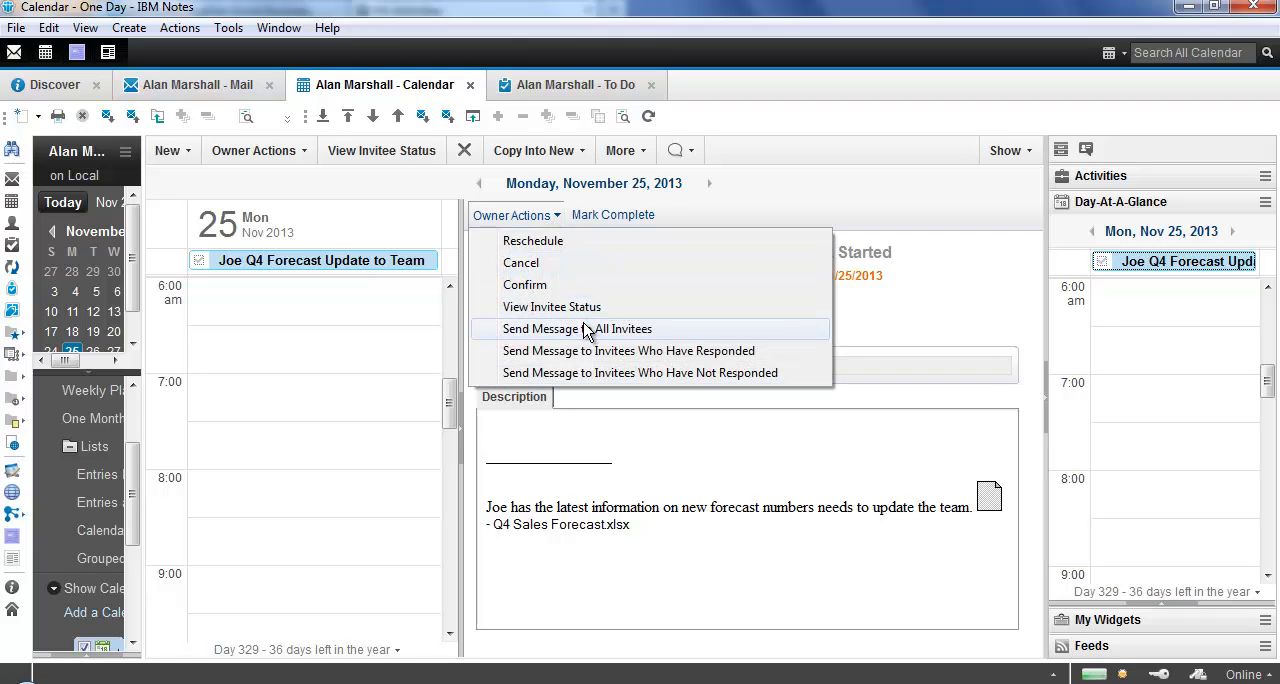
mouse_move(608, 354)
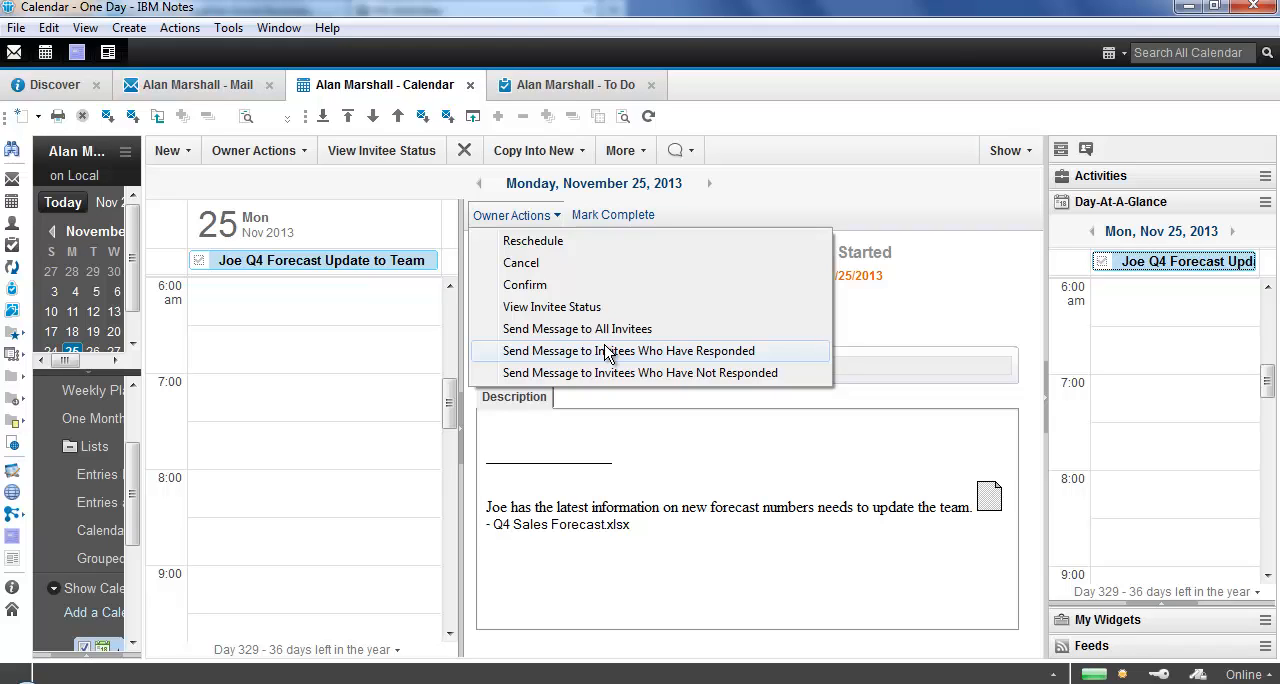
mouse_move(622, 372)
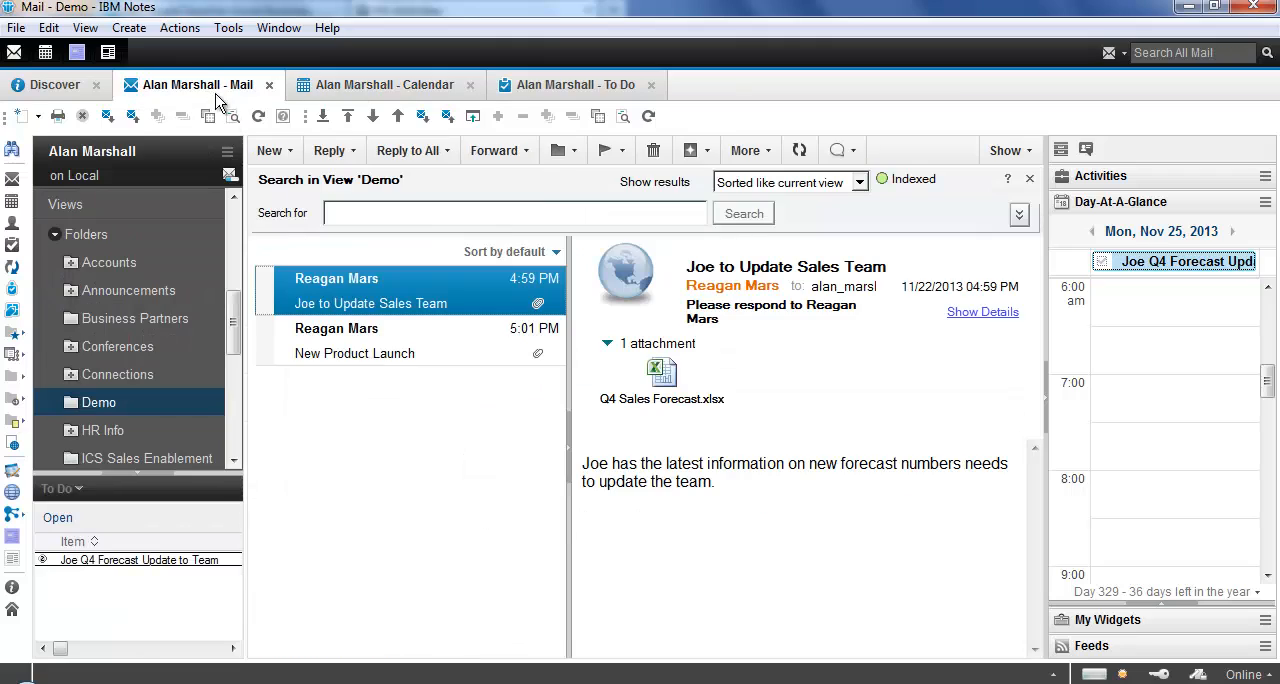
mouse_move(88, 476)
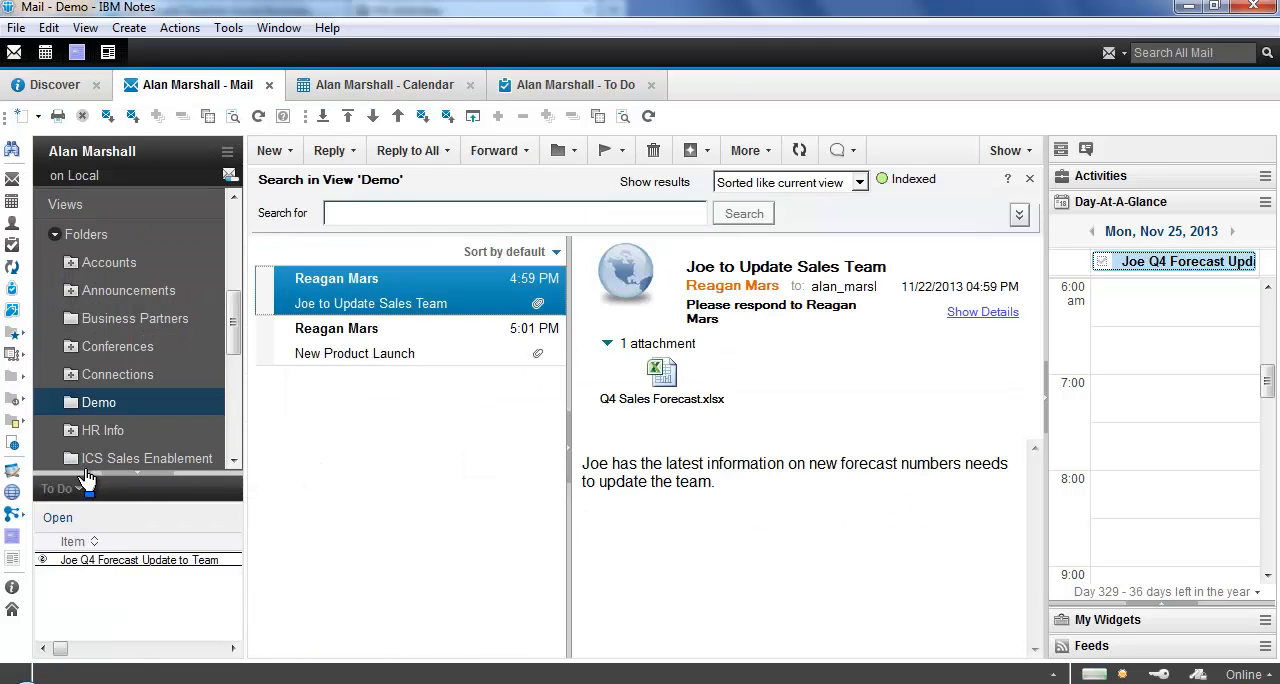
mouse_move(128, 504)
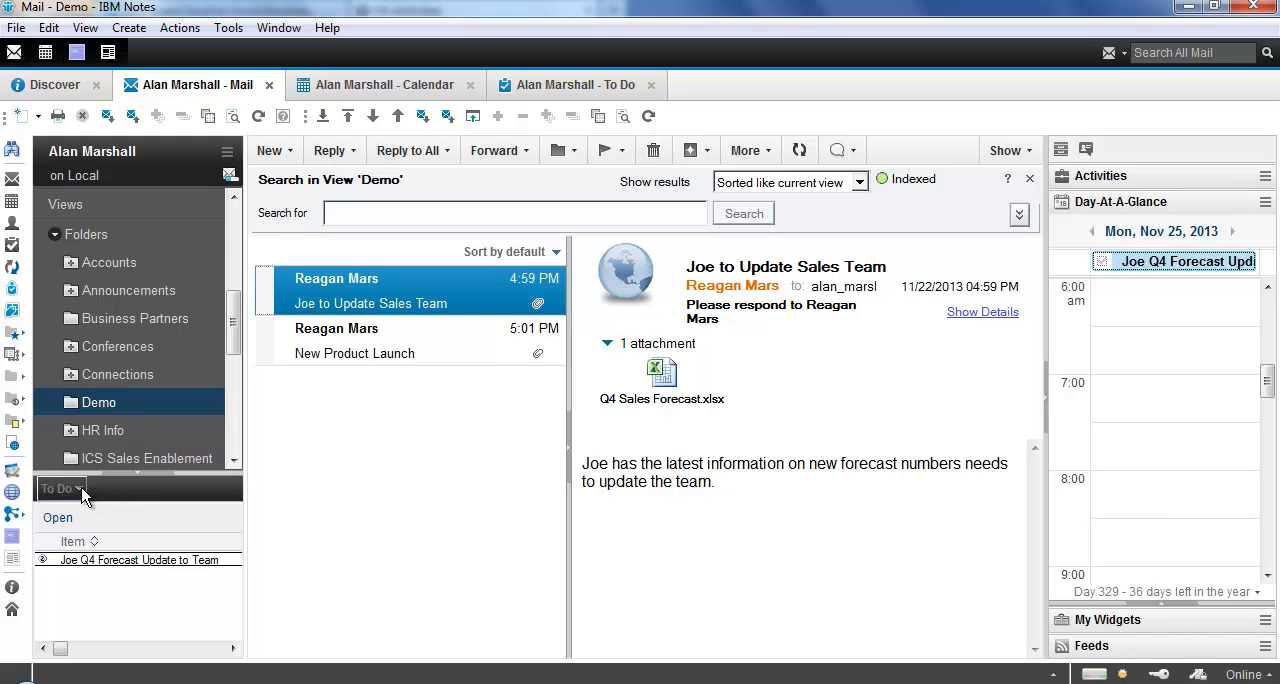
- Check the mini view's item-type dropdown (Follow Up, New Notices, To Do)
left_click(78, 488)
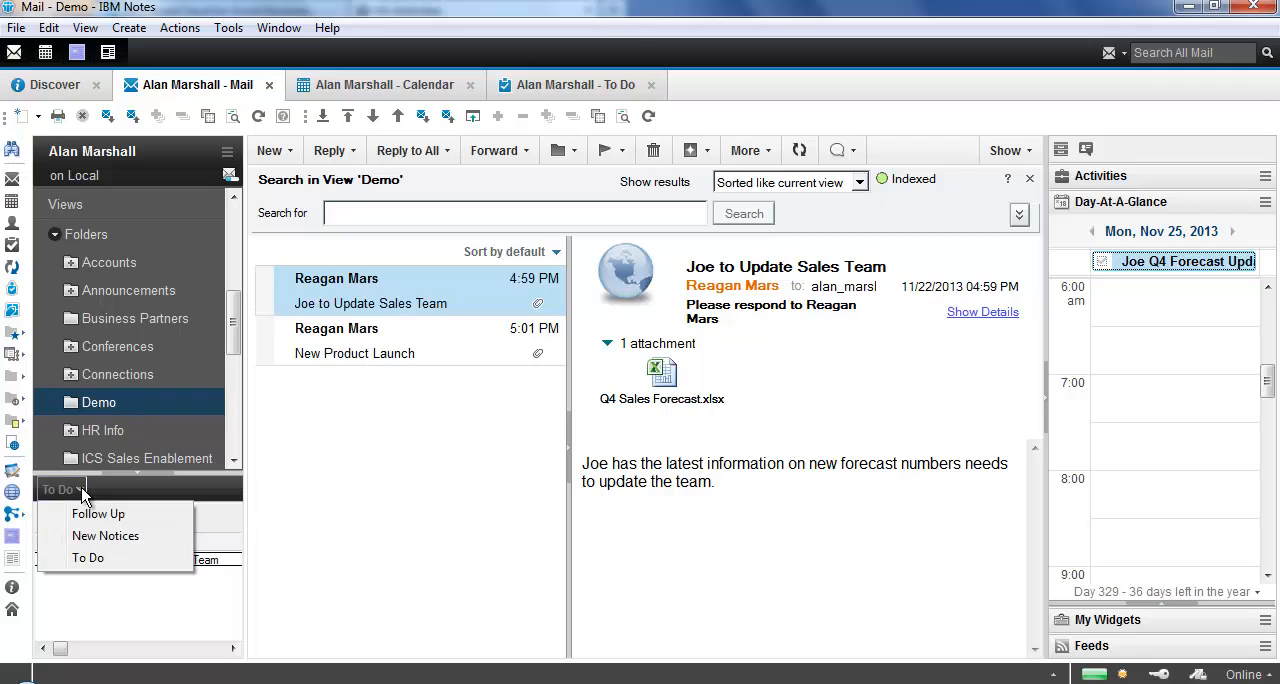
mouse_move(104, 536)
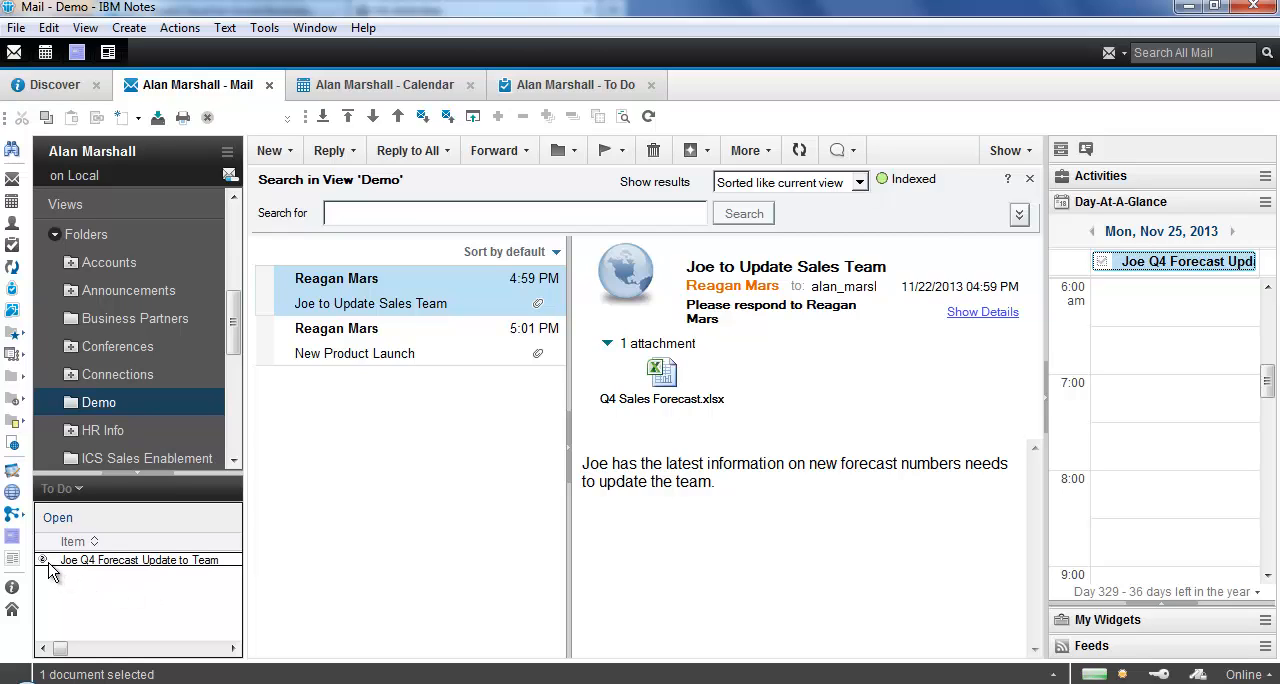
mouse_move(148, 604)
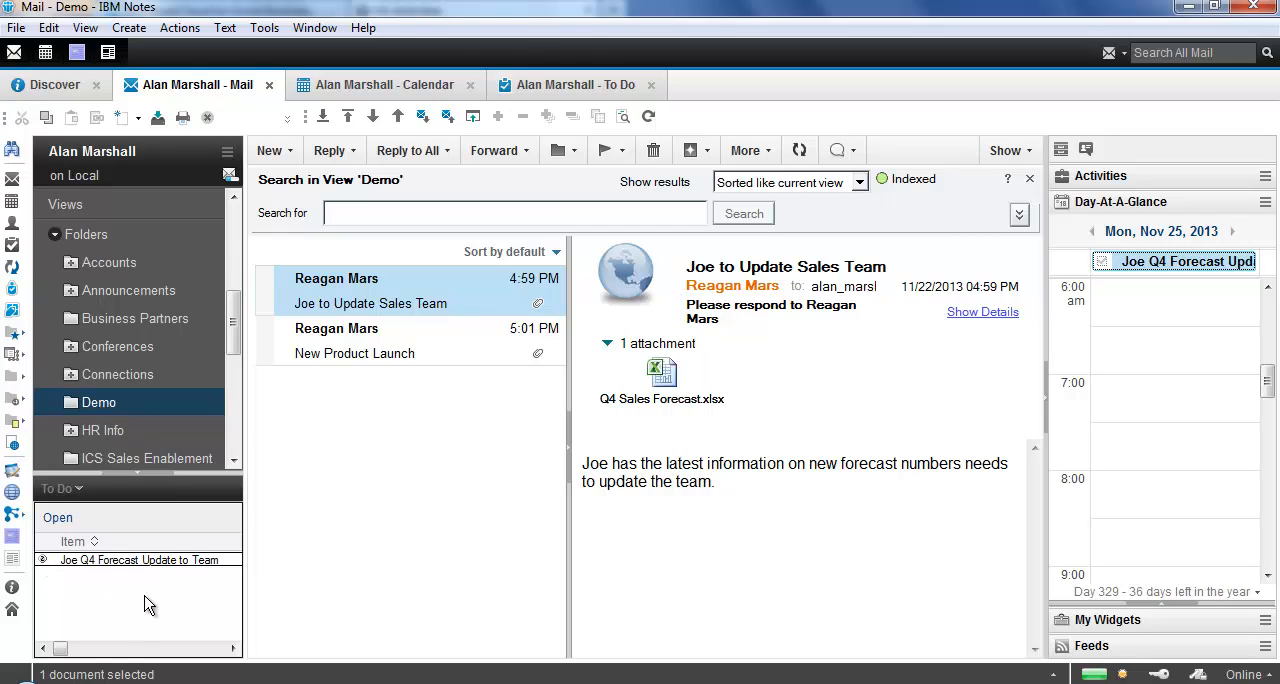
mouse_move(160, 586)
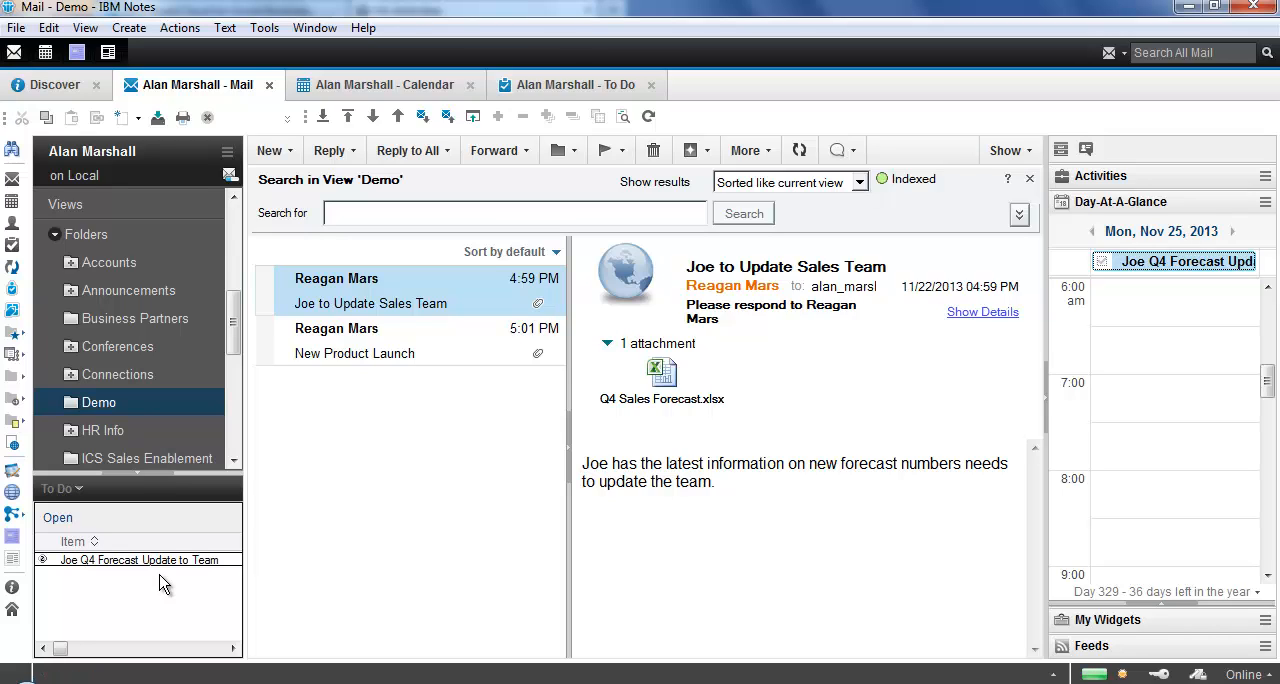
mouse_move(1162, 186)
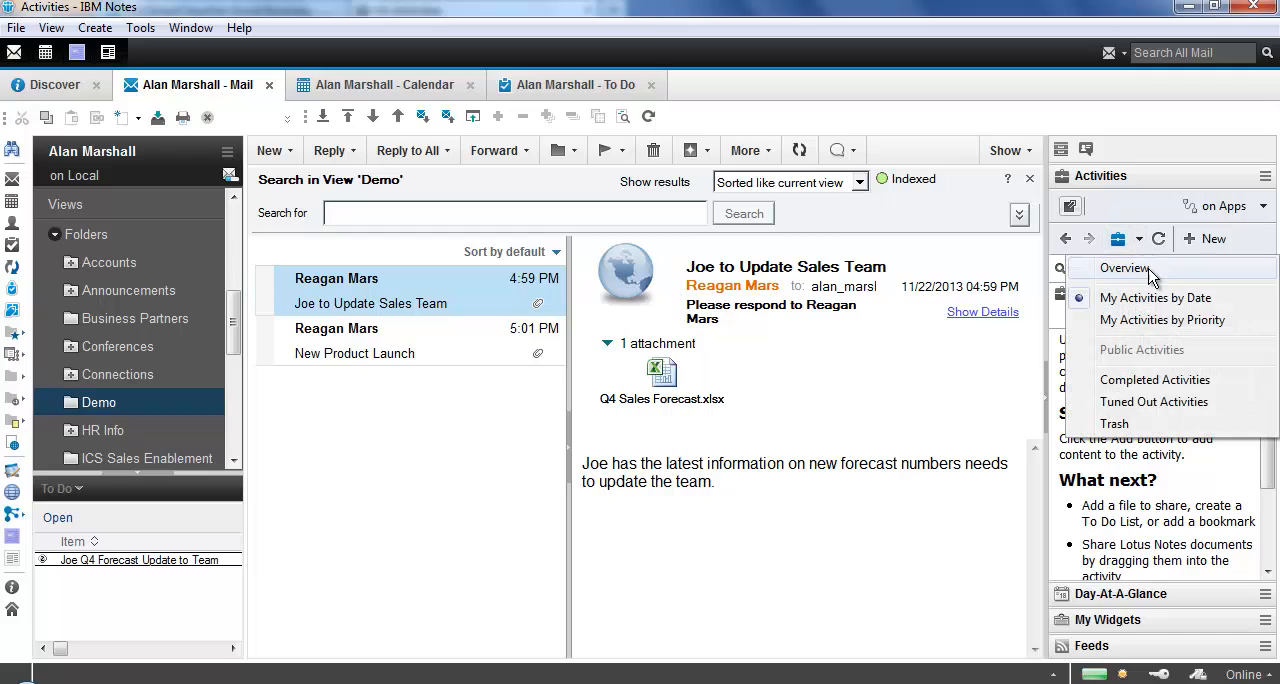
- In My Activities by Date, open the Design Team activity and show the New Product Launch entry's details
left_click(1156, 296)
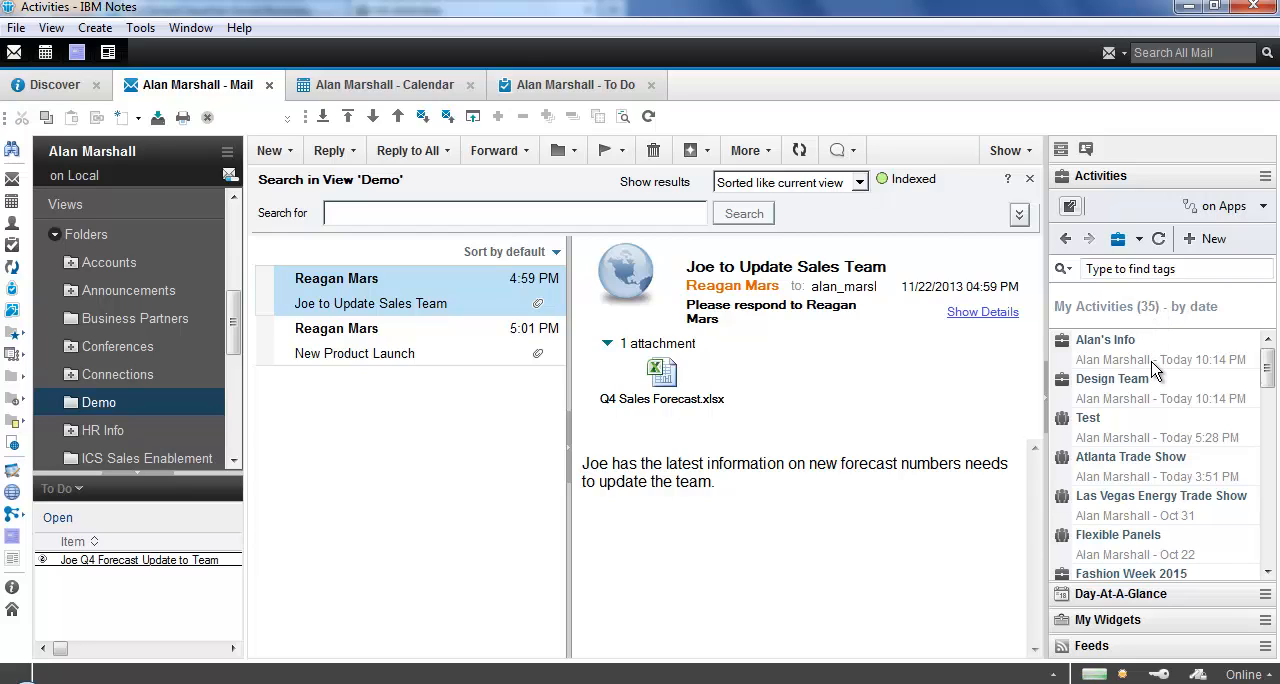
mouse_move(1170, 572)
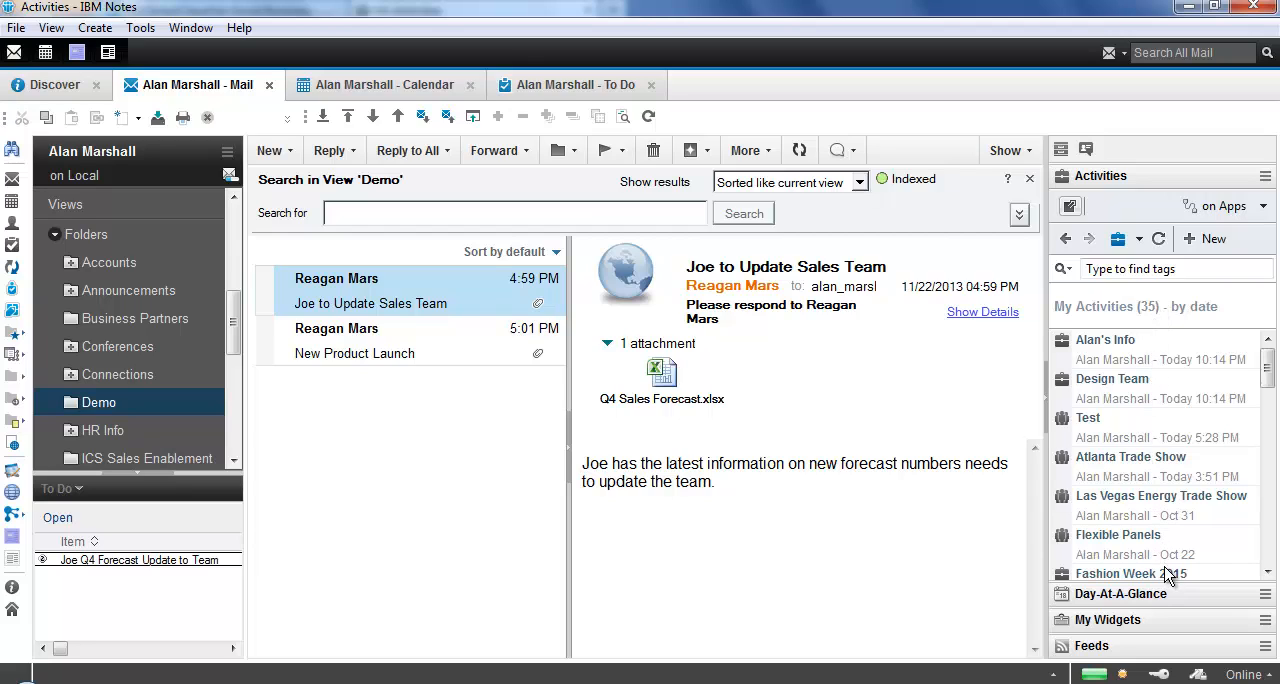
mouse_move(1152, 424)
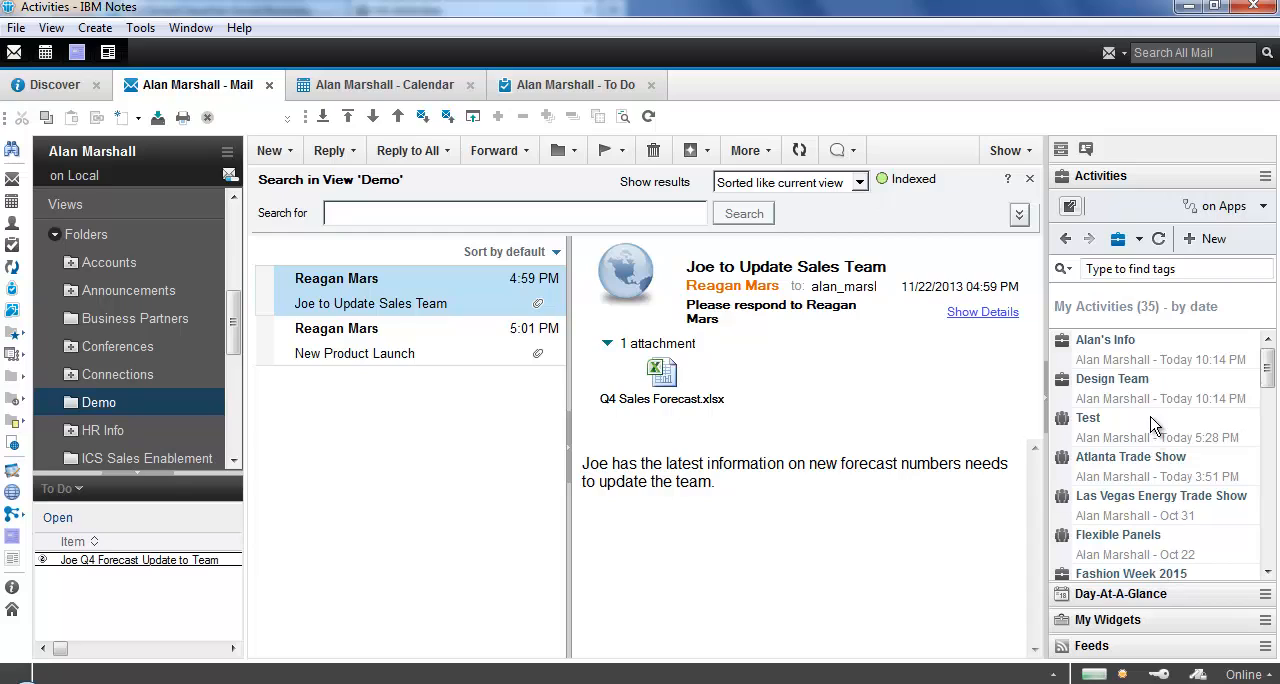
mouse_move(1156, 360)
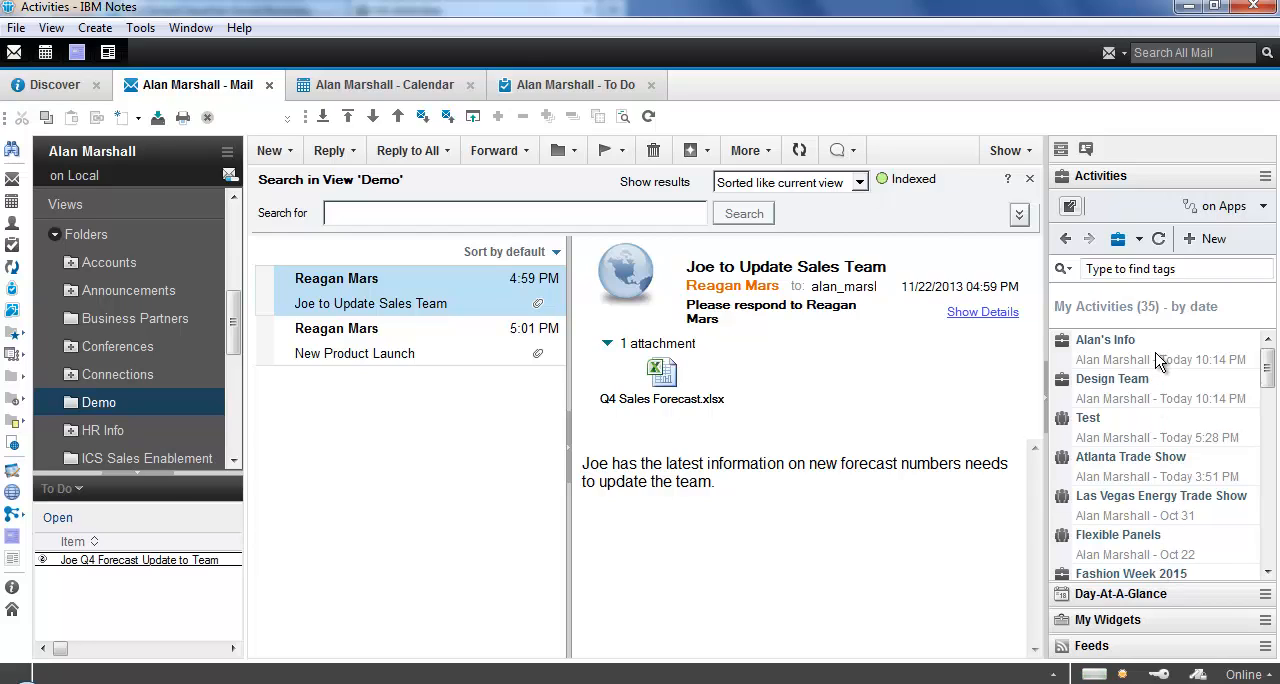
mouse_move(1096, 436)
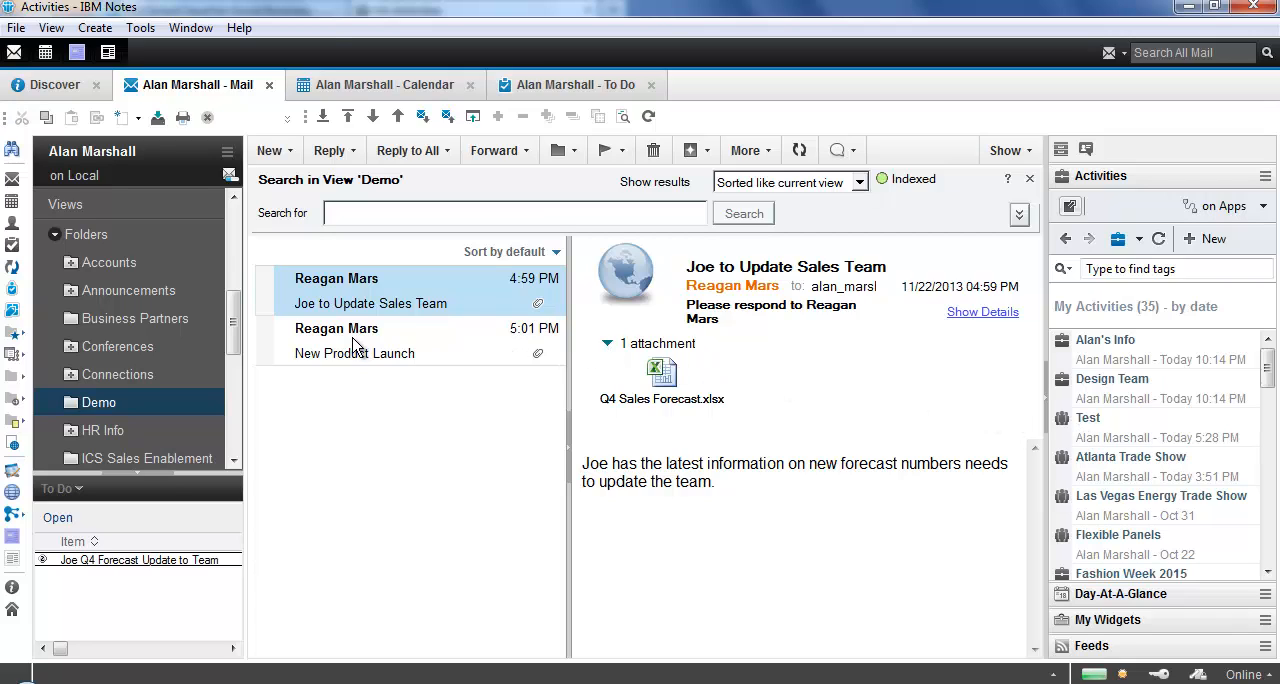
left_click(356, 340)
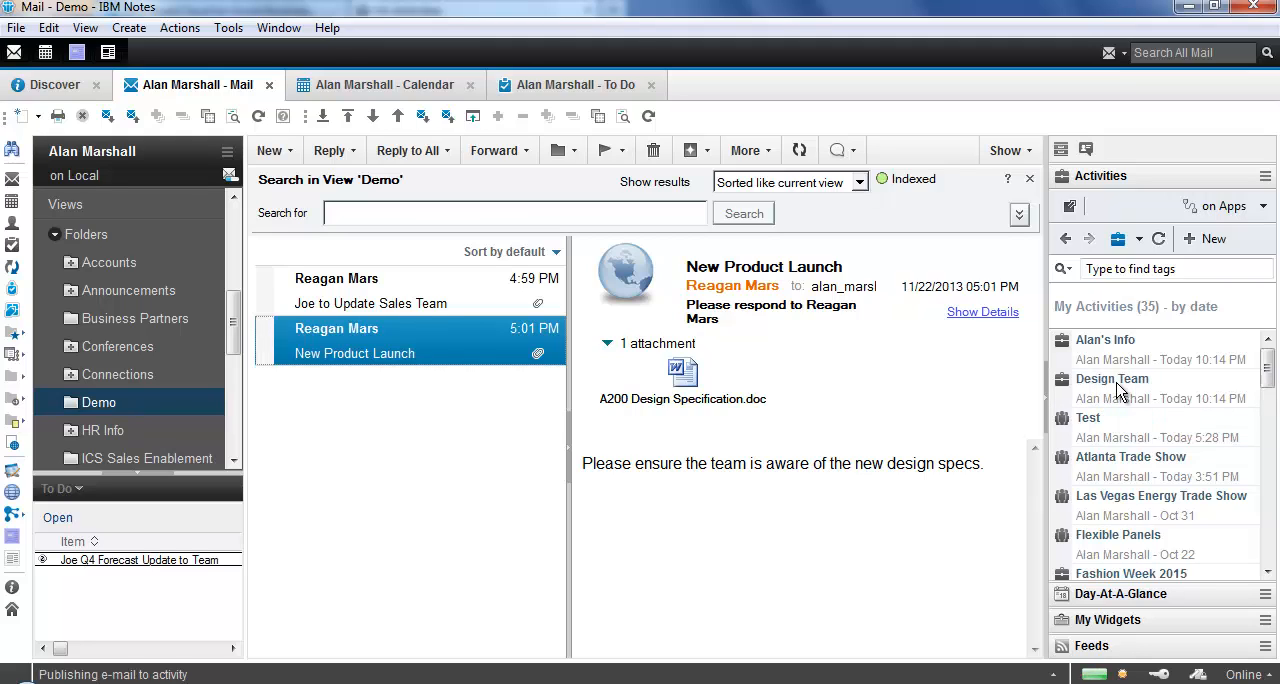
left_click(1112, 380)
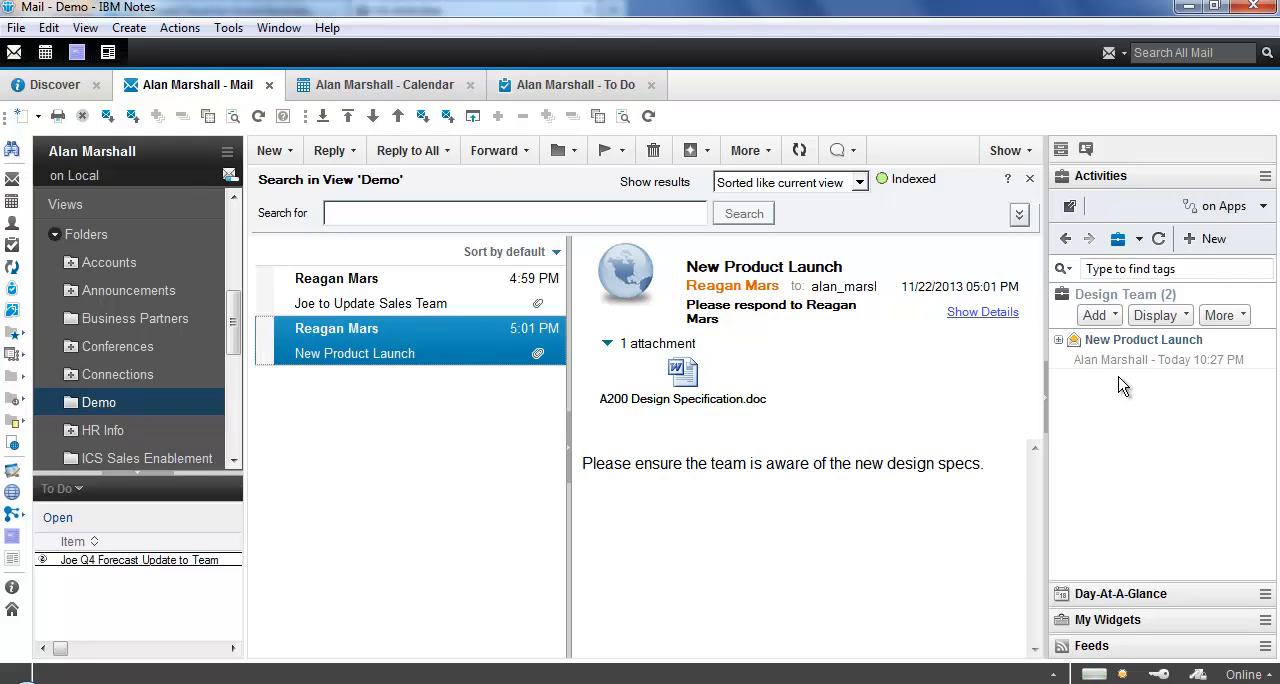
mouse_move(1052, 330)
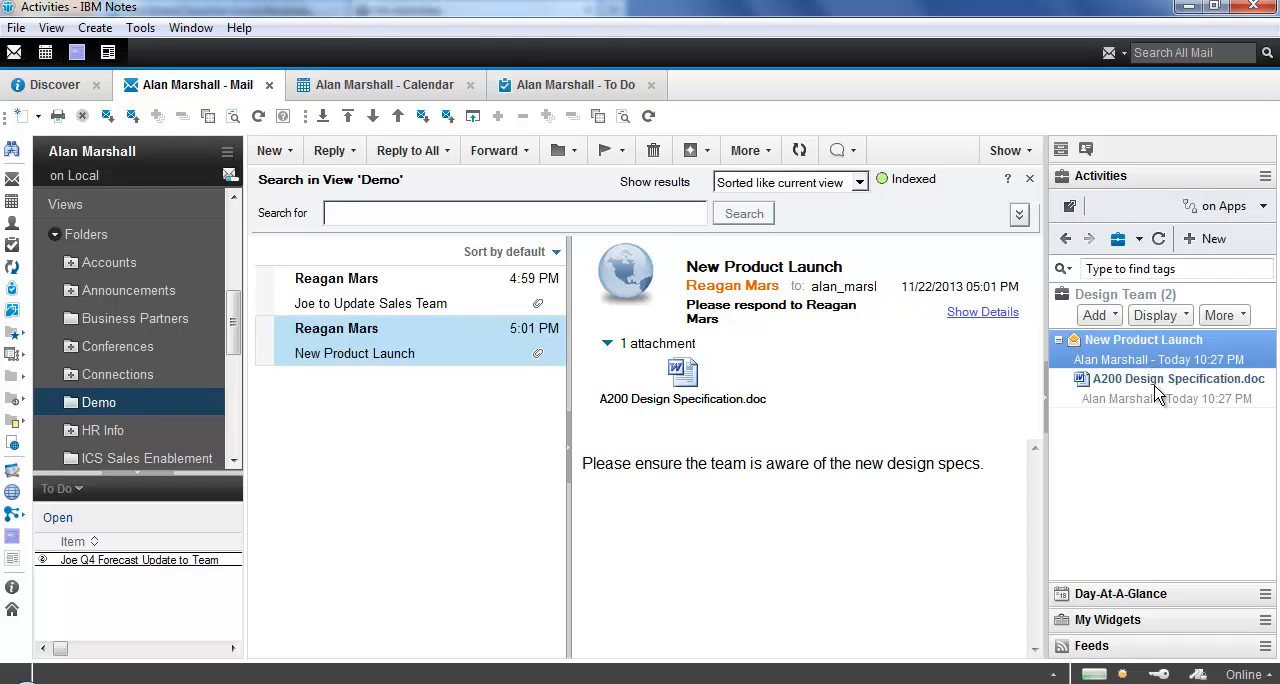
left_click(1166, 378)
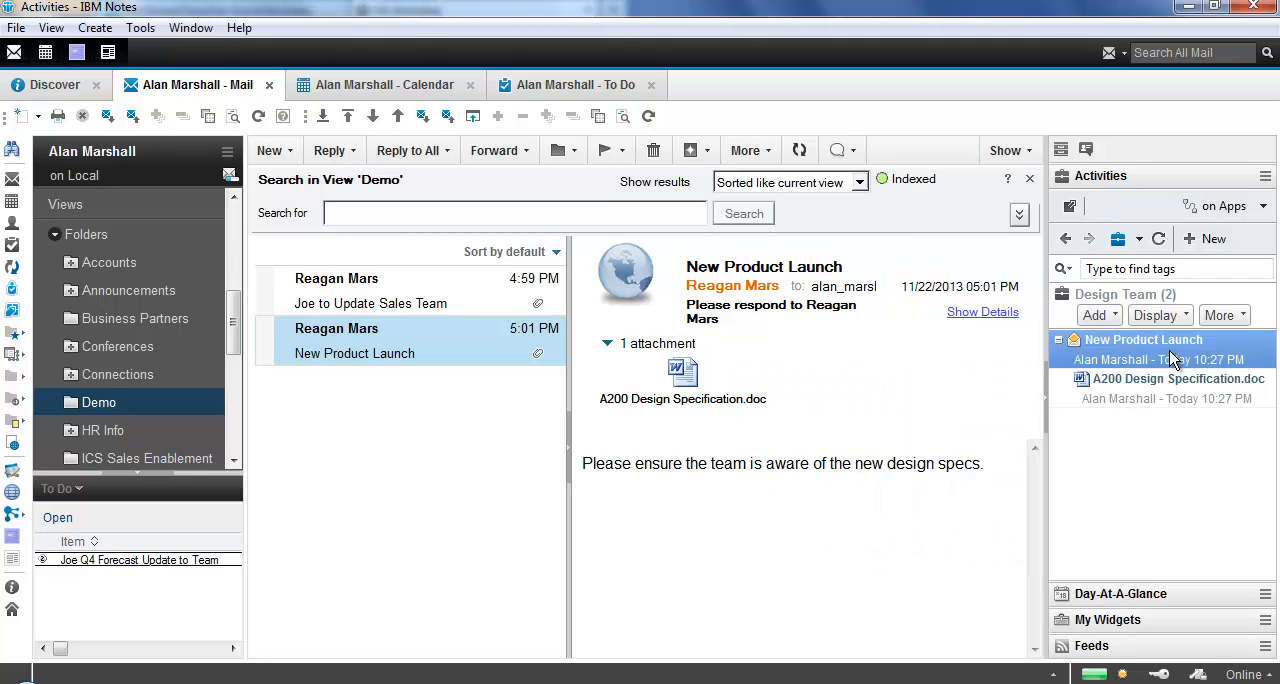
left_click(1142, 340)
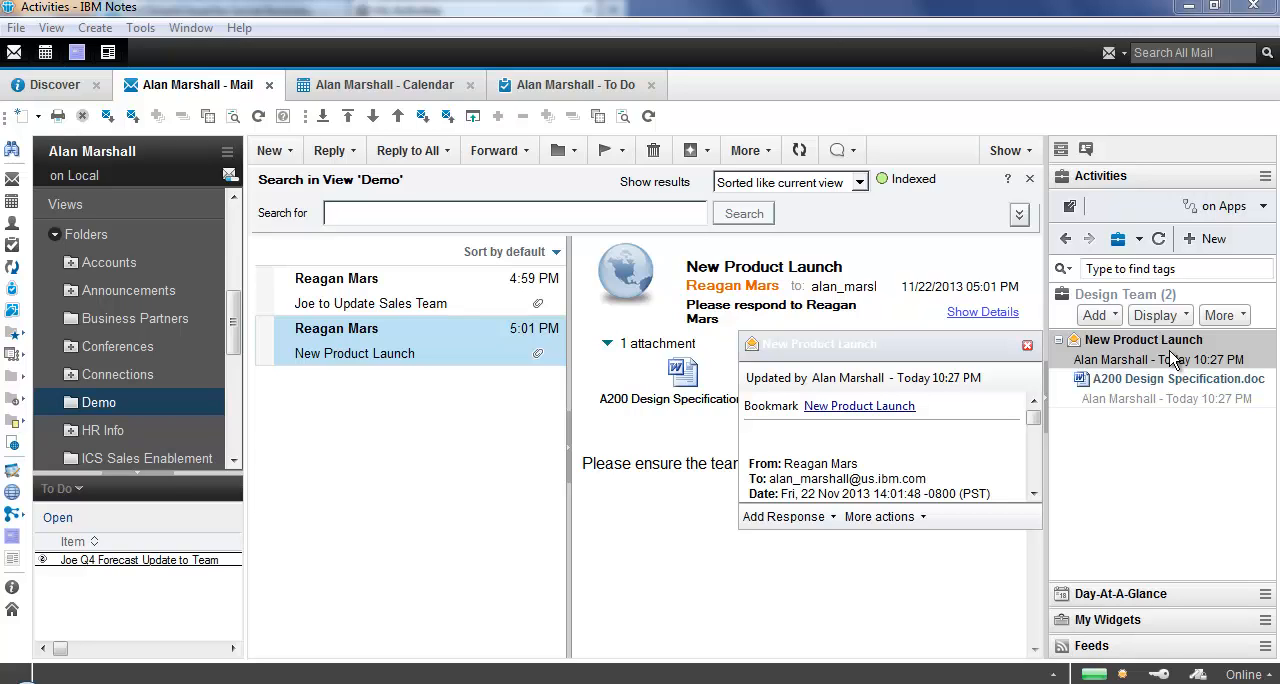
- Add a To Do item 'Update Entire Team on Final A200 Design' to the entry, due 11/25/13
right_click(1144, 340)
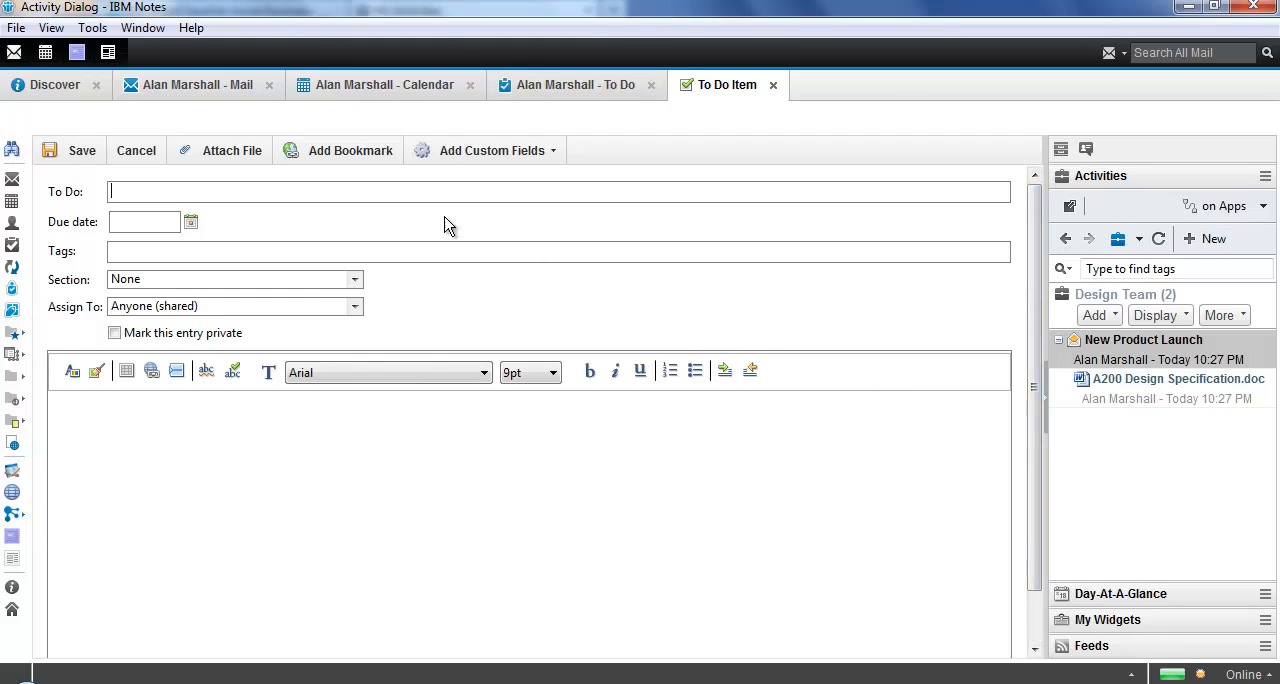
mouse_move(240, 212)
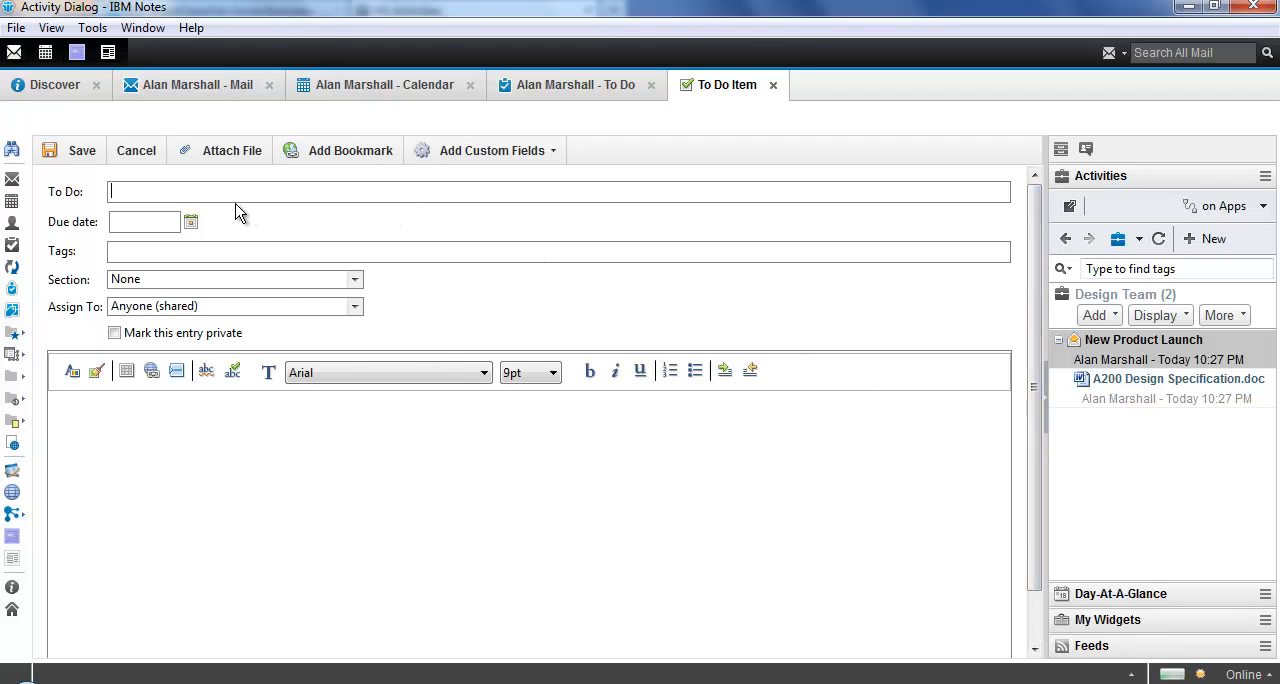
mouse_move(230, 214)
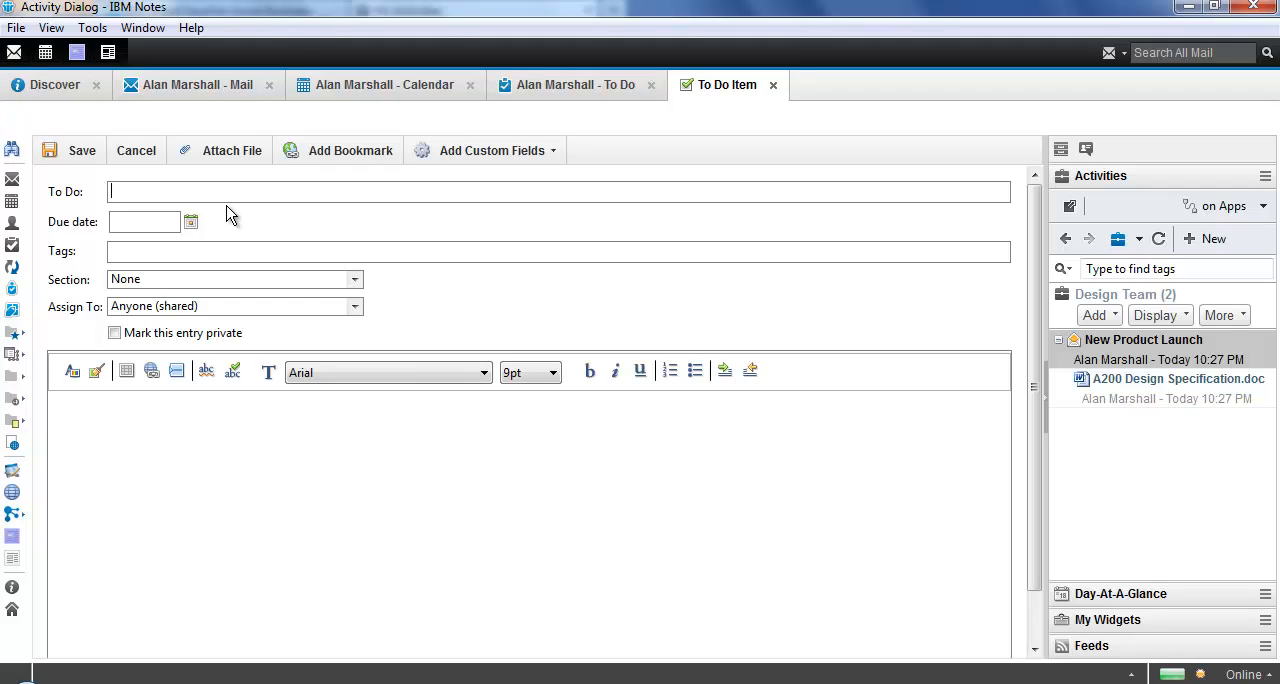
type("Update E")
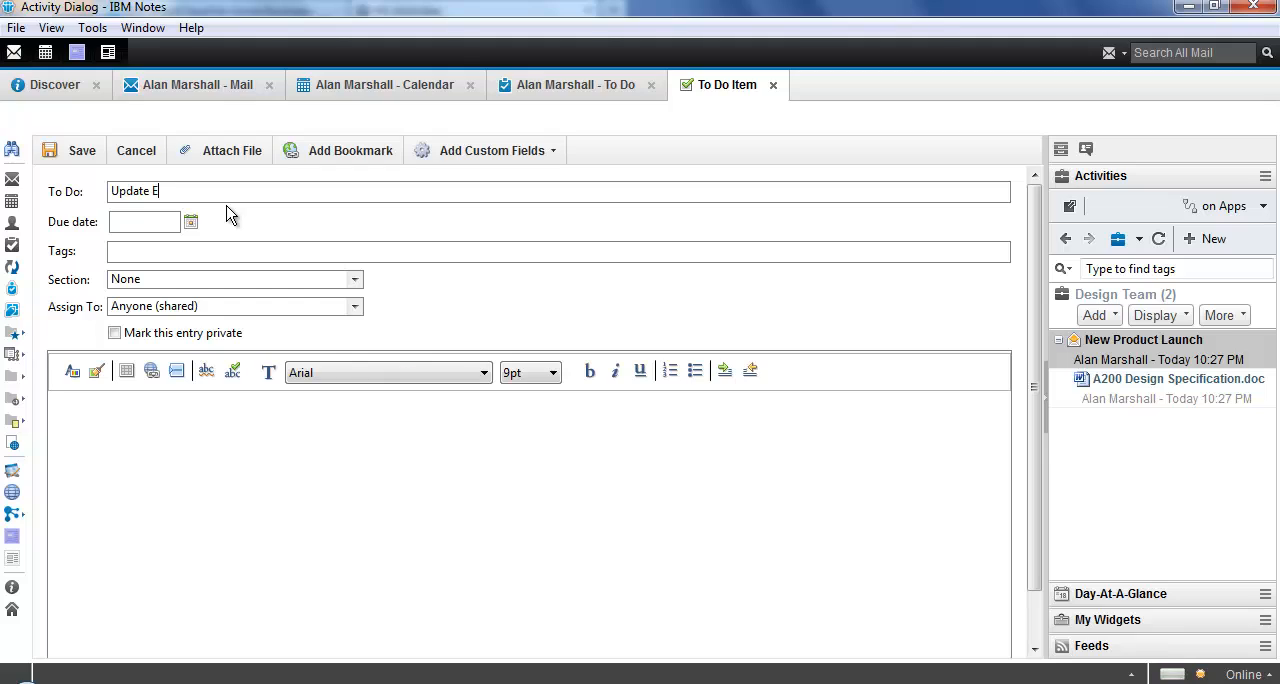
type("ntire Team on Final A")
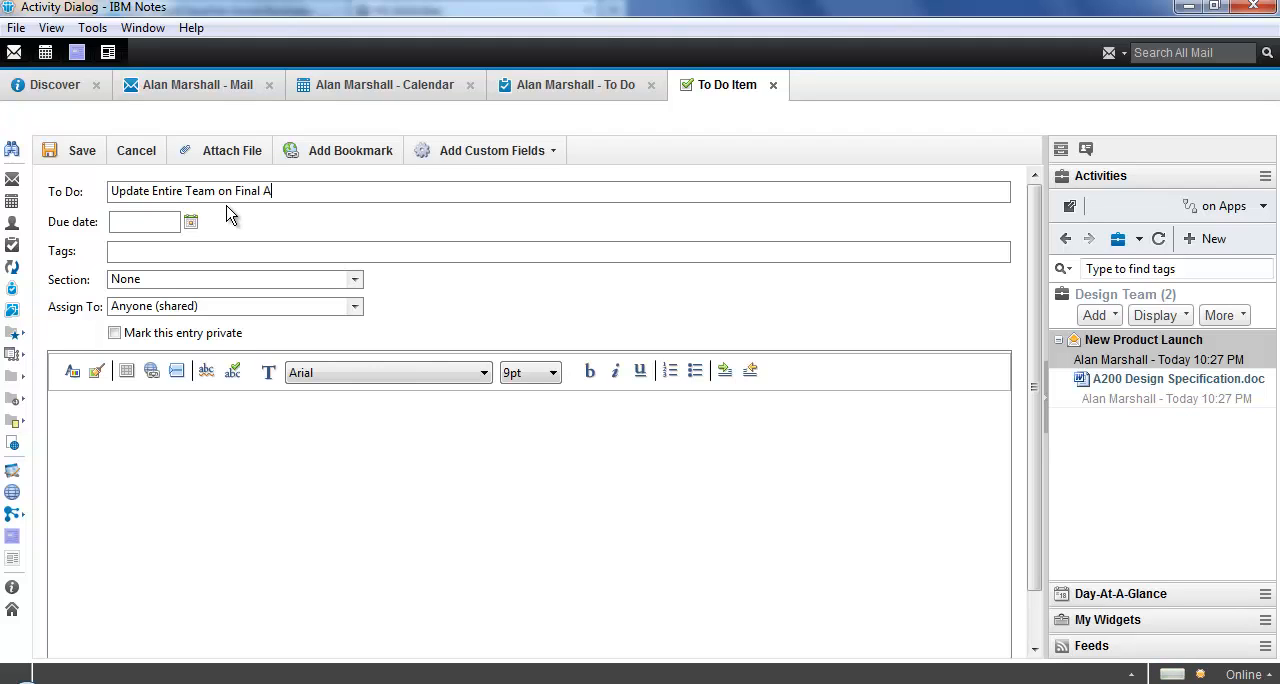
type("200 Design")
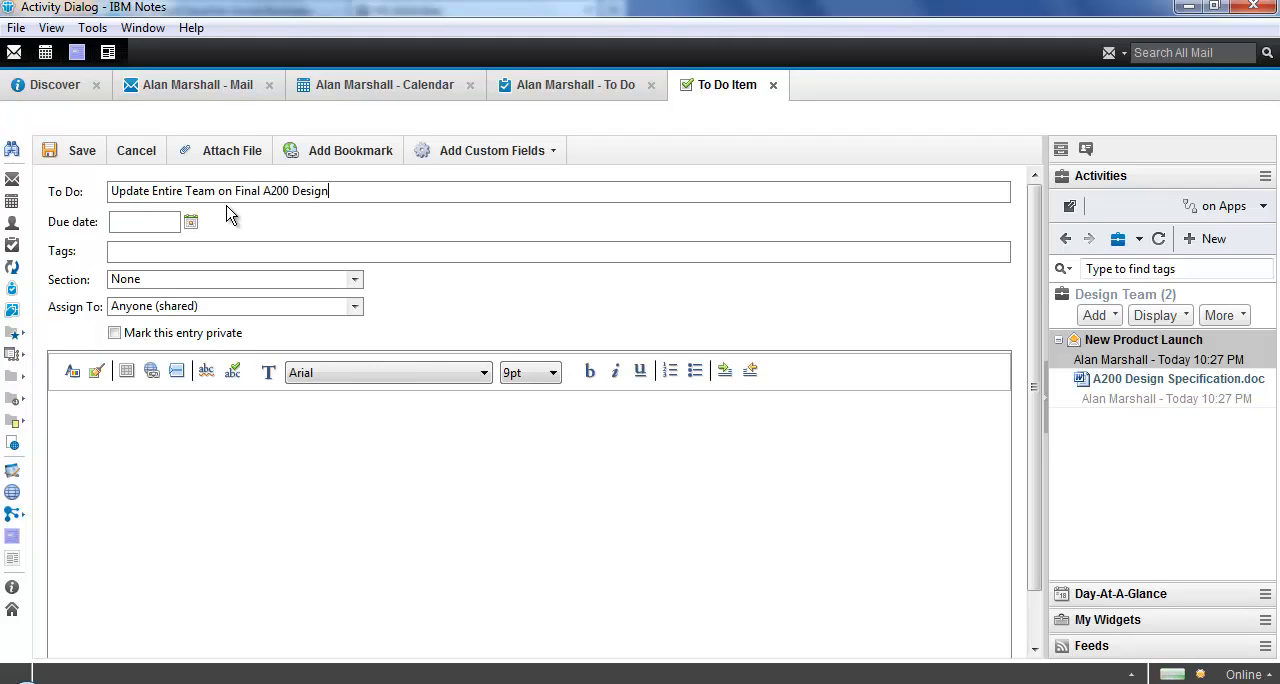
left_click(190, 222)
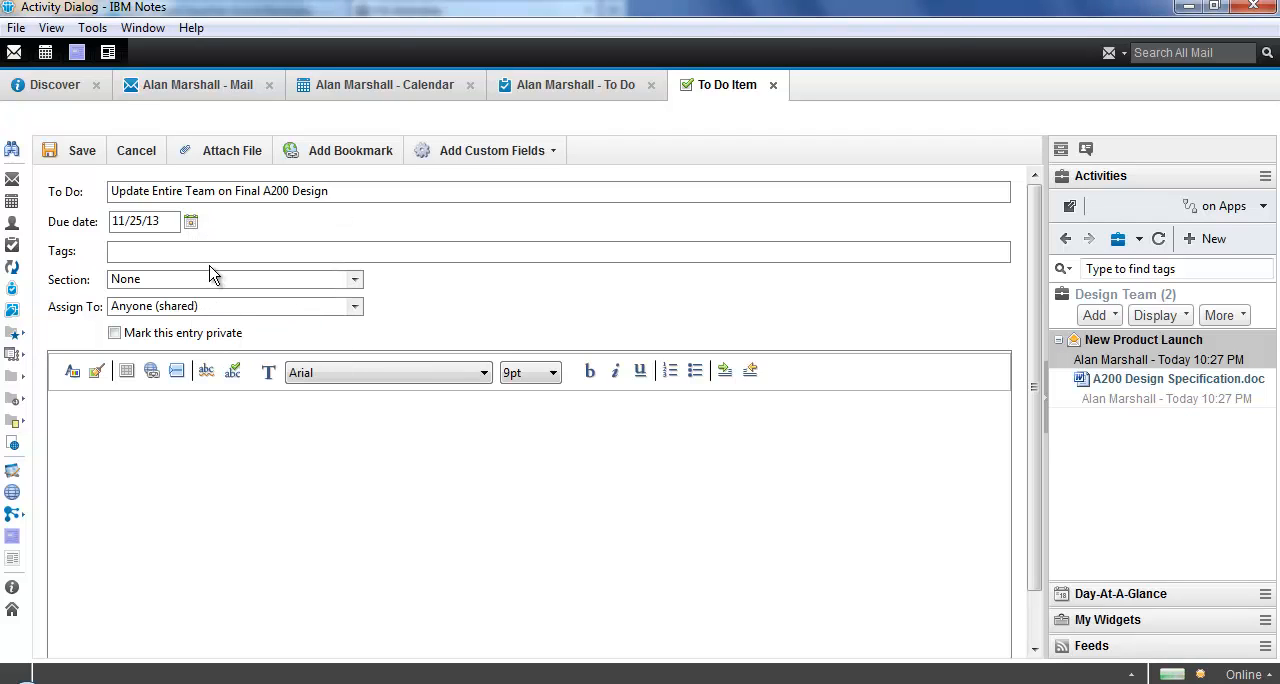
left_click(208, 252)
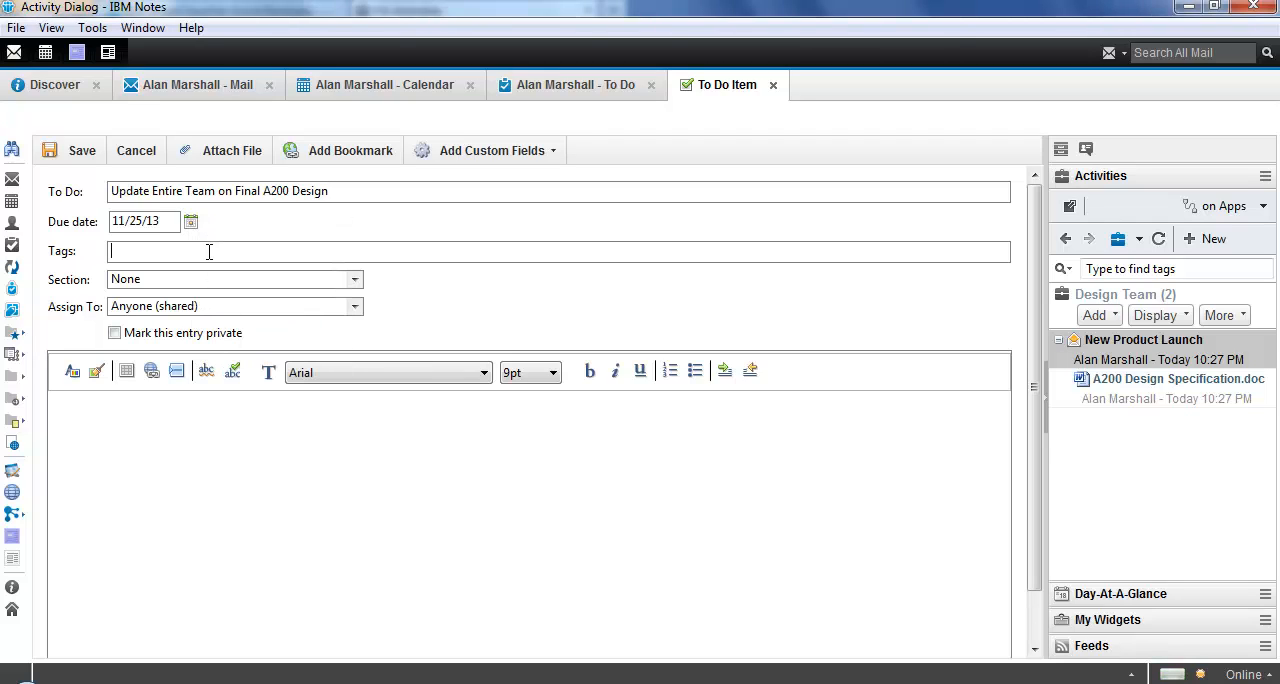
type("a200")
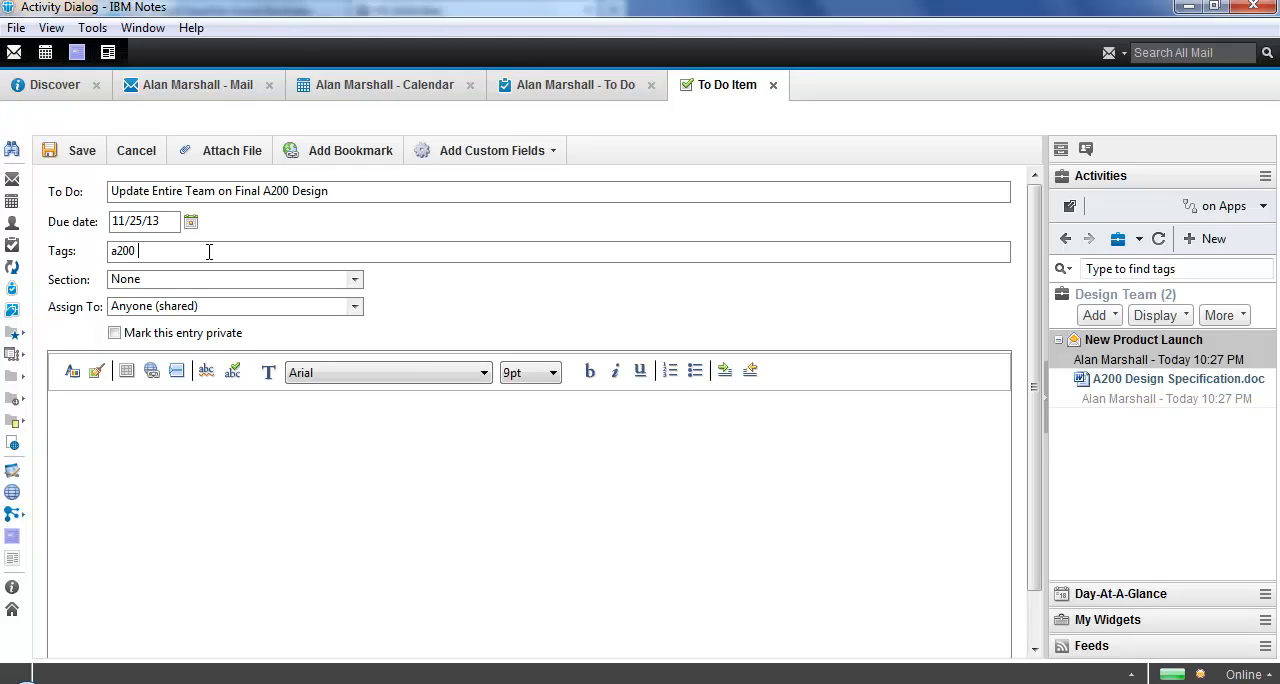
type("design final")
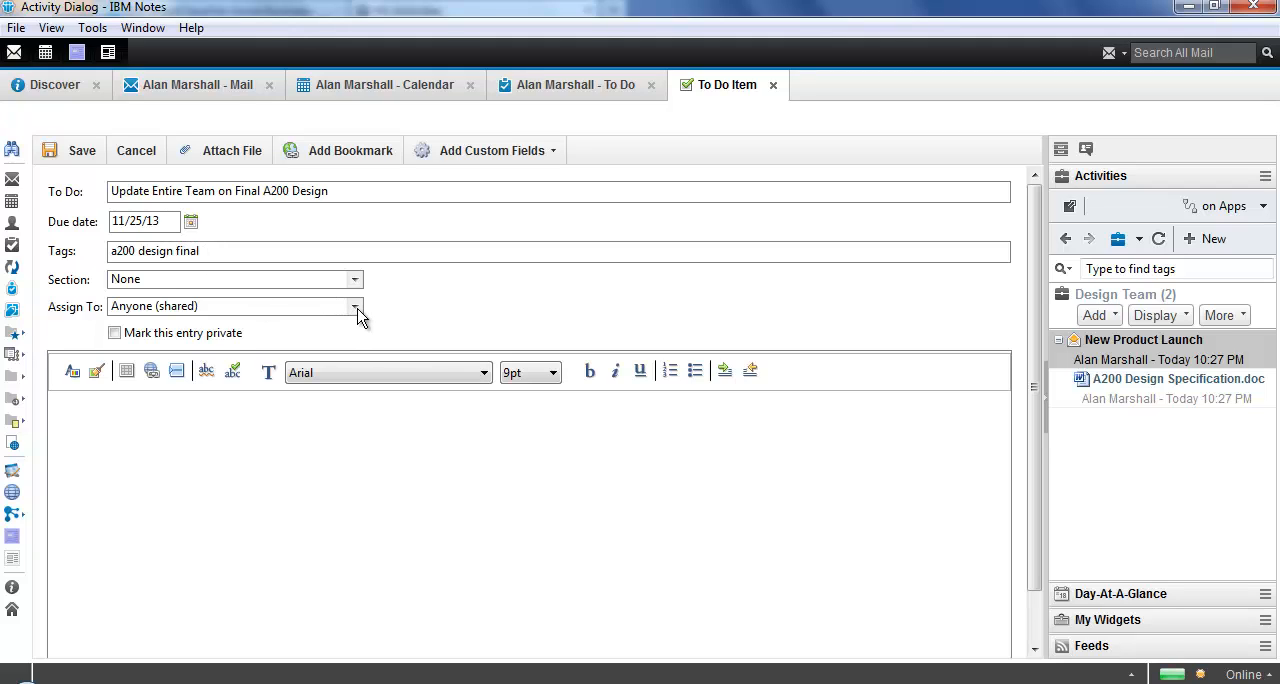
left_click(356, 306)
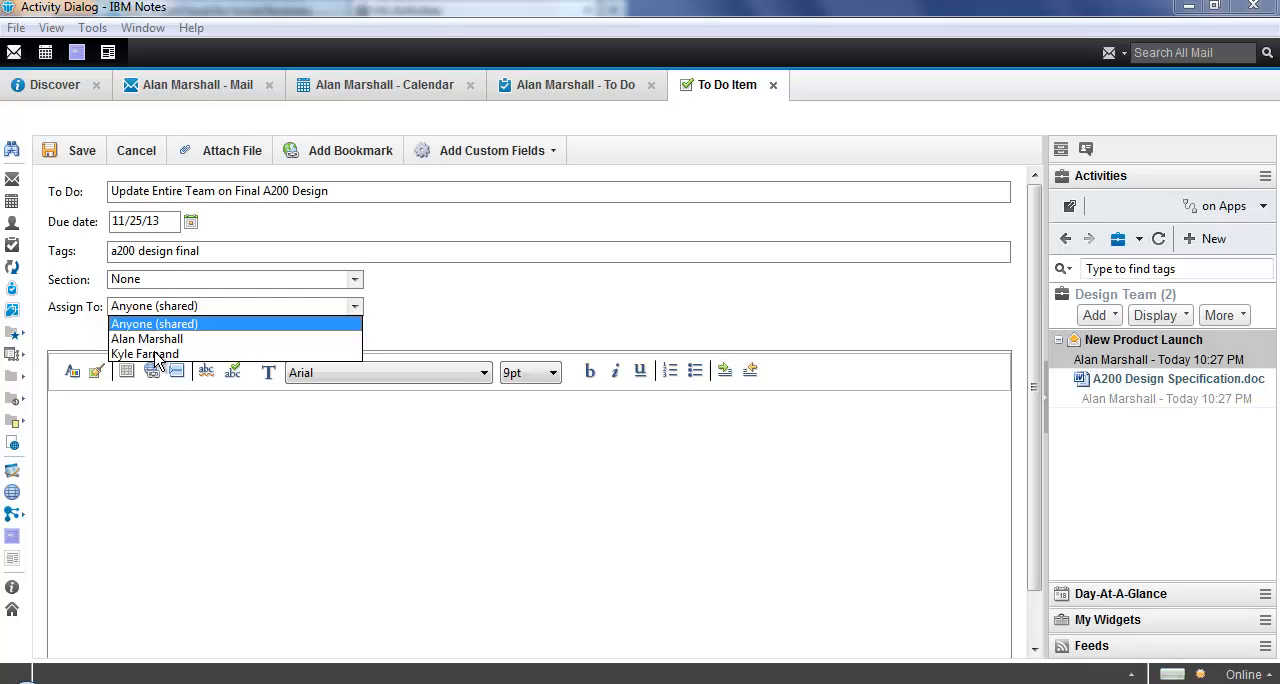
left_click(144, 354)
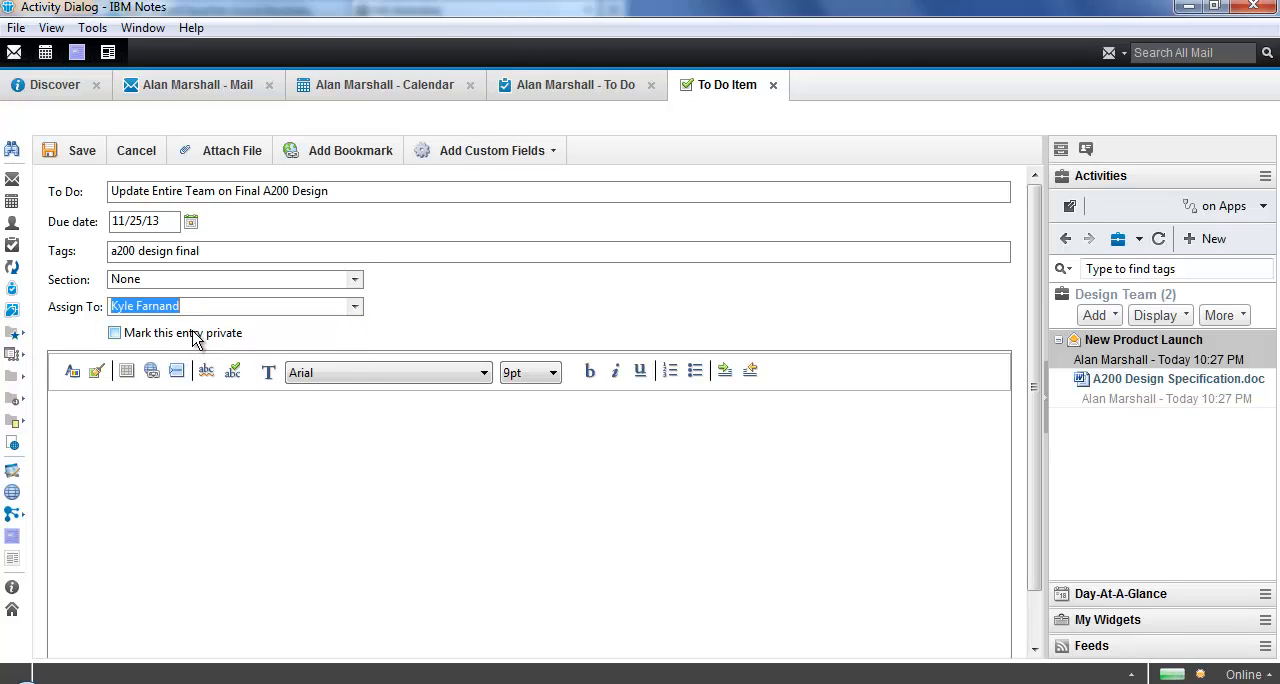
left_click(212, 424)
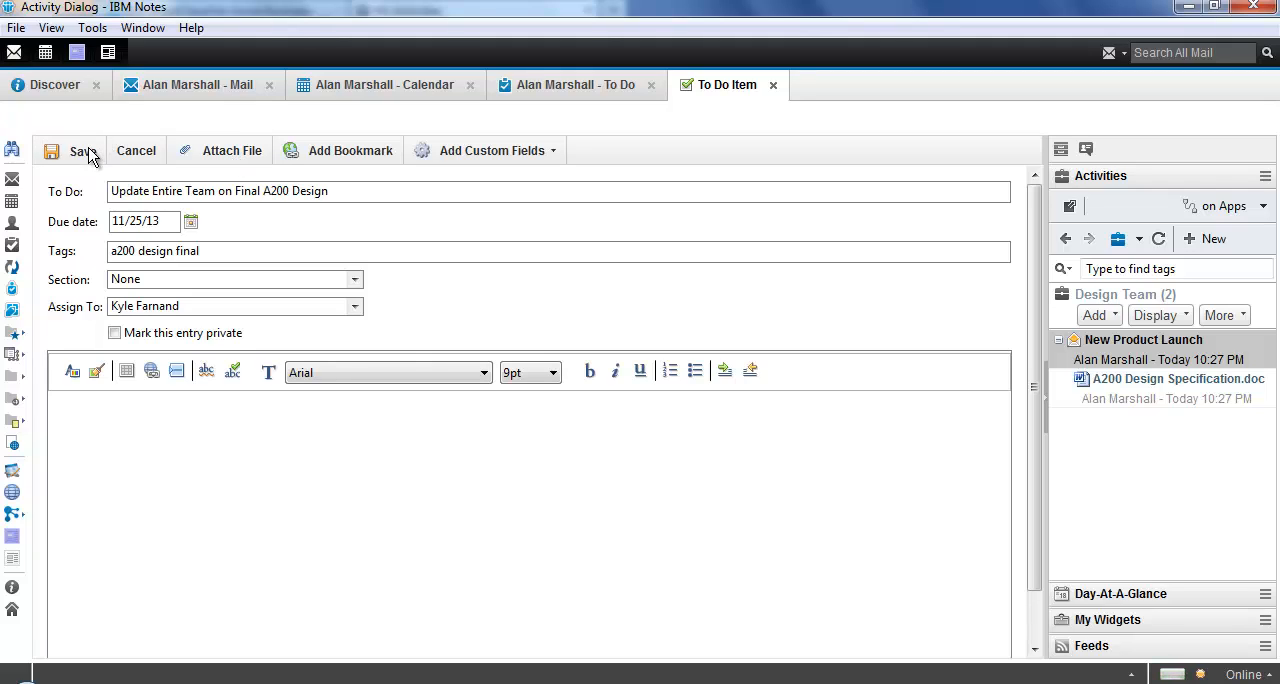
- Save the to-do, check its details in the Design Team activity, and select the Joe to Update Sales Team message
left_click(80, 150)
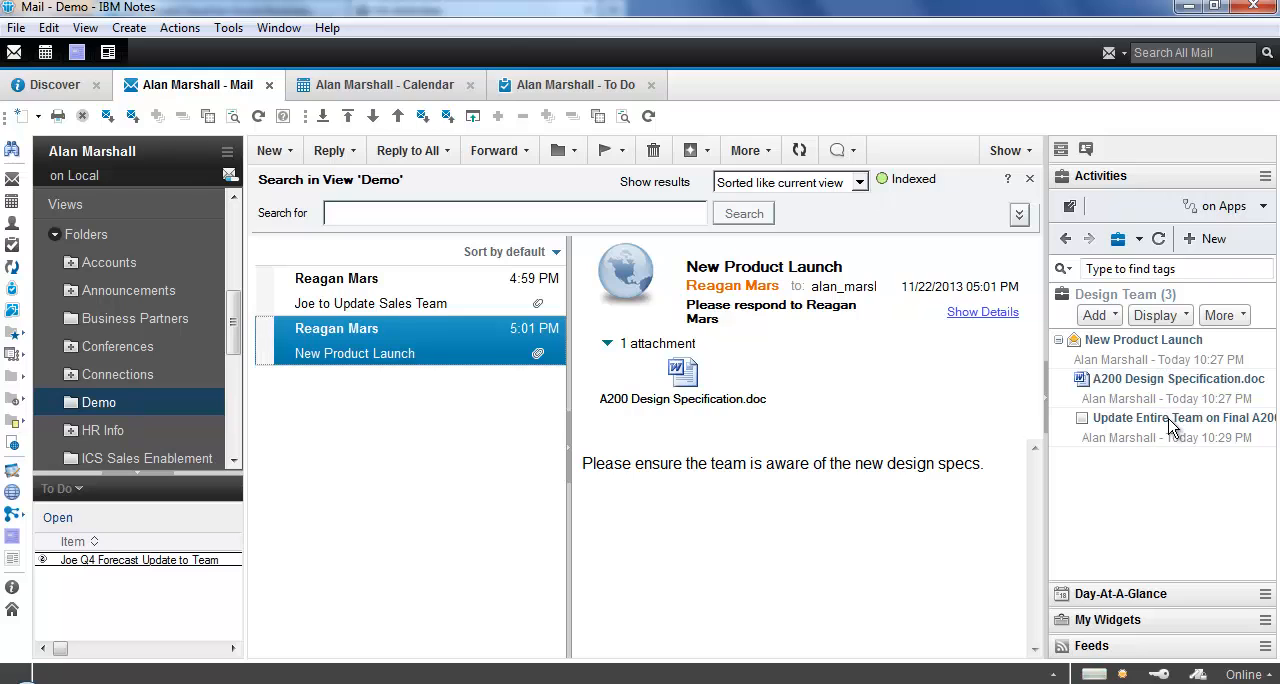
left_click(1170, 418)
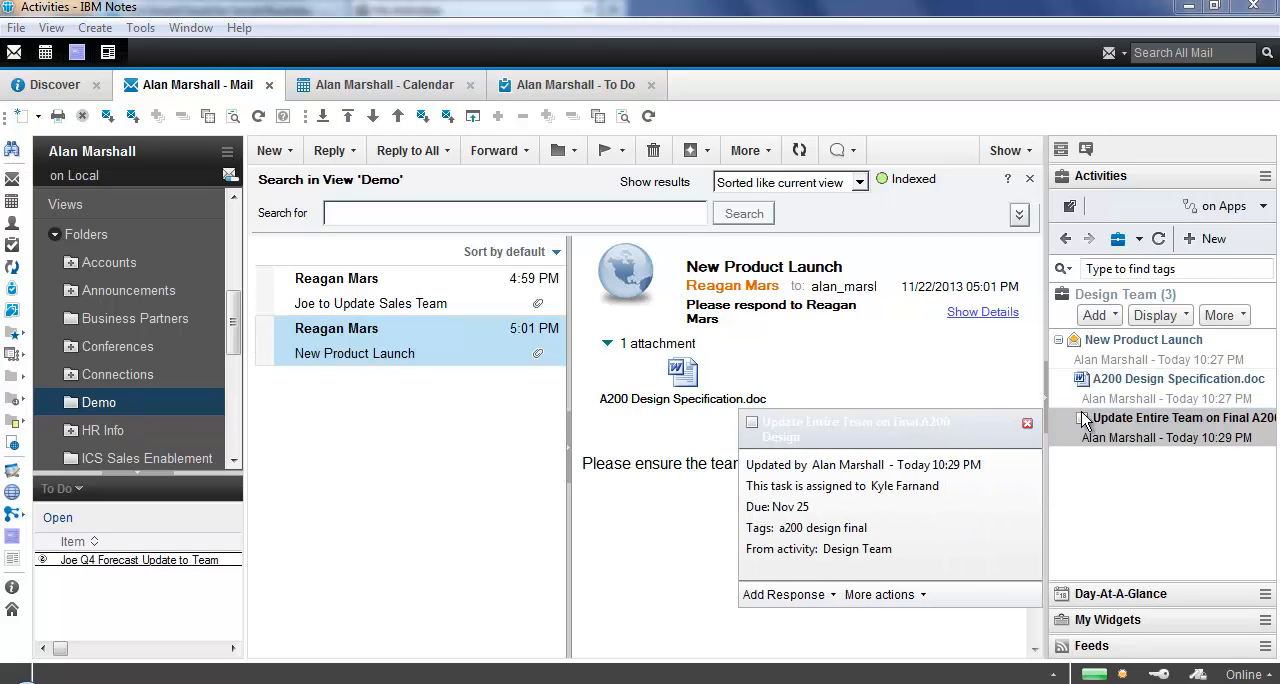
left_click(370, 290)
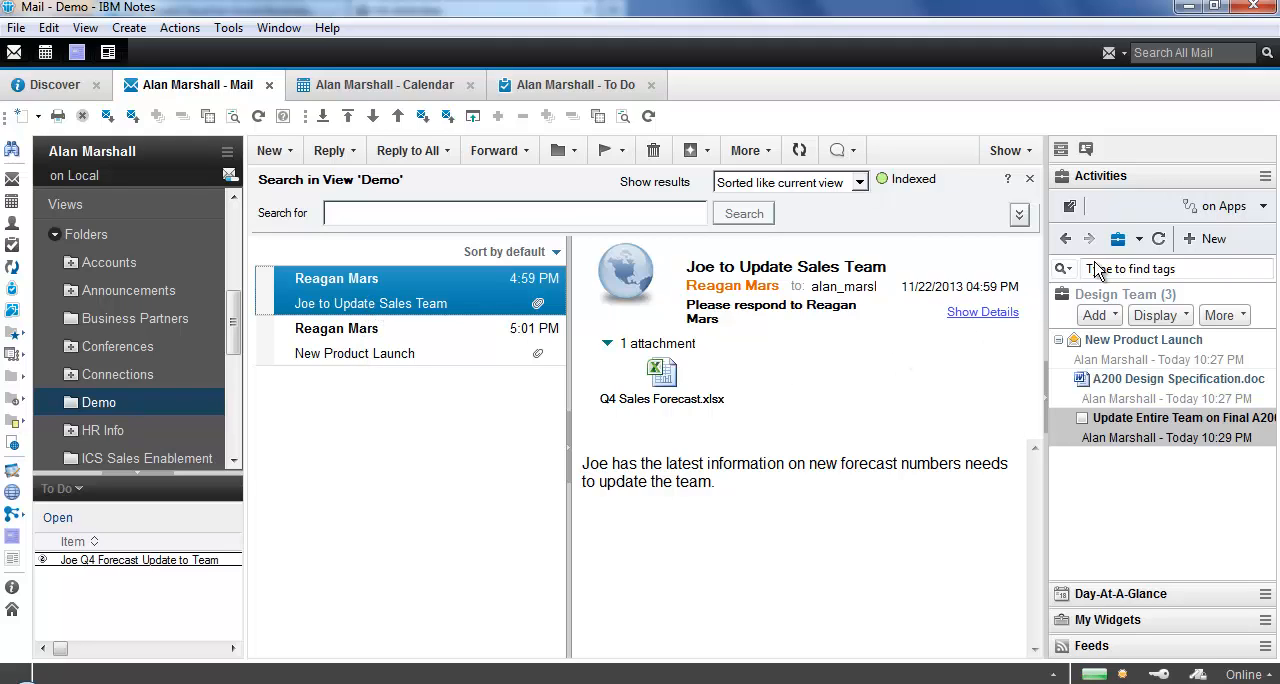
- List My Activities by Date and open the Alan's Info activity holding the sales team entry
left_click(1136, 238)
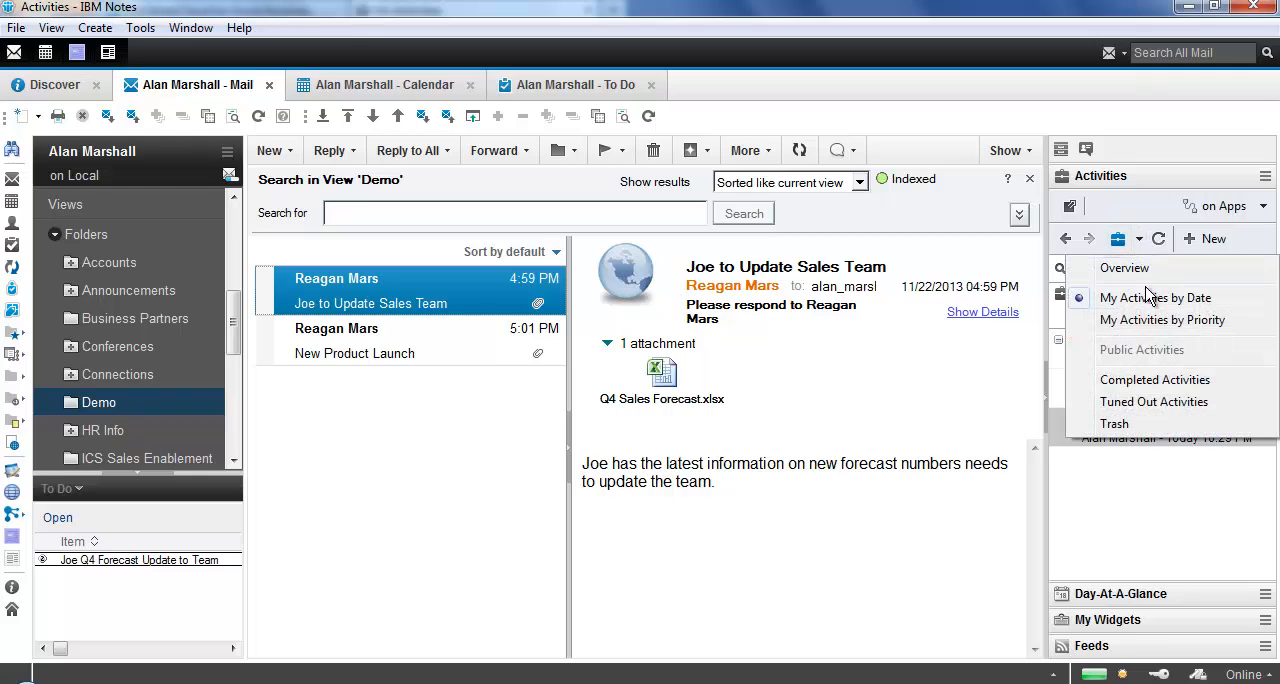
left_click(1156, 296)
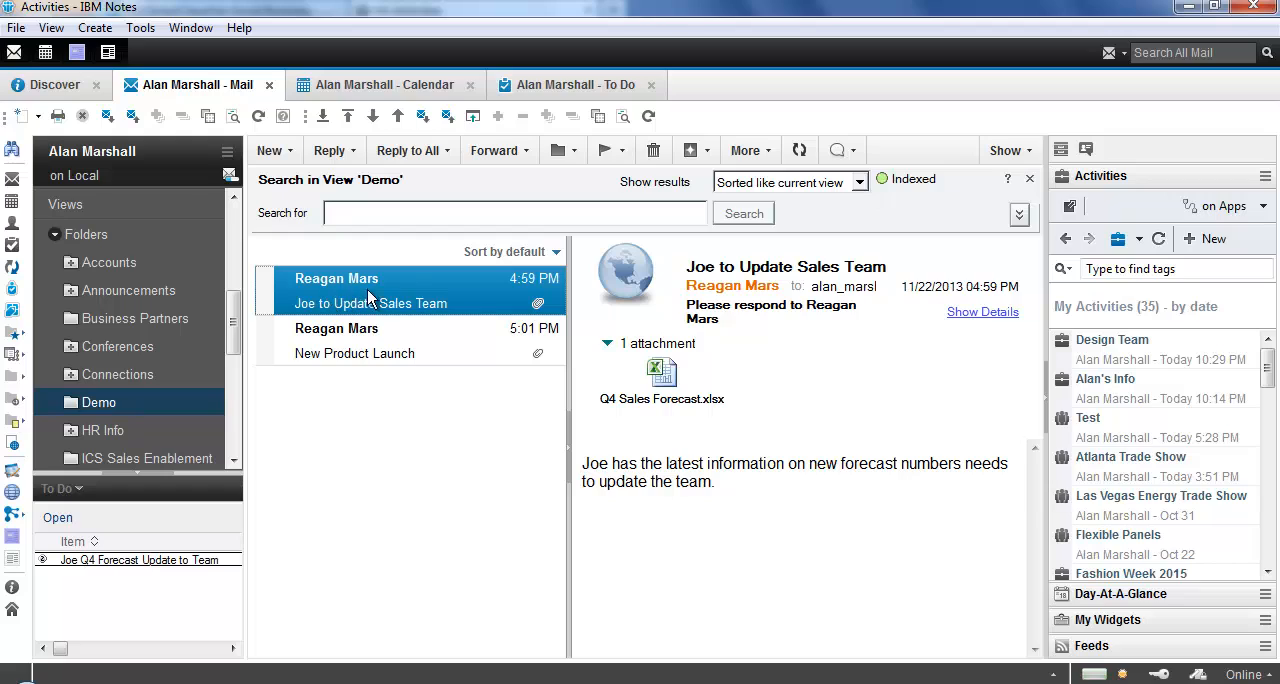
mouse_move(416, 298)
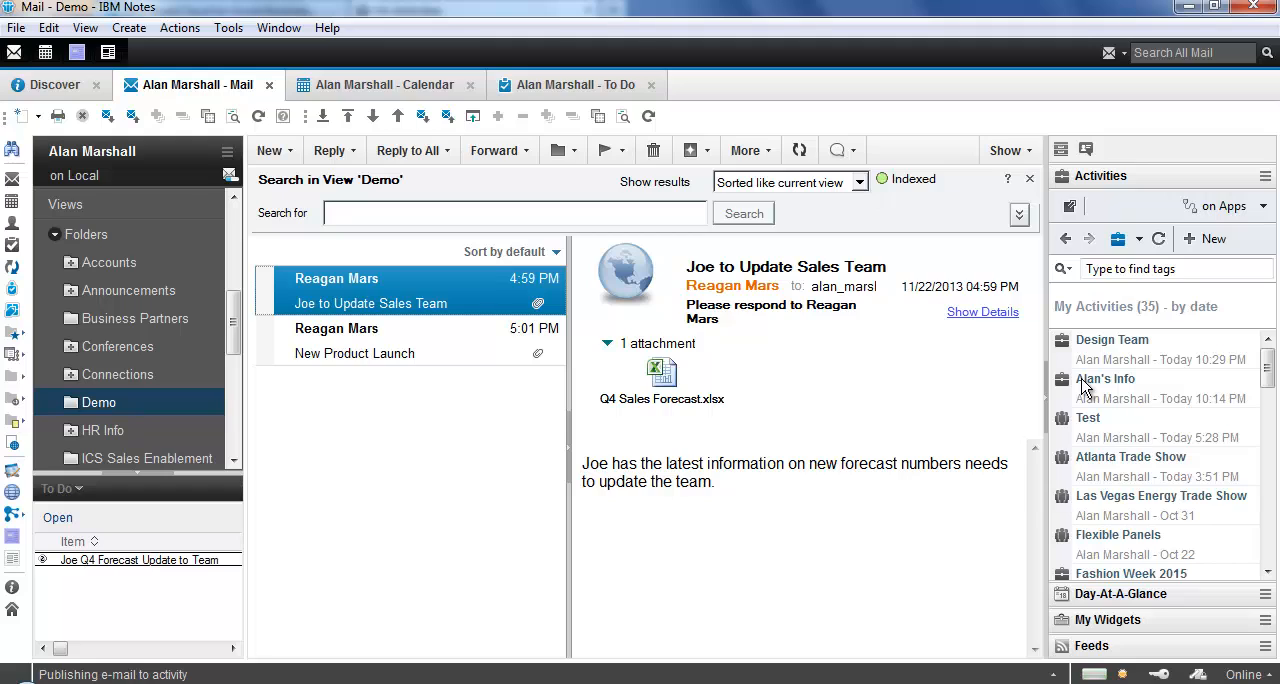
left_click(1104, 380)
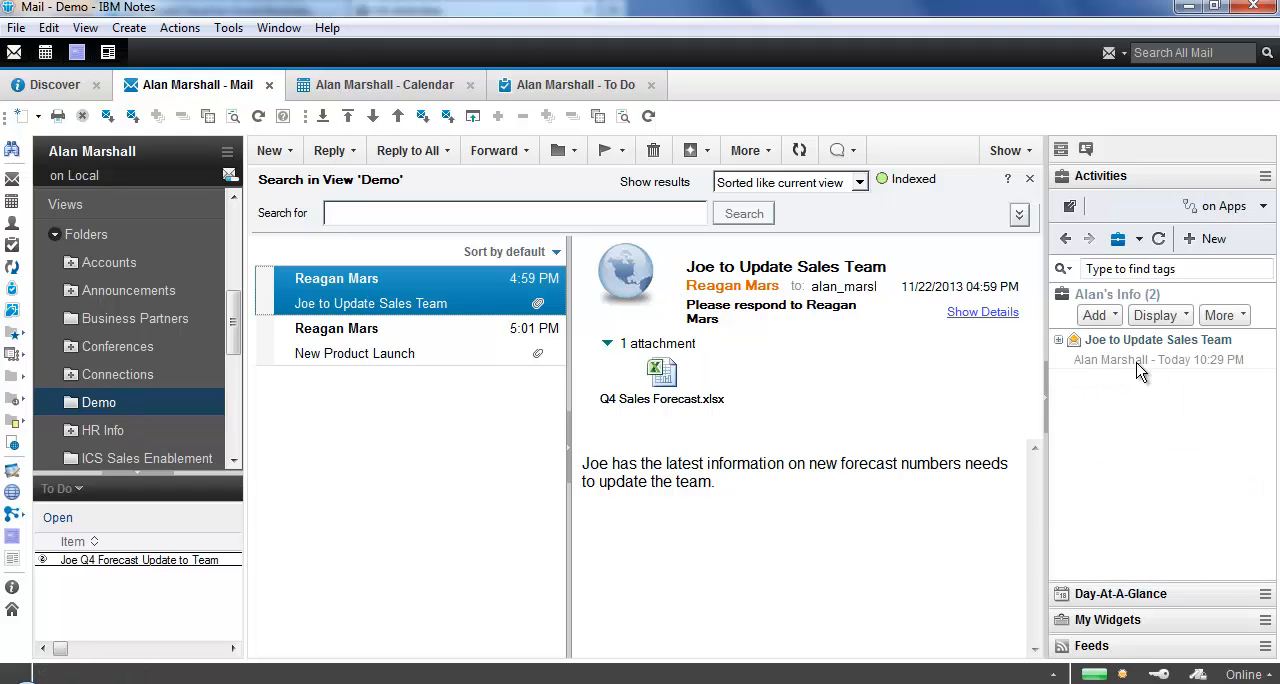
mouse_move(1178, 360)
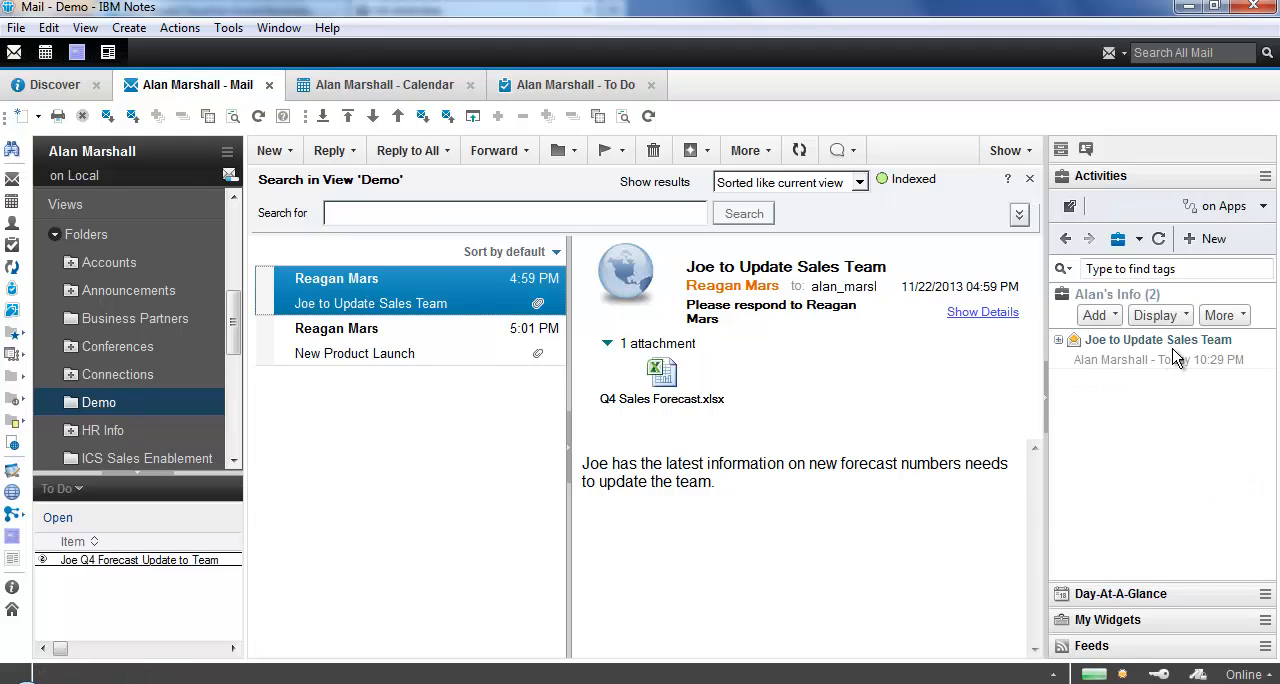
- Start a new to-do "Update Joe on new Numbers" on the sales team entry
right_click(1156, 340)
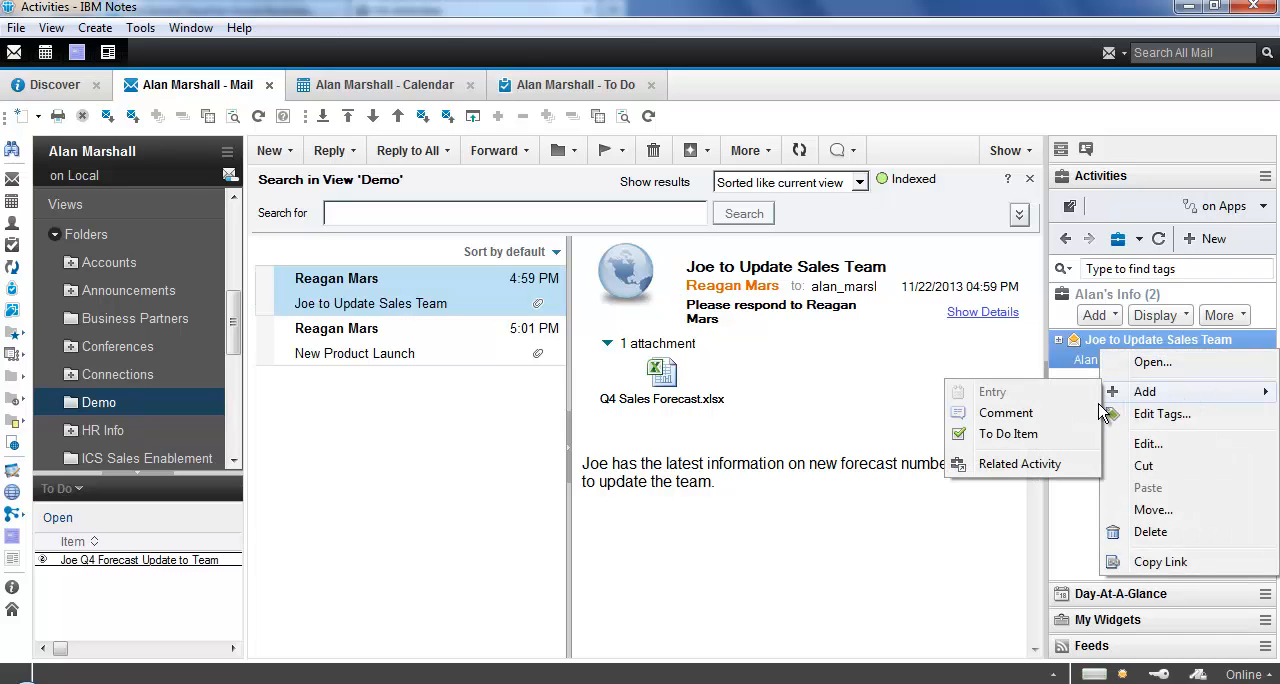
left_click(1008, 434)
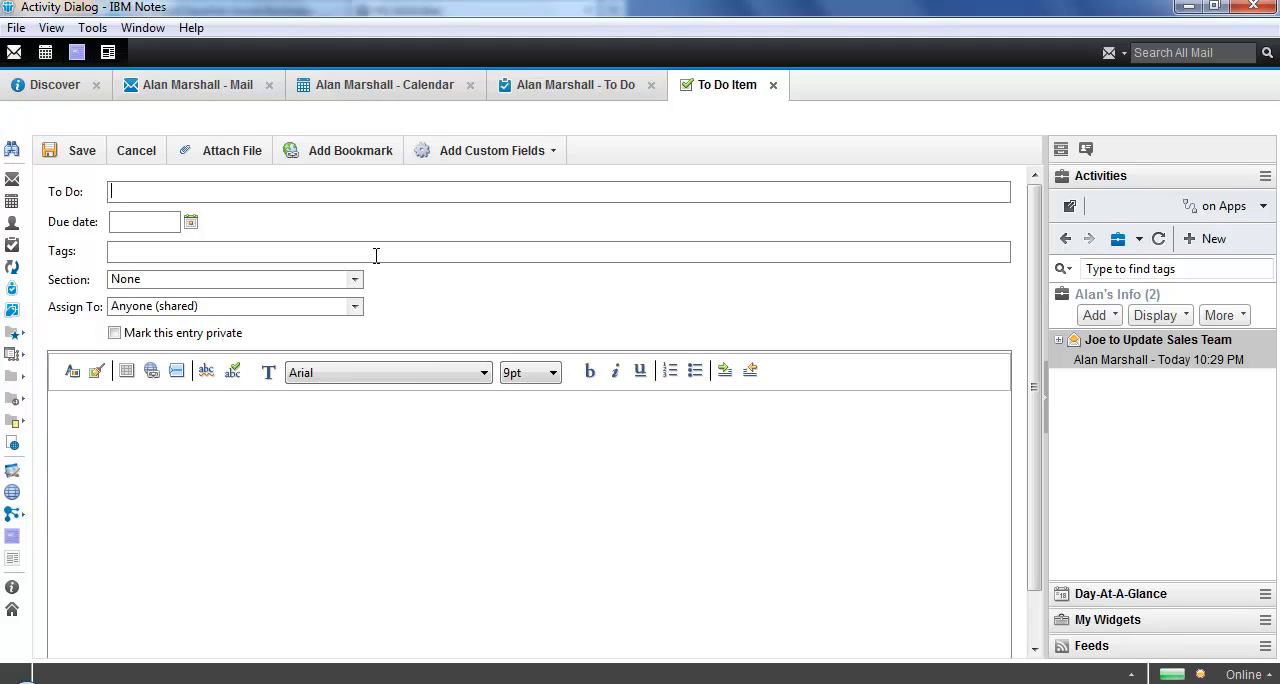
type("Update Joe on")
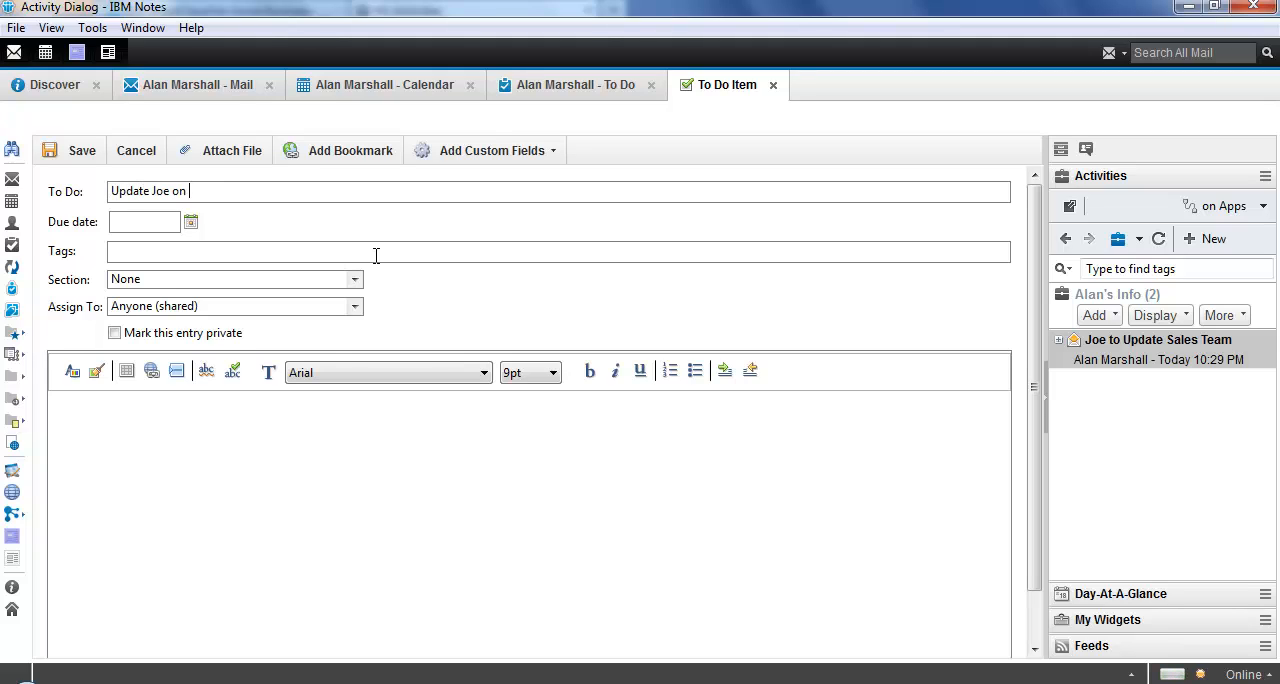
type("new Numbers")
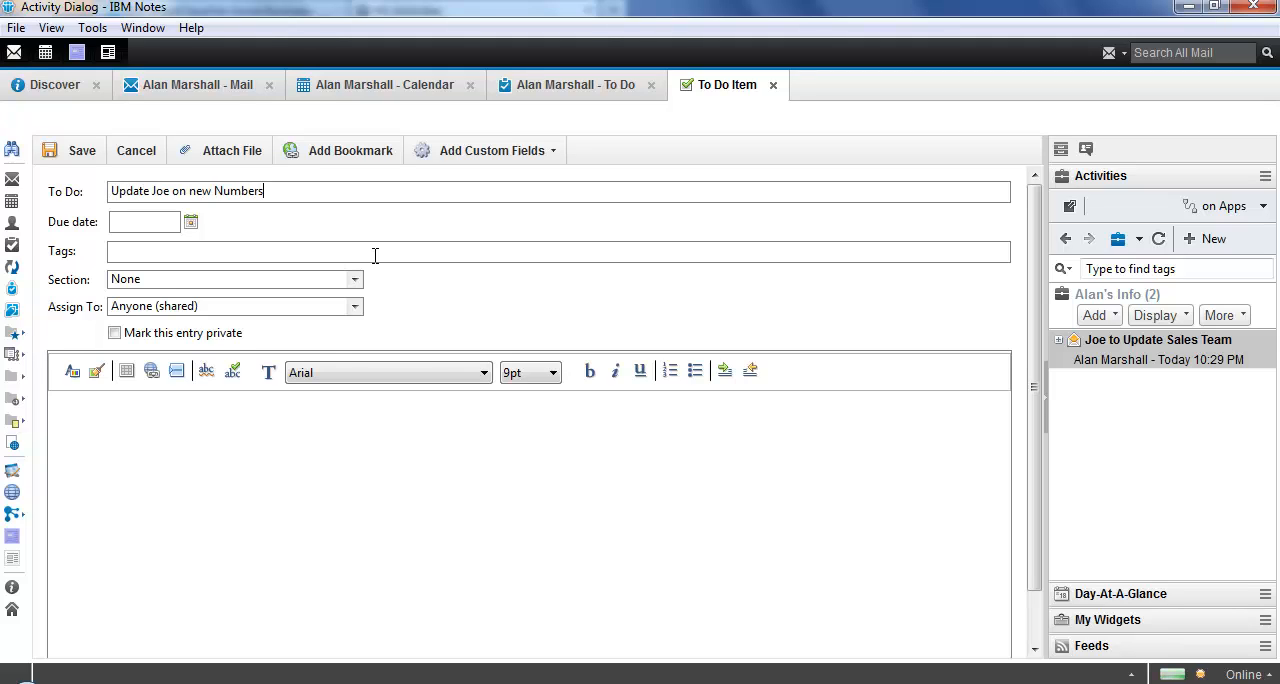
- Assign the to-do to the user and save it into the activity
left_click(192, 222)
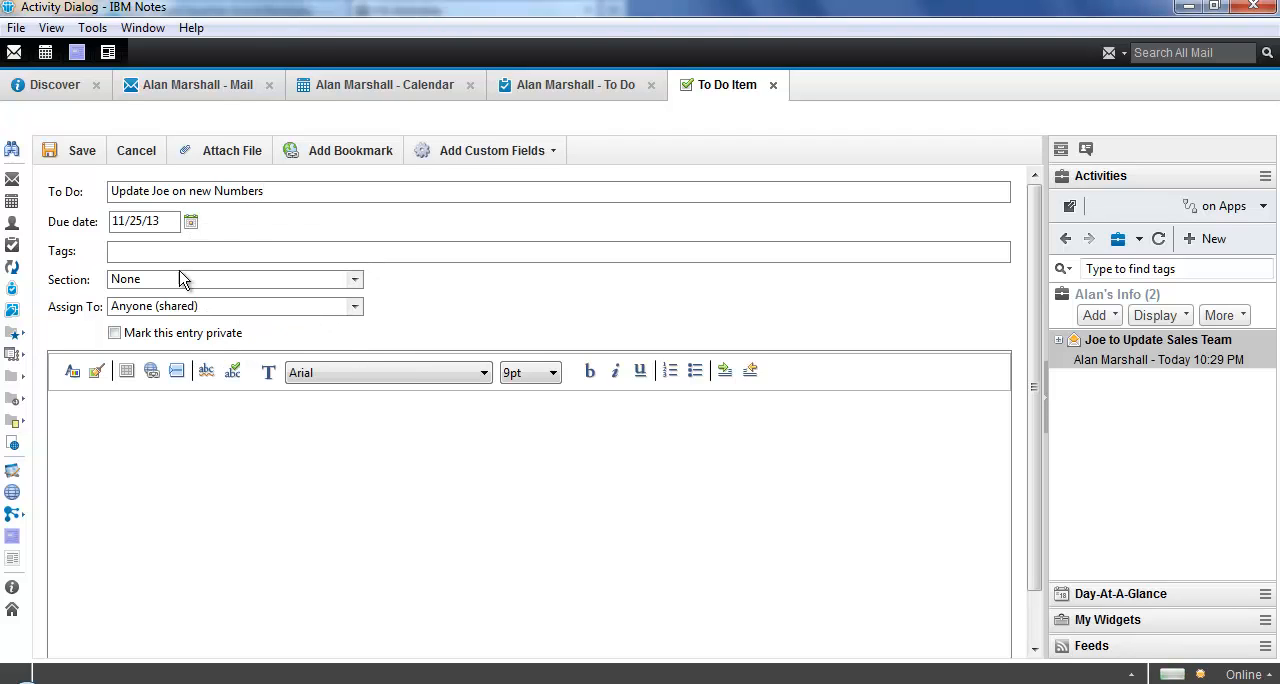
mouse_move(256, 280)
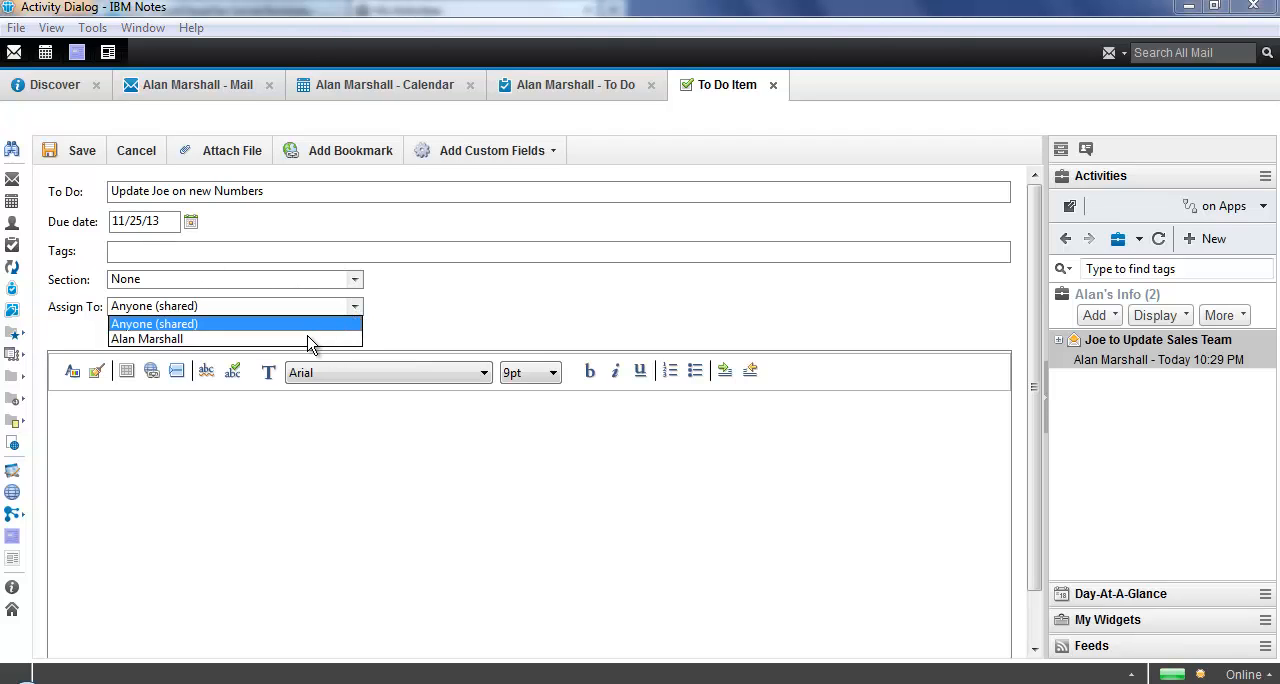
left_click(146, 338)
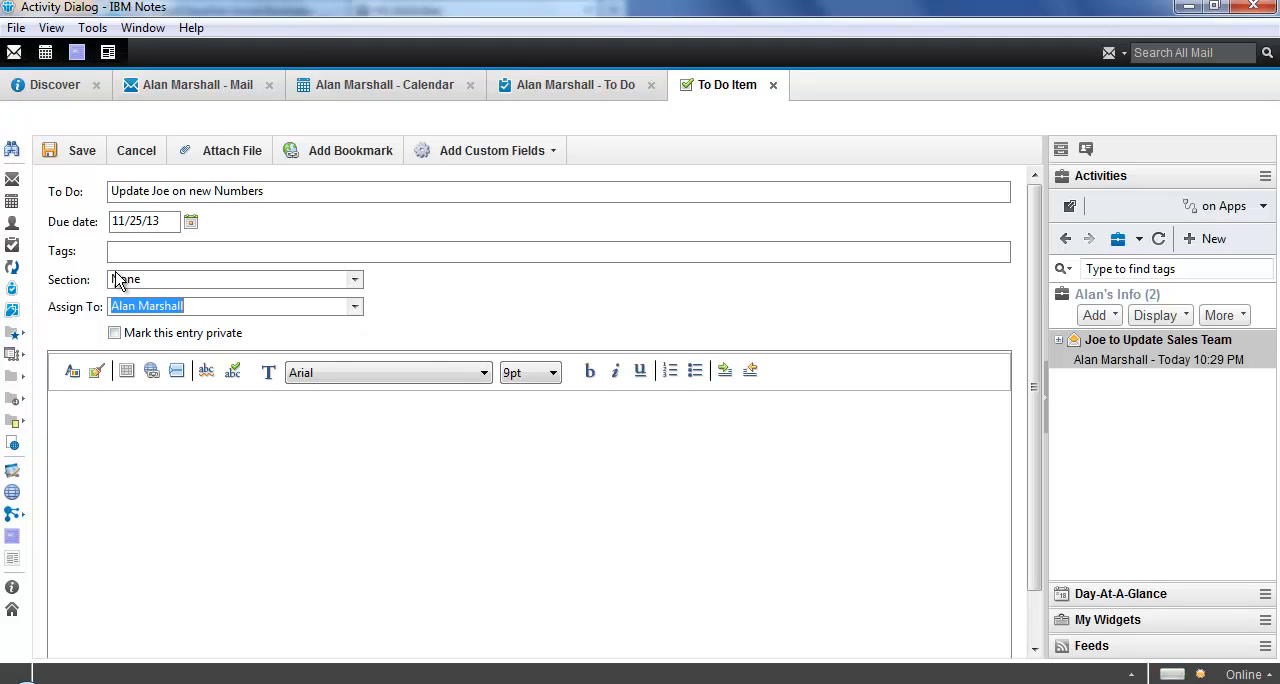
mouse_move(182, 420)
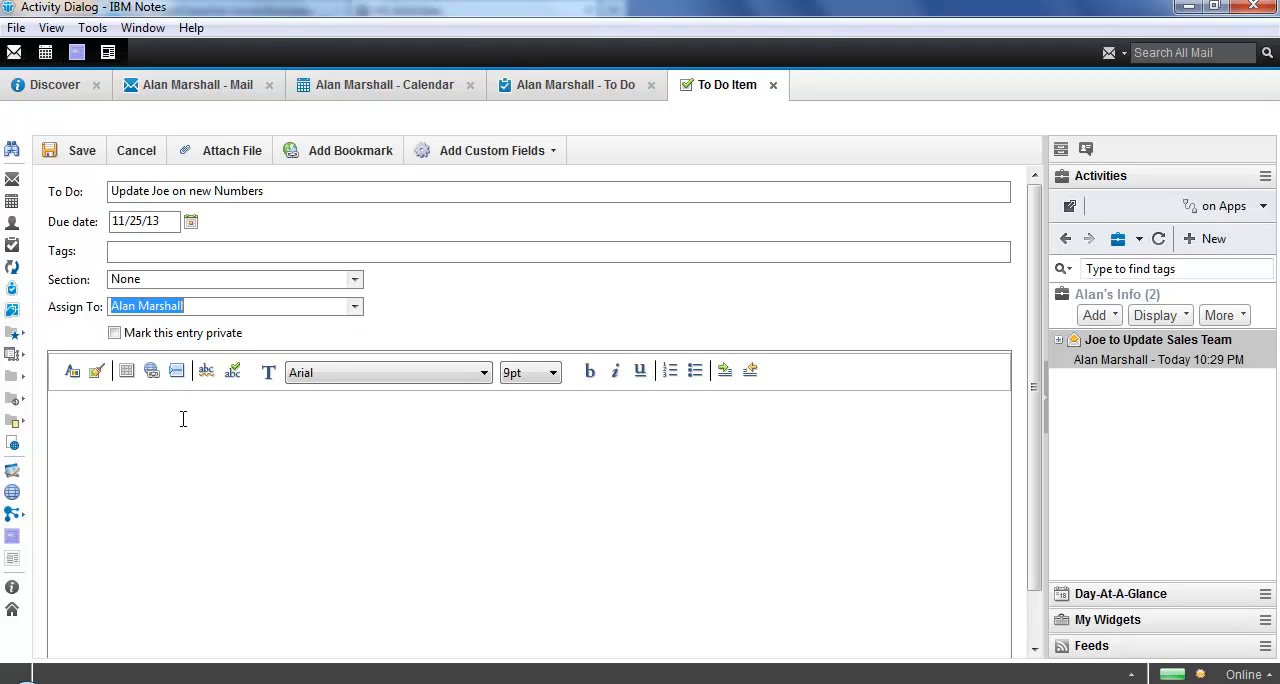
mouse_move(184, 424)
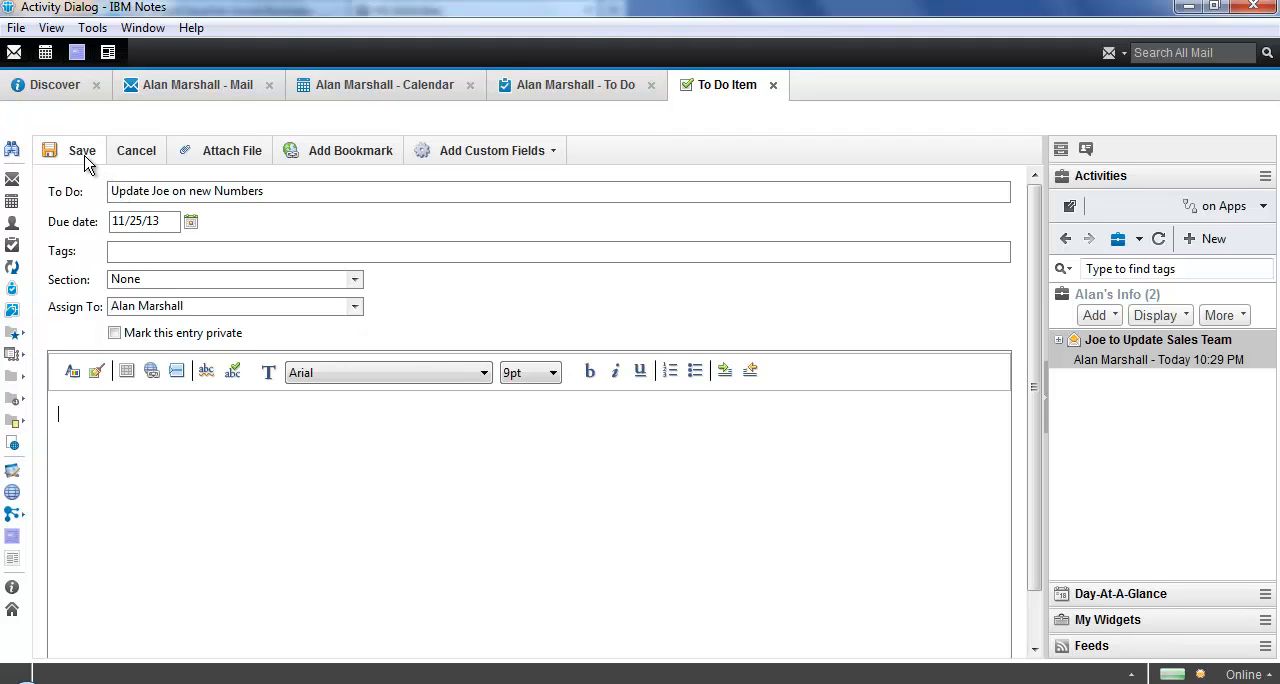
left_click(80, 150)
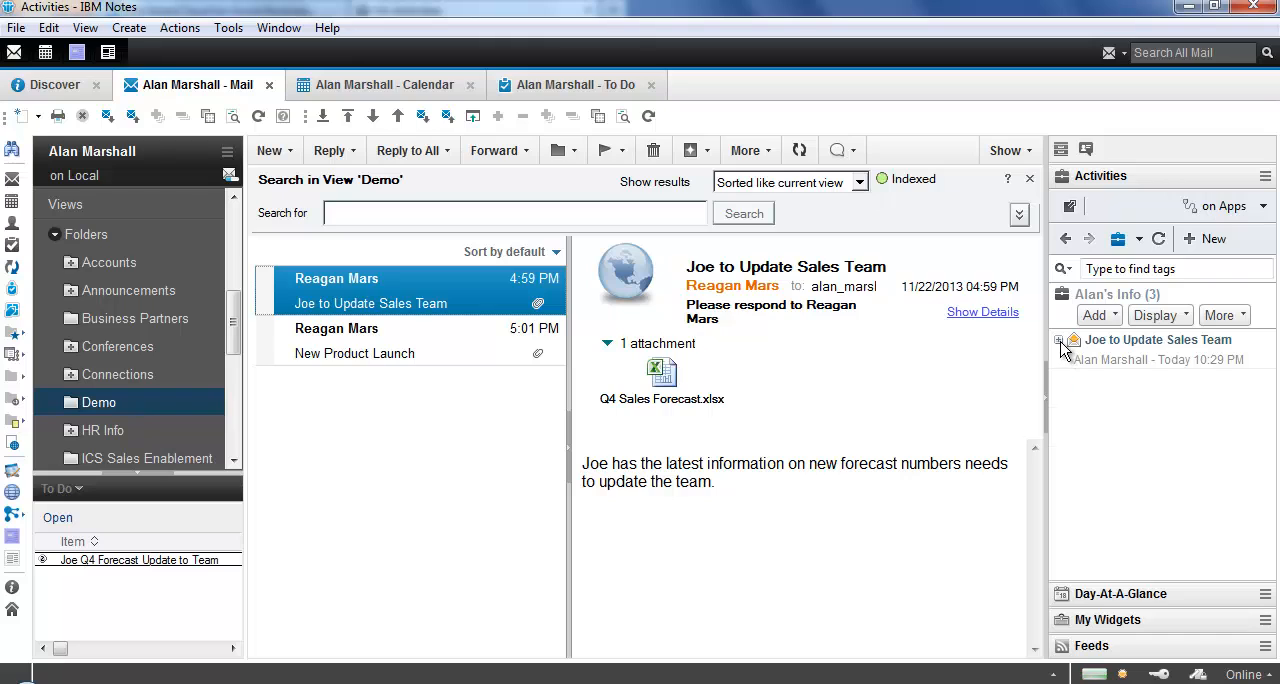
- Expand the activity, view the "Update Joe on new Numbers" to-do in its own tab, then close it
left_click(1060, 344)
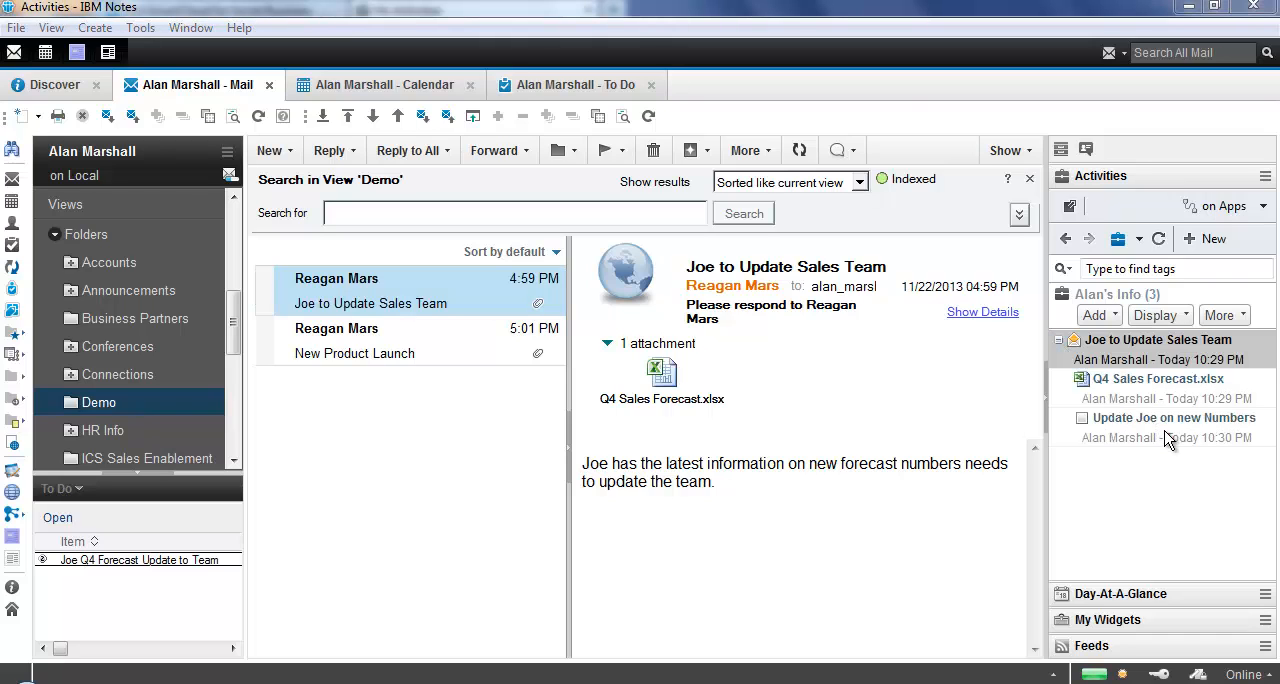
left_click(1176, 416)
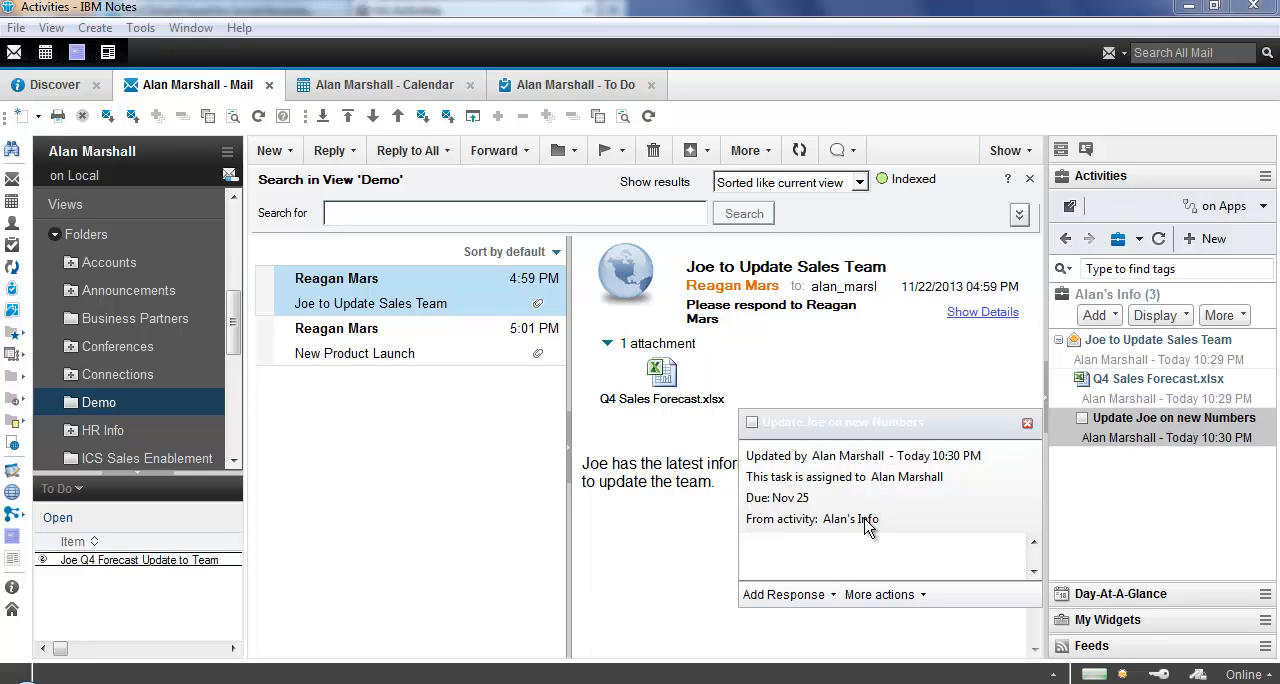
mouse_move(860, 612)
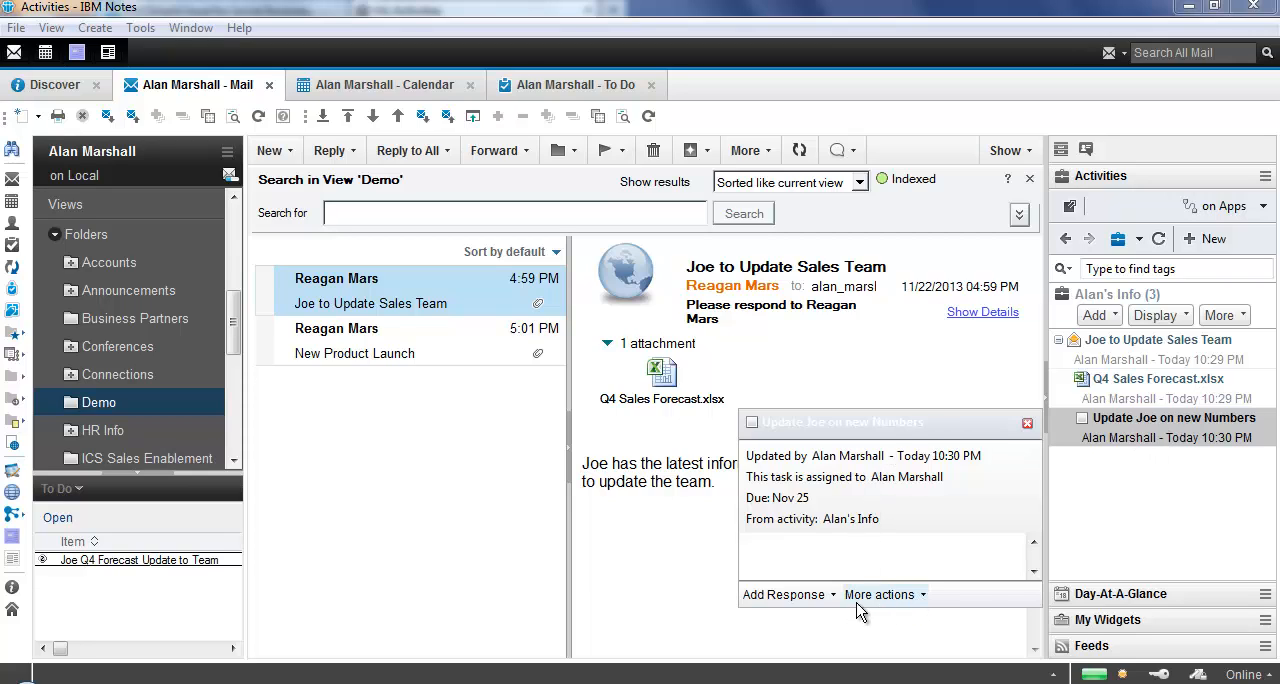
left_click(880, 594)
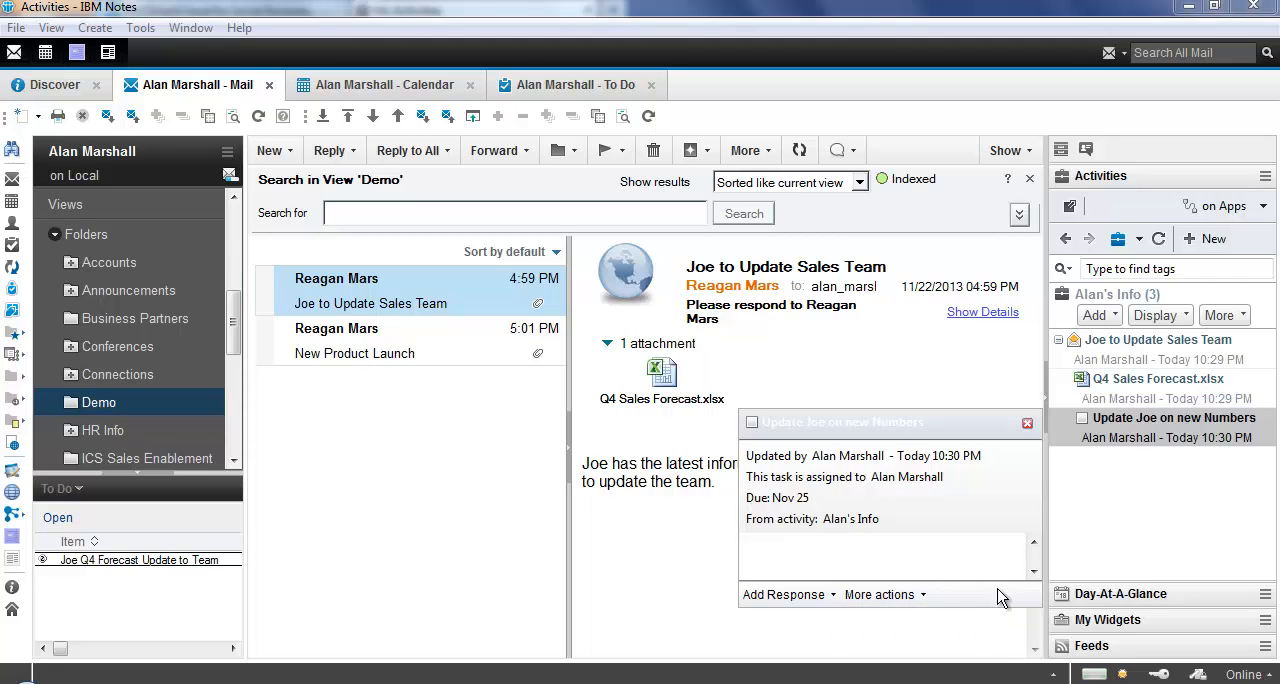
left_click(880, 594)
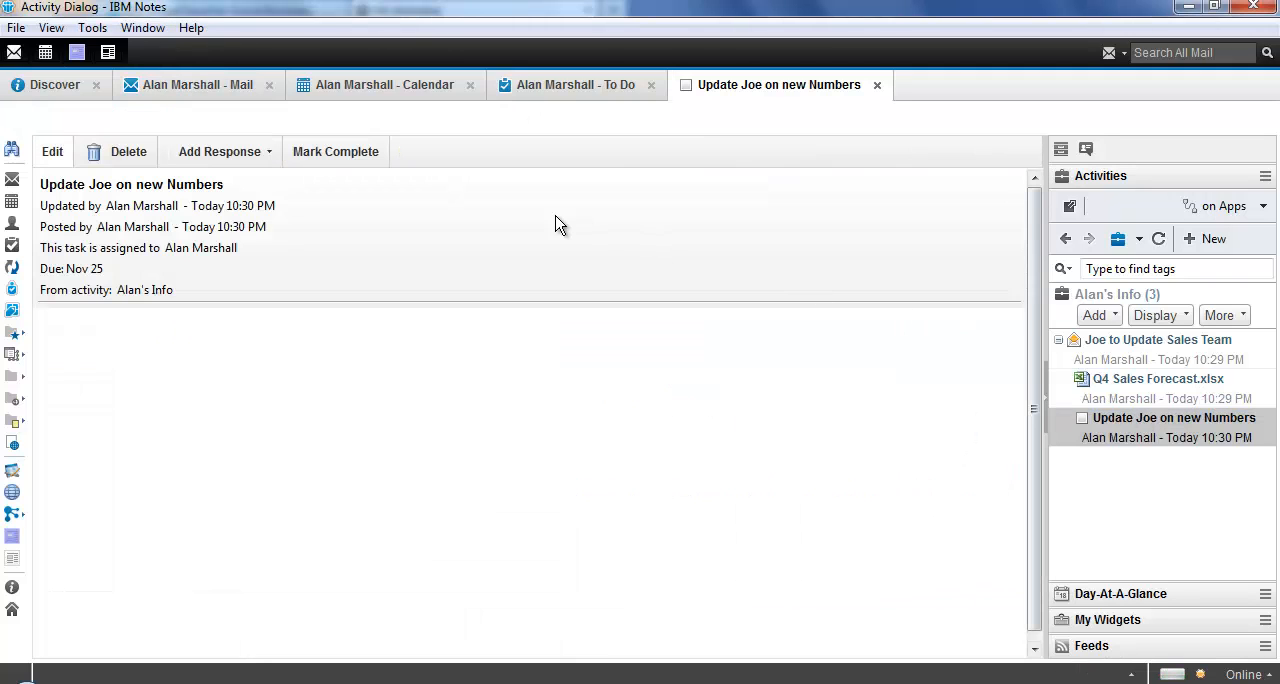
mouse_move(316, 156)
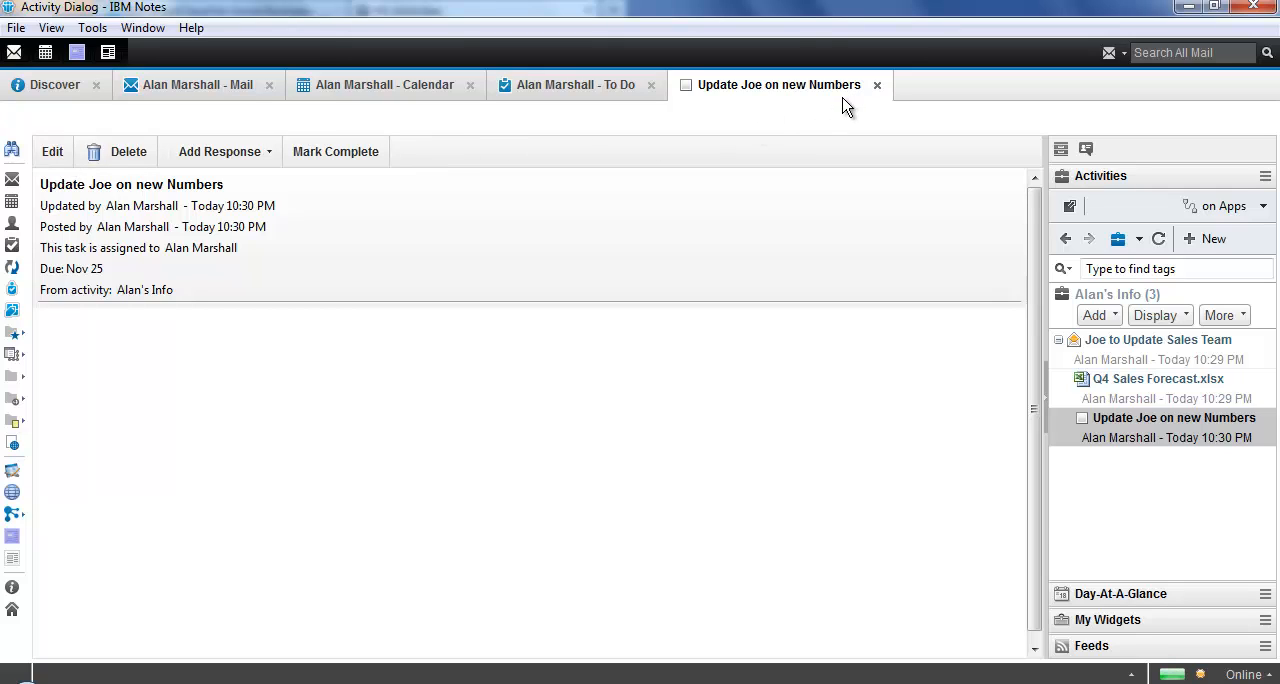
mouse_move(880, 96)
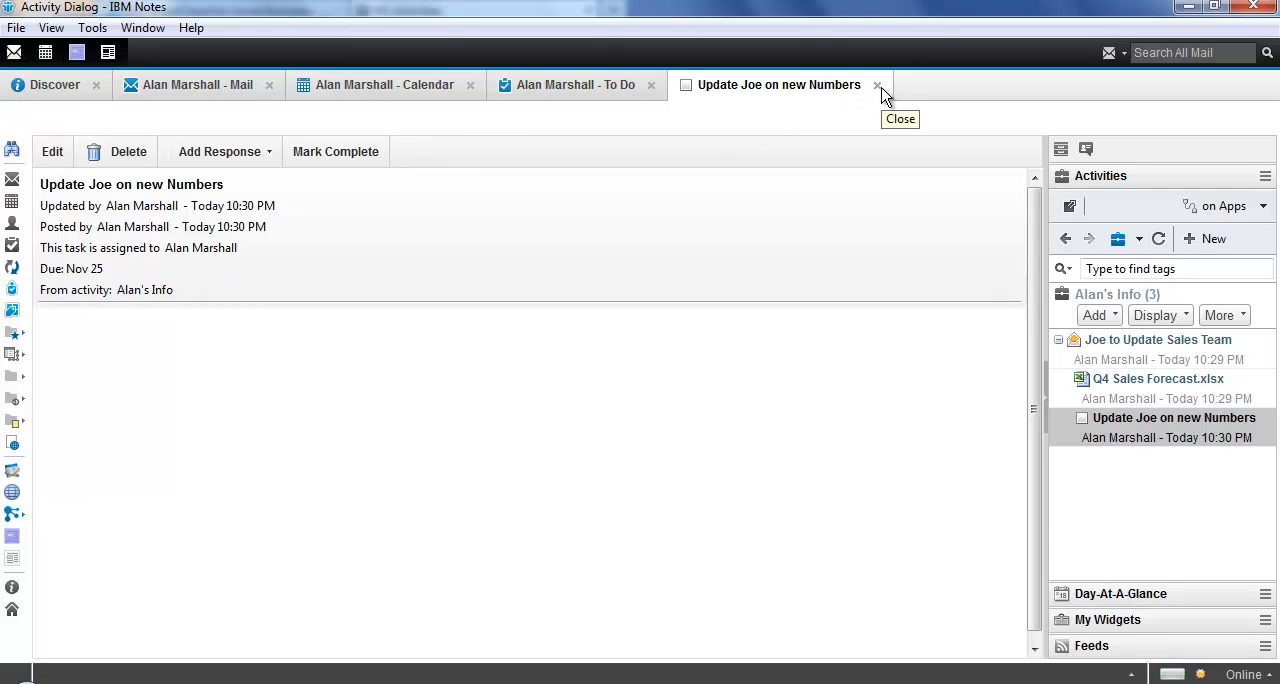
left_click(876, 84)
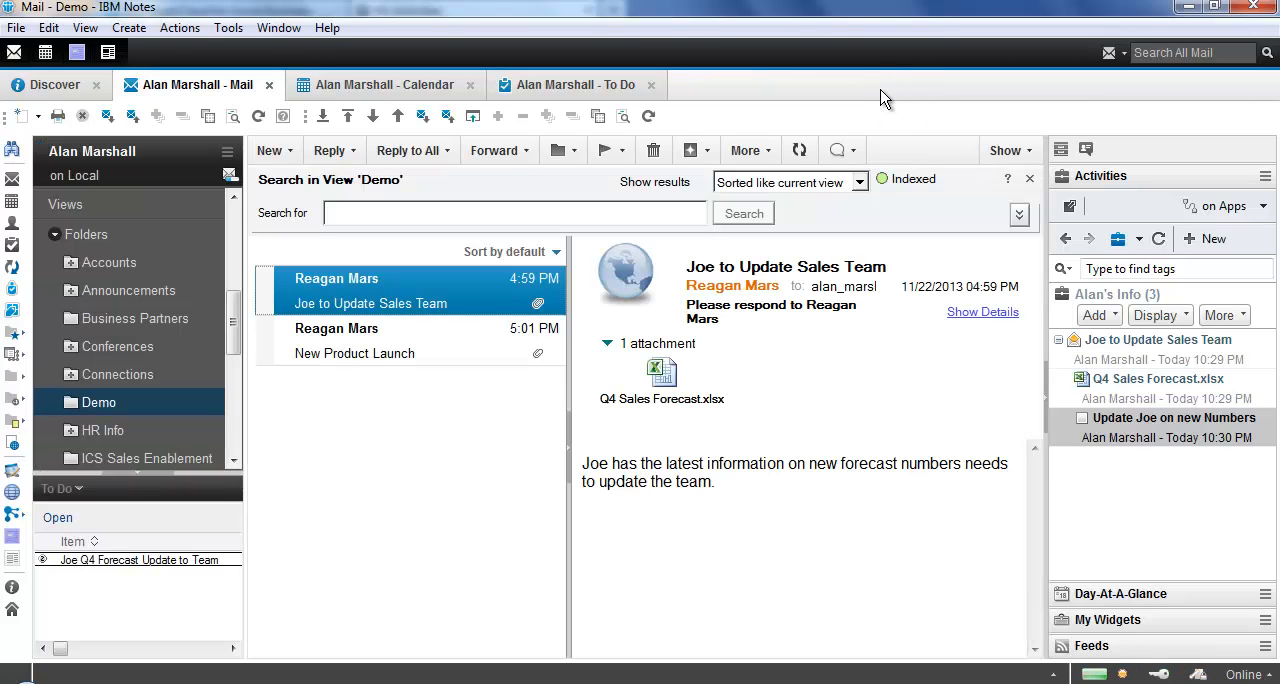
mouse_move(884, 444)
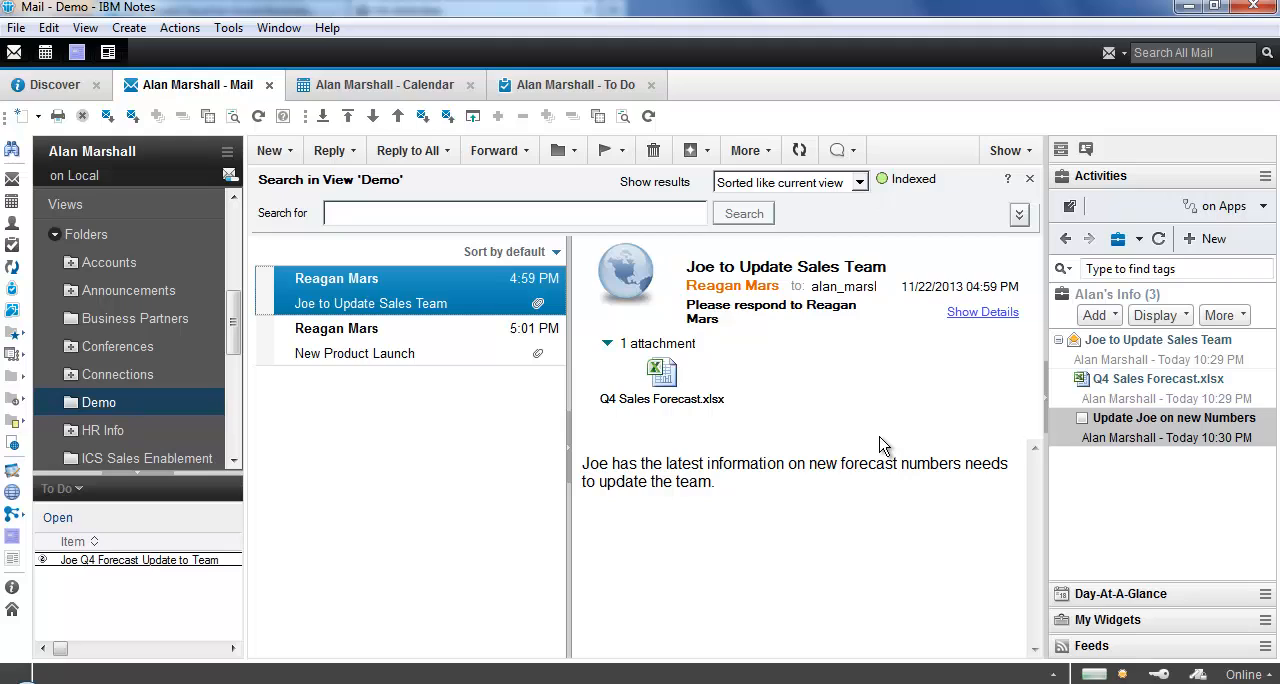
mouse_move(796, 348)
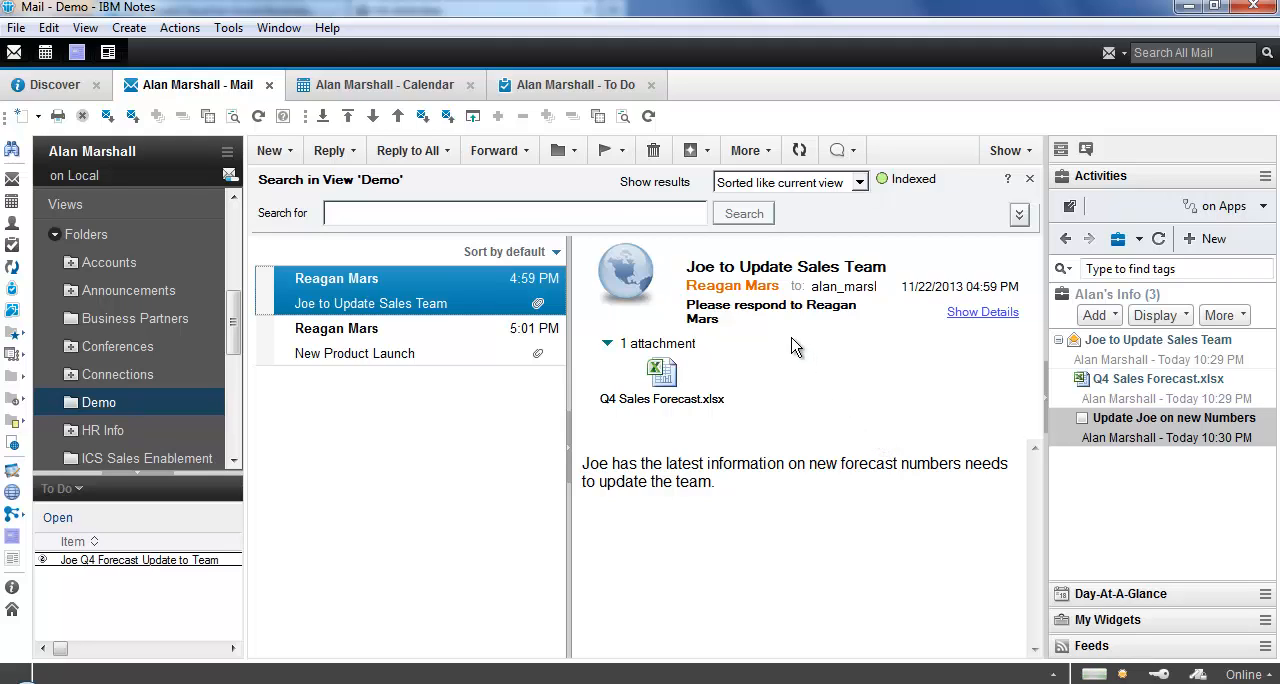
mouse_move(396, 84)
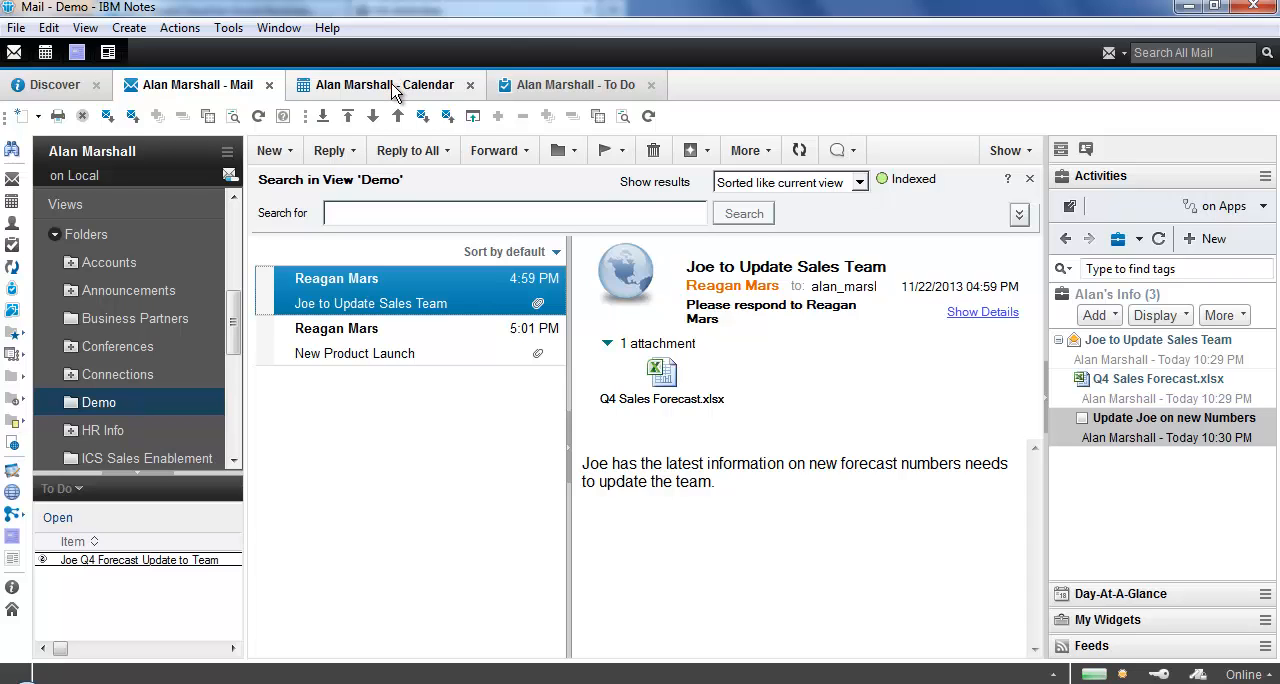
- Switch from the Demo mail folder to the Calendar
left_click(382, 84)
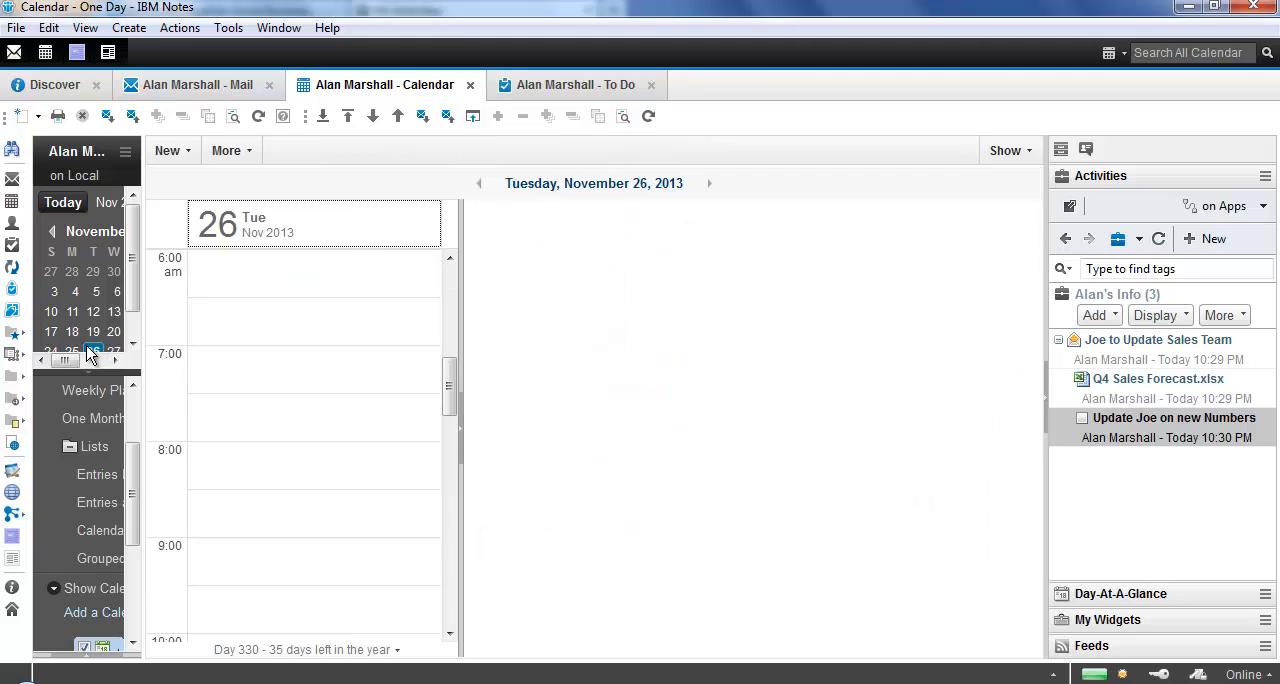
- Go to Monday, November 25 and view the Q4 forecast and new numbers to-dos' details
left_click(480, 184)
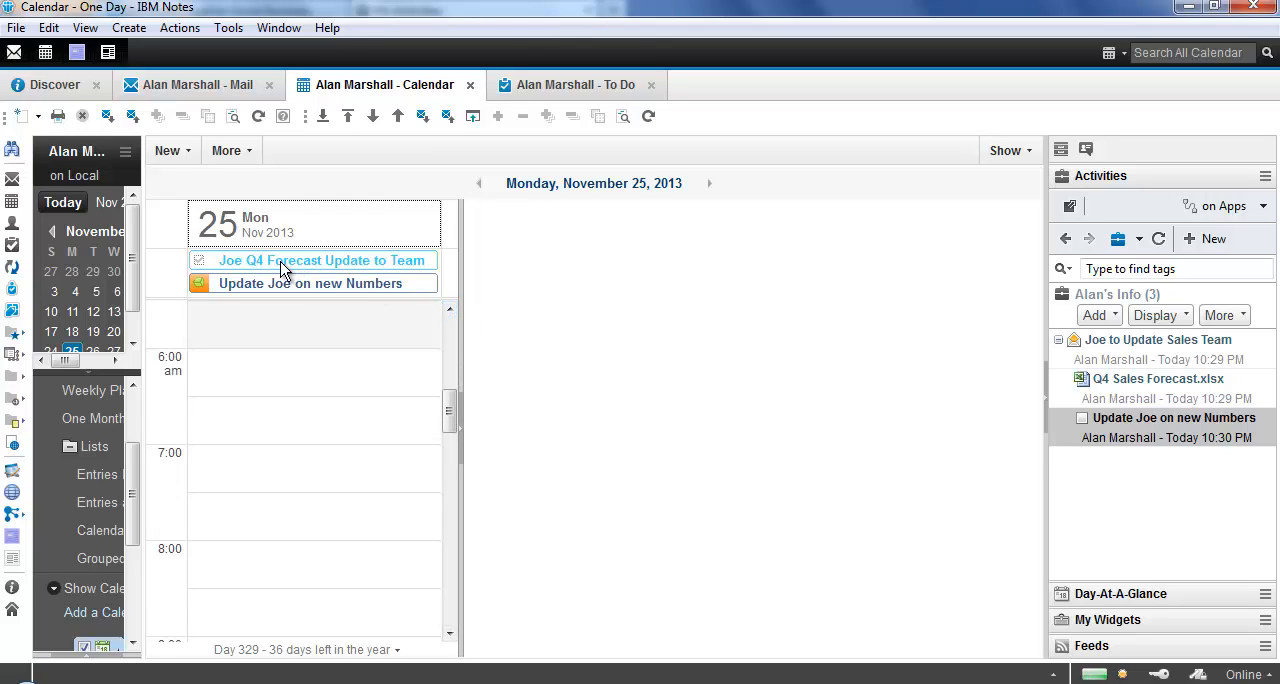
mouse_move(262, 264)
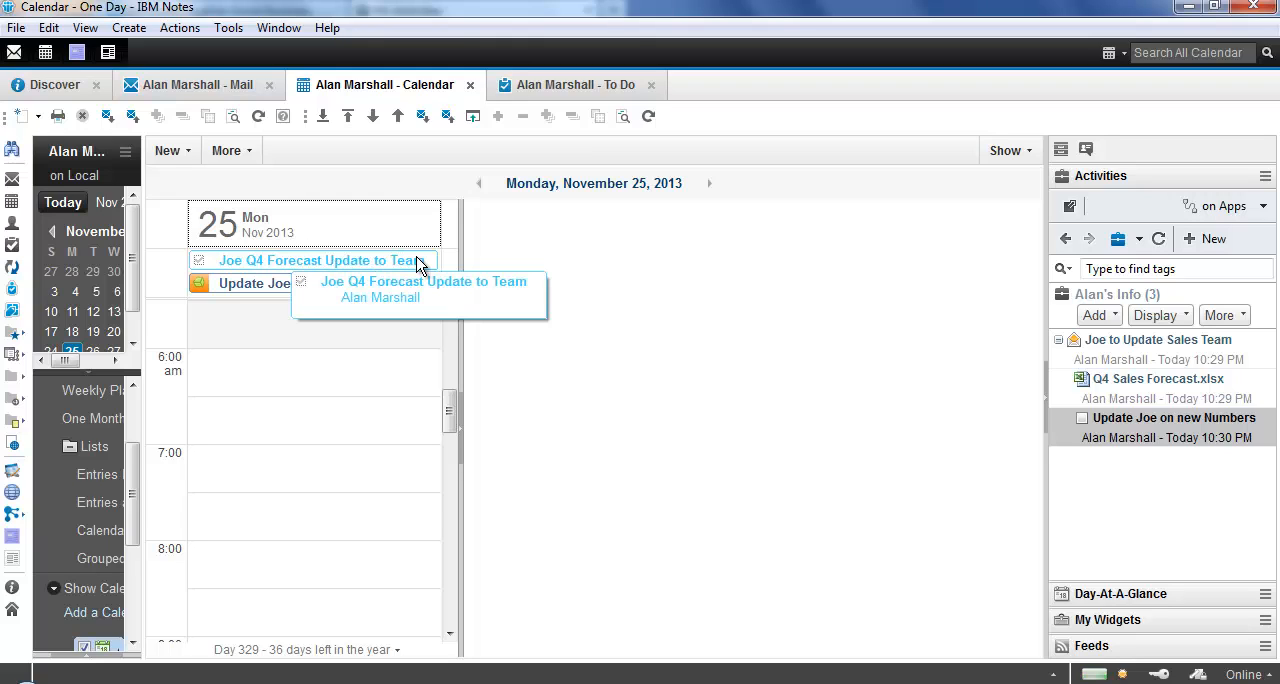
left_click(318, 260)
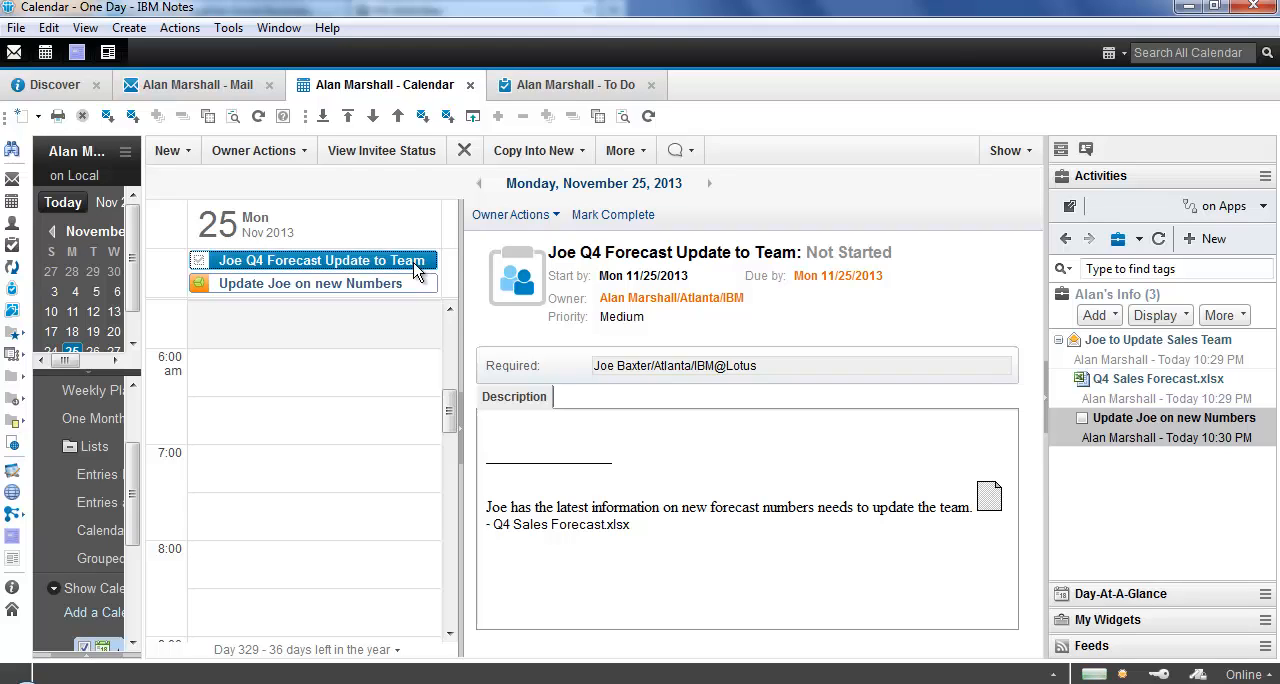
mouse_move(384, 292)
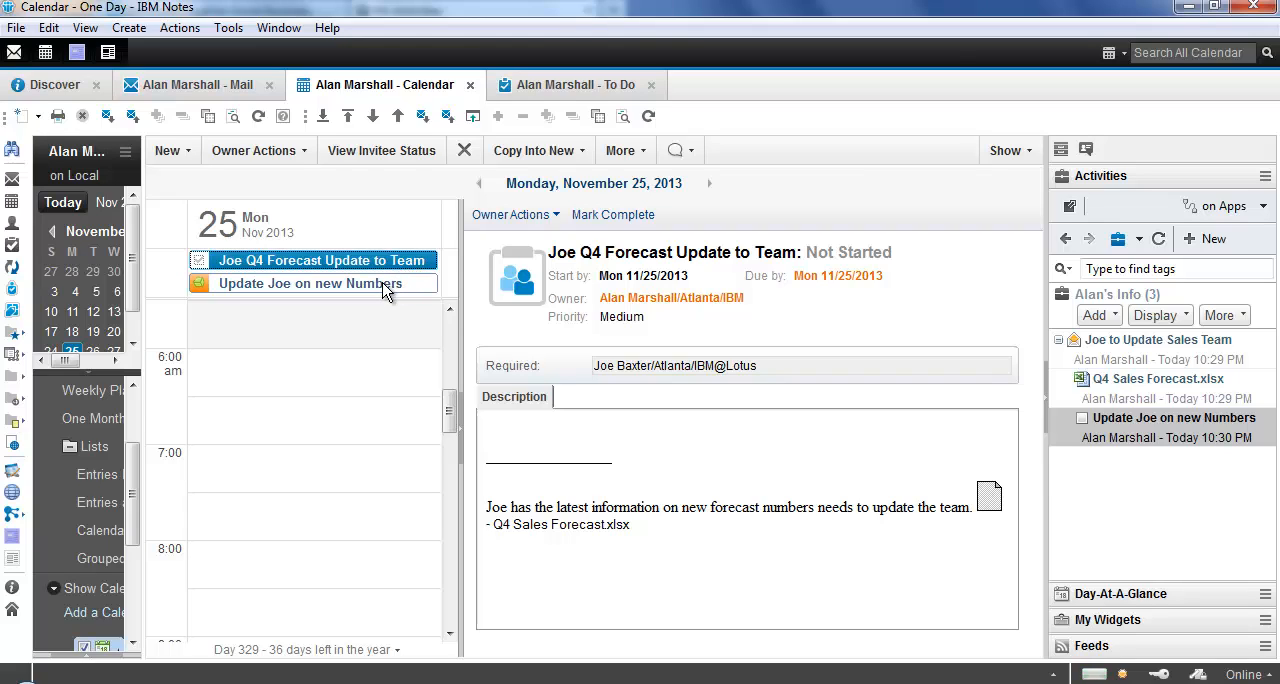
mouse_move(382, 288)
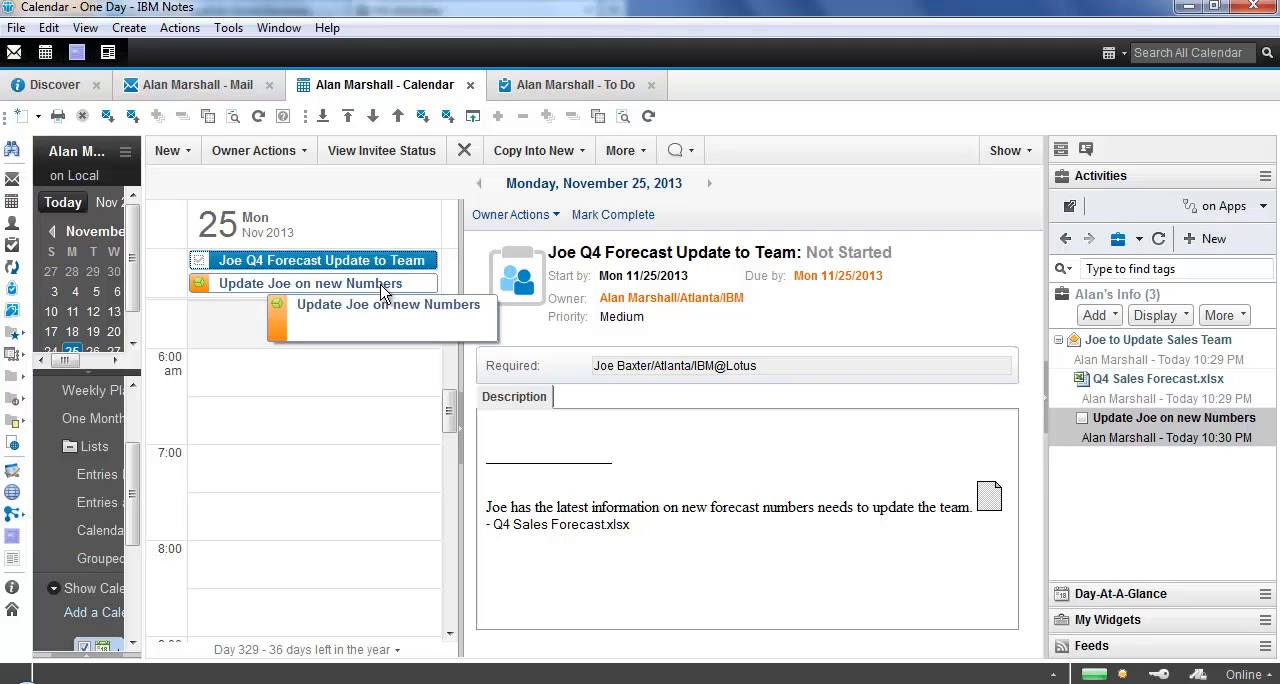
left_click(316, 284)
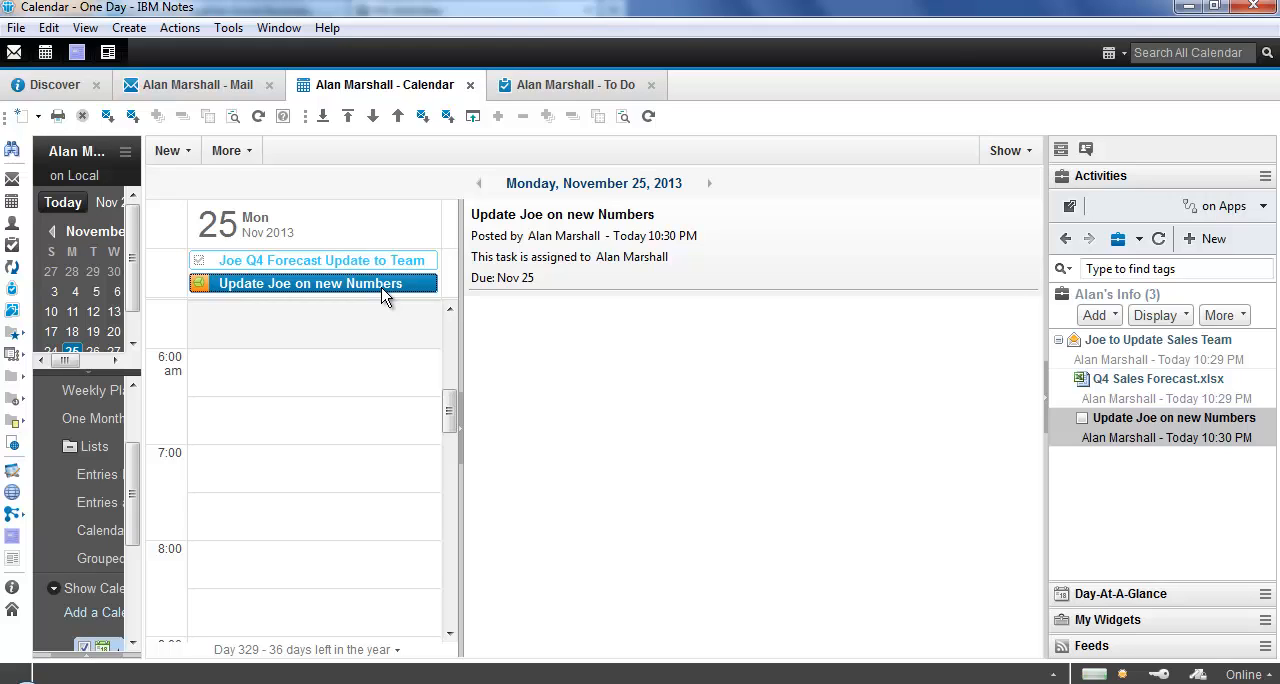
mouse_move(400, 372)
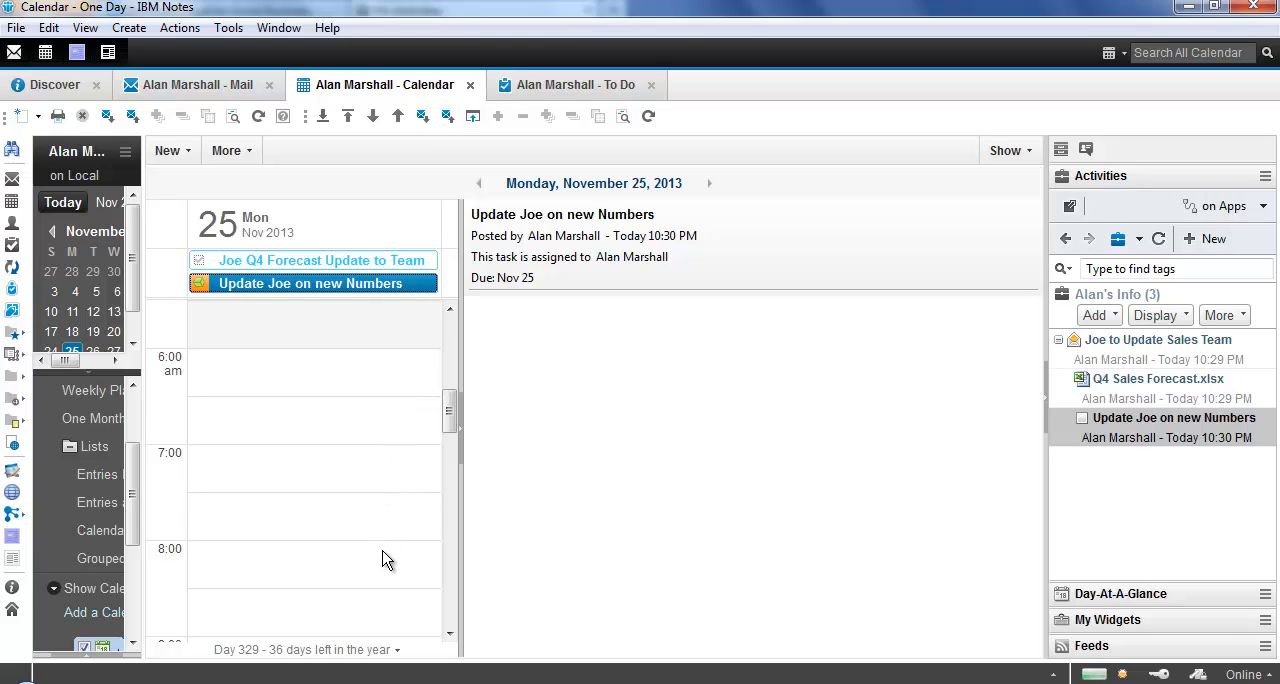
mouse_move(334, 620)
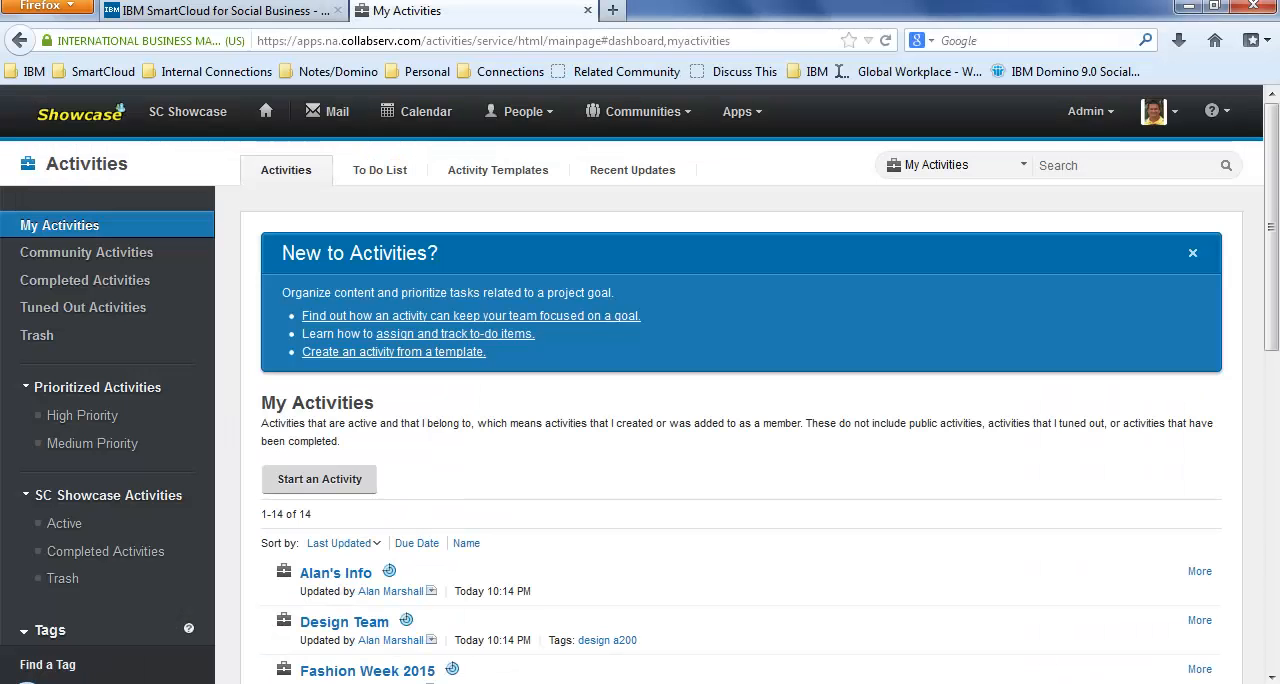
mouse_move(668, 356)
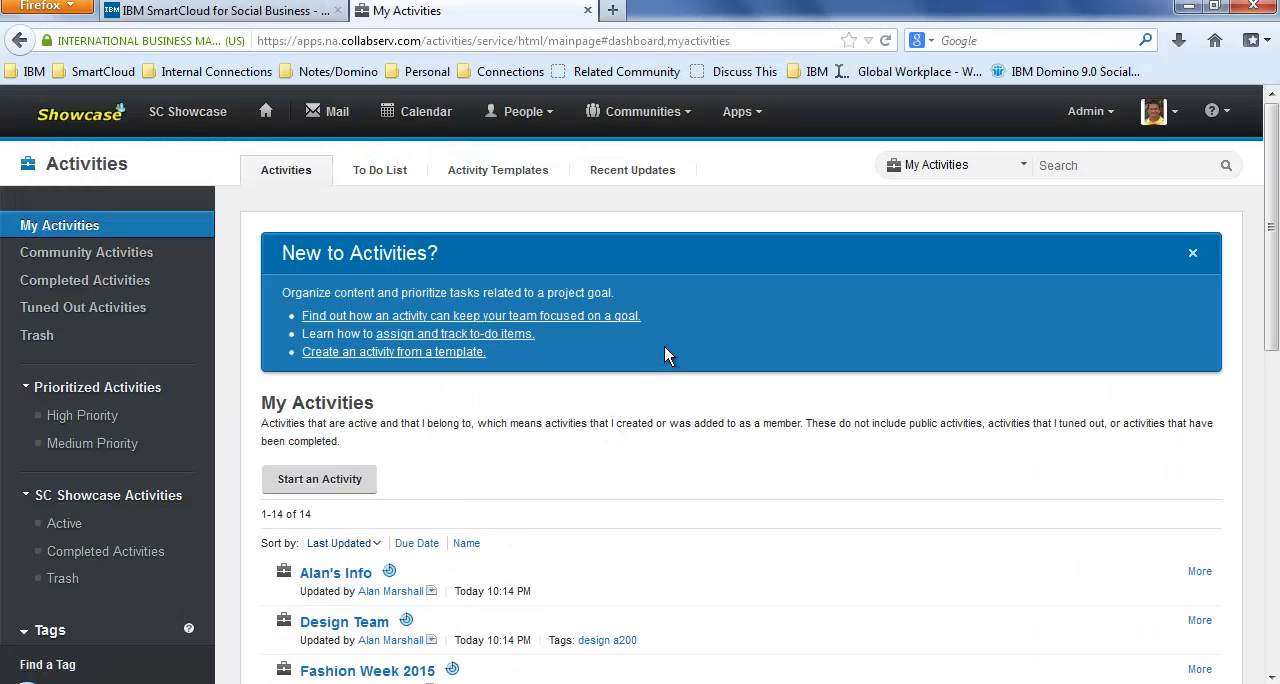
mouse_move(480, 536)
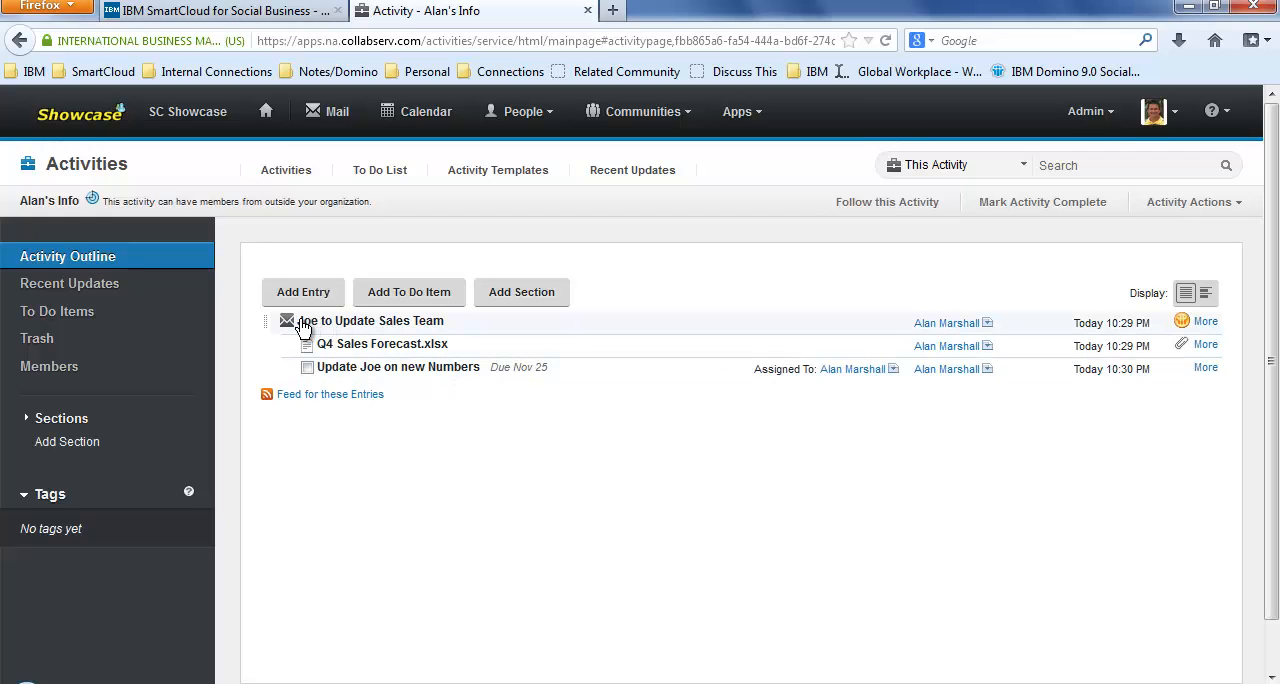
mouse_move(350, 328)
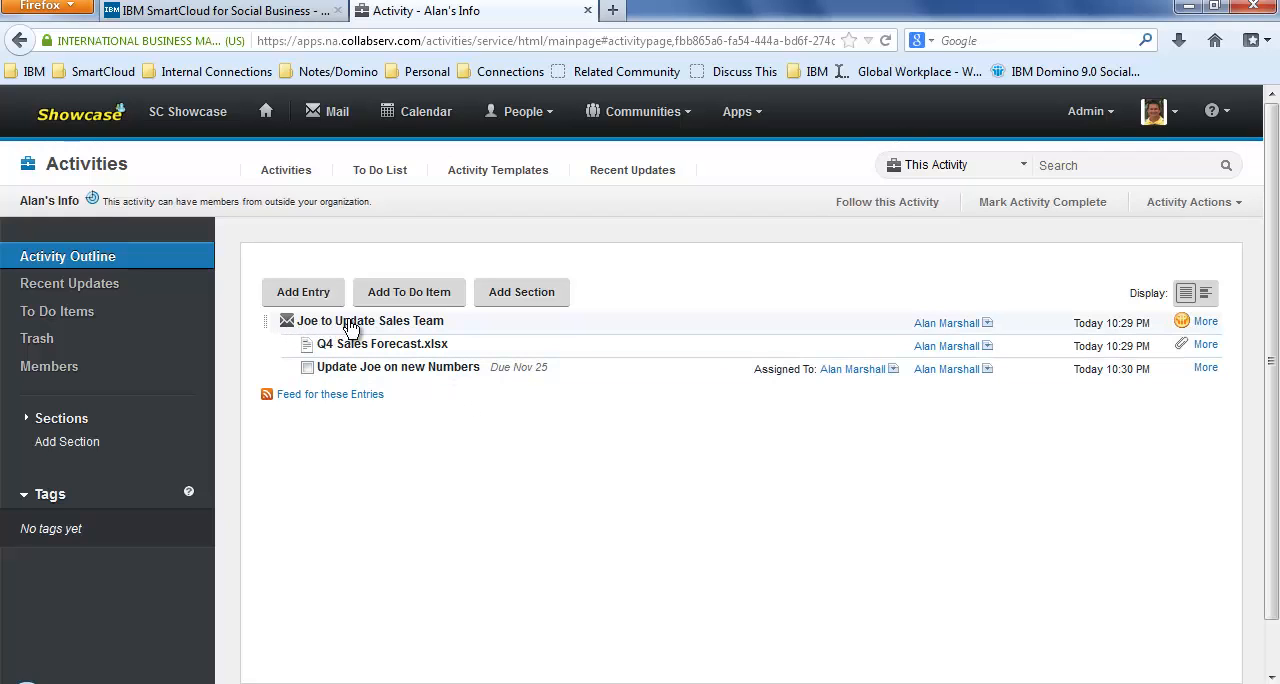
mouse_move(440, 332)
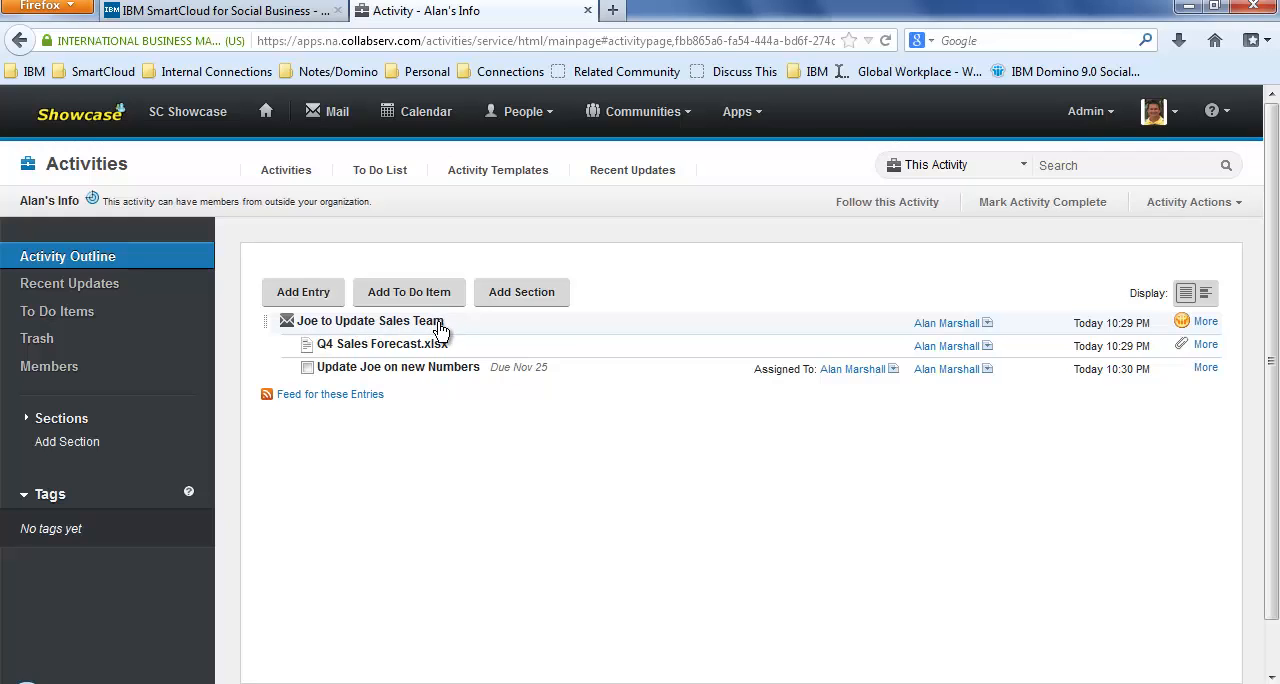
mouse_move(438, 376)
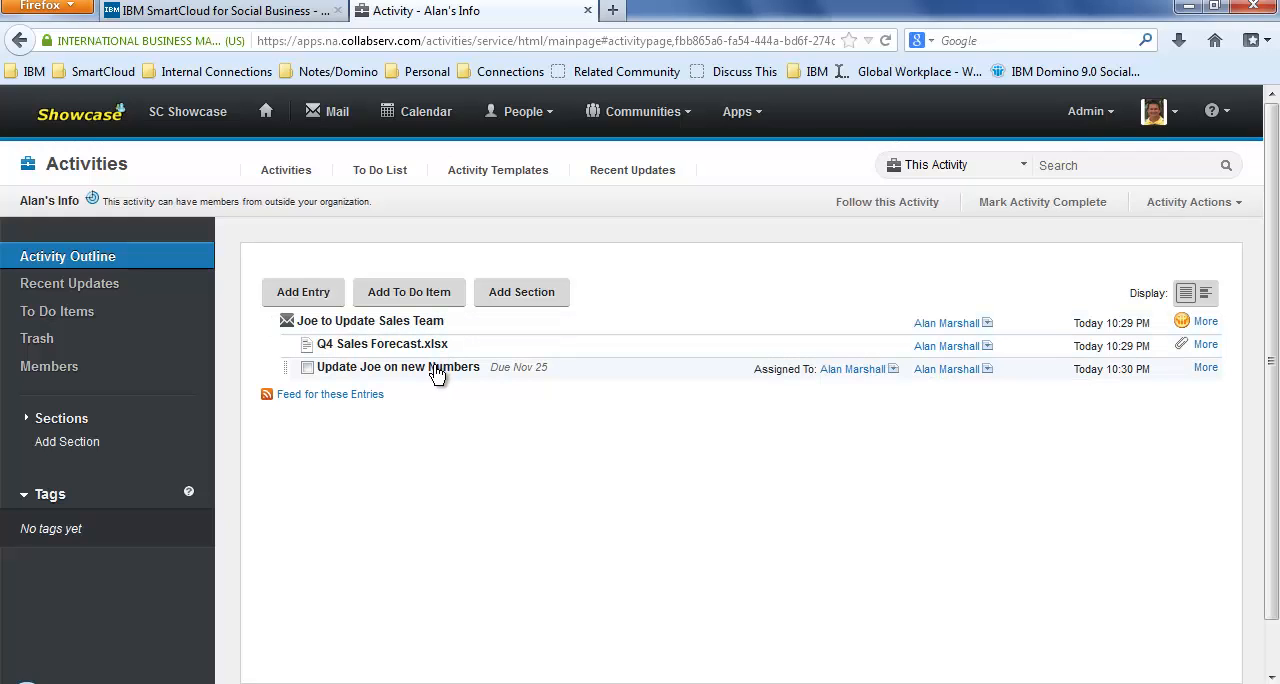
mouse_move(854, 368)
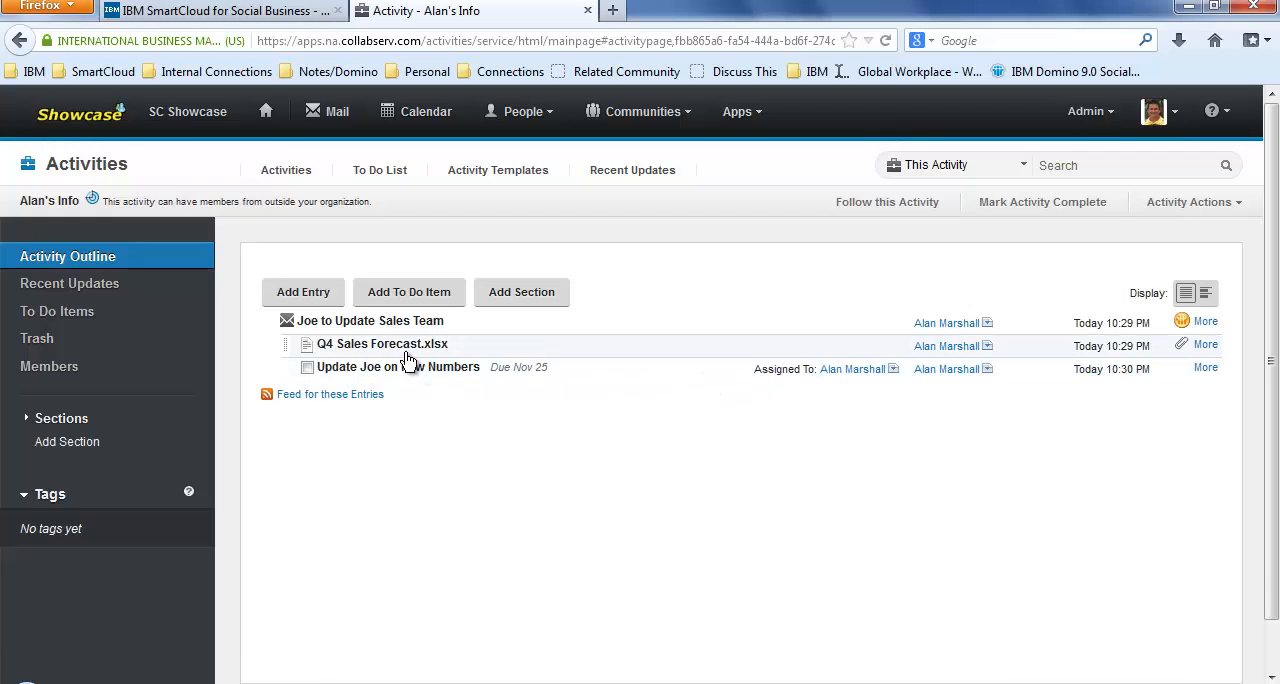
mouse_move(408, 350)
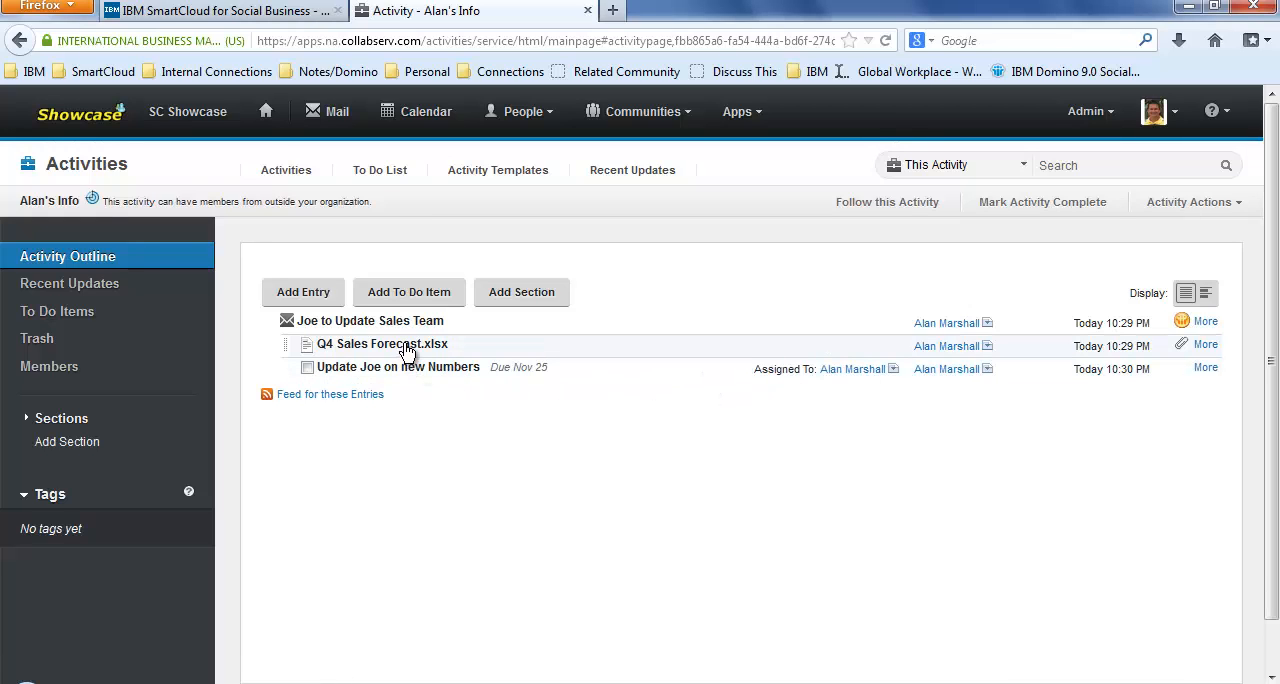
mouse_move(404, 336)
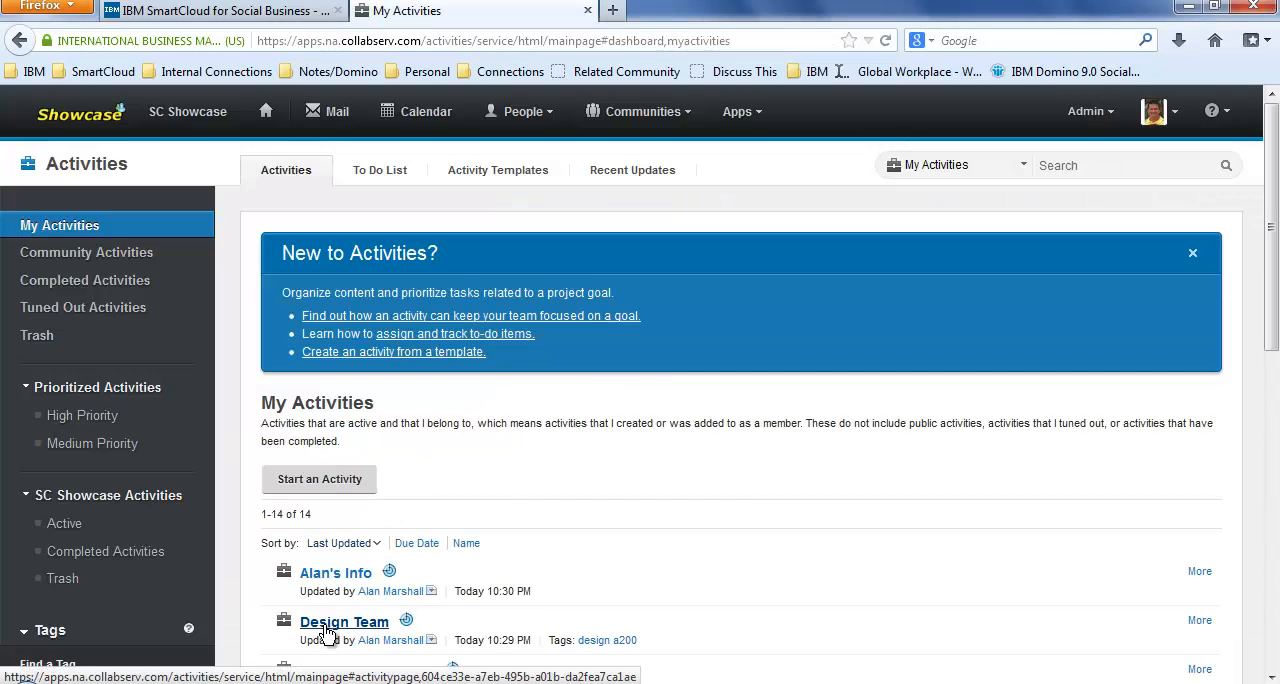
- Review the Design Team activity's to-do due Nov 25, then head to the homepage stream
left_click(344, 620)
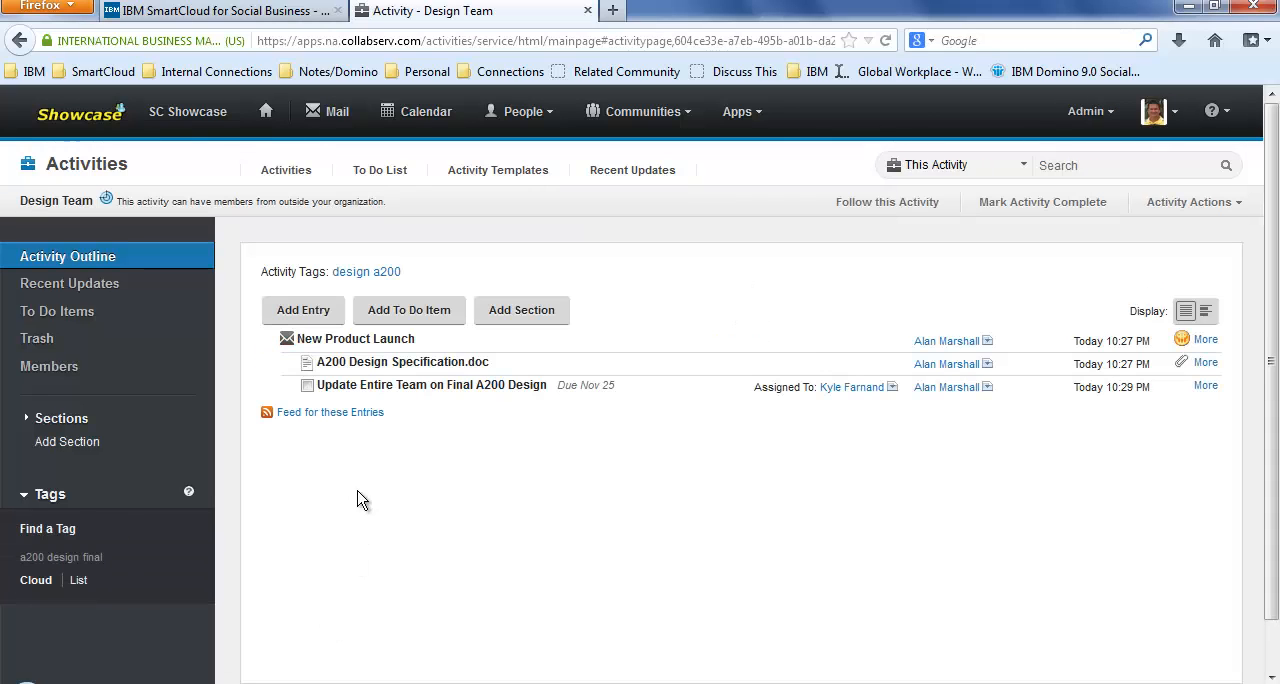
mouse_move(330, 348)
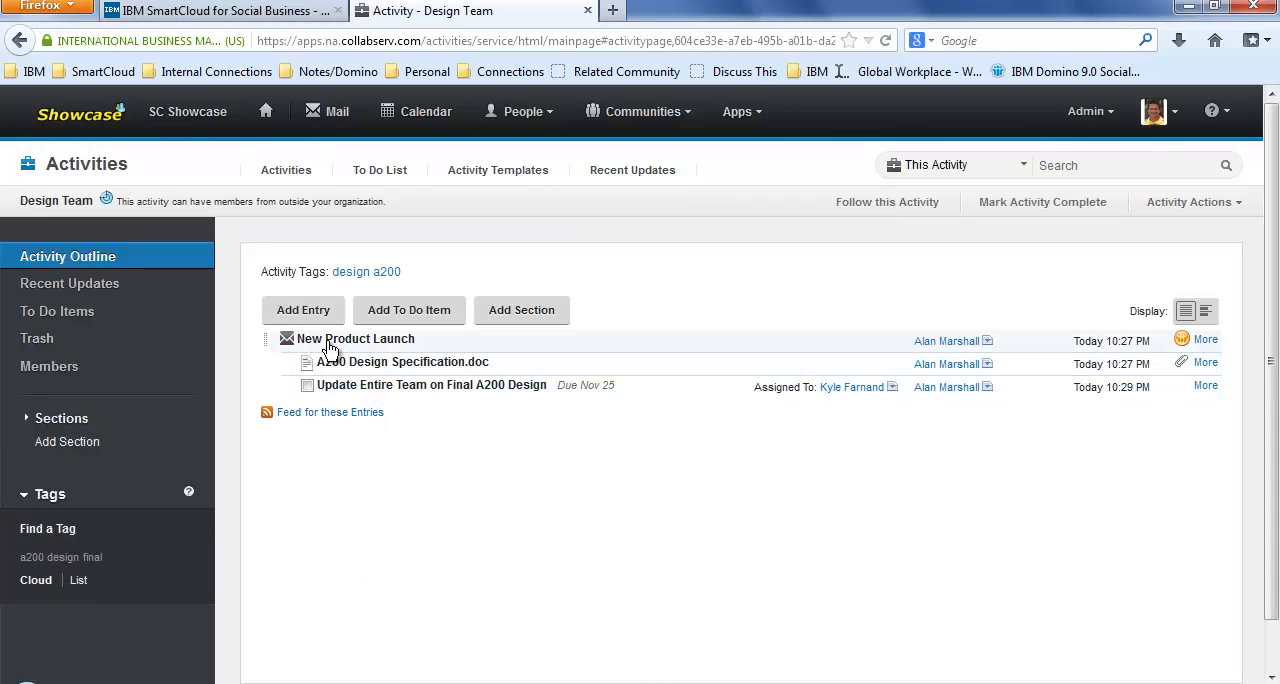
mouse_move(364, 350)
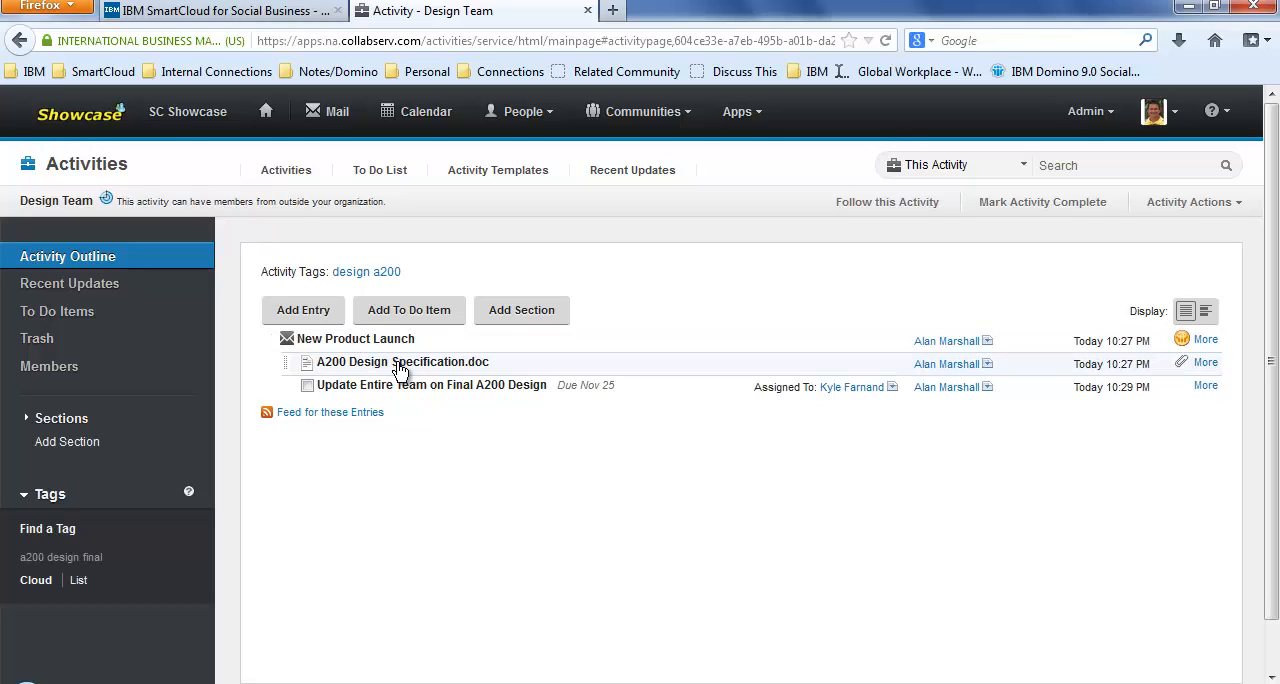
mouse_move(504, 394)
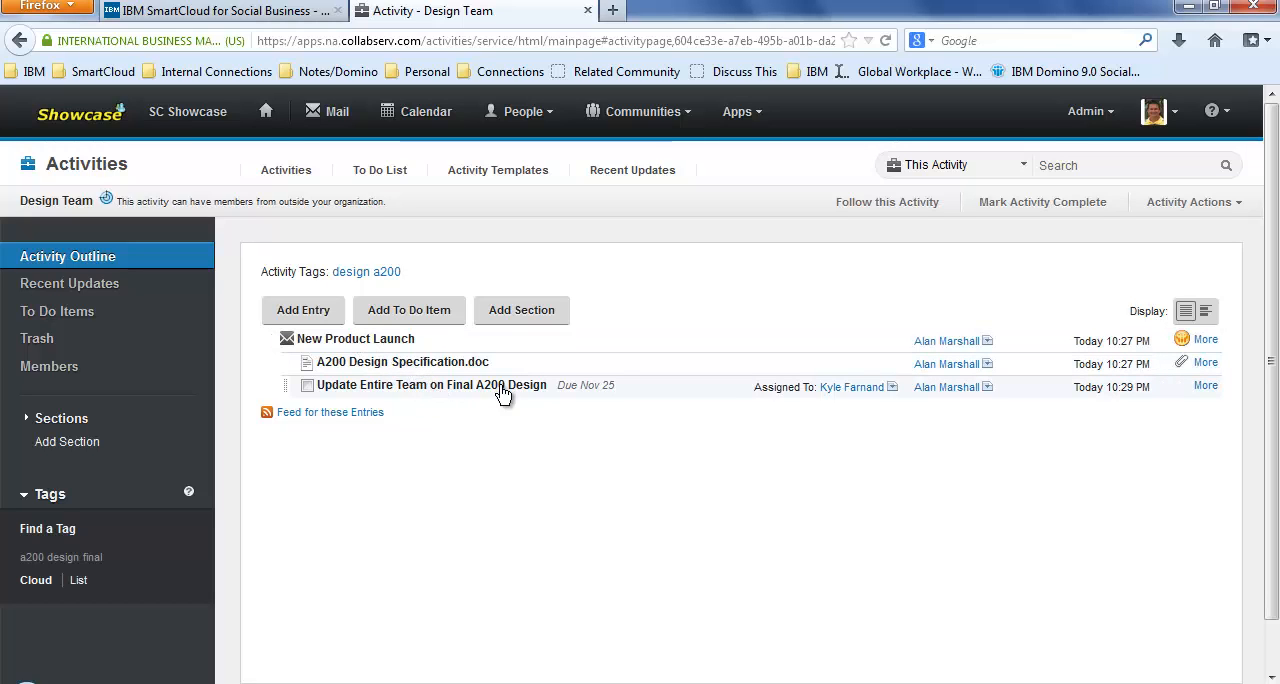
mouse_move(932, 400)
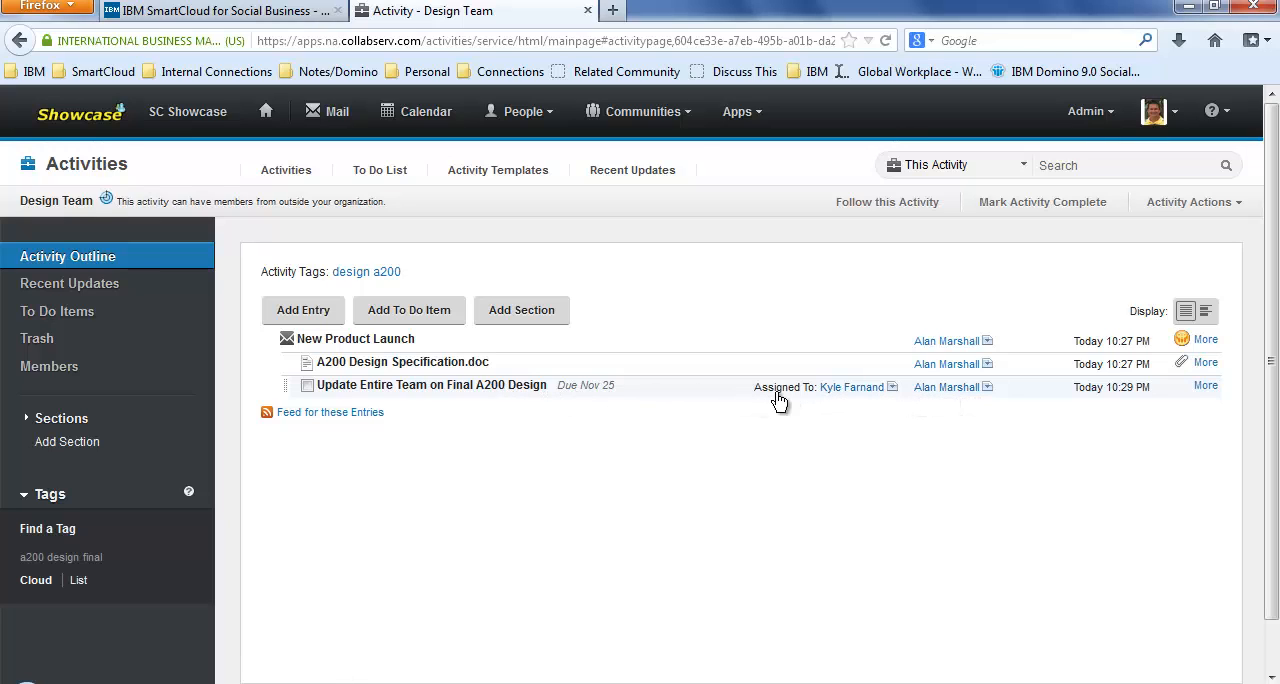
mouse_move(930, 392)
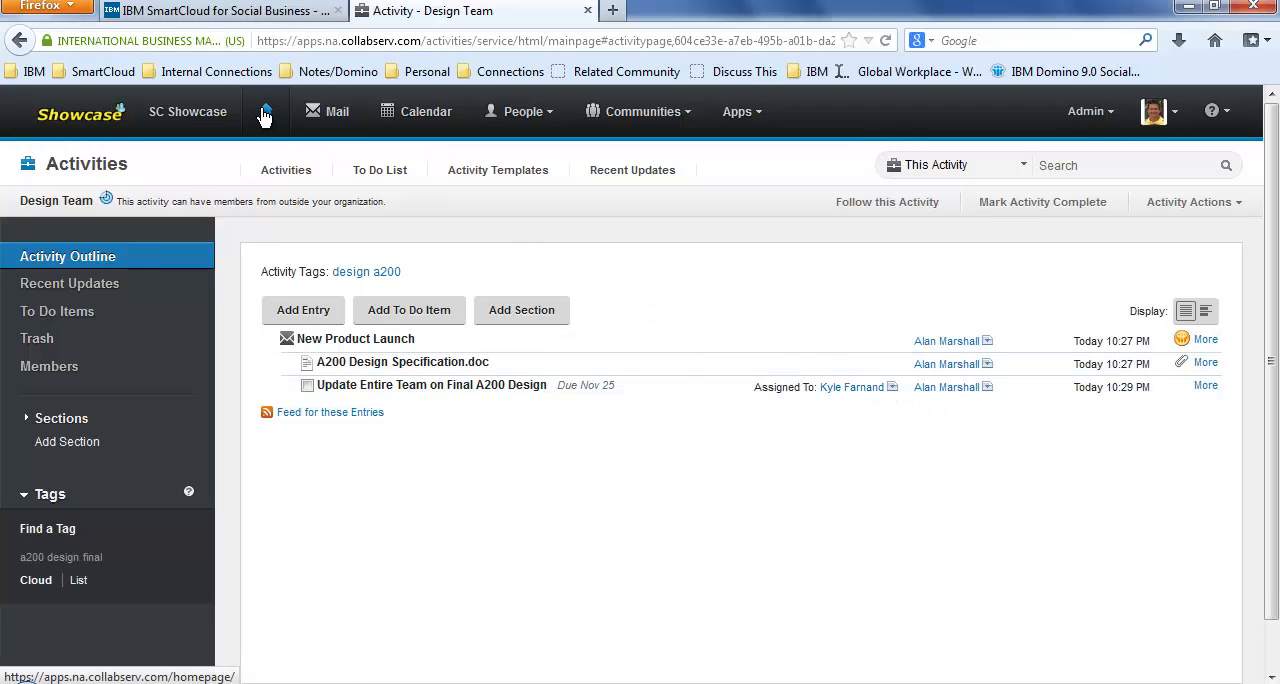
mouse_move(264, 112)
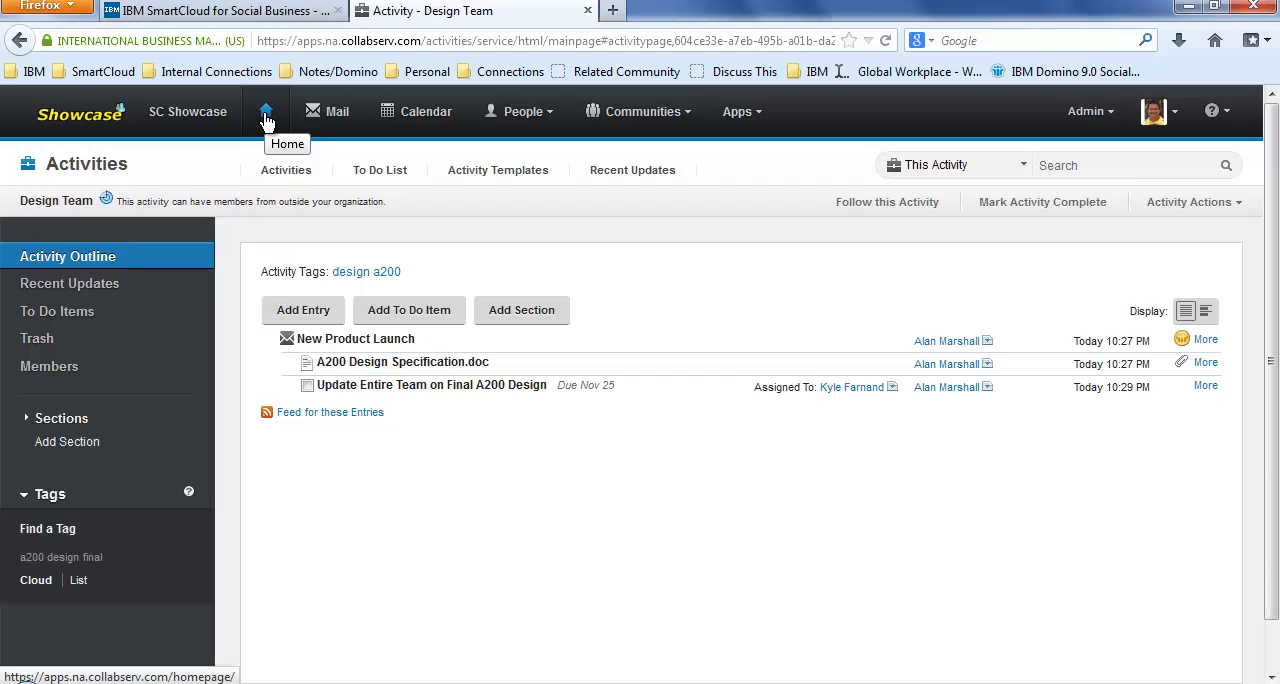
left_click(264, 110)
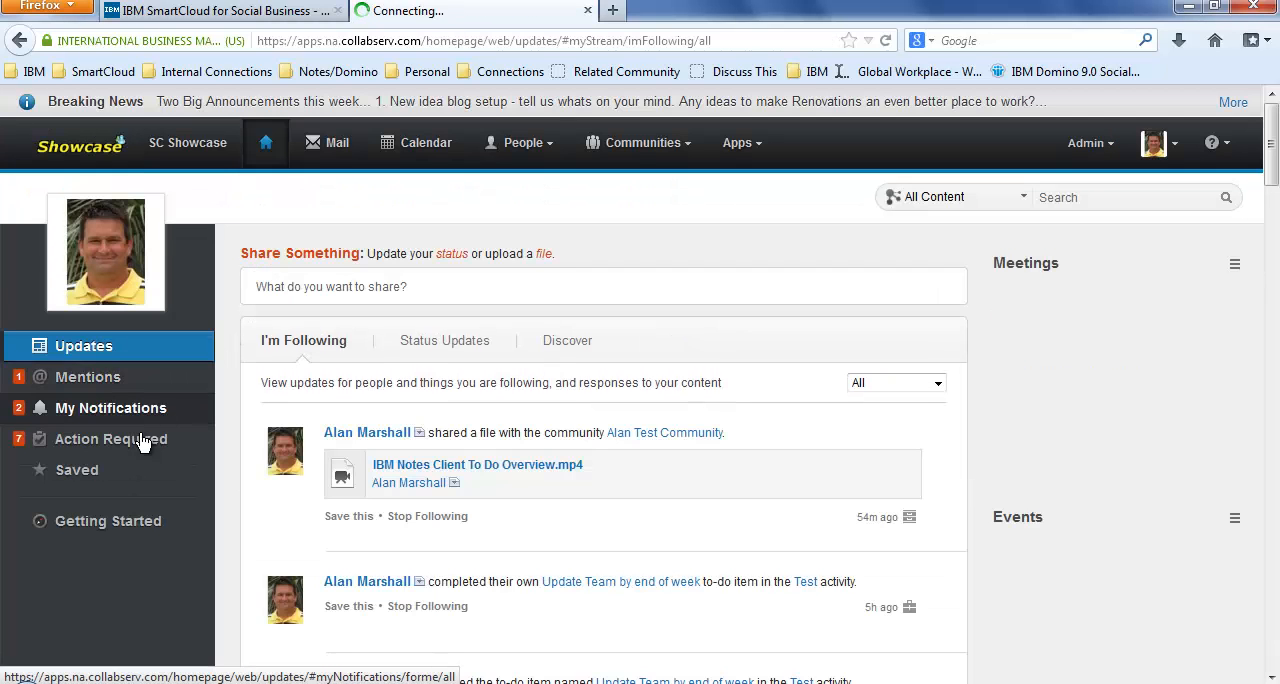
- Show the Action Required stream listing the assigned "Update Joe on new Numbers" to-do
left_click(110, 440)
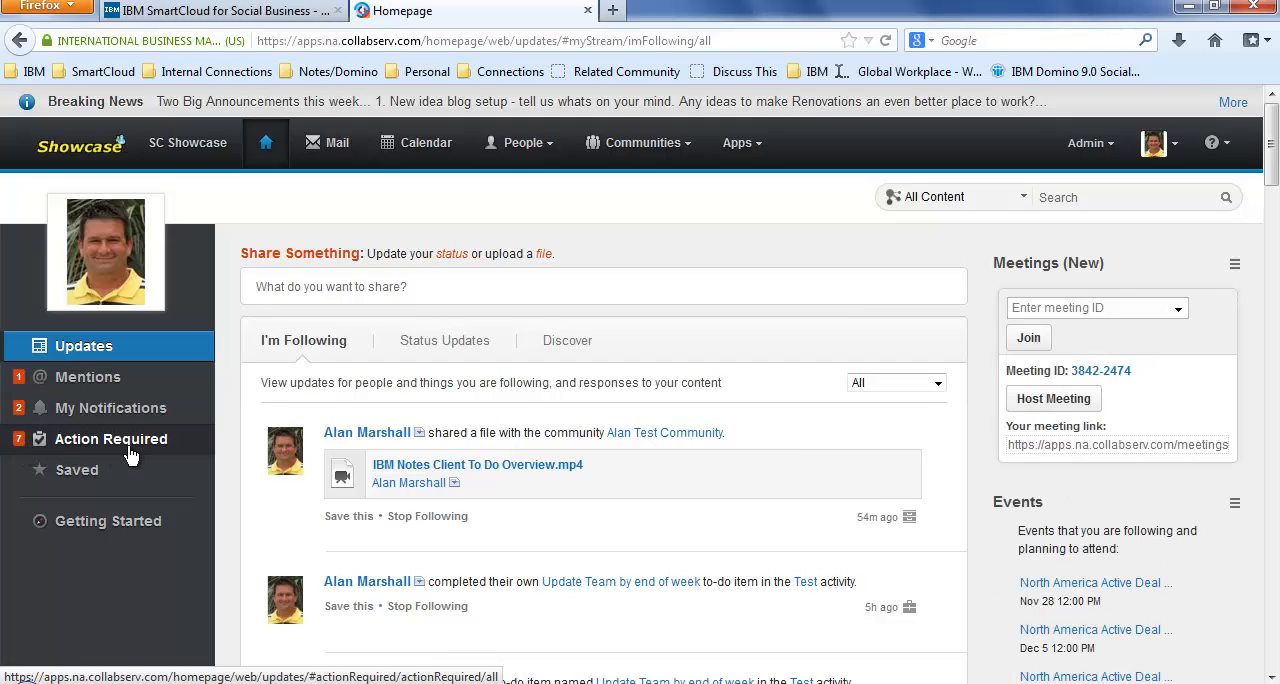
mouse_move(132, 452)
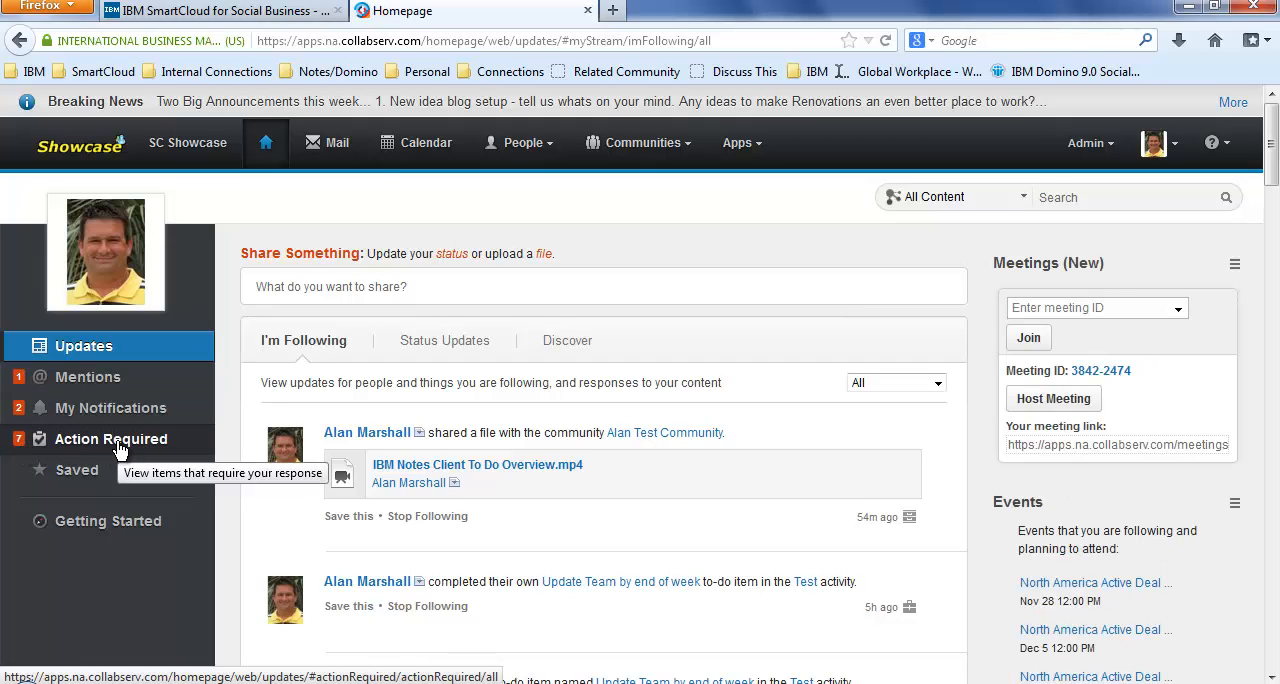
left_click(110, 440)
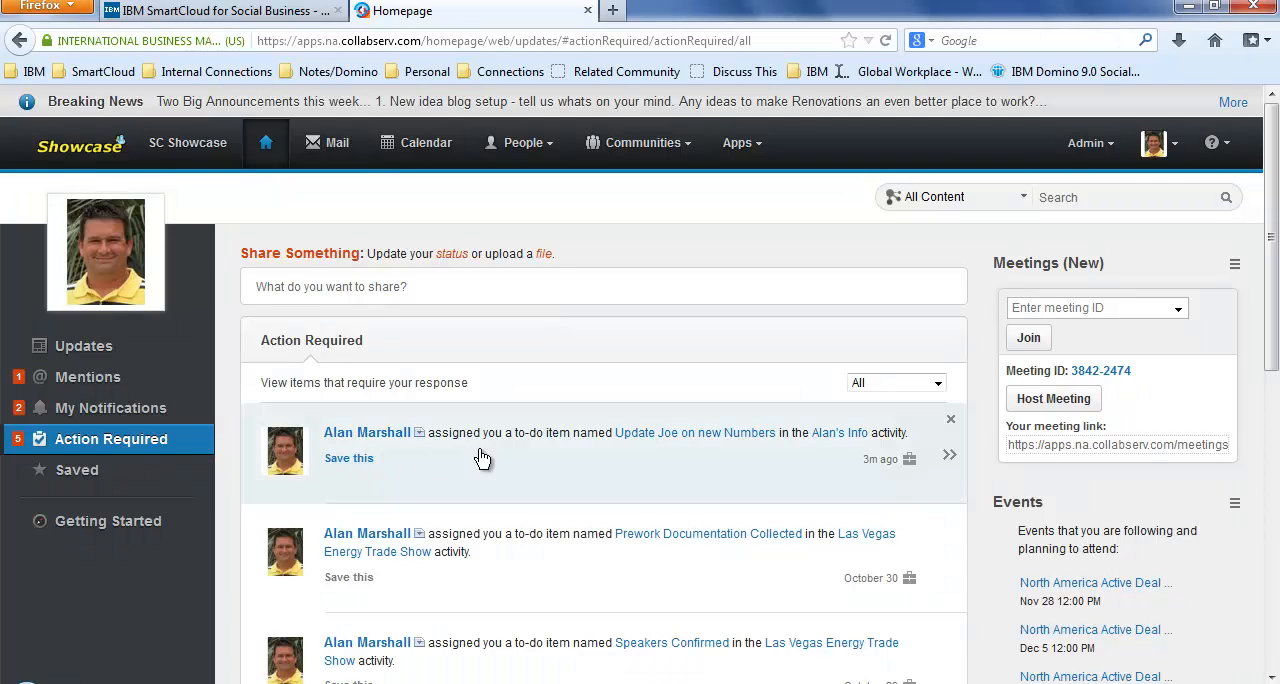
mouse_move(784, 448)
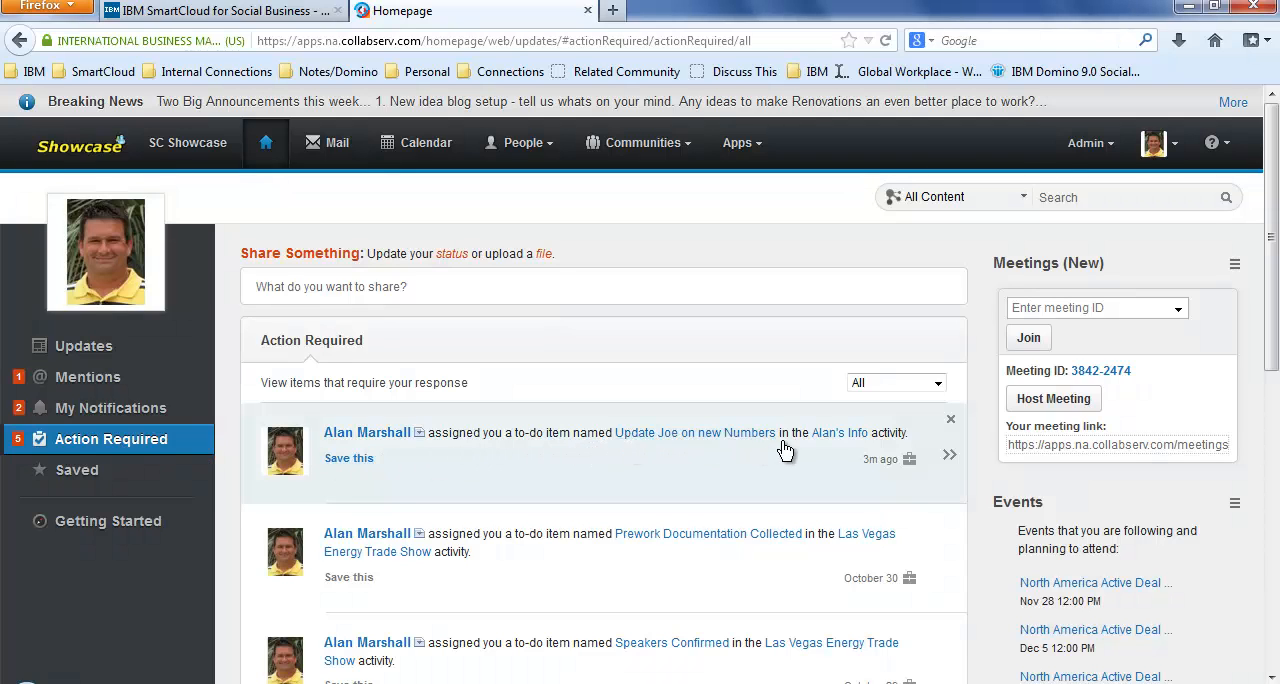
mouse_move(840, 444)
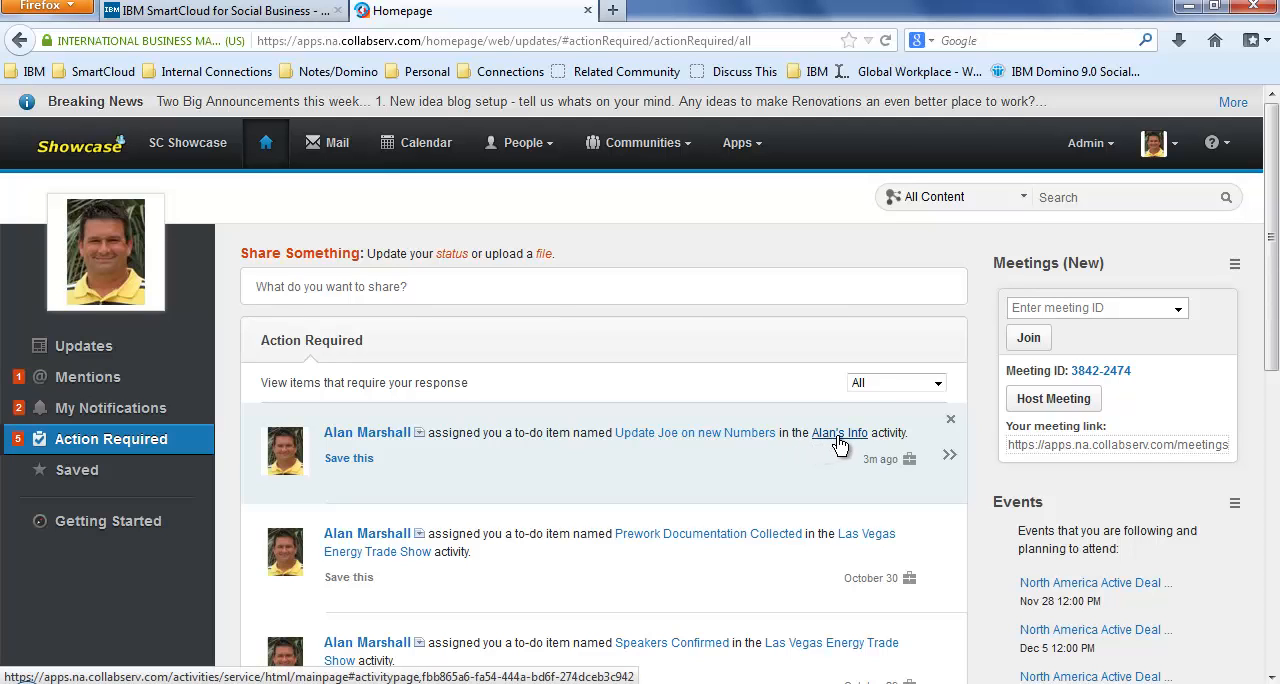
mouse_move(896, 448)
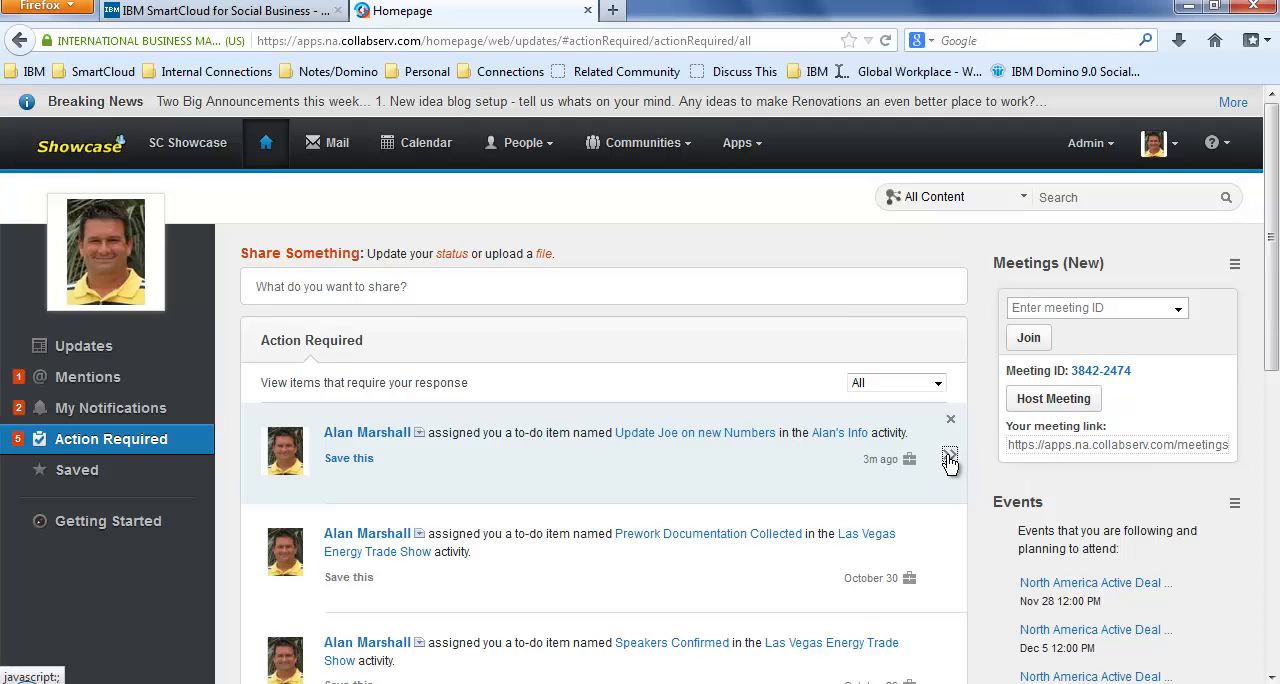
left_click(952, 460)
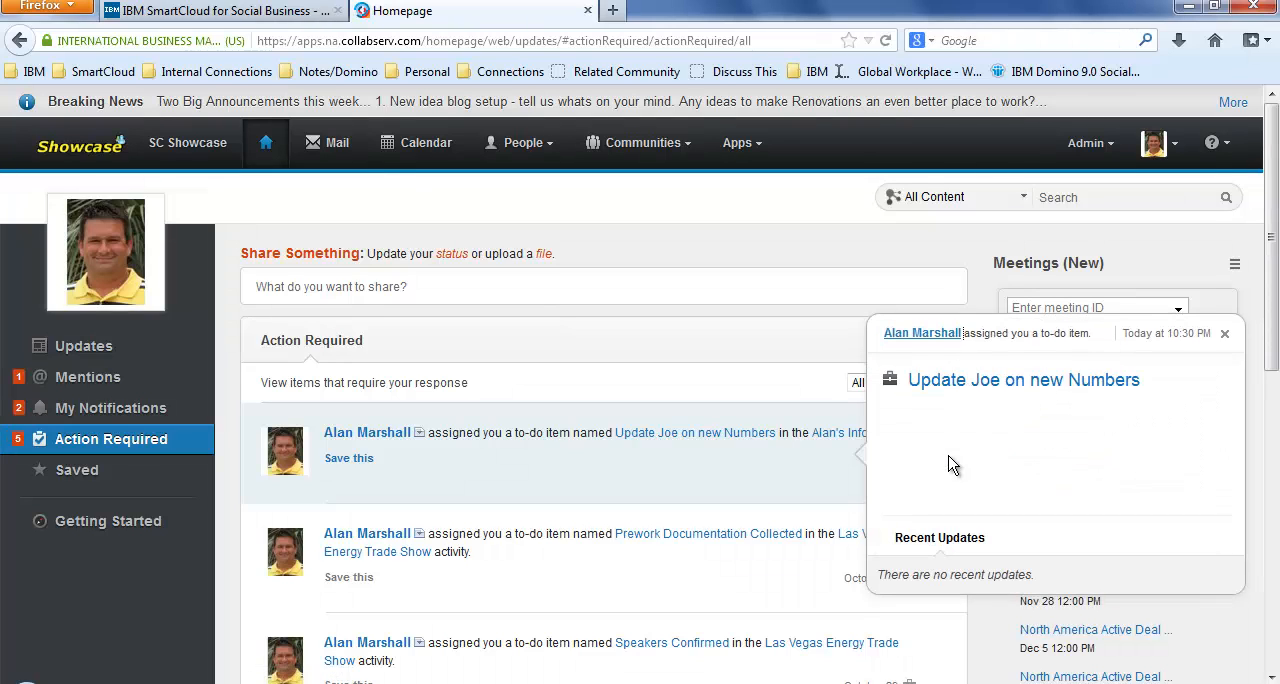
mouse_move(1016, 412)
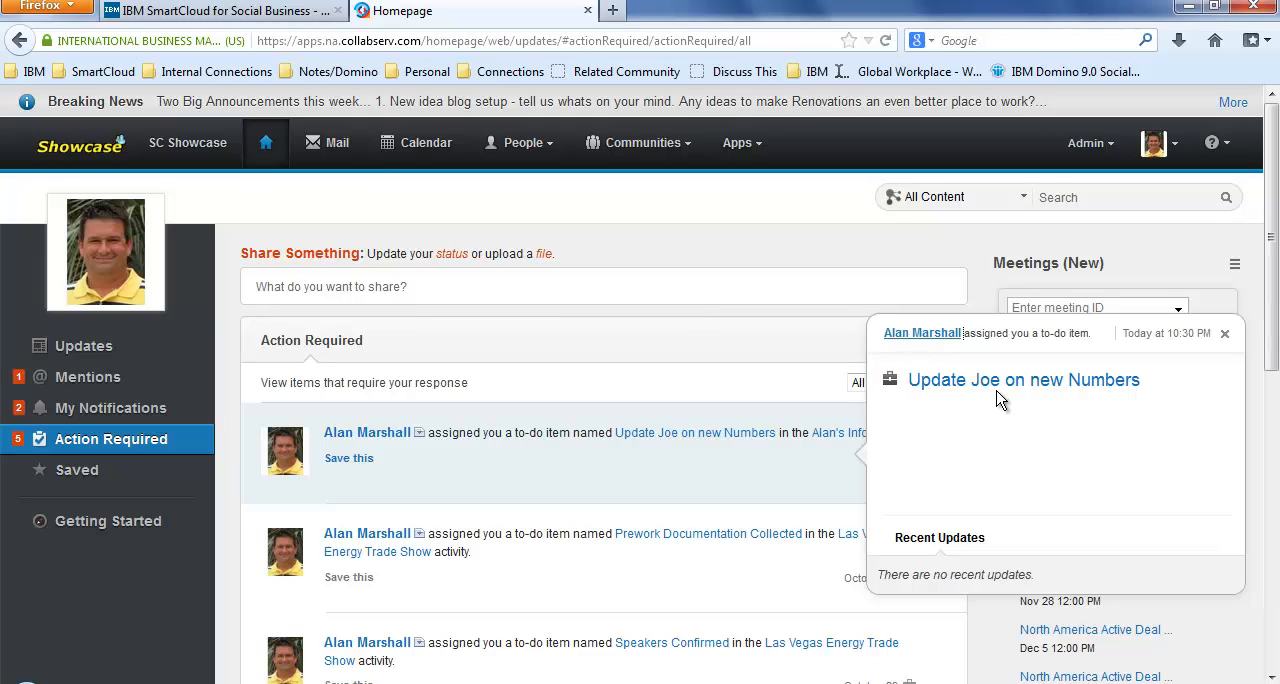
mouse_move(1226, 338)
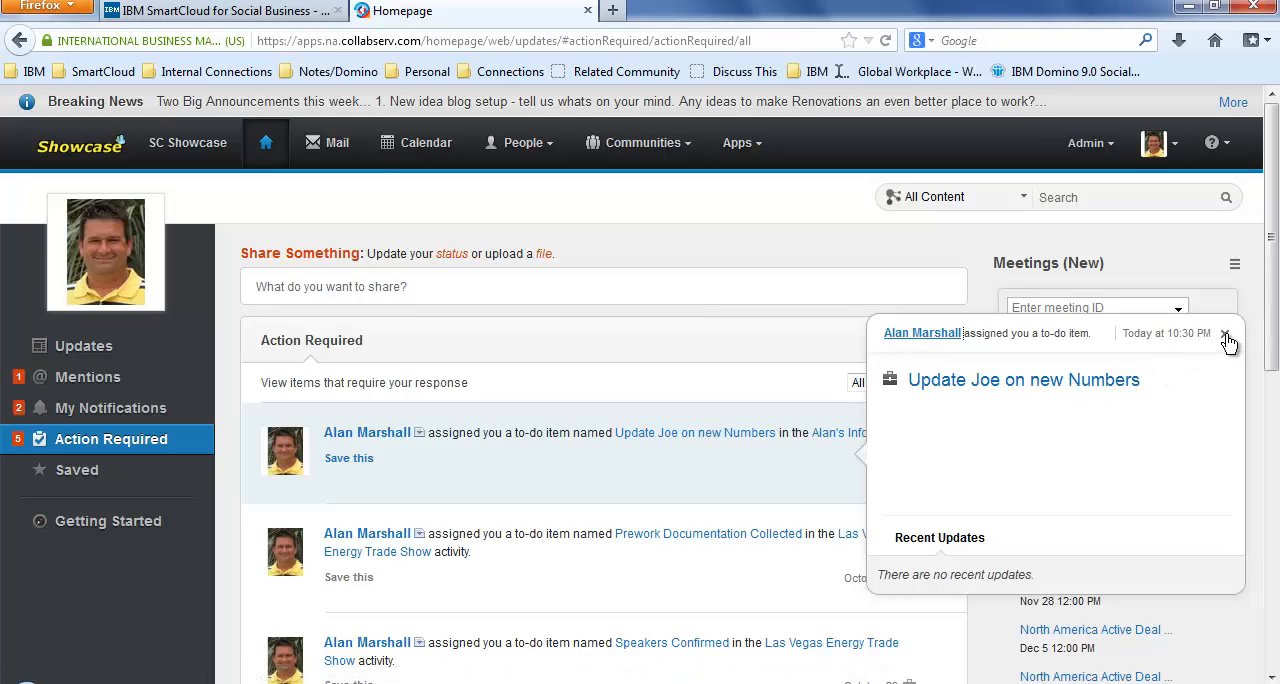
left_click(1228, 334)
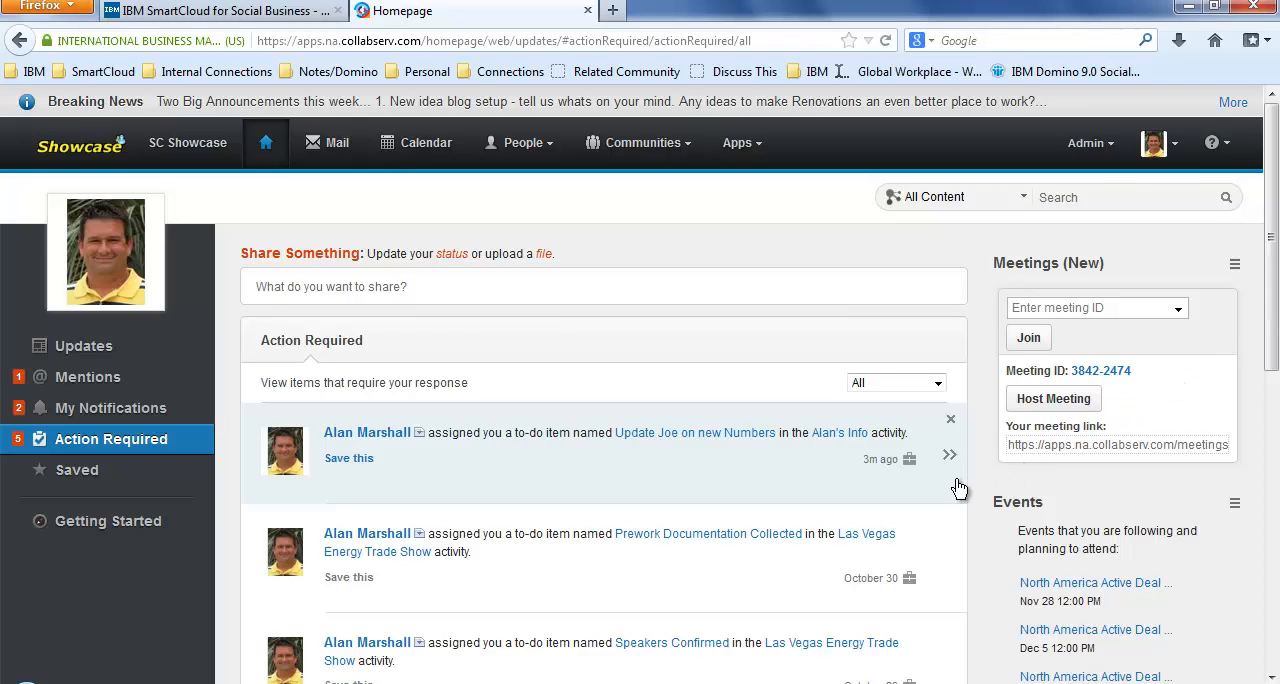
mouse_move(832, 492)
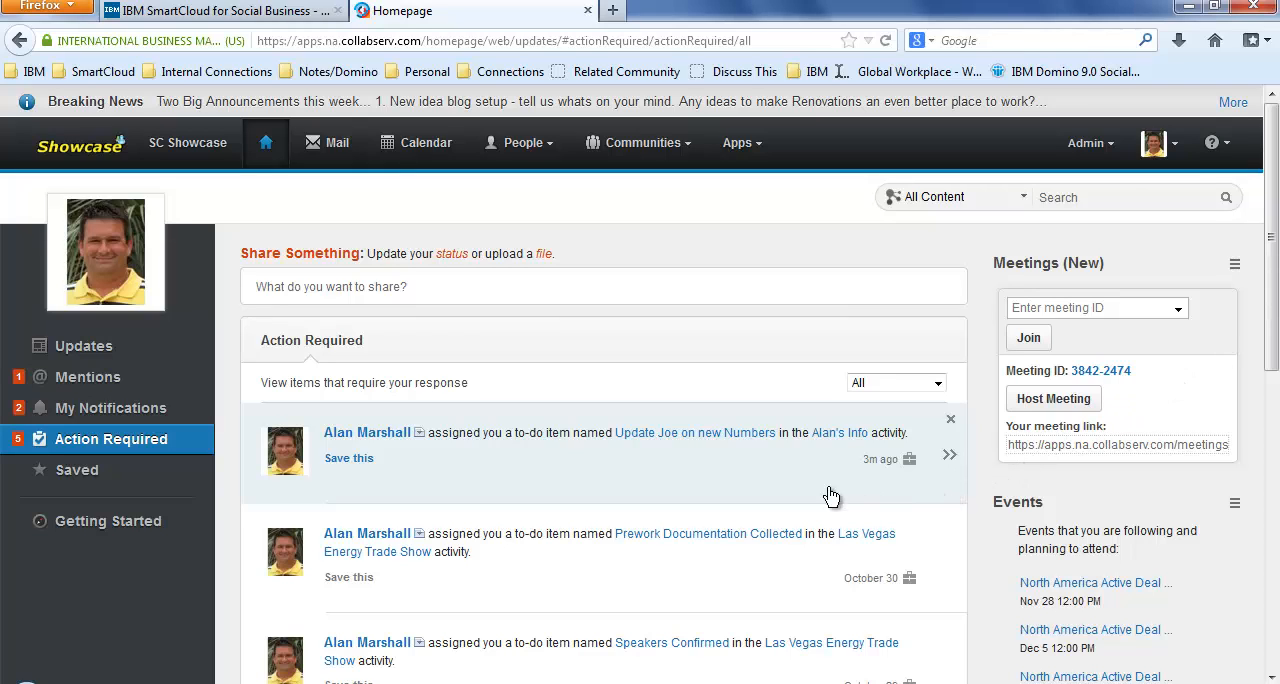